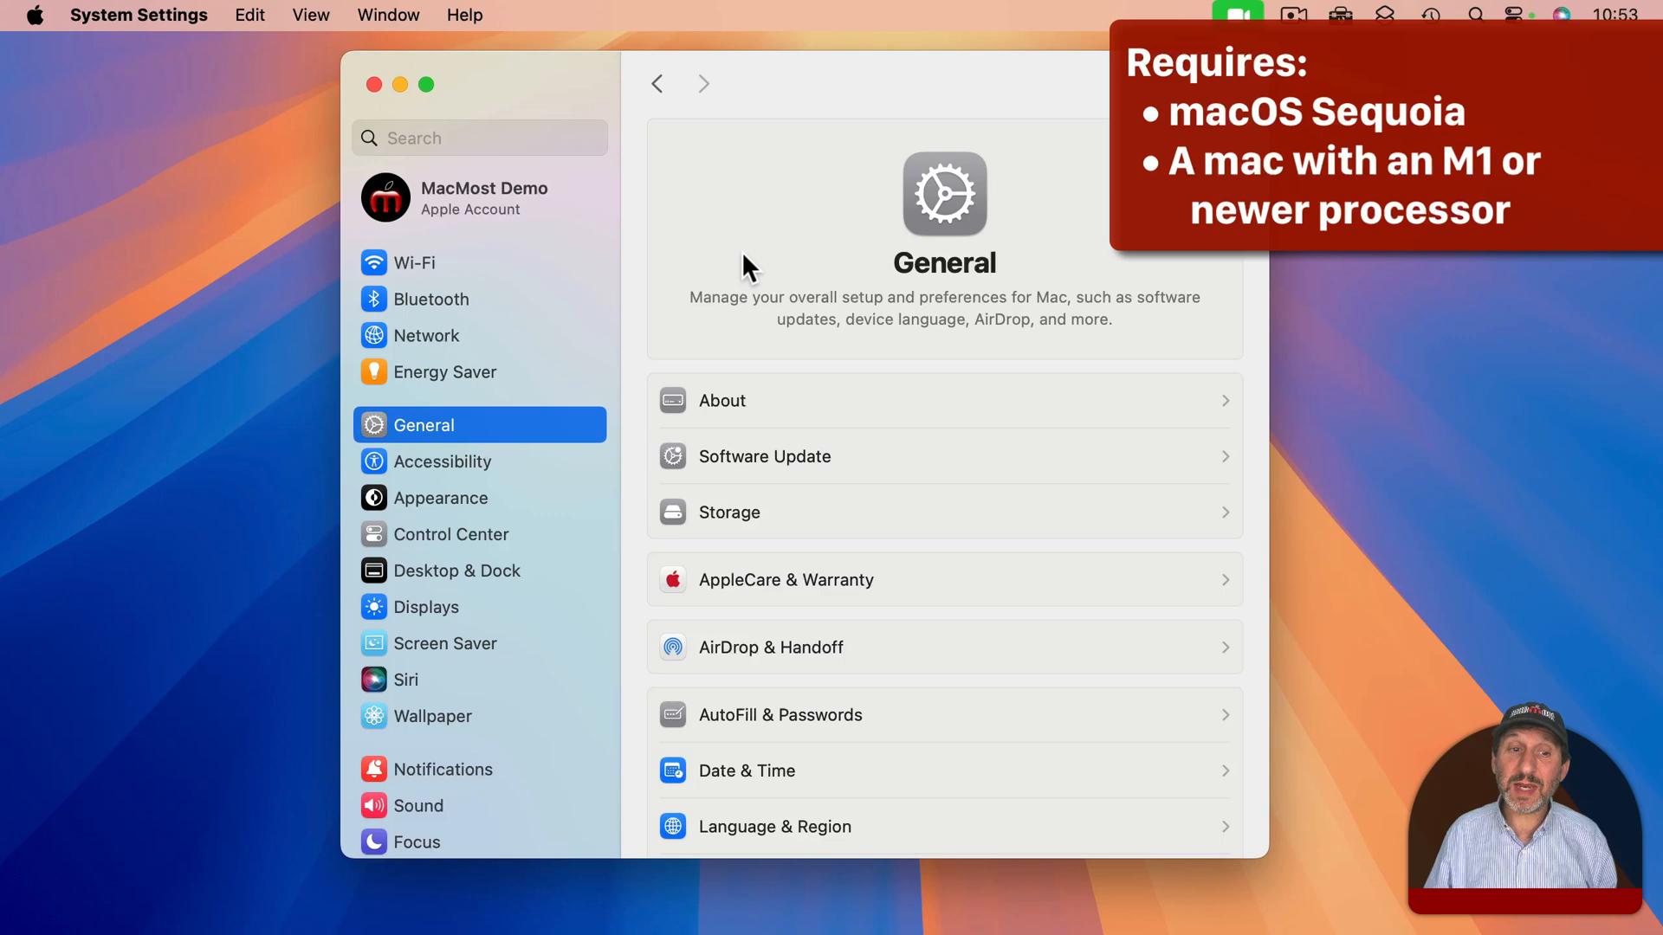
- Reach the Vocal Shortcuts page under Accessibility's Speech section
{"action": "left_click", "coordinate": [442, 461]}
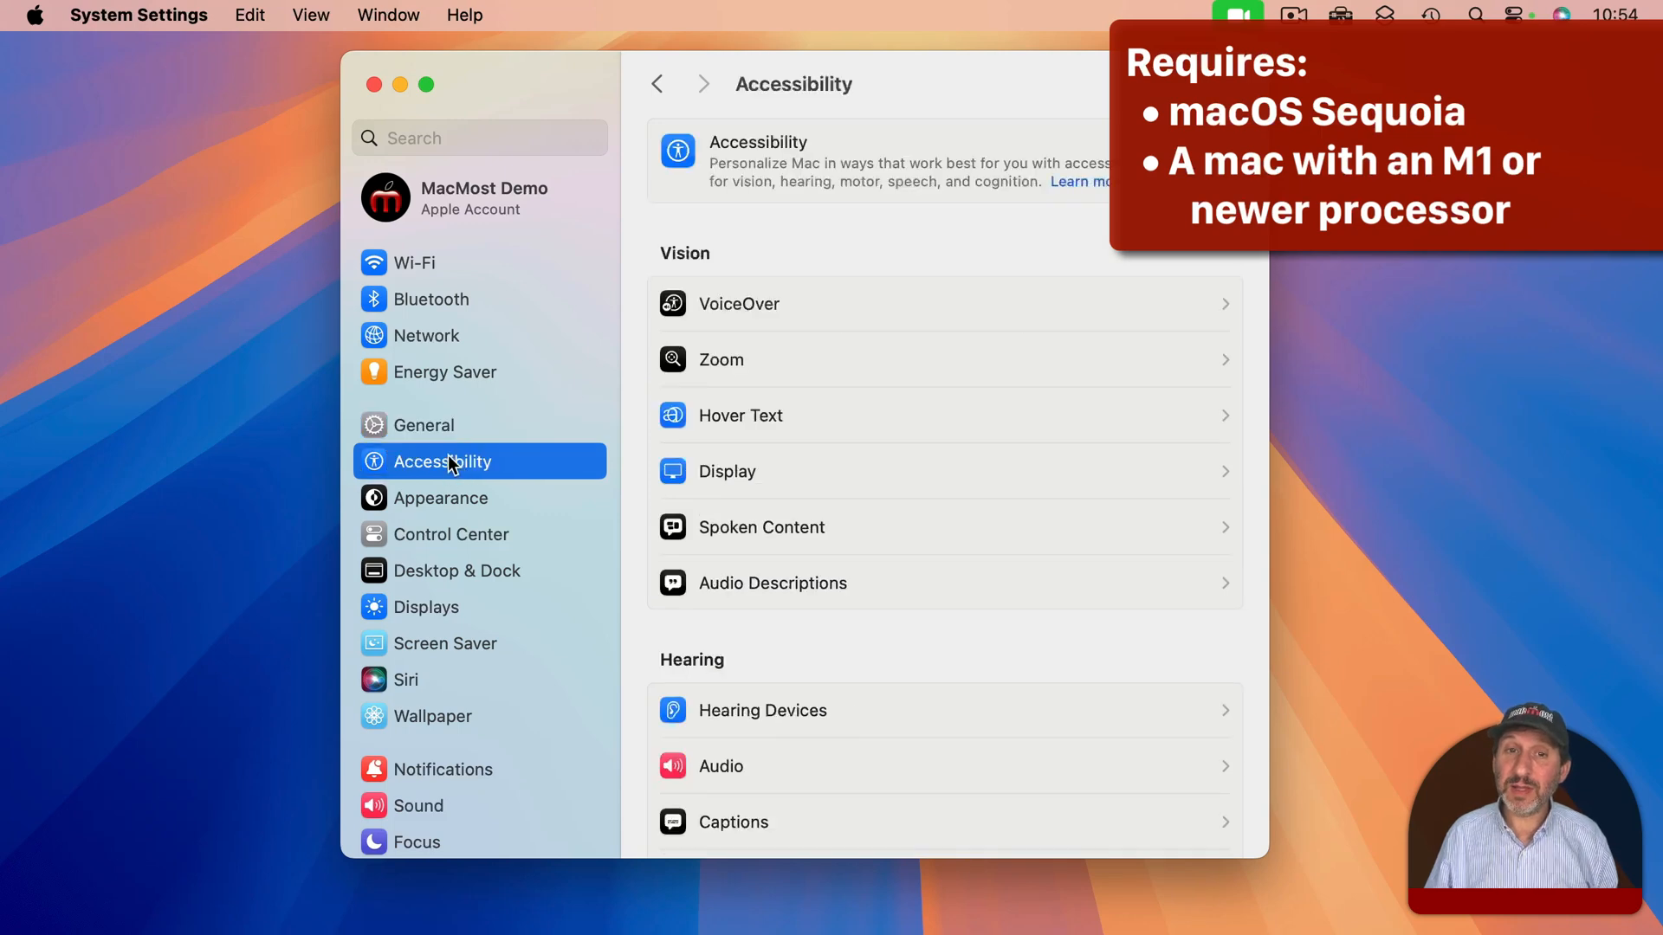
{"action": "scroll", "scroll_direction": "down", "scroll_amount": 3}
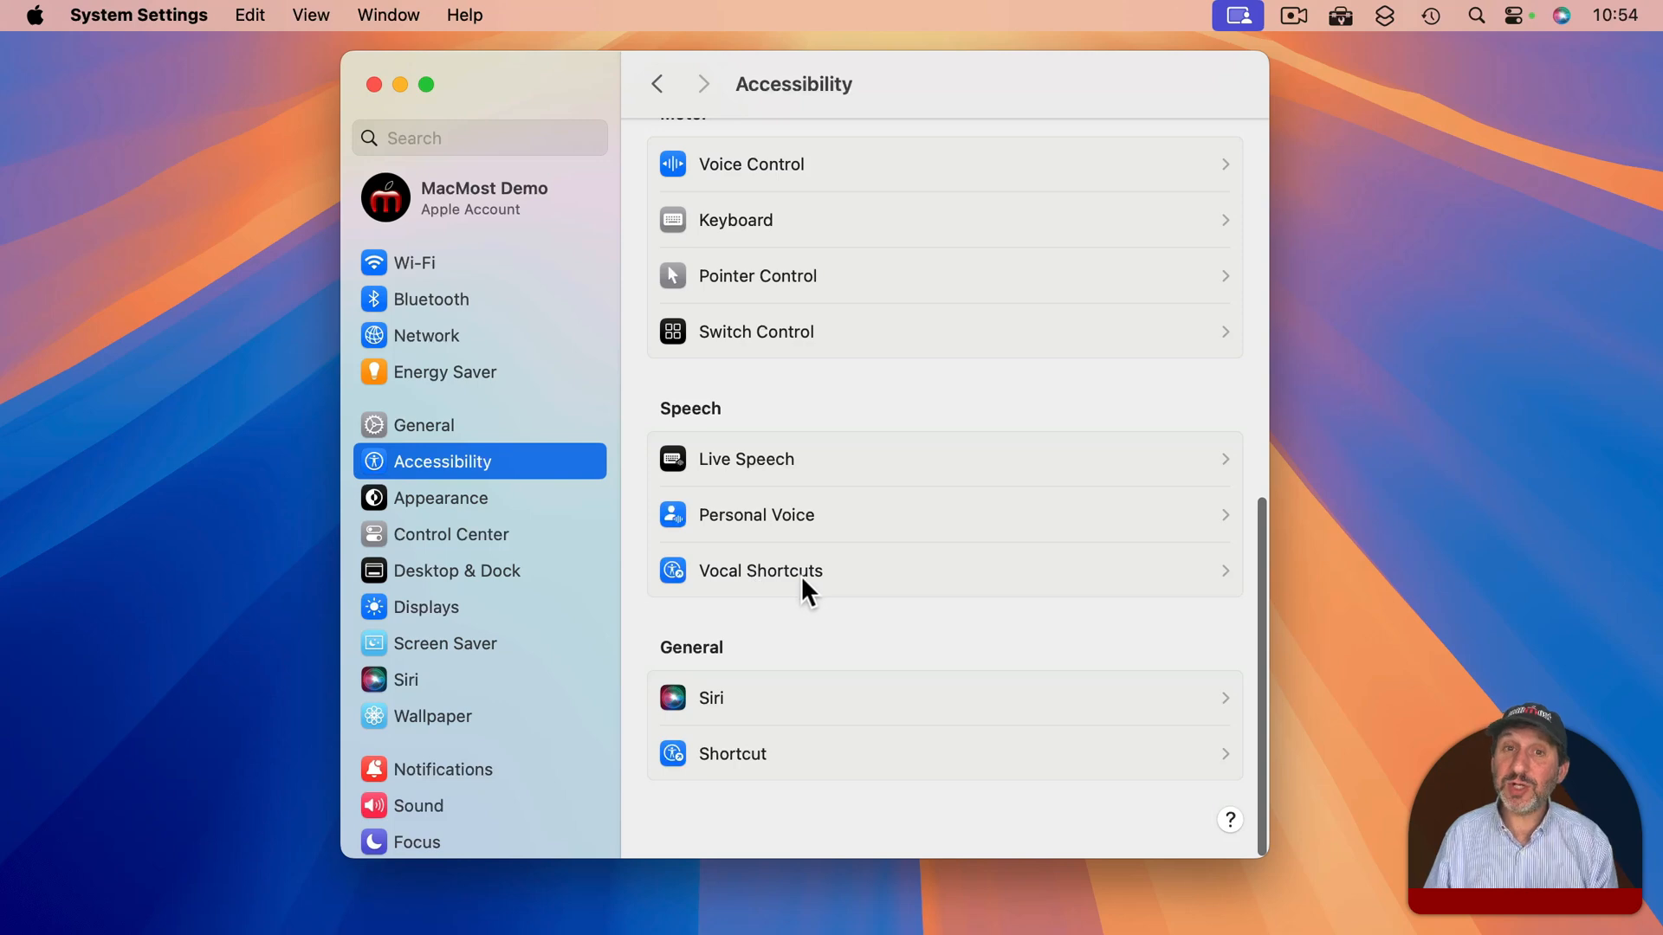
{"action": "left_click", "coordinate": [760, 570]}
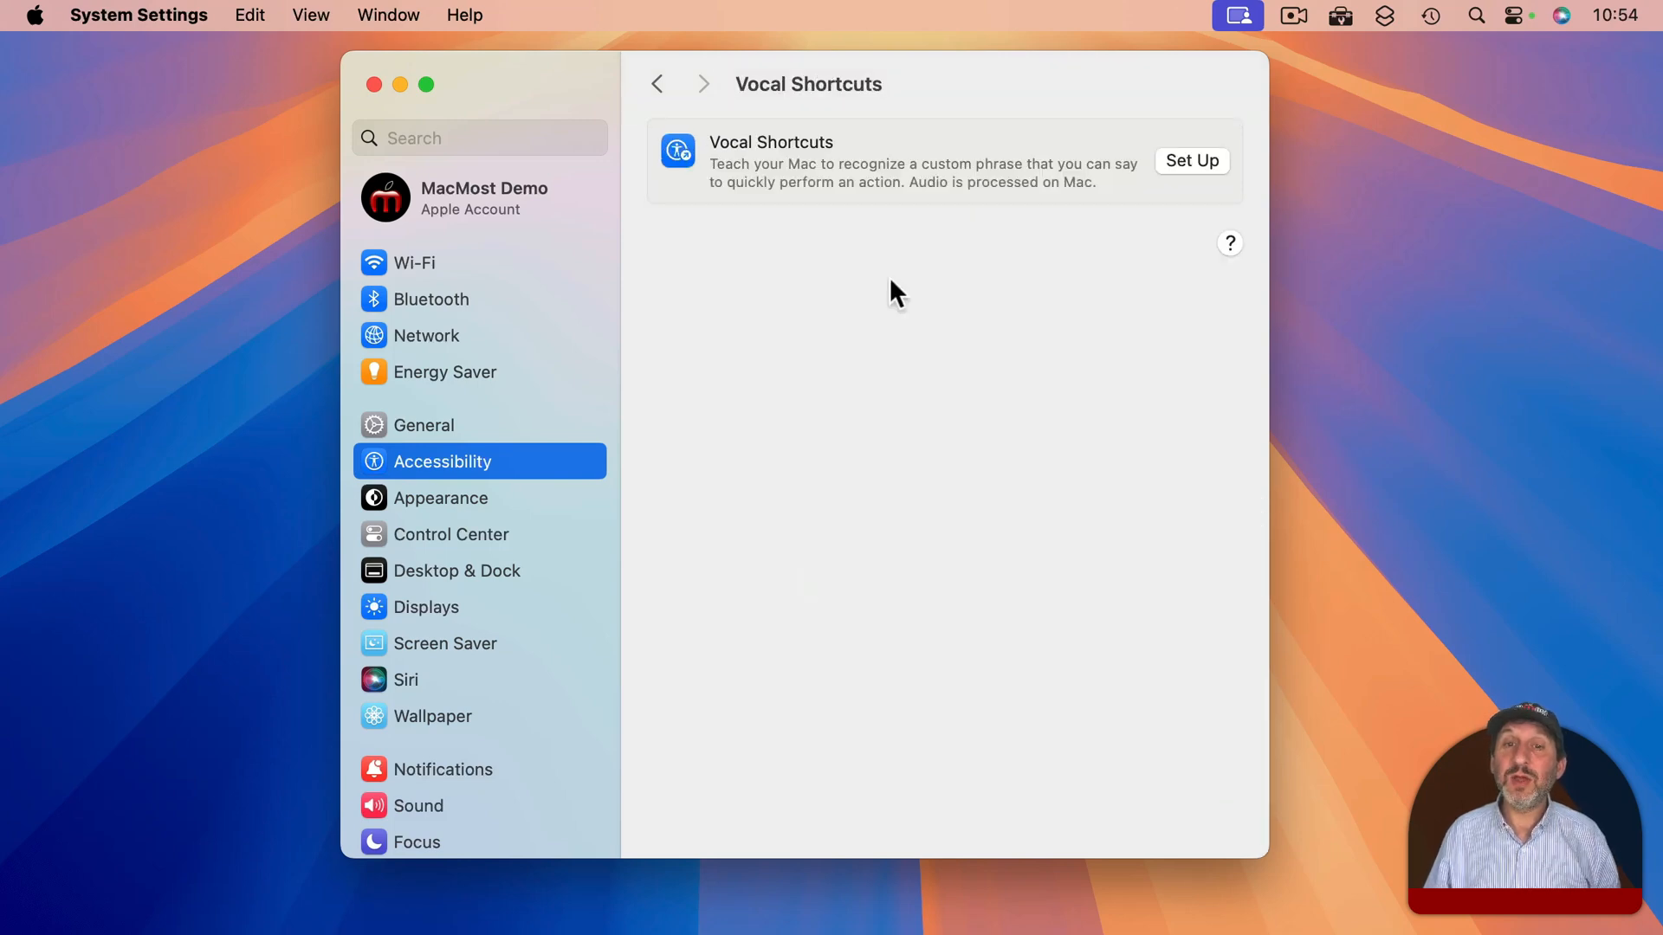
{"action": "mouse_move", "coordinate": [1211, 178]}
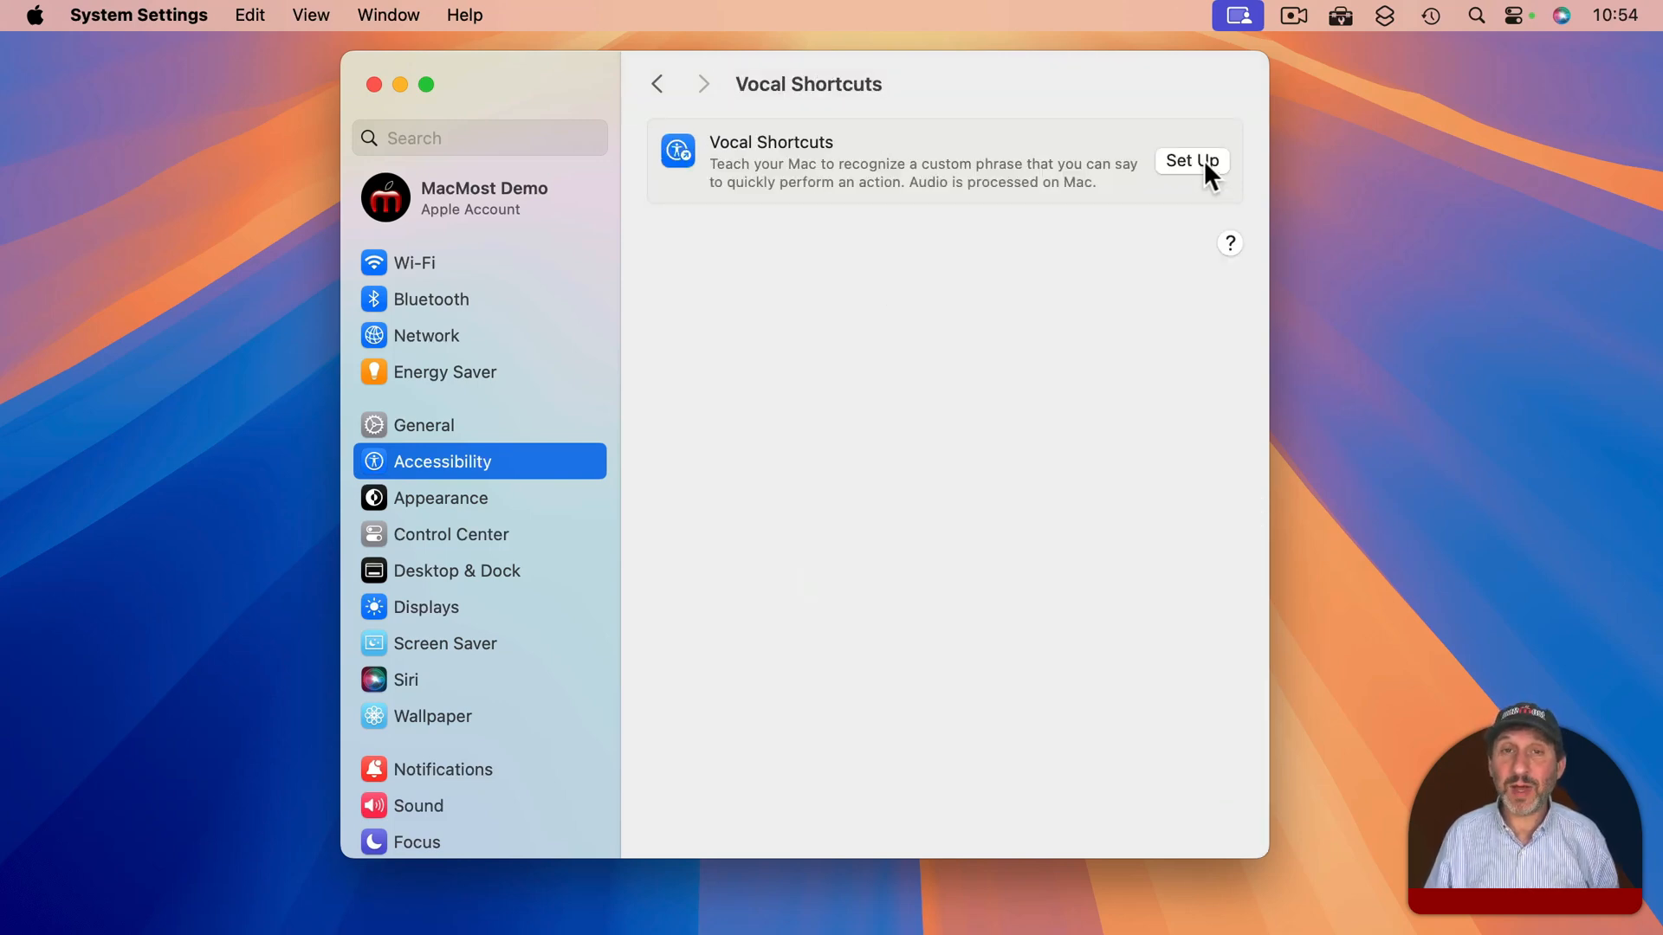
- Begin Vocal Shortcuts setup and move past the introduction to the action list
{"action": "left_click", "coordinate": [1192, 159]}
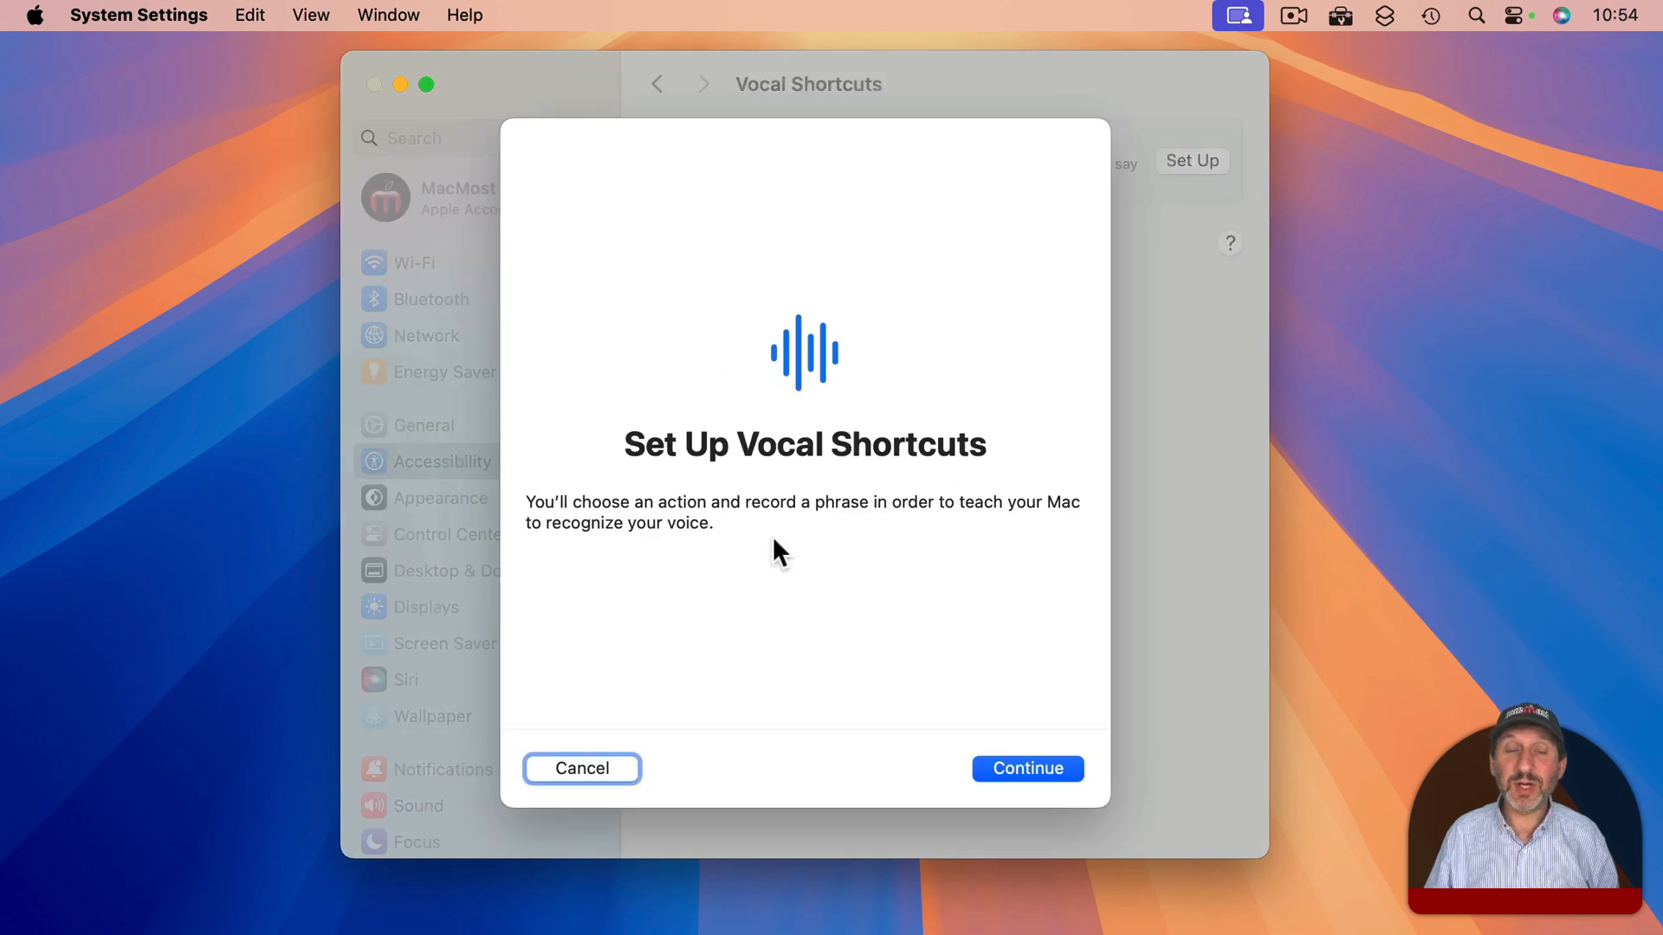
{"action": "left_click", "coordinate": [1025, 767]}
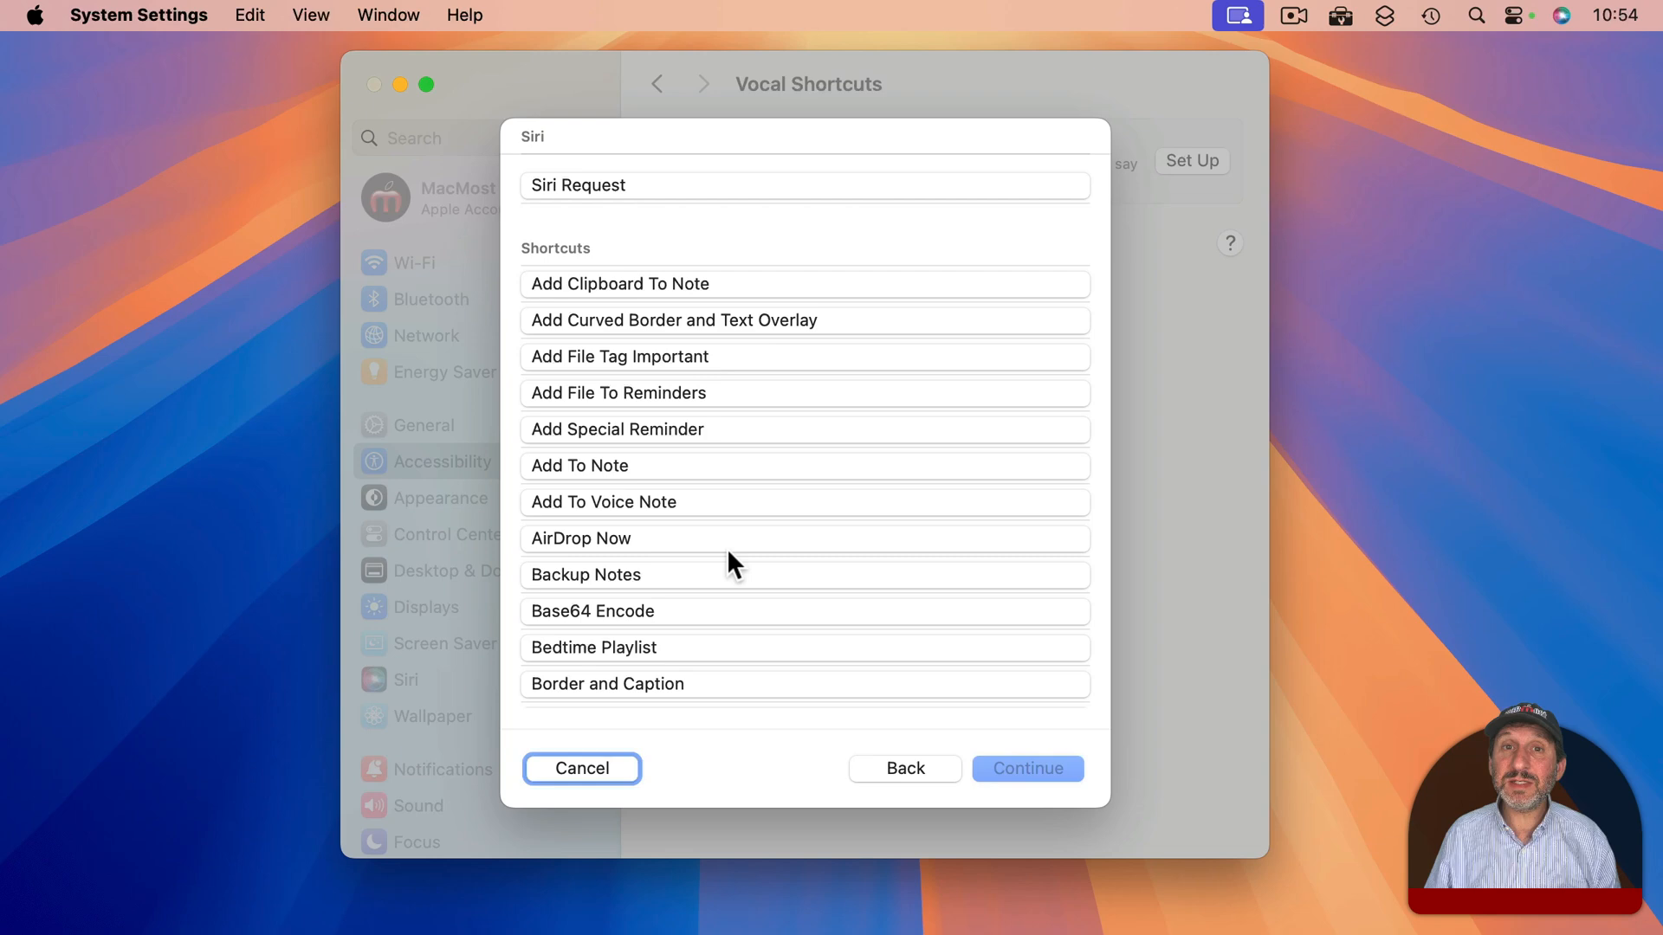
{"action": "mouse_move", "coordinate": [573, 265]}
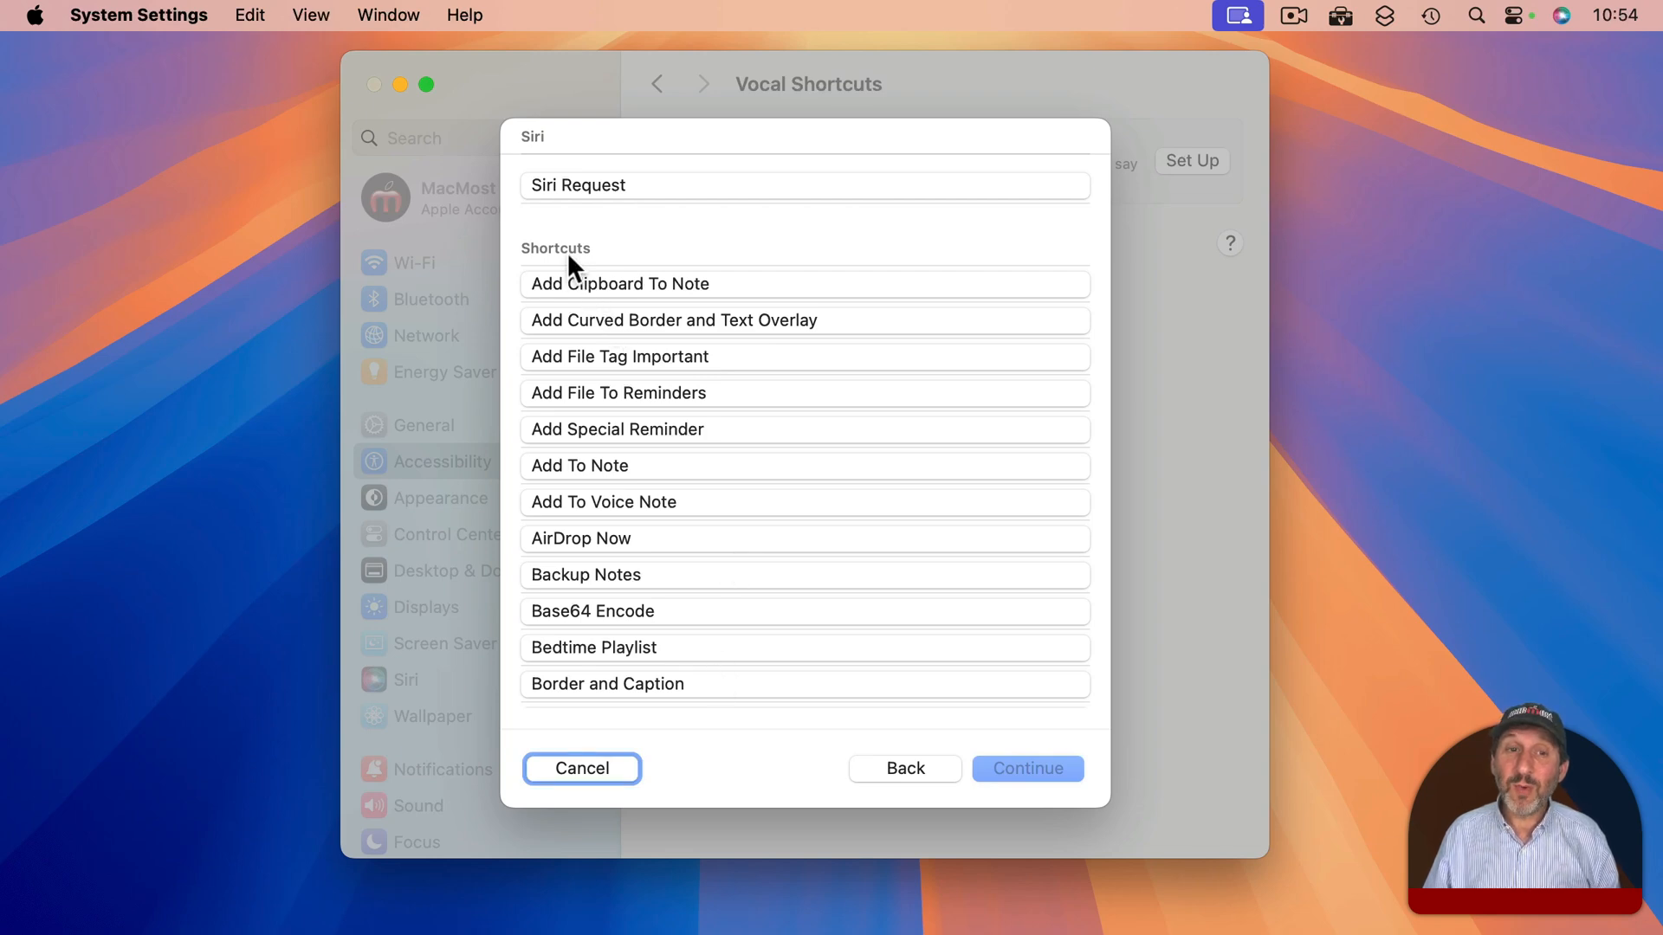
{"action": "mouse_move", "coordinate": [629, 485]}
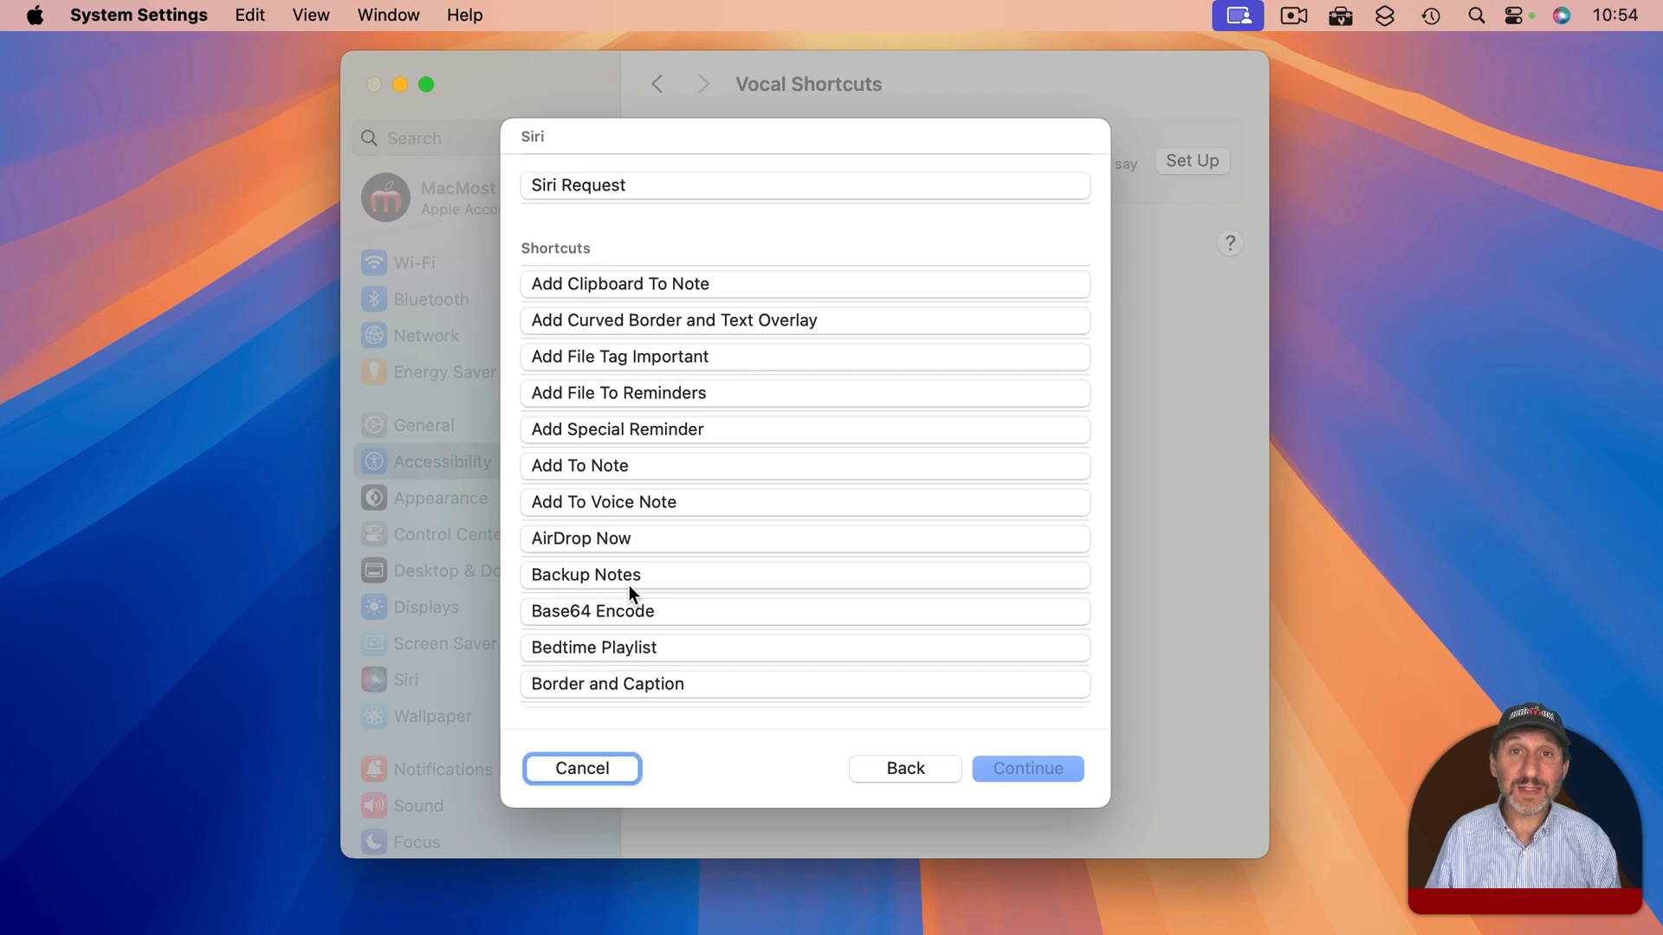
{"action": "mouse_move", "coordinate": [594, 368]}
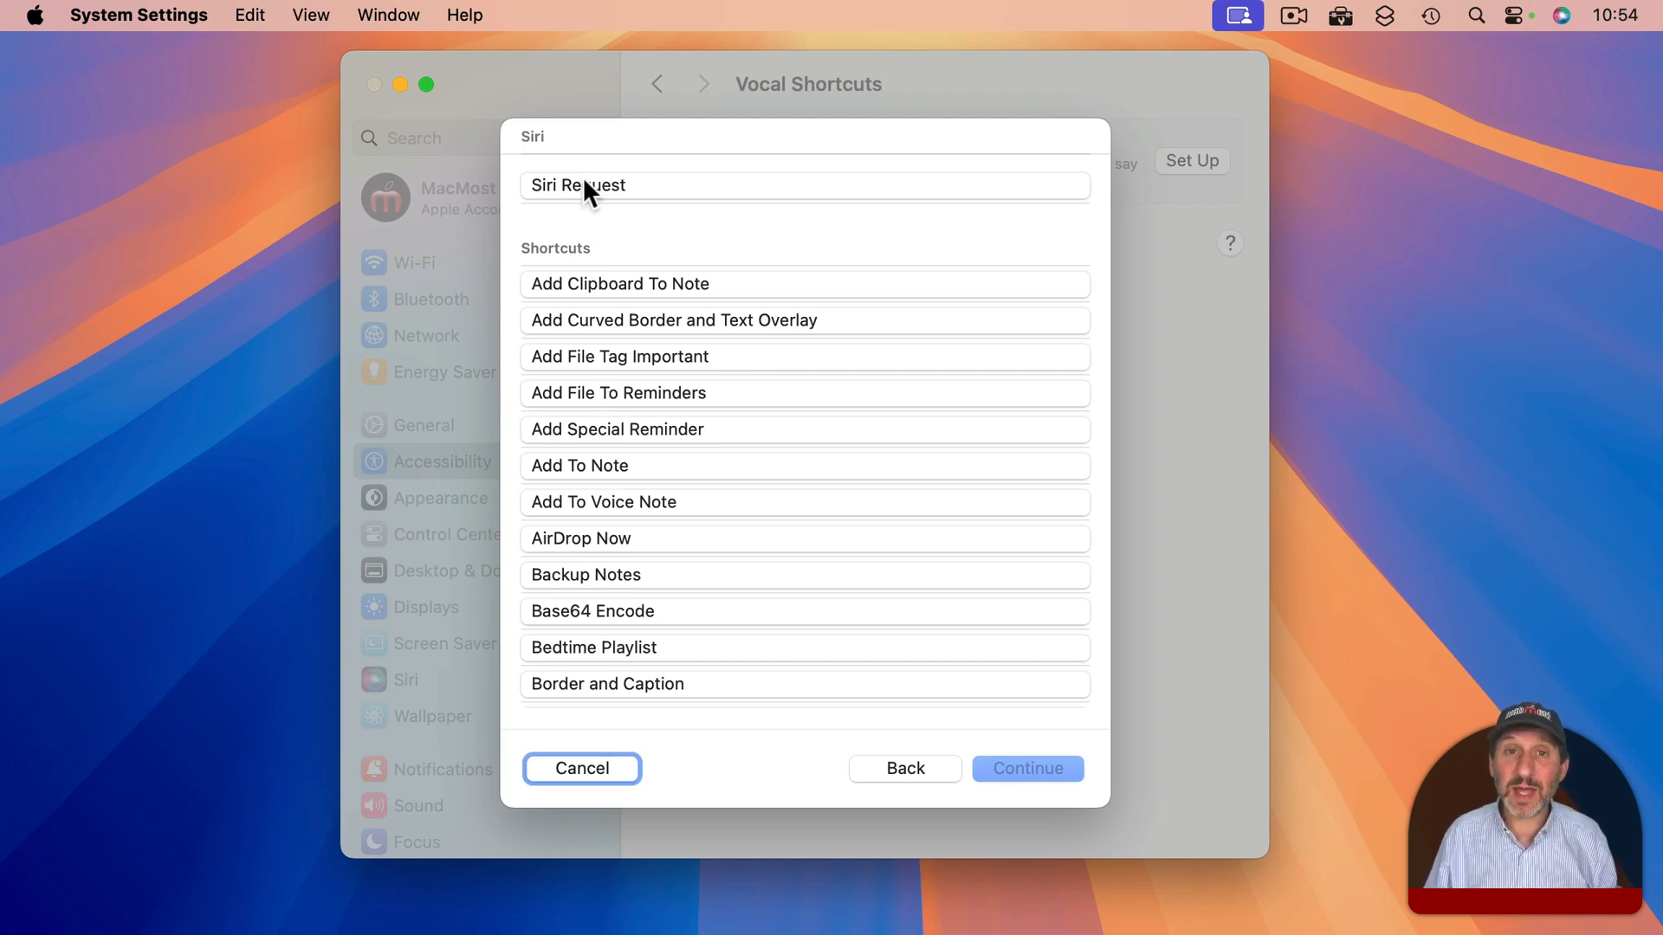
{"action": "mouse_move", "coordinate": [646, 541]}
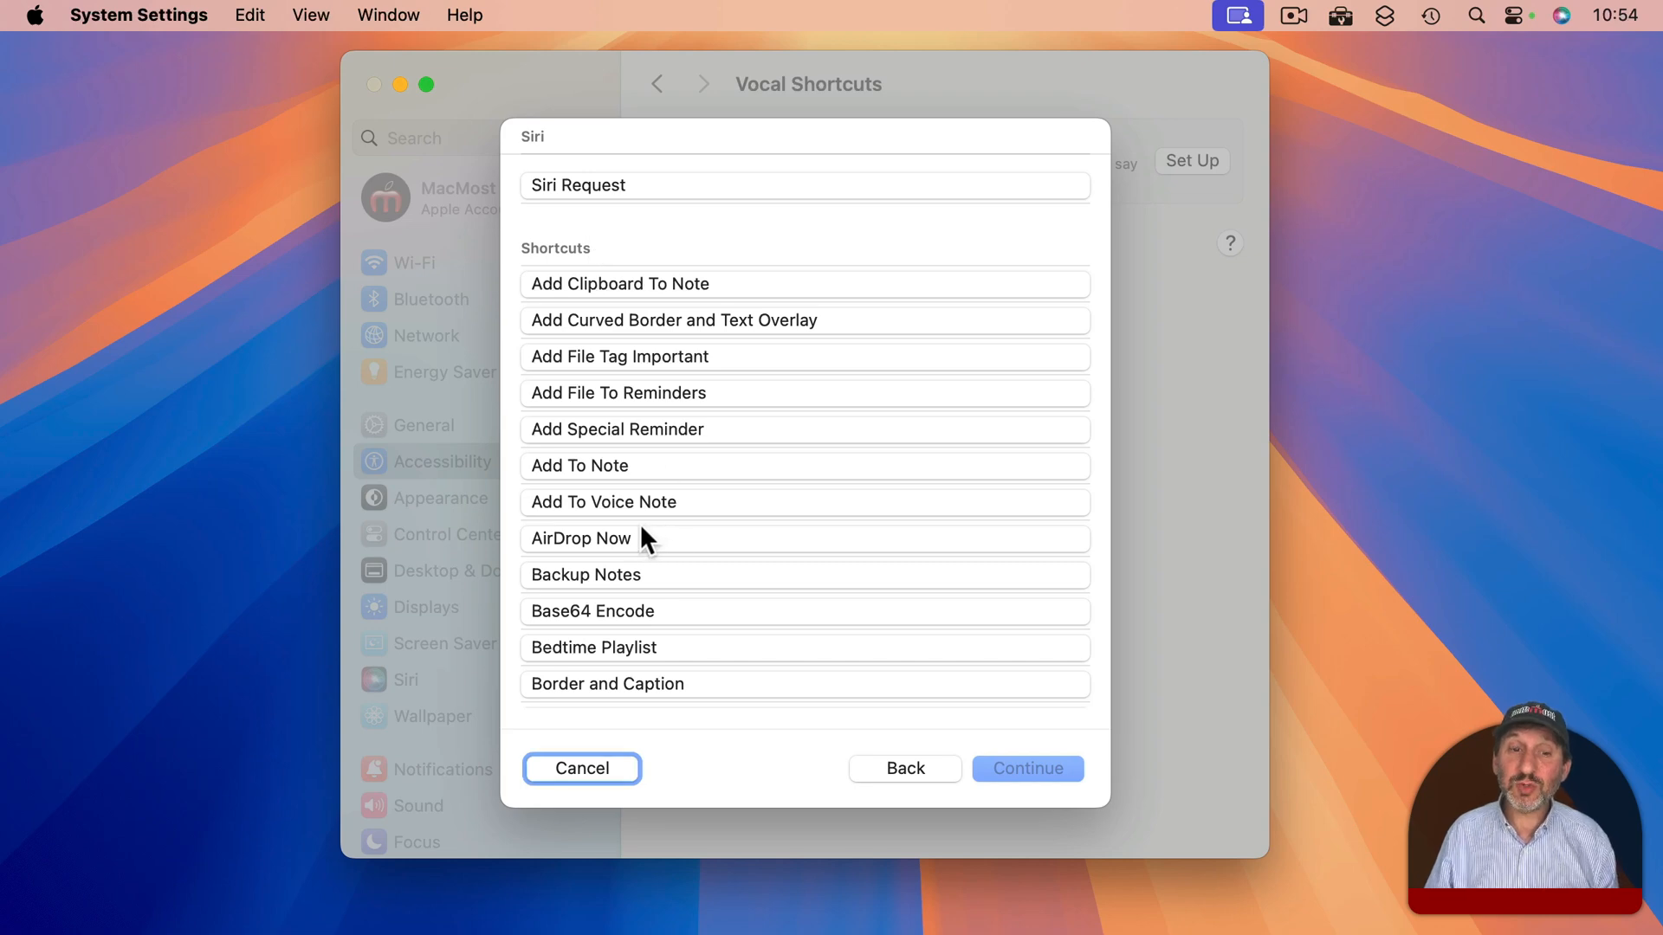
{"action": "mouse_move", "coordinate": [582, 479]}
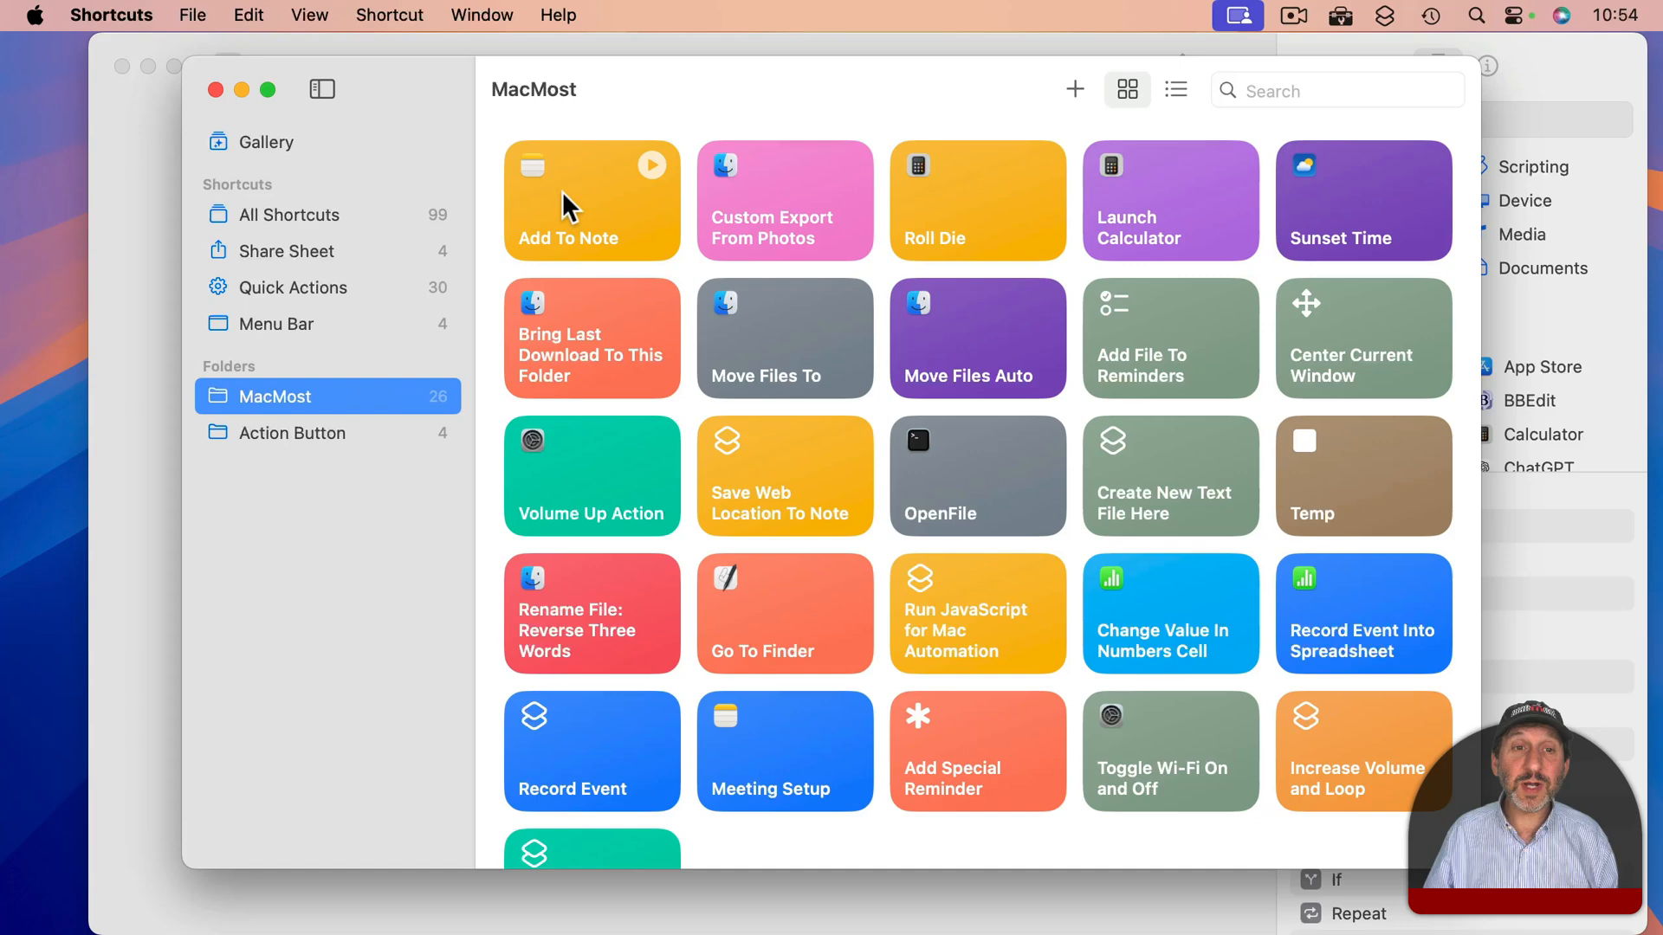
- View the Add To Note shortcut's clipboard-to-note actions in the Shortcuts editor
{"action": "double_click", "coordinate": [591, 201]}
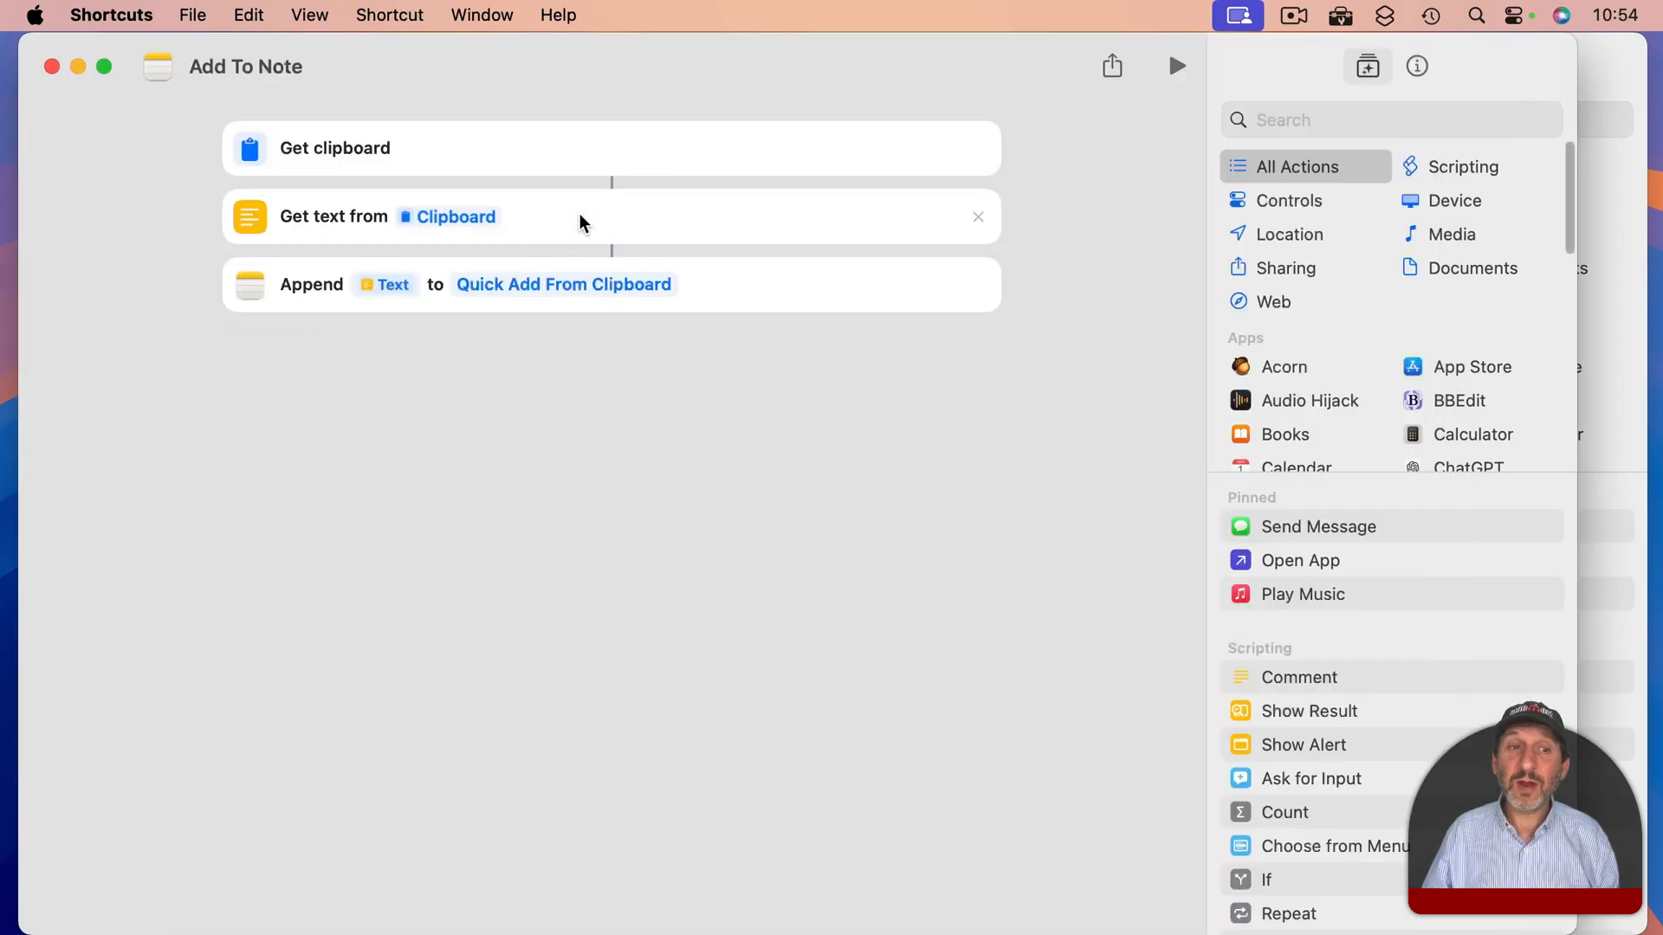
{"action": "mouse_move", "coordinate": [346, 220]}
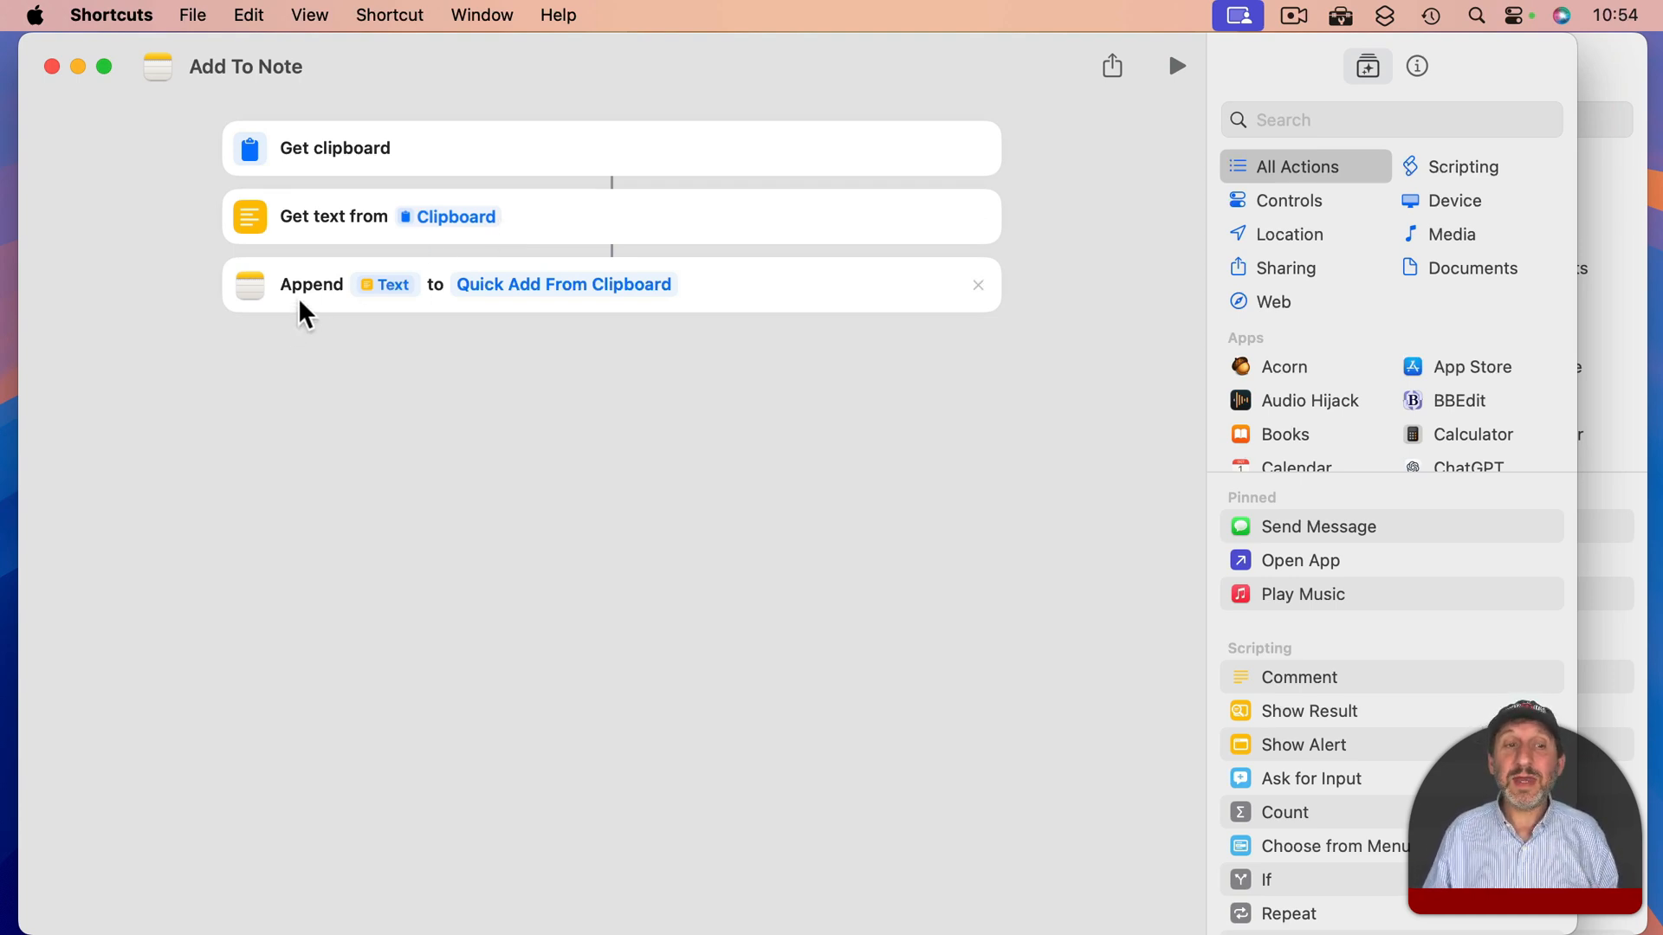
{"action": "mouse_move", "coordinate": [513, 319]}
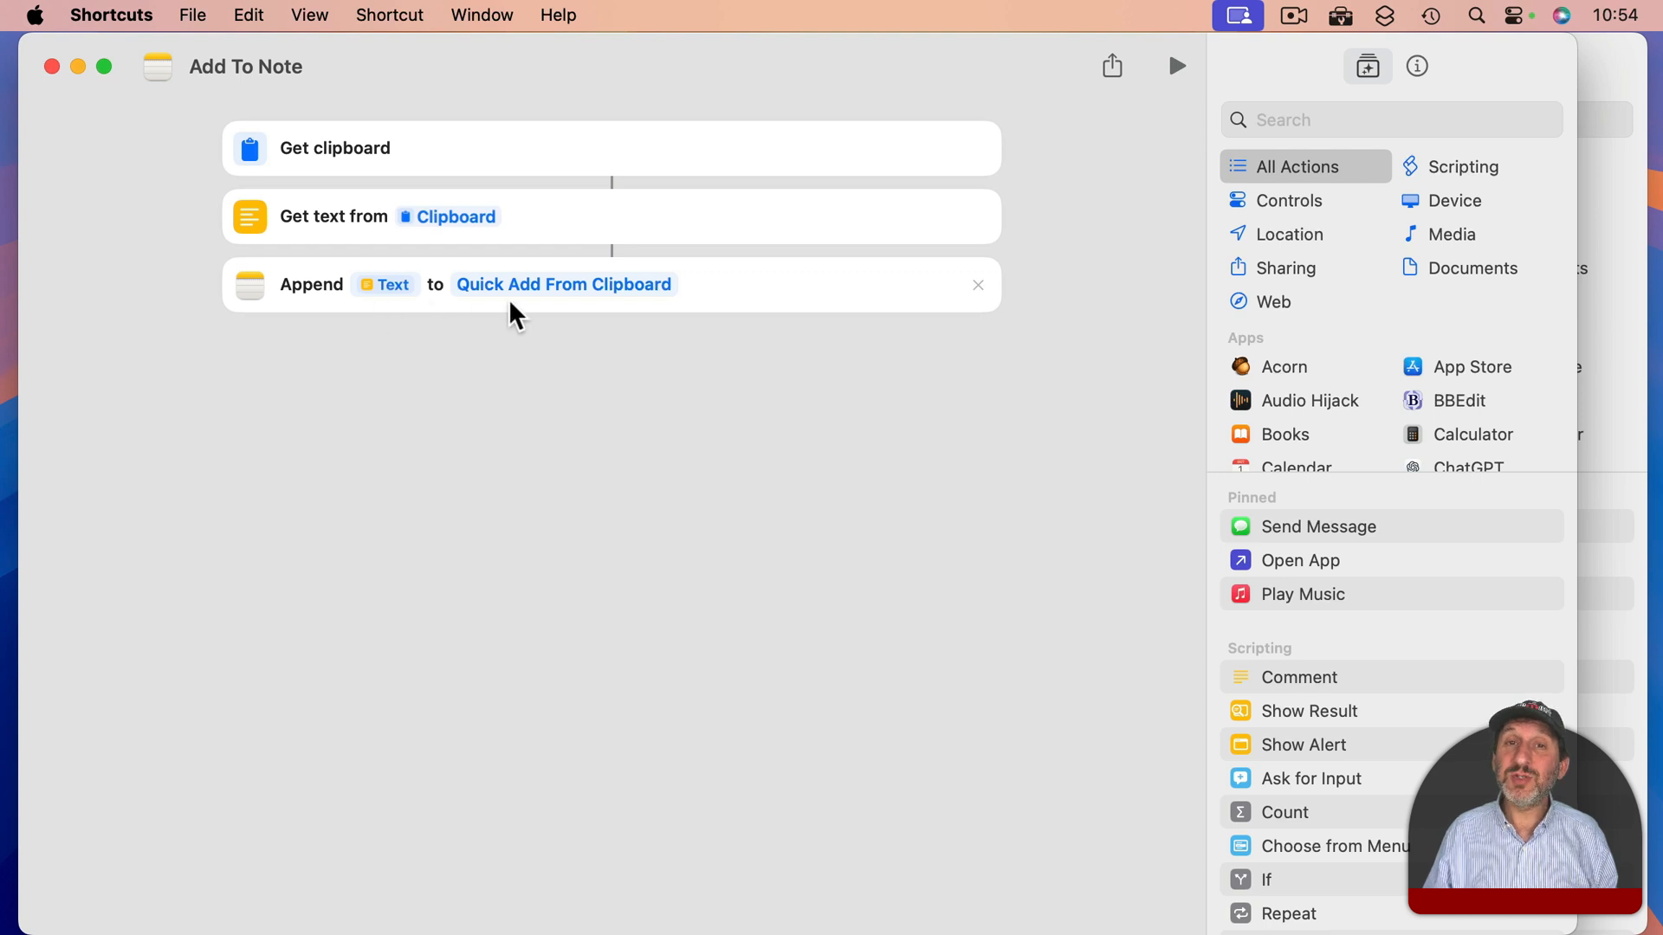
{"action": "mouse_move", "coordinate": [614, 309]}
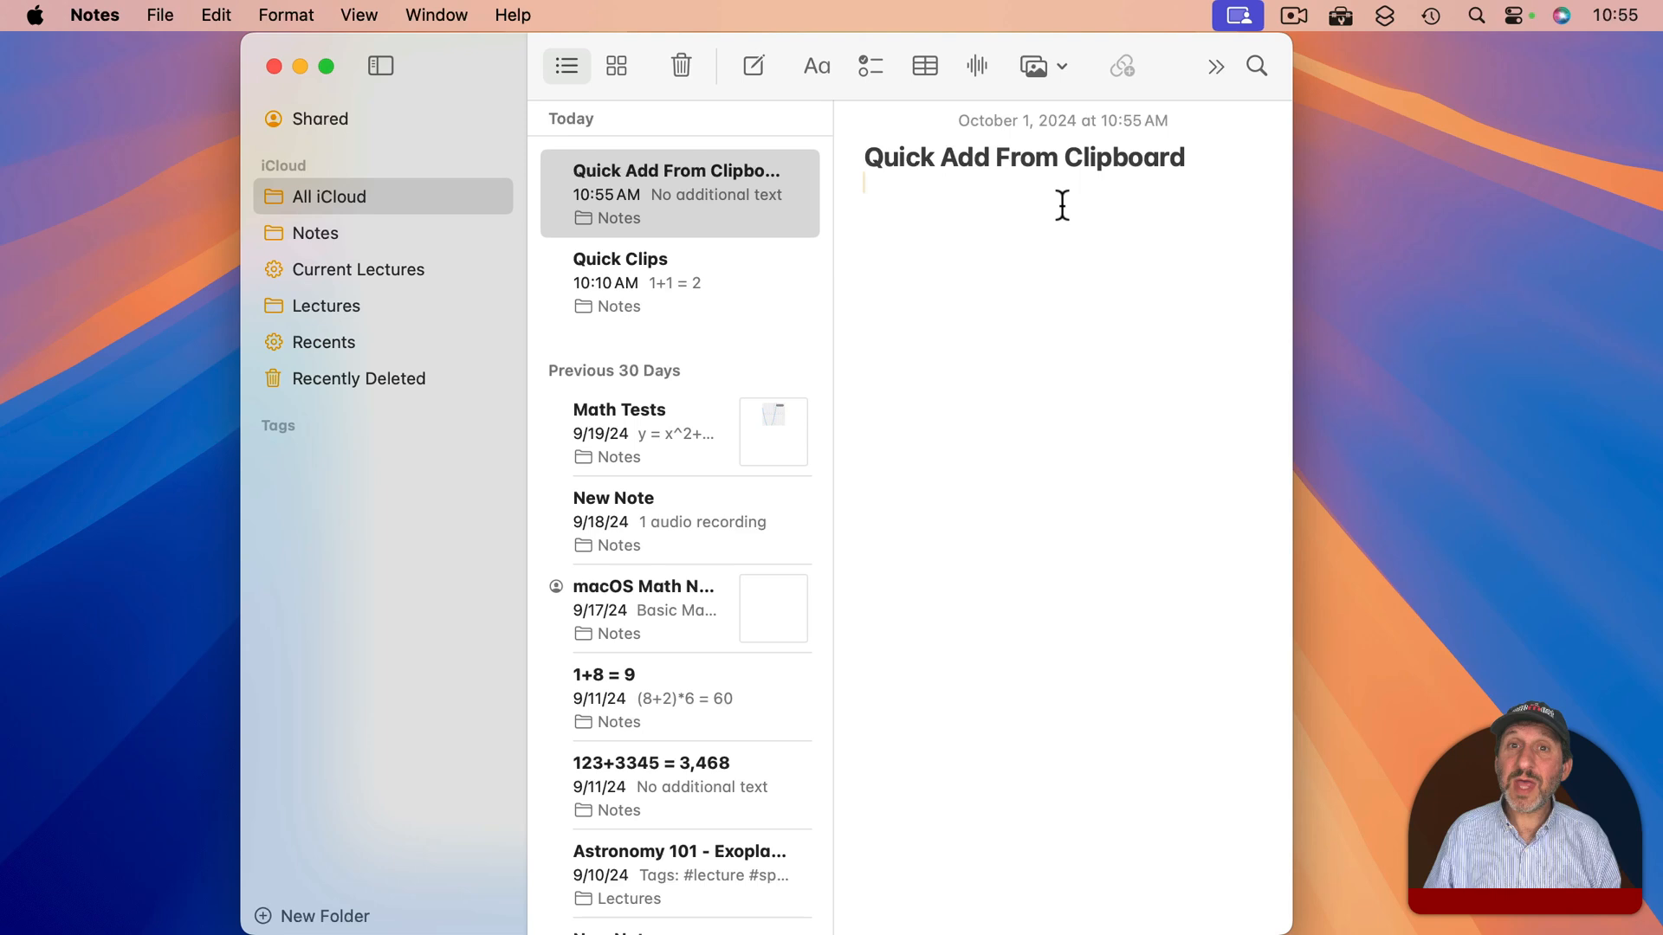
{"action": "mouse_move", "coordinate": [469, 59]}
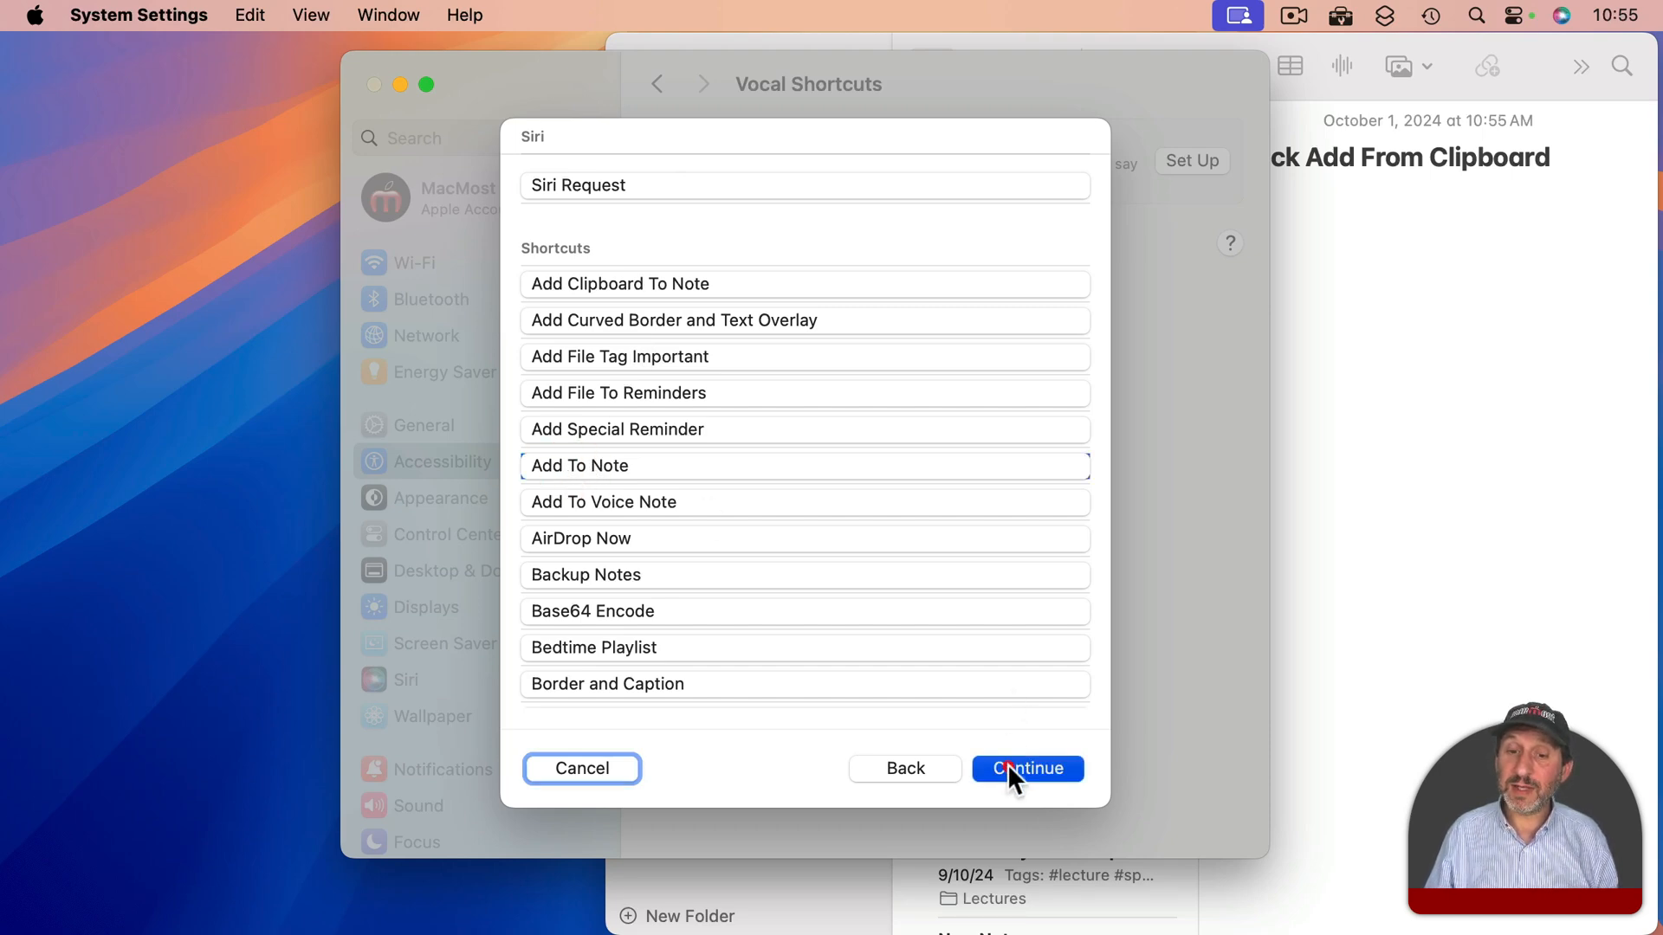
- Continue with Add To Note and enter the custom phrase 'add this to notes'
{"action": "left_click", "coordinate": [1025, 768]}
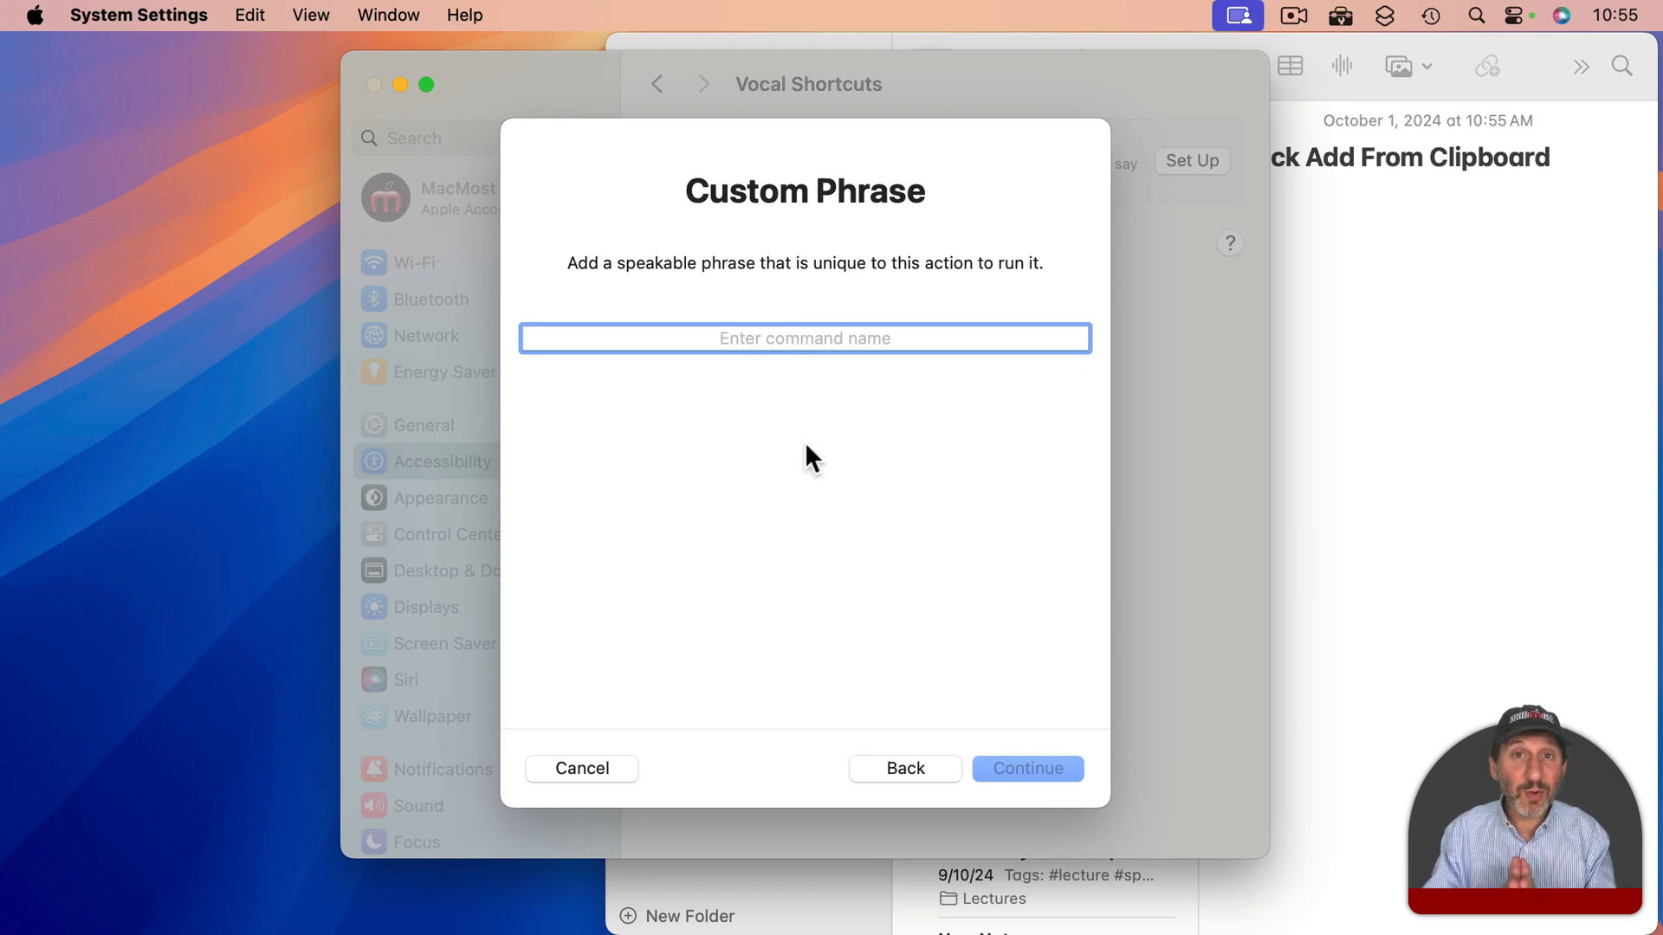
{"action": "type", "text": "add this to notes"}
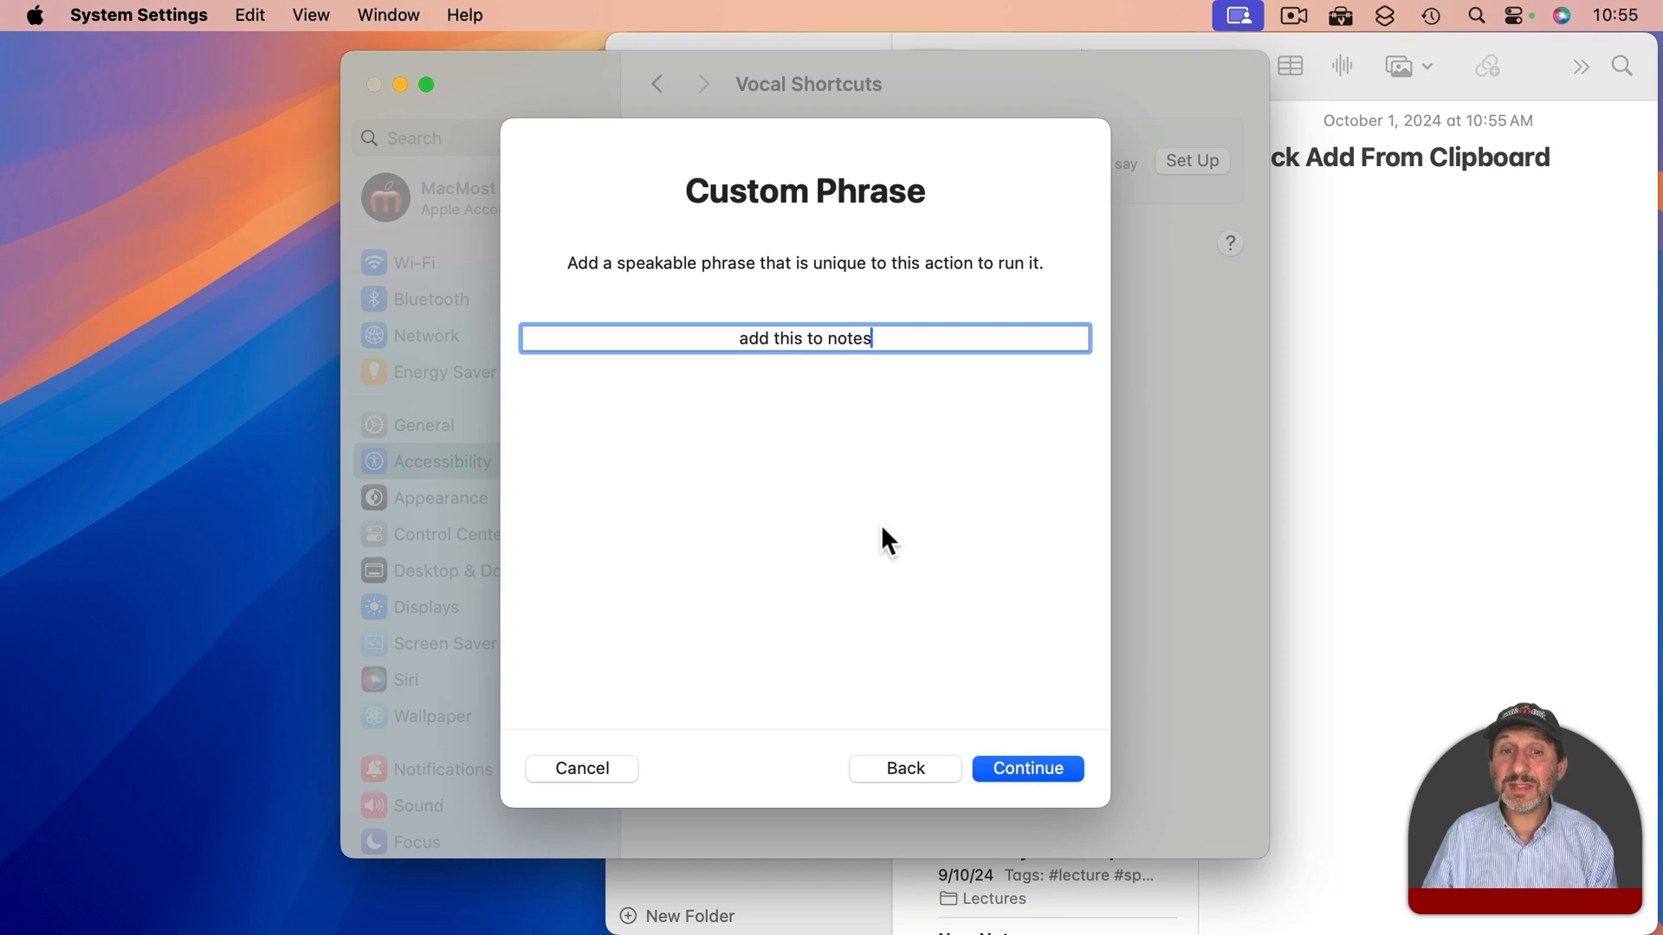
{"action": "mouse_move", "coordinate": [937, 497]}
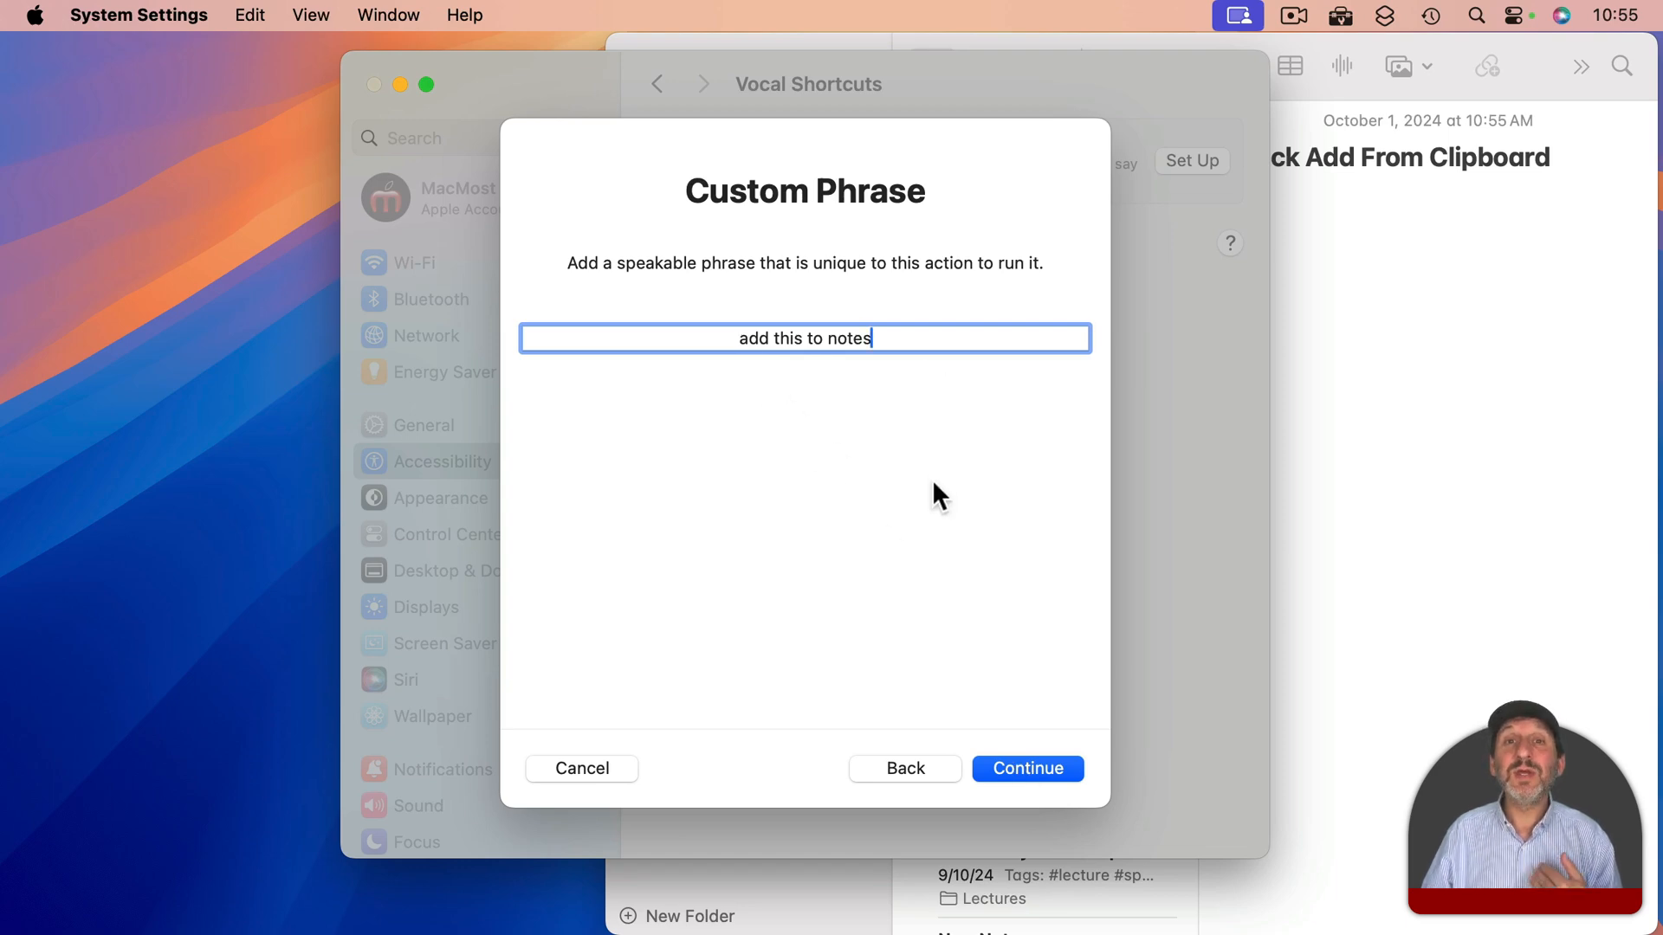
{"action": "mouse_move", "coordinate": [977, 612]}
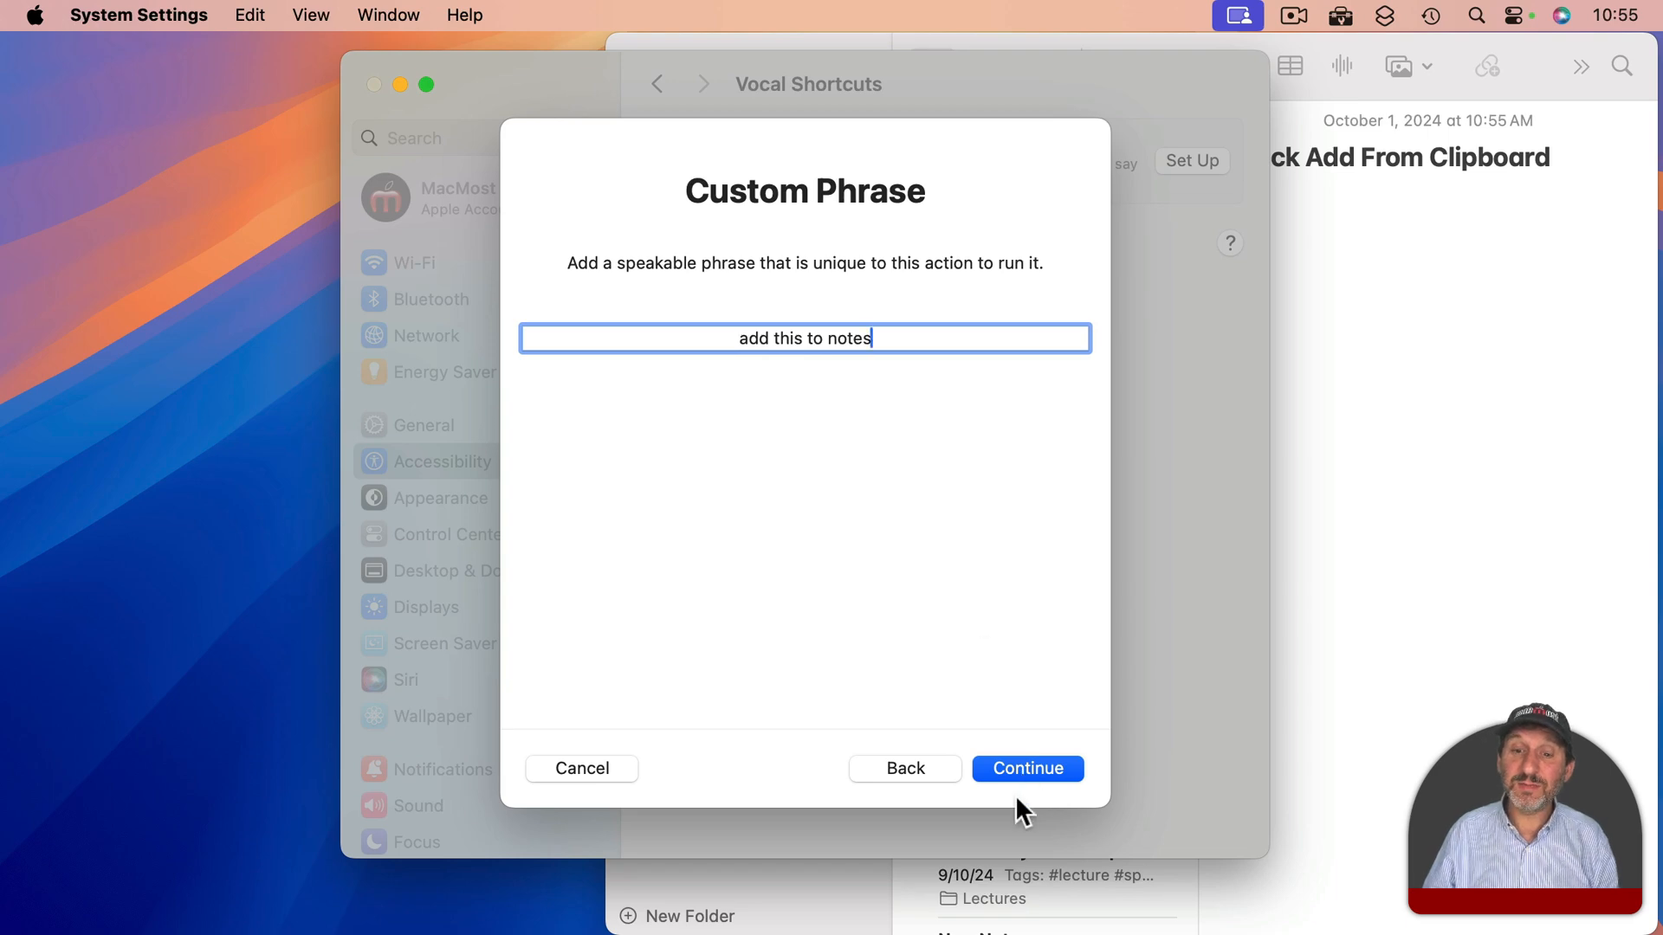
{"action": "left_click", "coordinate": [1024, 768]}
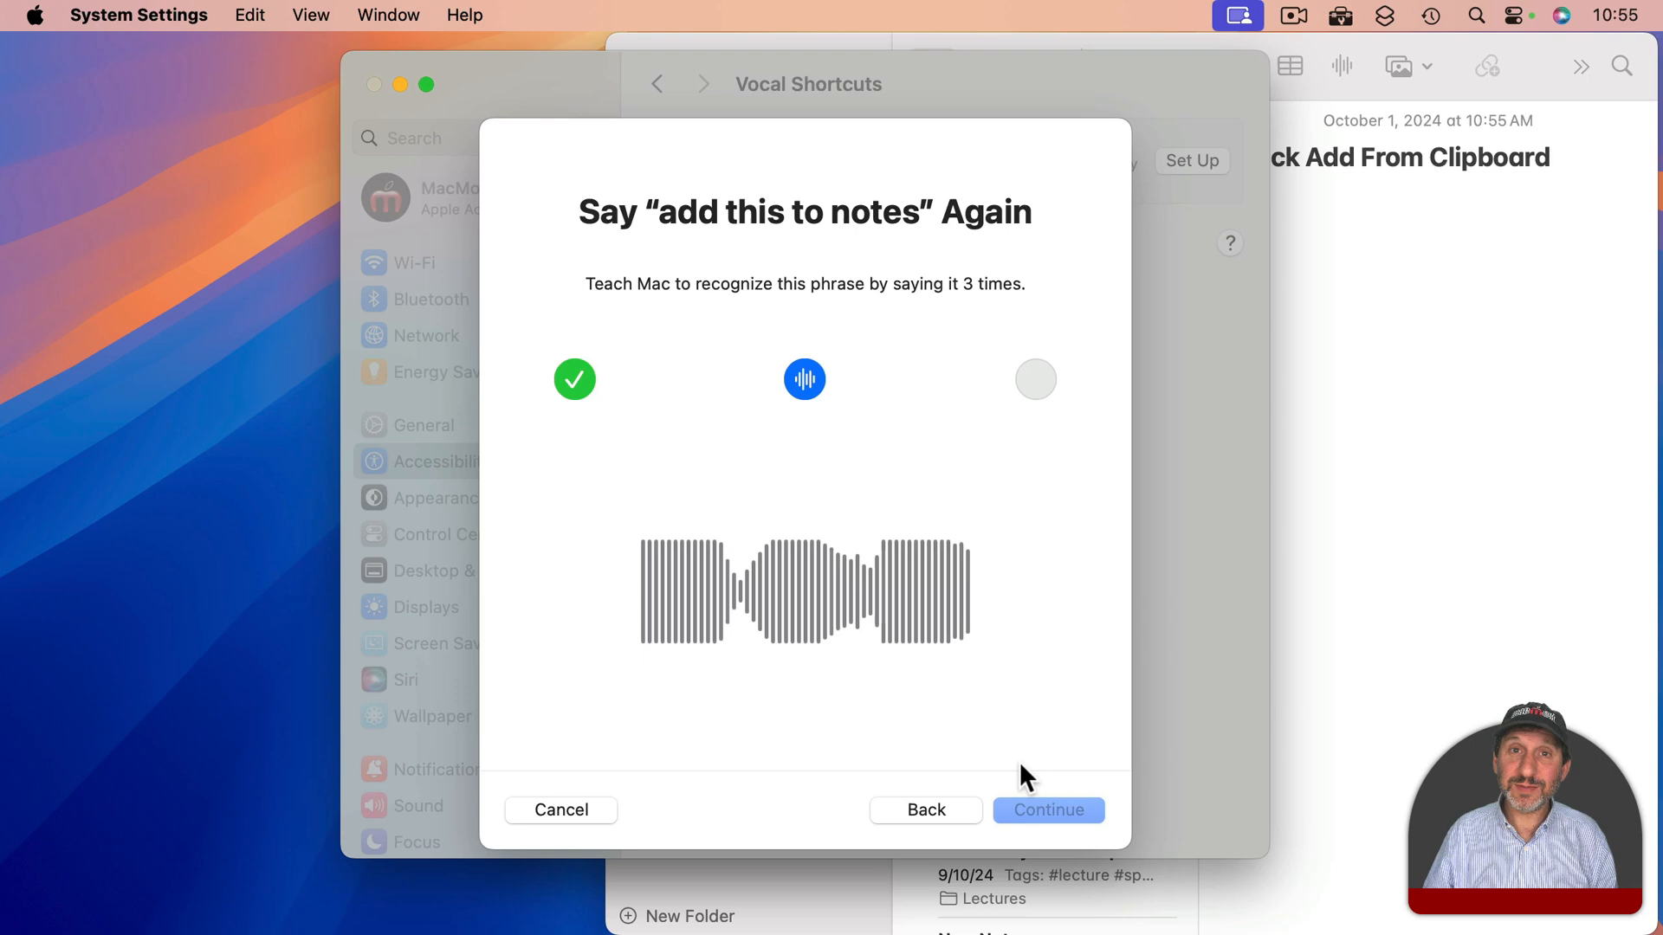
- Finish teaching the phrase, dismiss the improvement prompt and review the 'add this to notes' action details
{"action": "left_click", "coordinate": [1048, 811]}
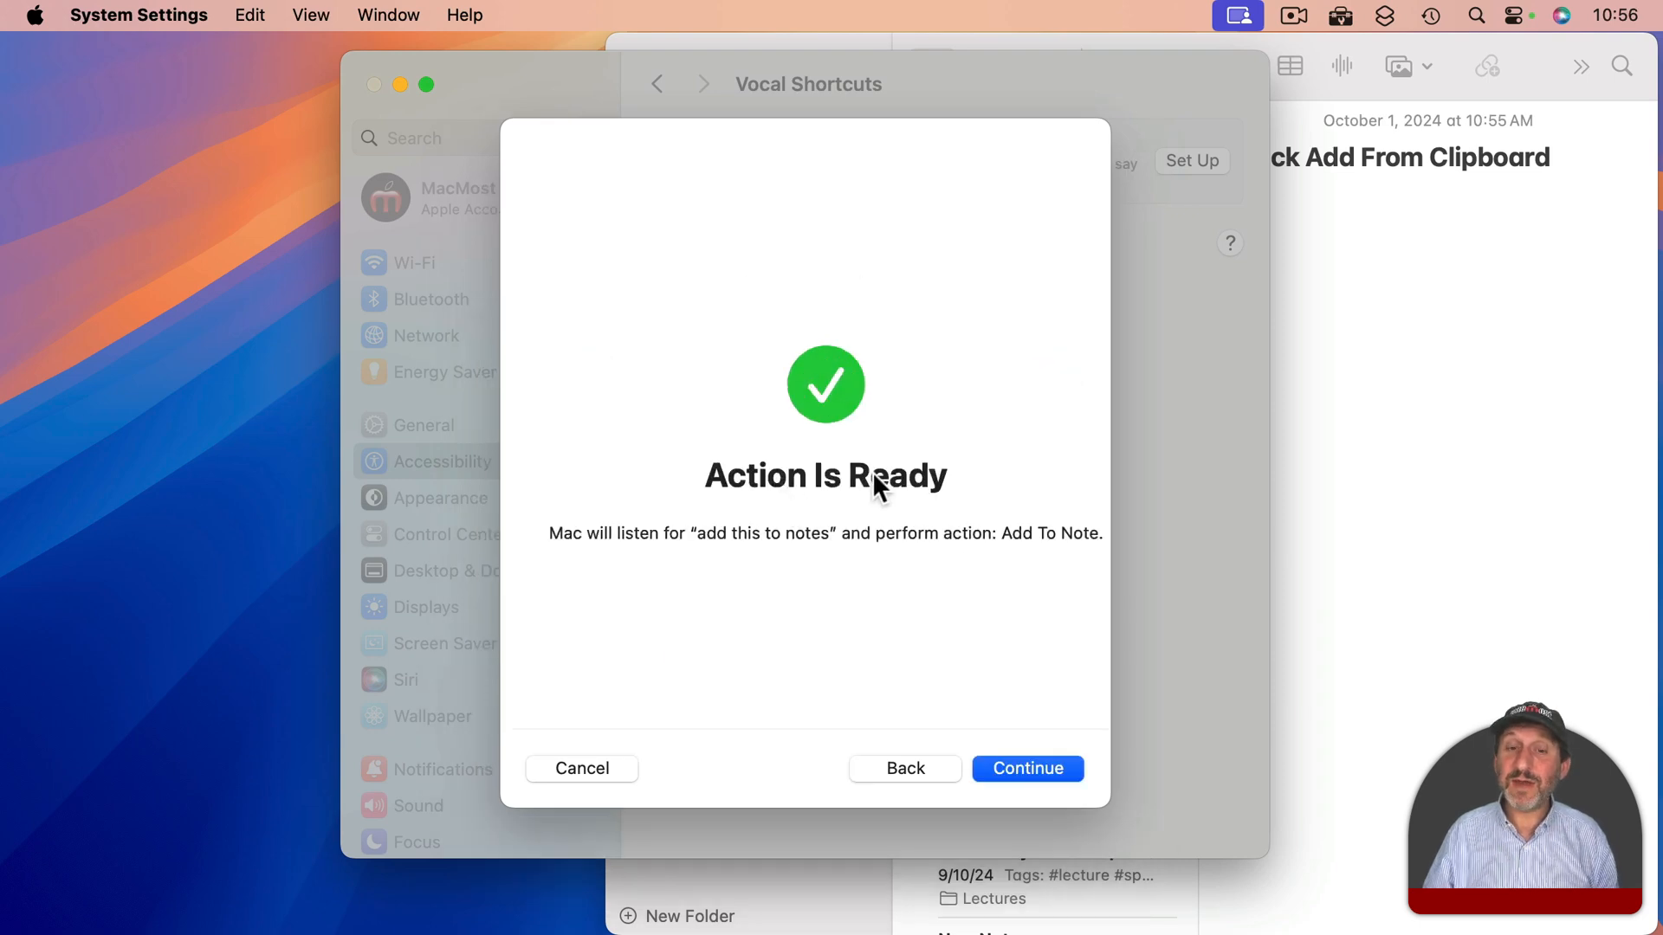
{"action": "left_click", "coordinate": [1027, 767]}
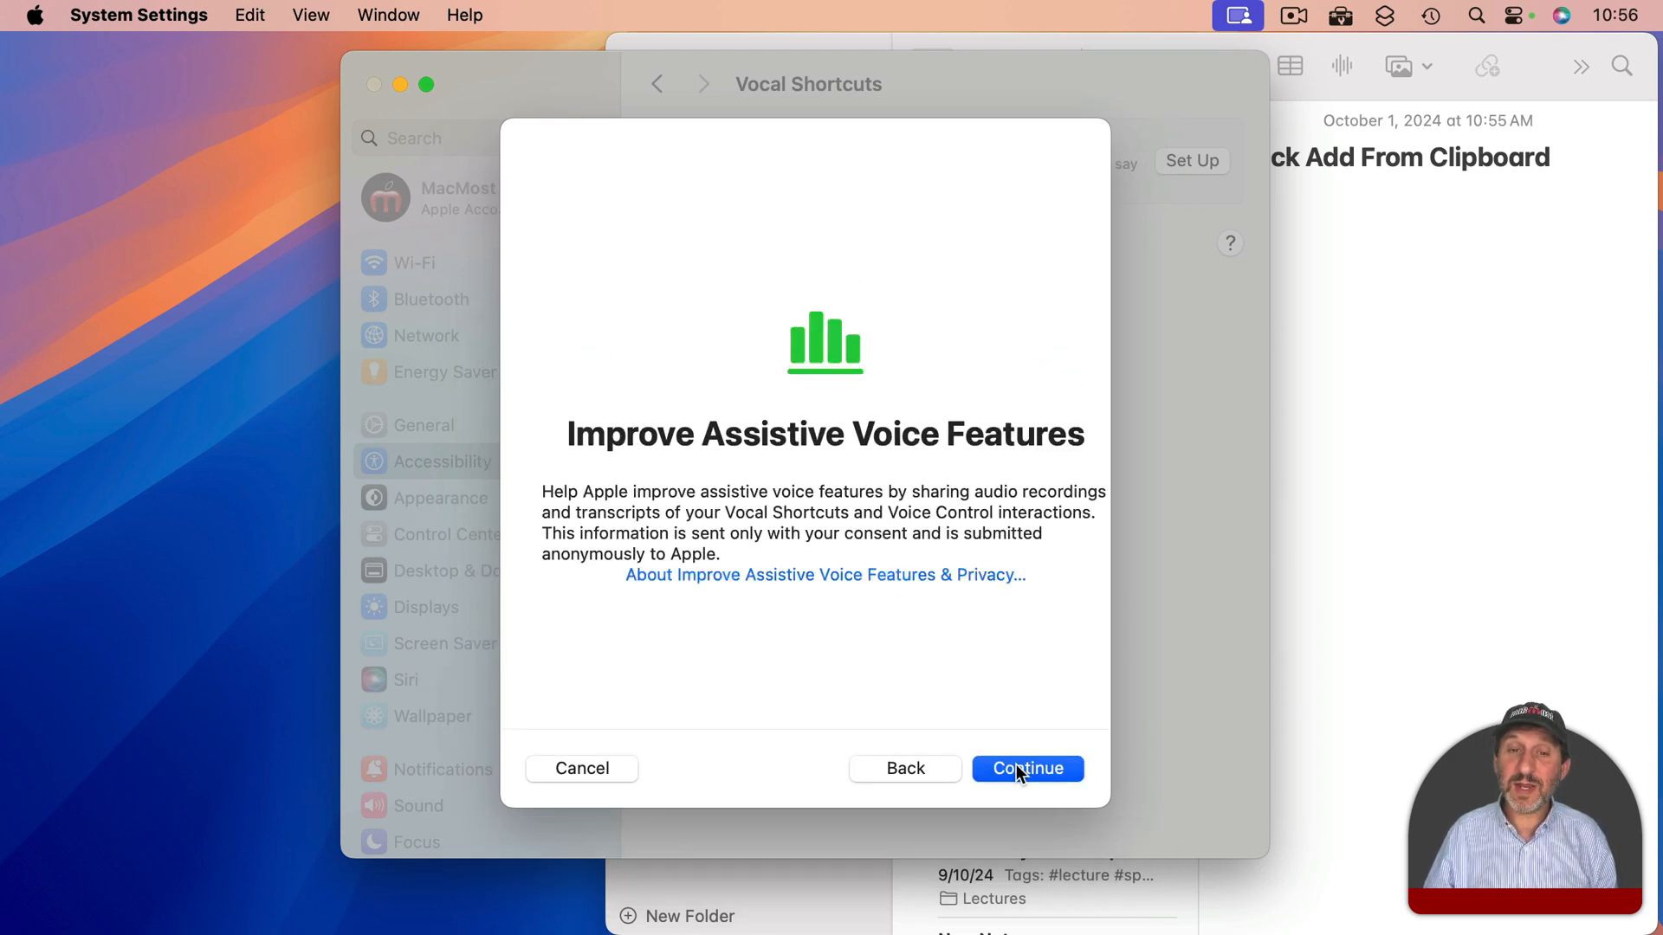
{"action": "mouse_move", "coordinate": [1036, 739]}
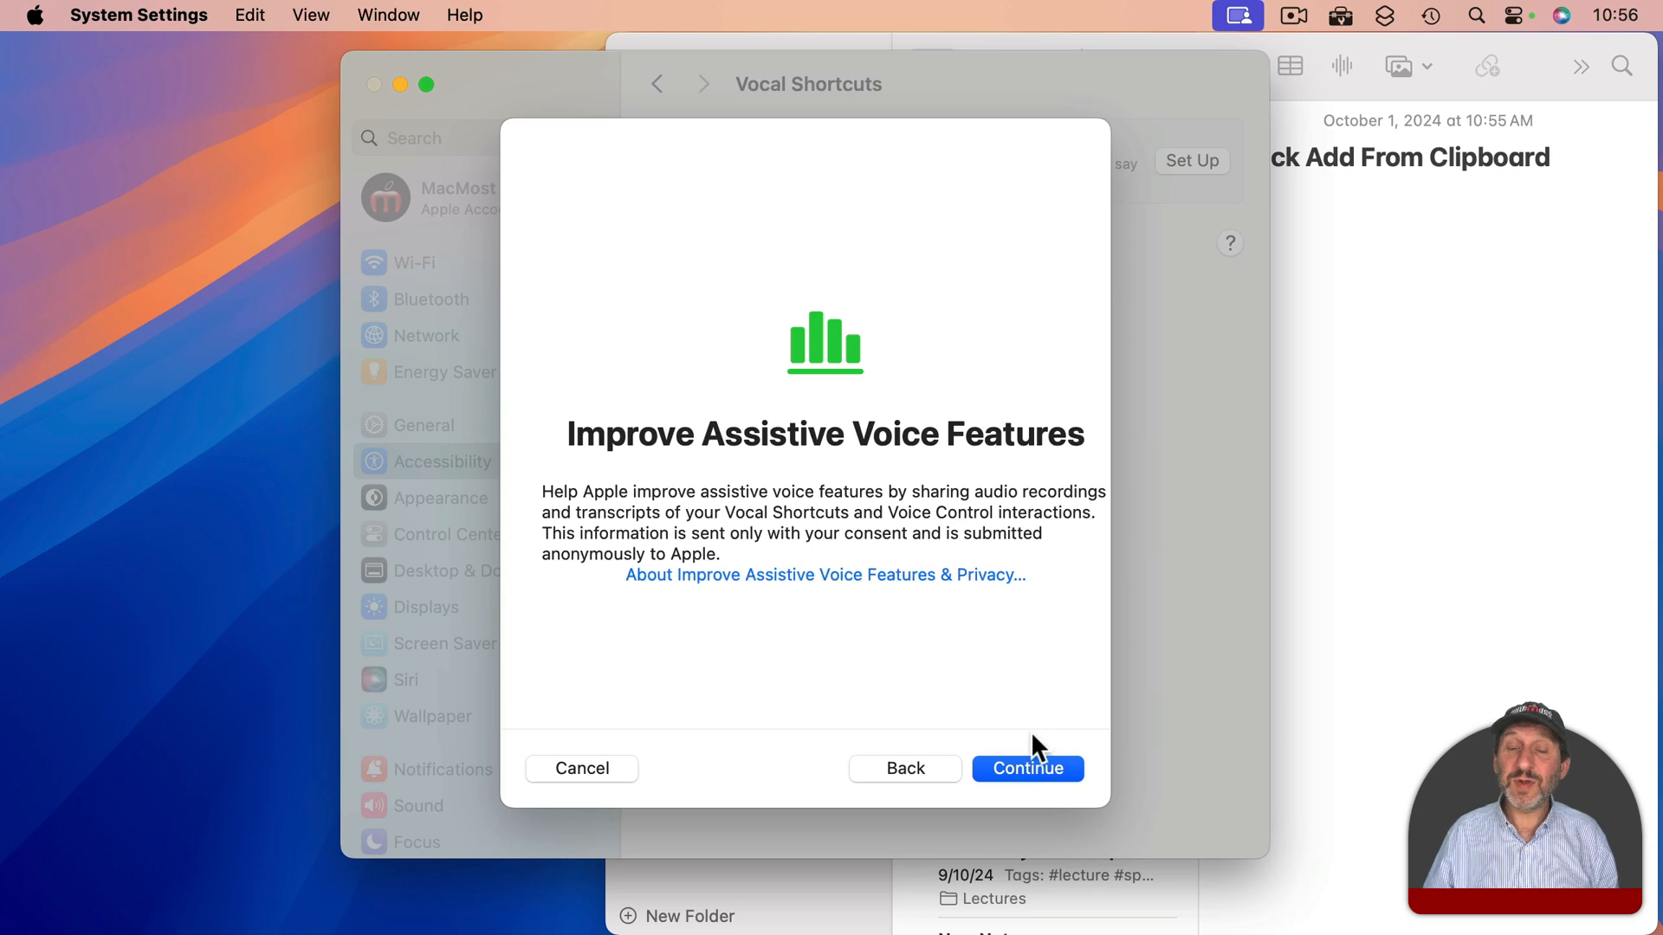
{"action": "mouse_move", "coordinate": [843, 768]}
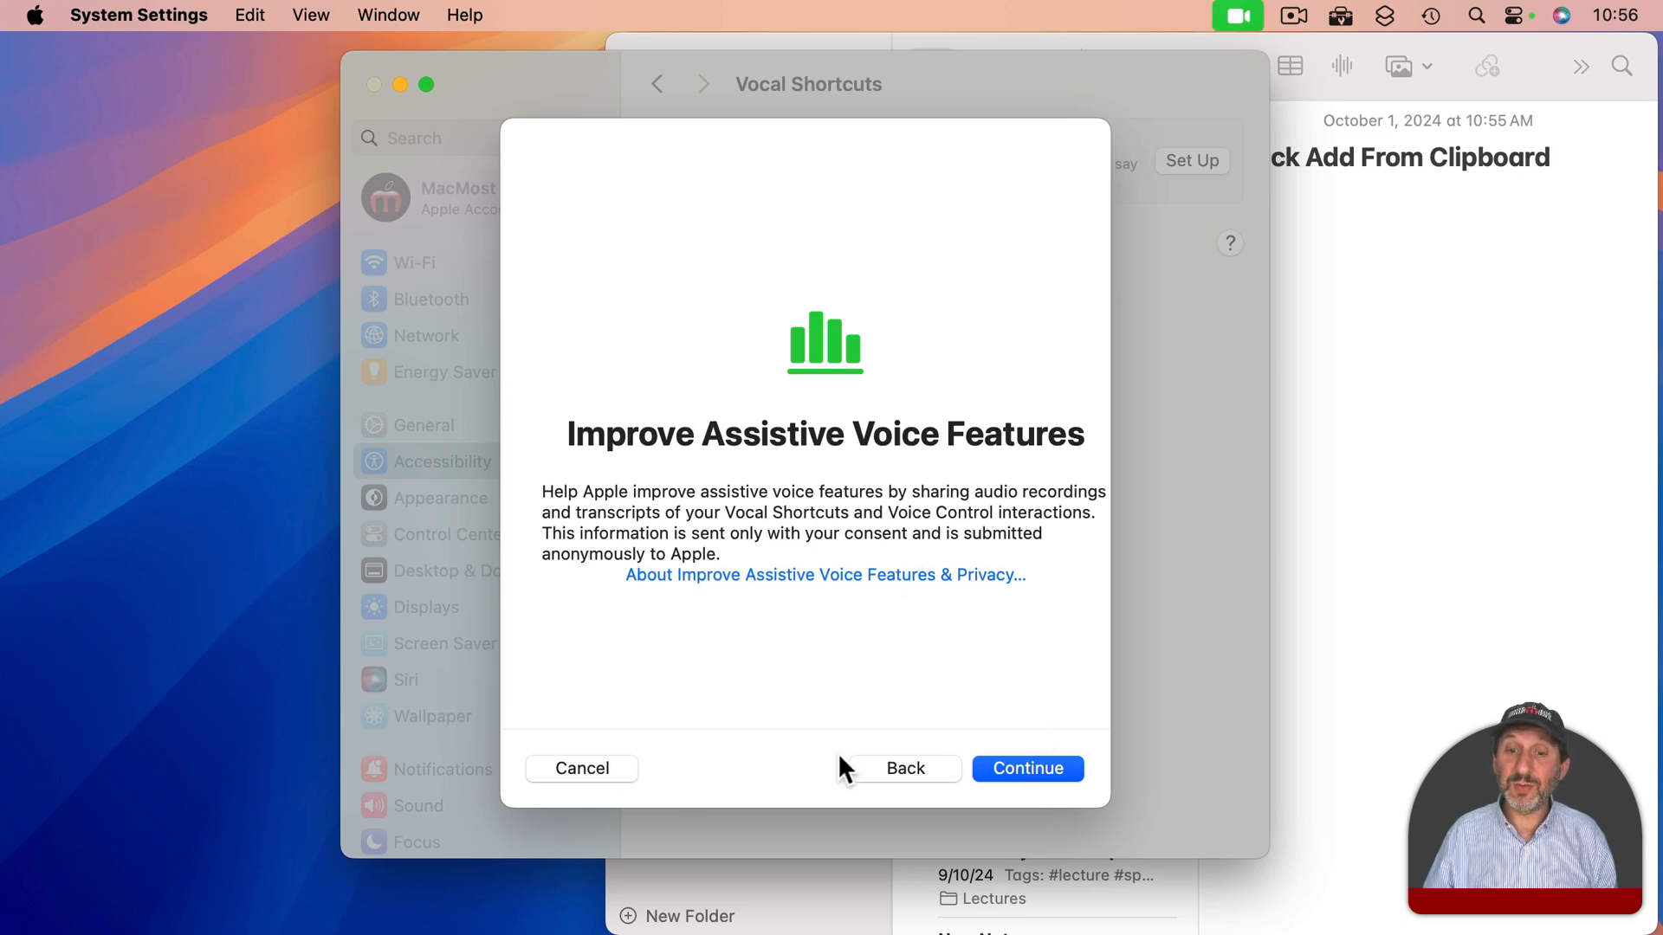
{"action": "left_click", "coordinate": [582, 767]}
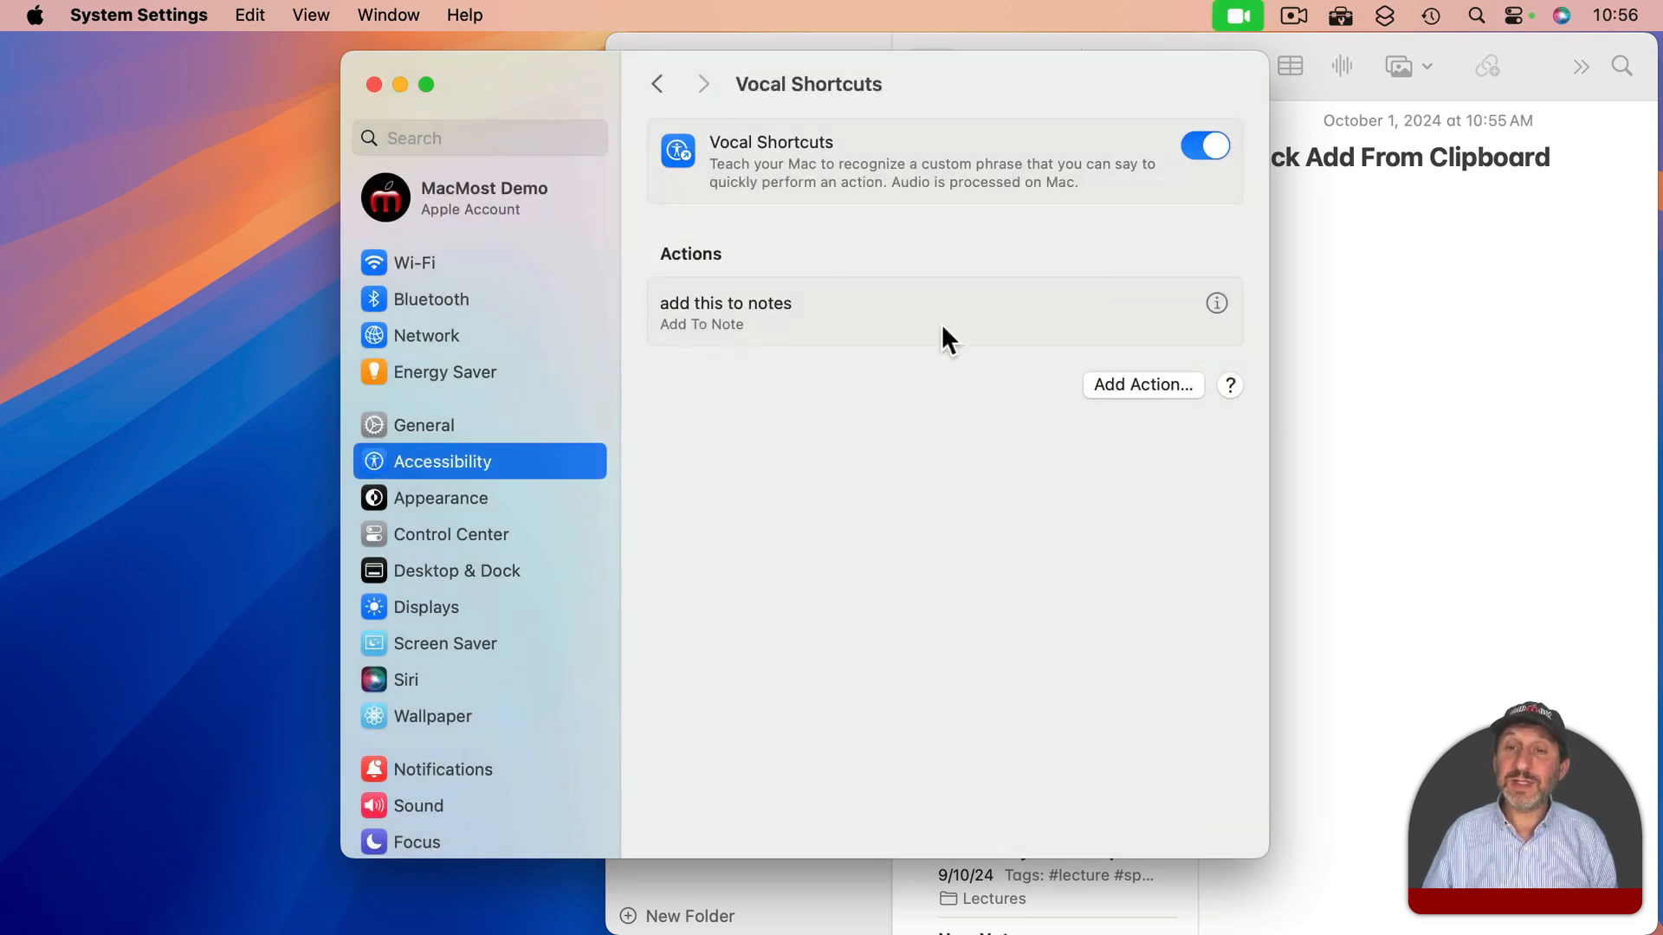
{"action": "left_click", "coordinate": [1216, 304]}
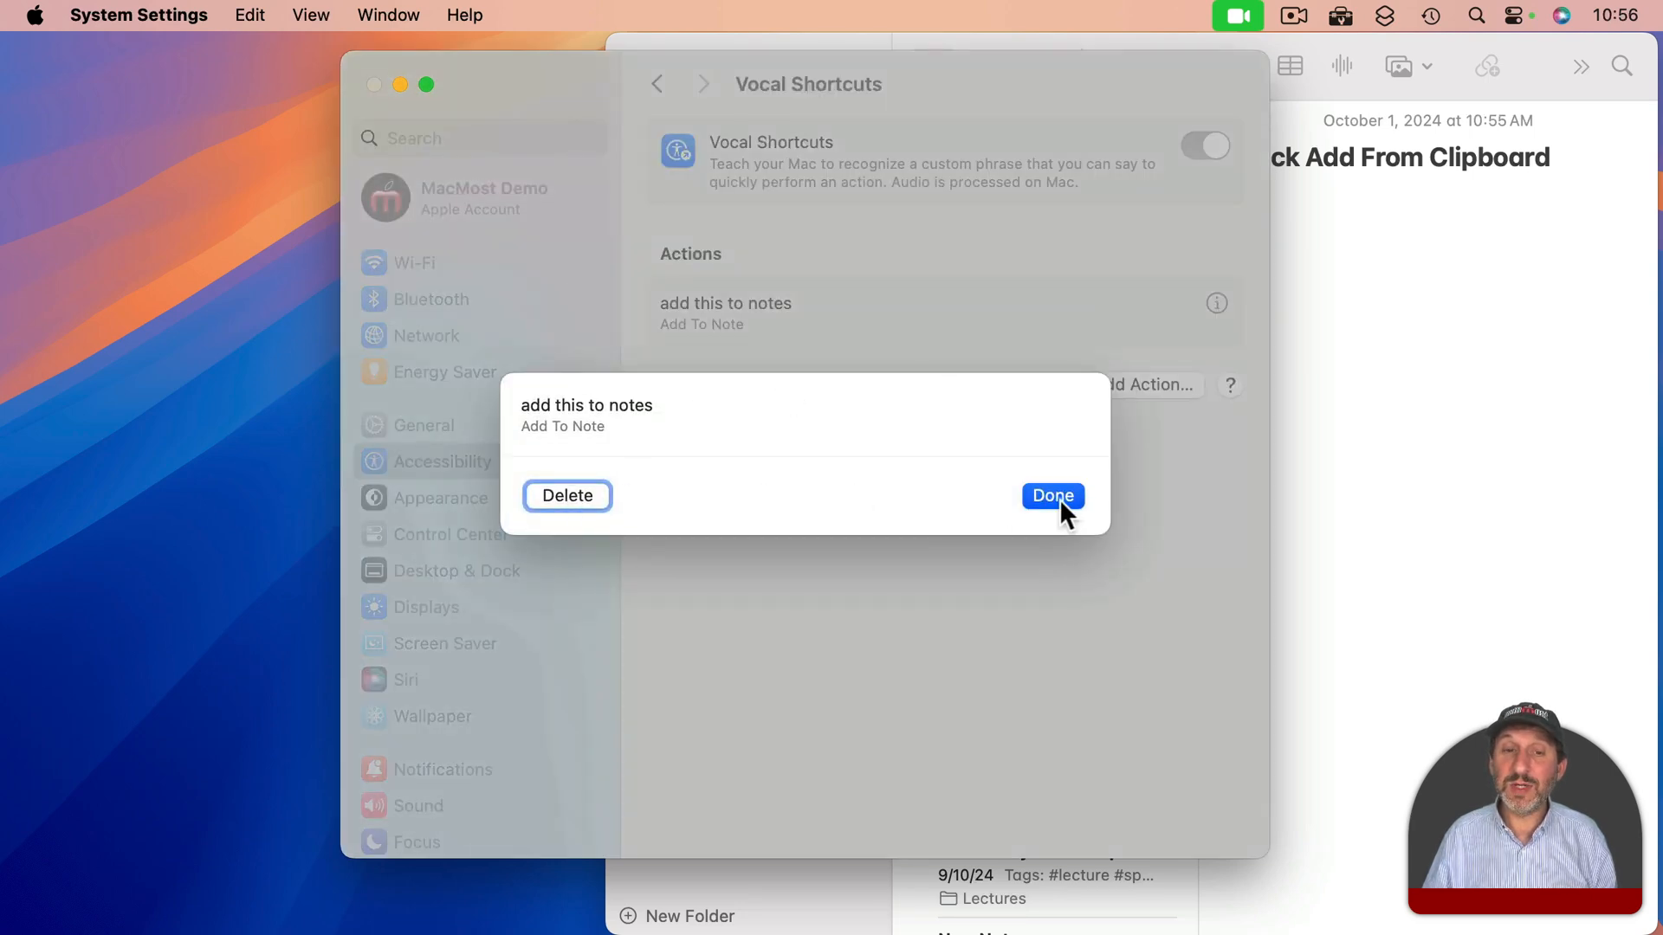
{"action": "left_click", "coordinate": [1050, 496]}
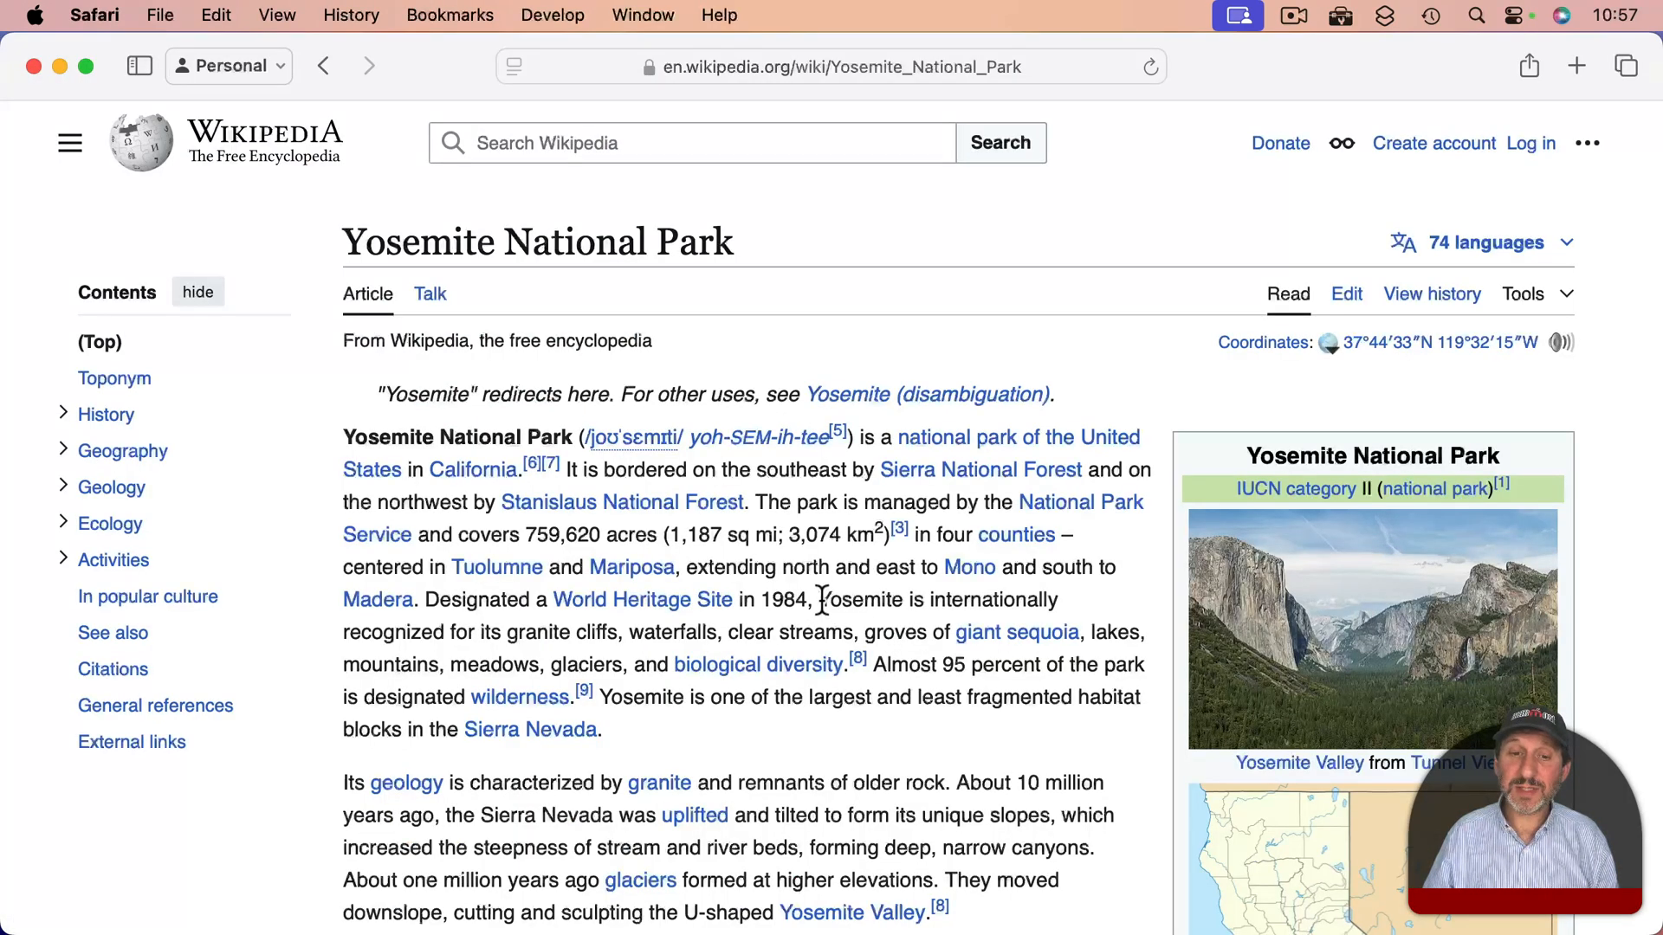
- Select the 'Yosemite is internationally recognized' sentence in the Wikipedia article
{"action": "left_click_drag", "start_coordinate": [820, 600], "coordinate": [839, 665]}
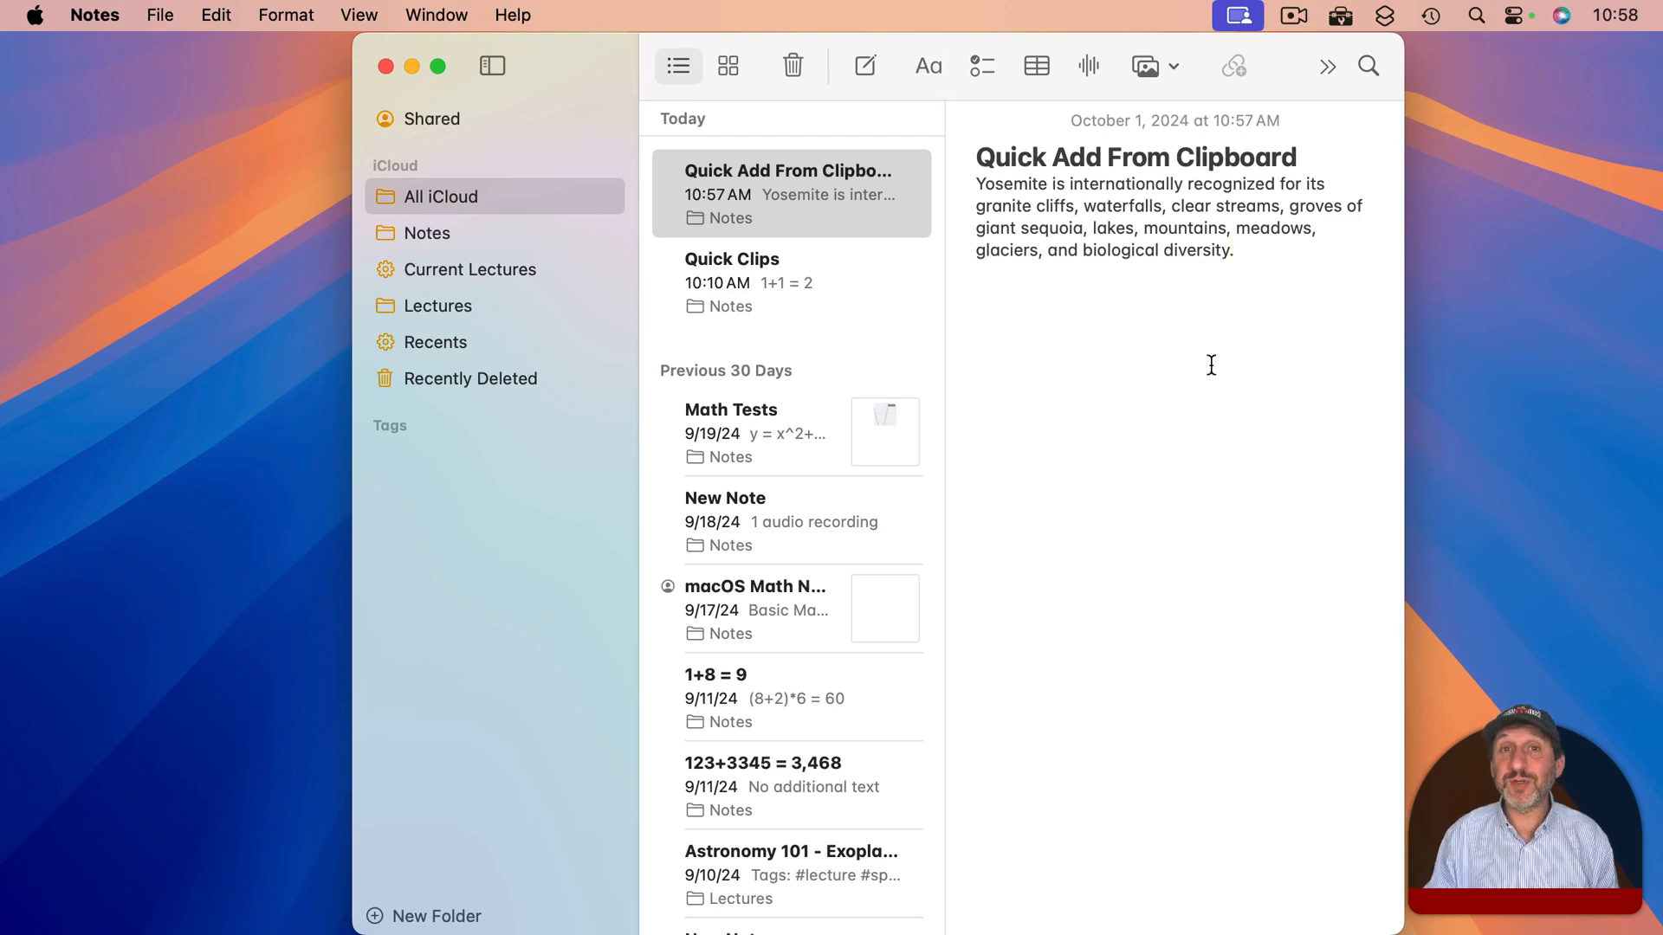
- After checking the note, start adding a new vocal shortcut action and pass its introduction
{"action": "left_click", "coordinate": [1233, 250]}
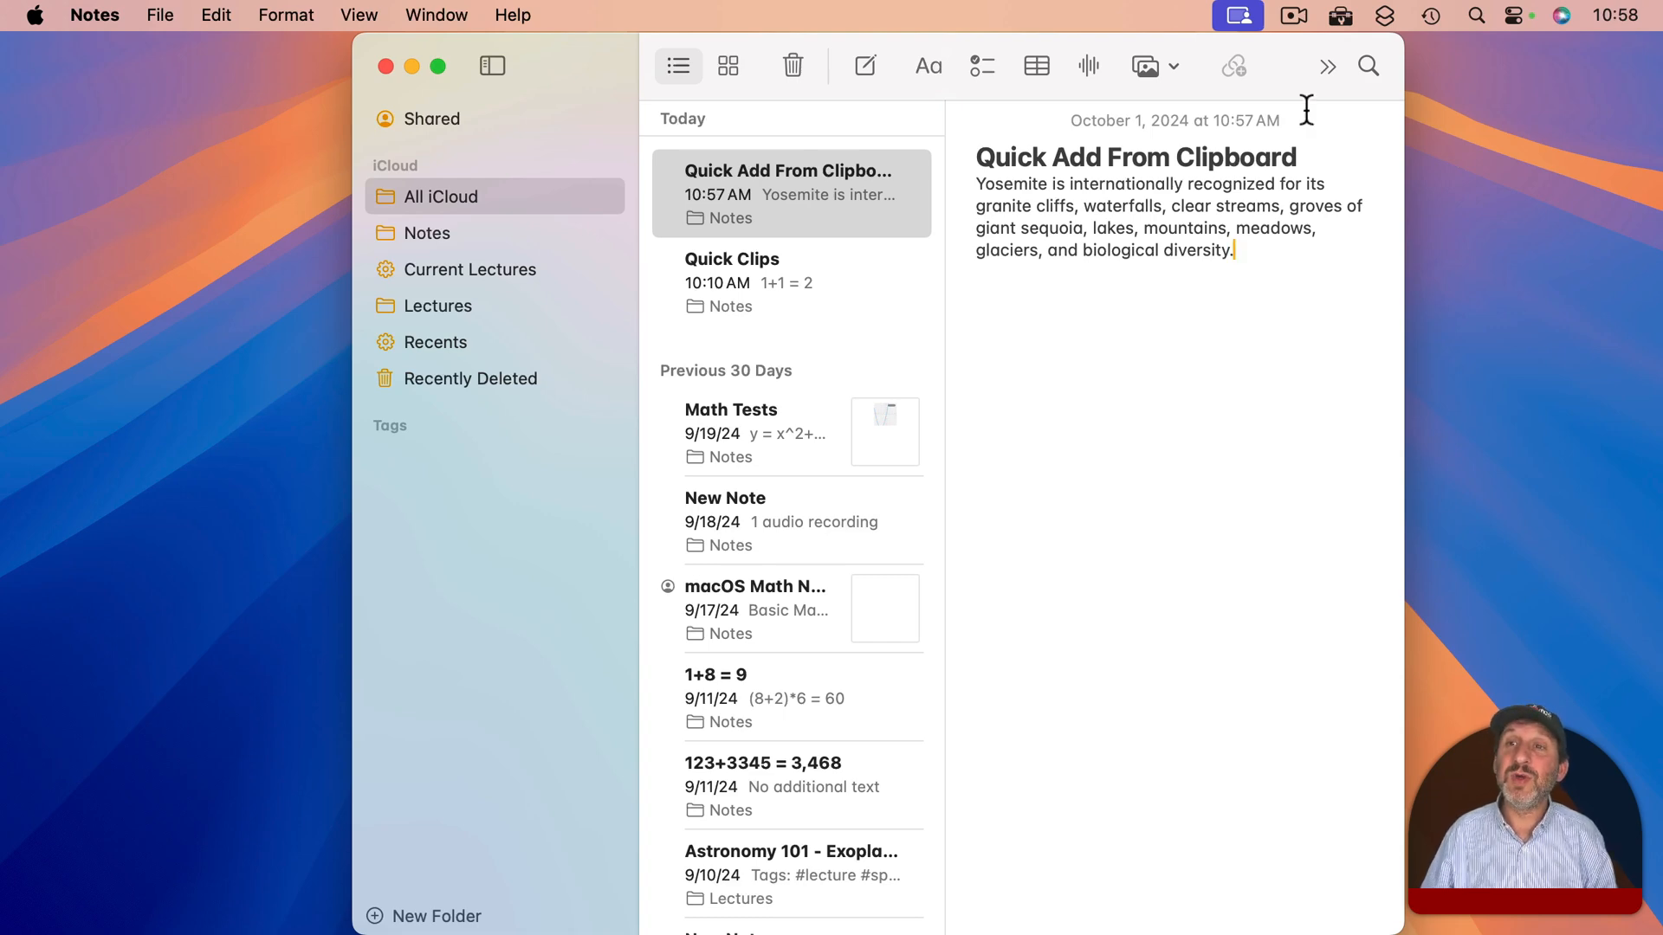
{"action": "mouse_move", "coordinate": [1204, 389]}
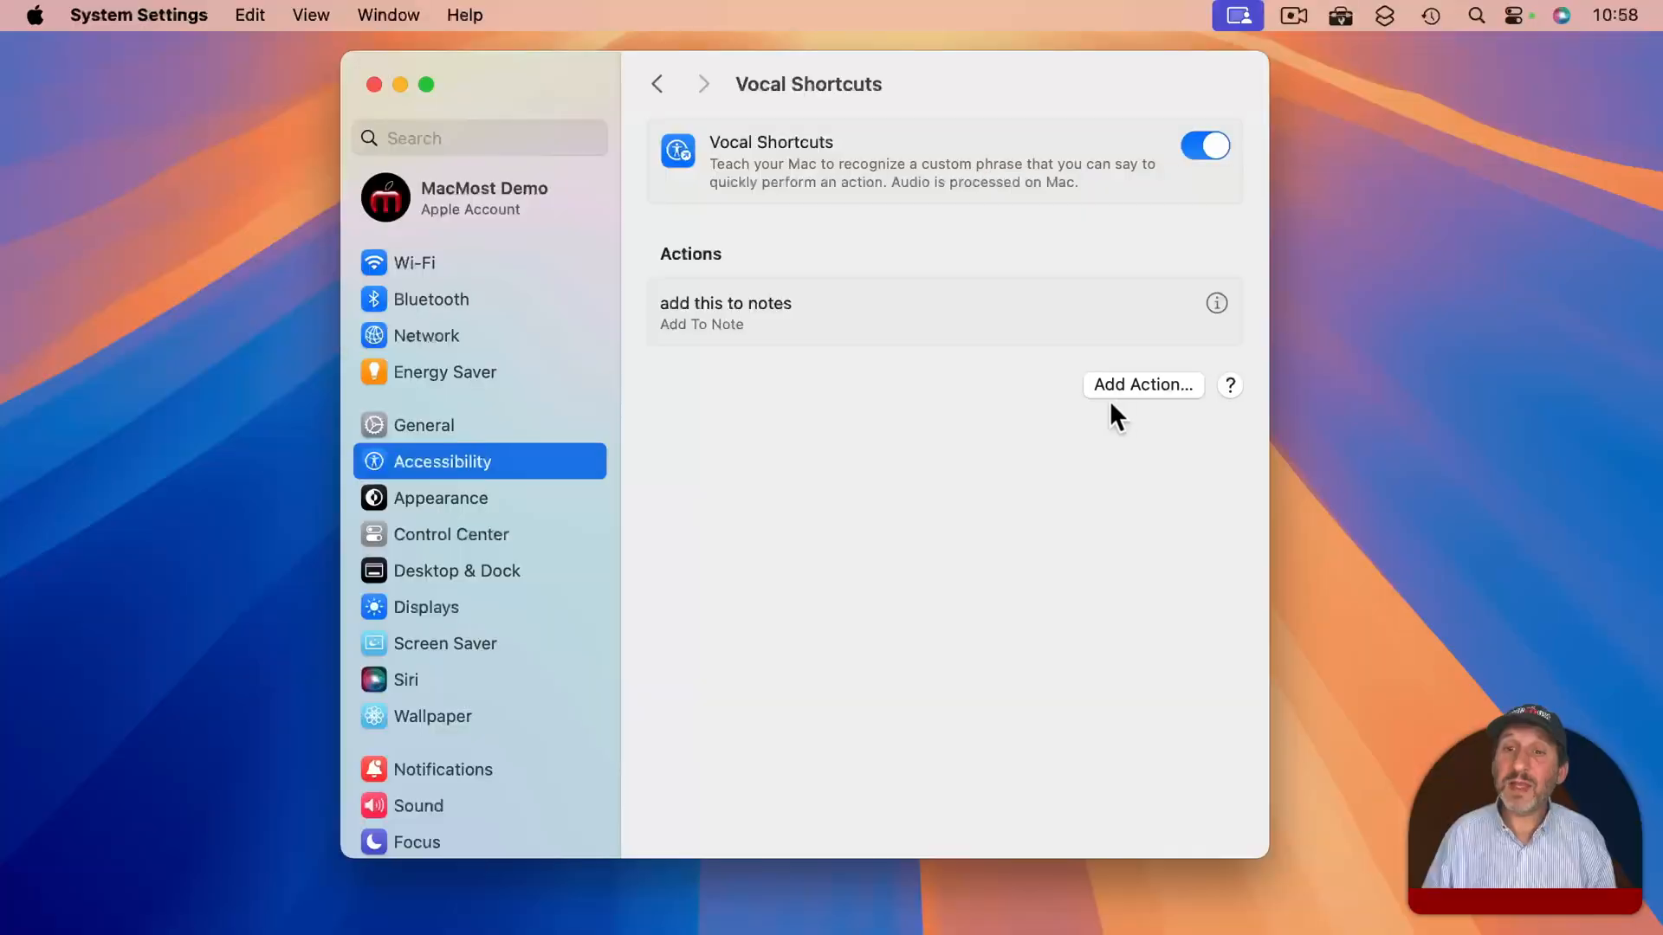
{"action": "left_click", "coordinate": [1142, 384]}
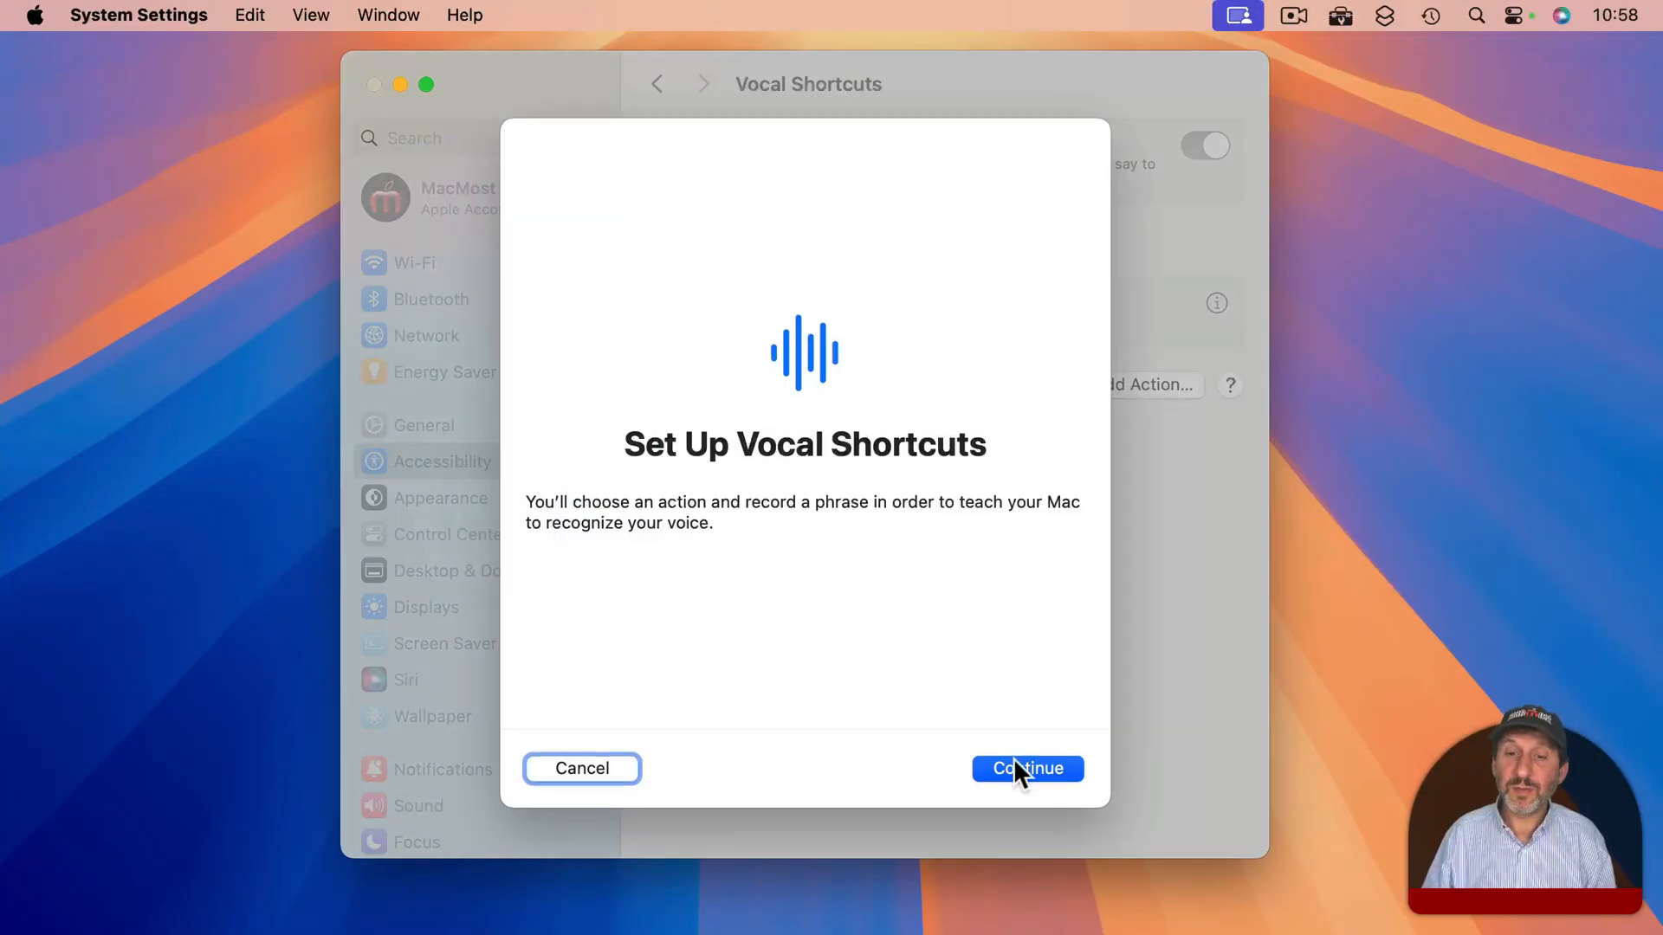
{"action": "left_click", "coordinate": [1026, 767]}
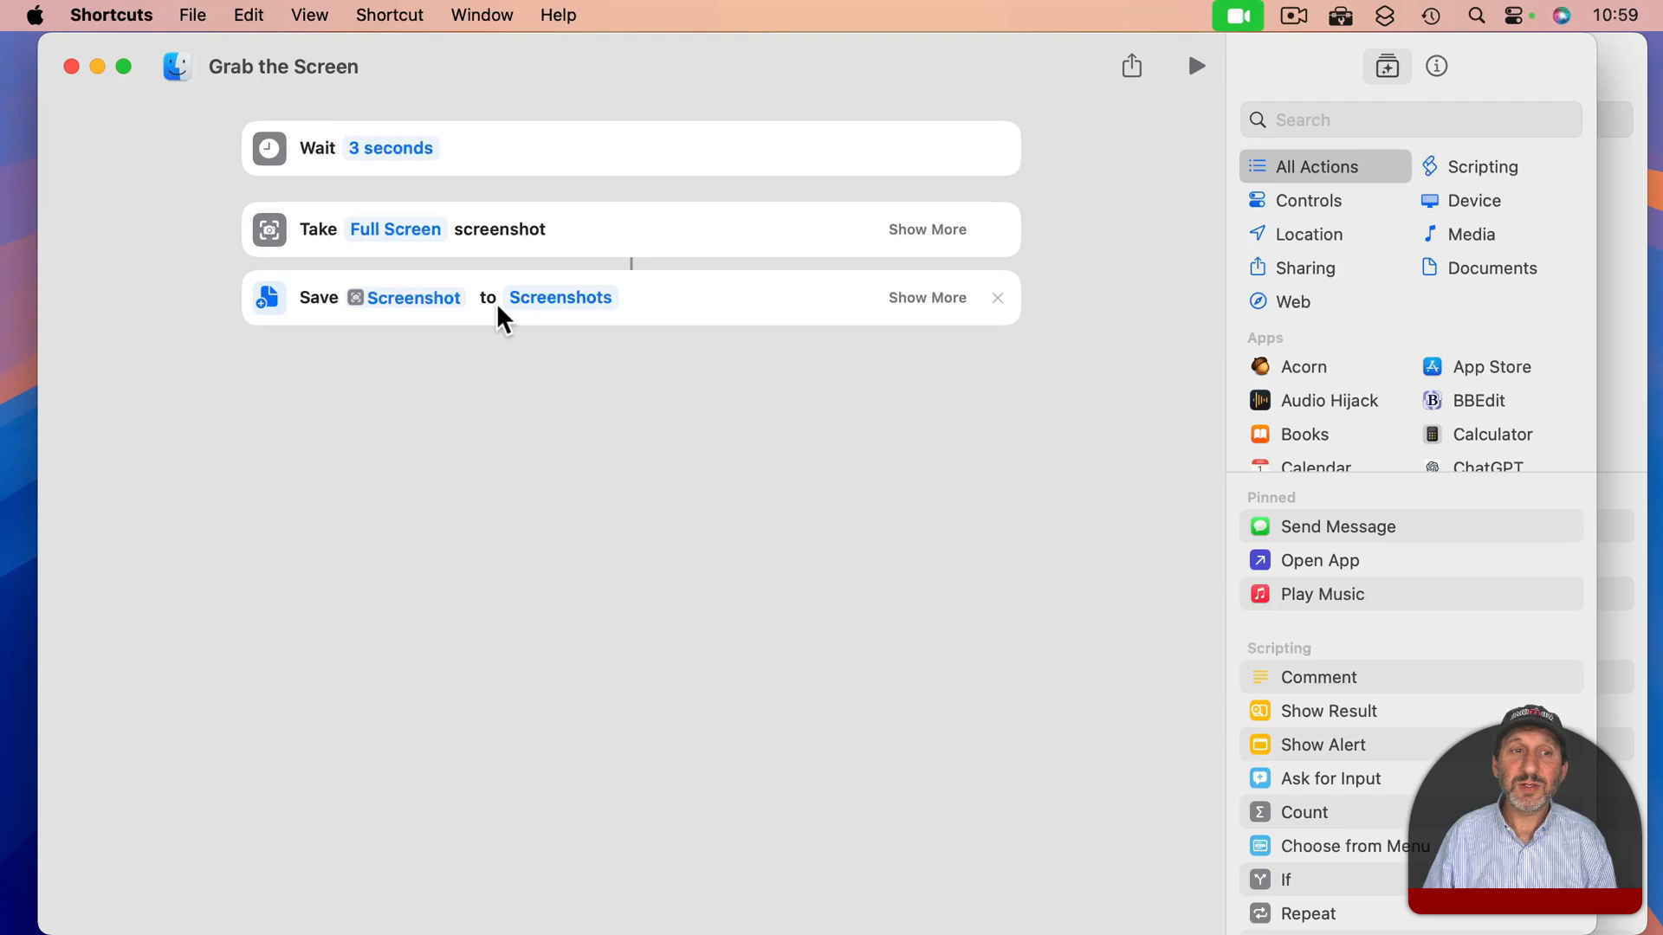
{"action": "mouse_move", "coordinate": [899, 239]}
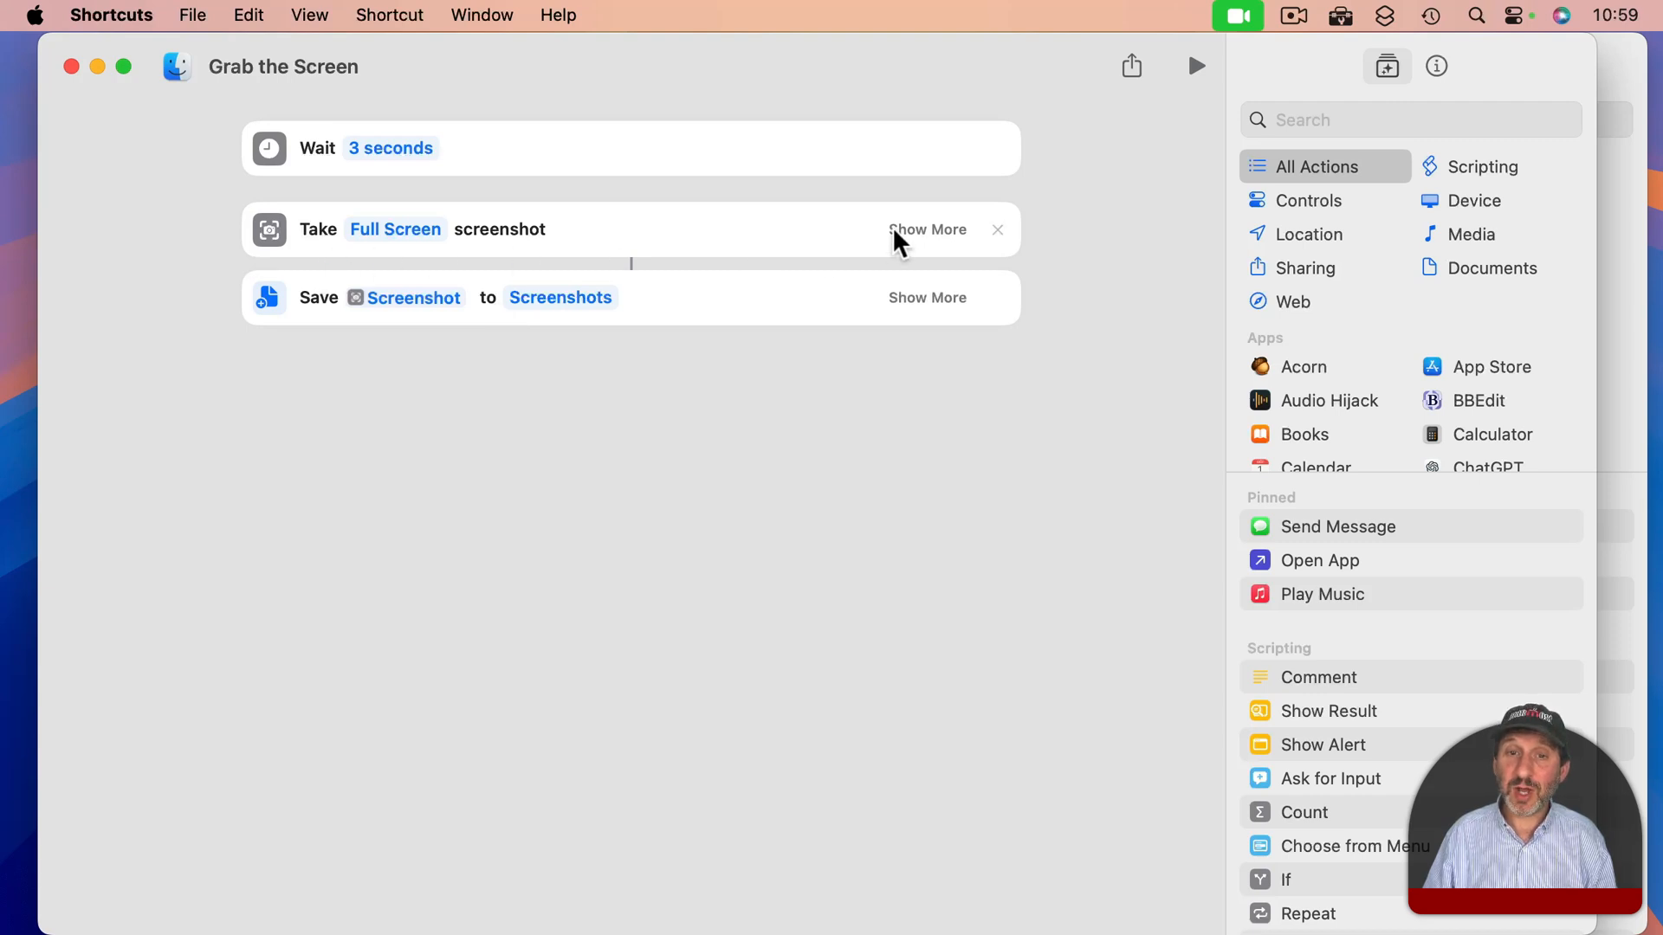
- Inspect the Grab the Screen save step, whose file name is Screenshot plus the Current Date in a custom format
{"action": "left_click", "coordinate": [925, 229]}
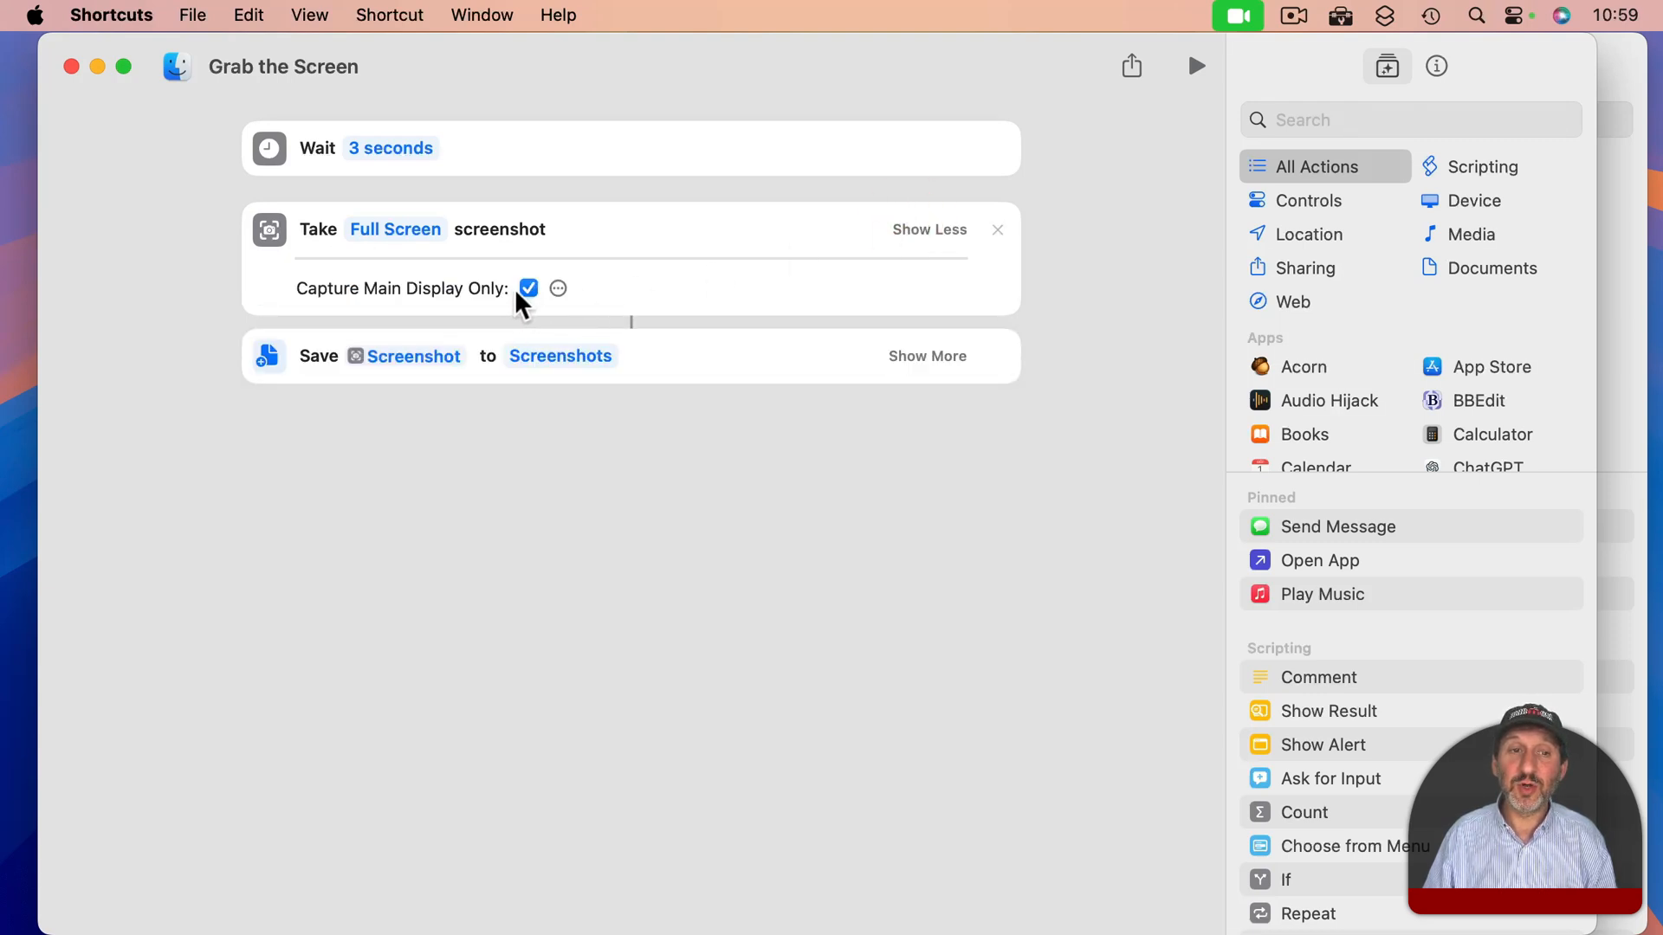
{"action": "left_click", "coordinate": [928, 228]}
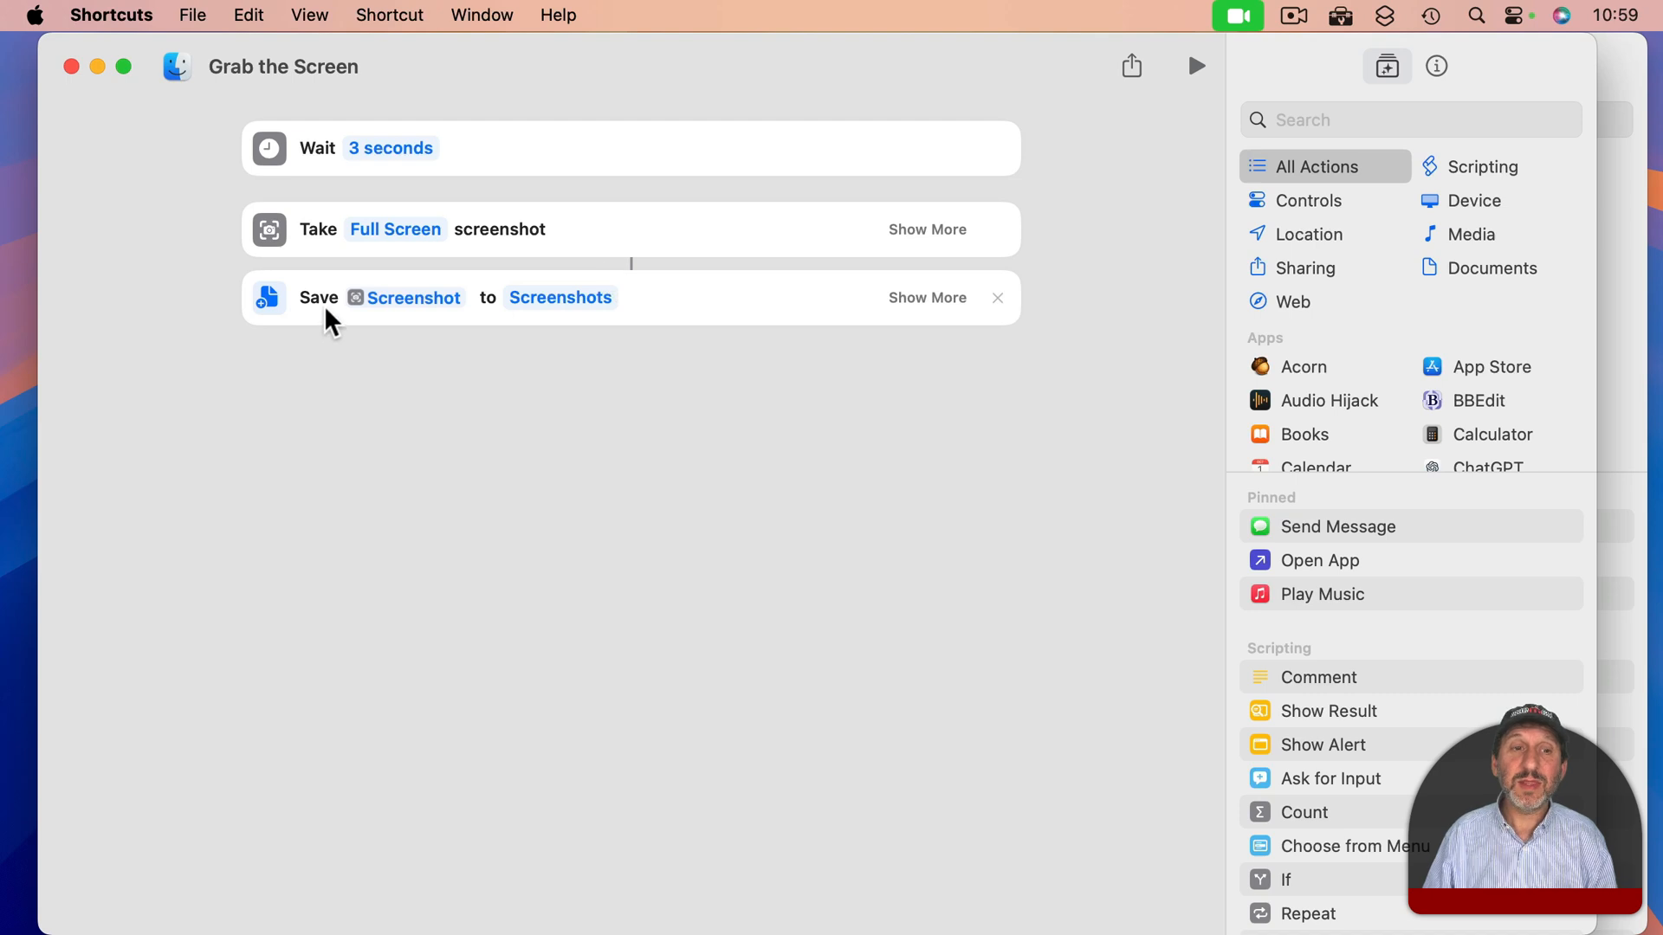
{"action": "mouse_move", "coordinate": [551, 308]}
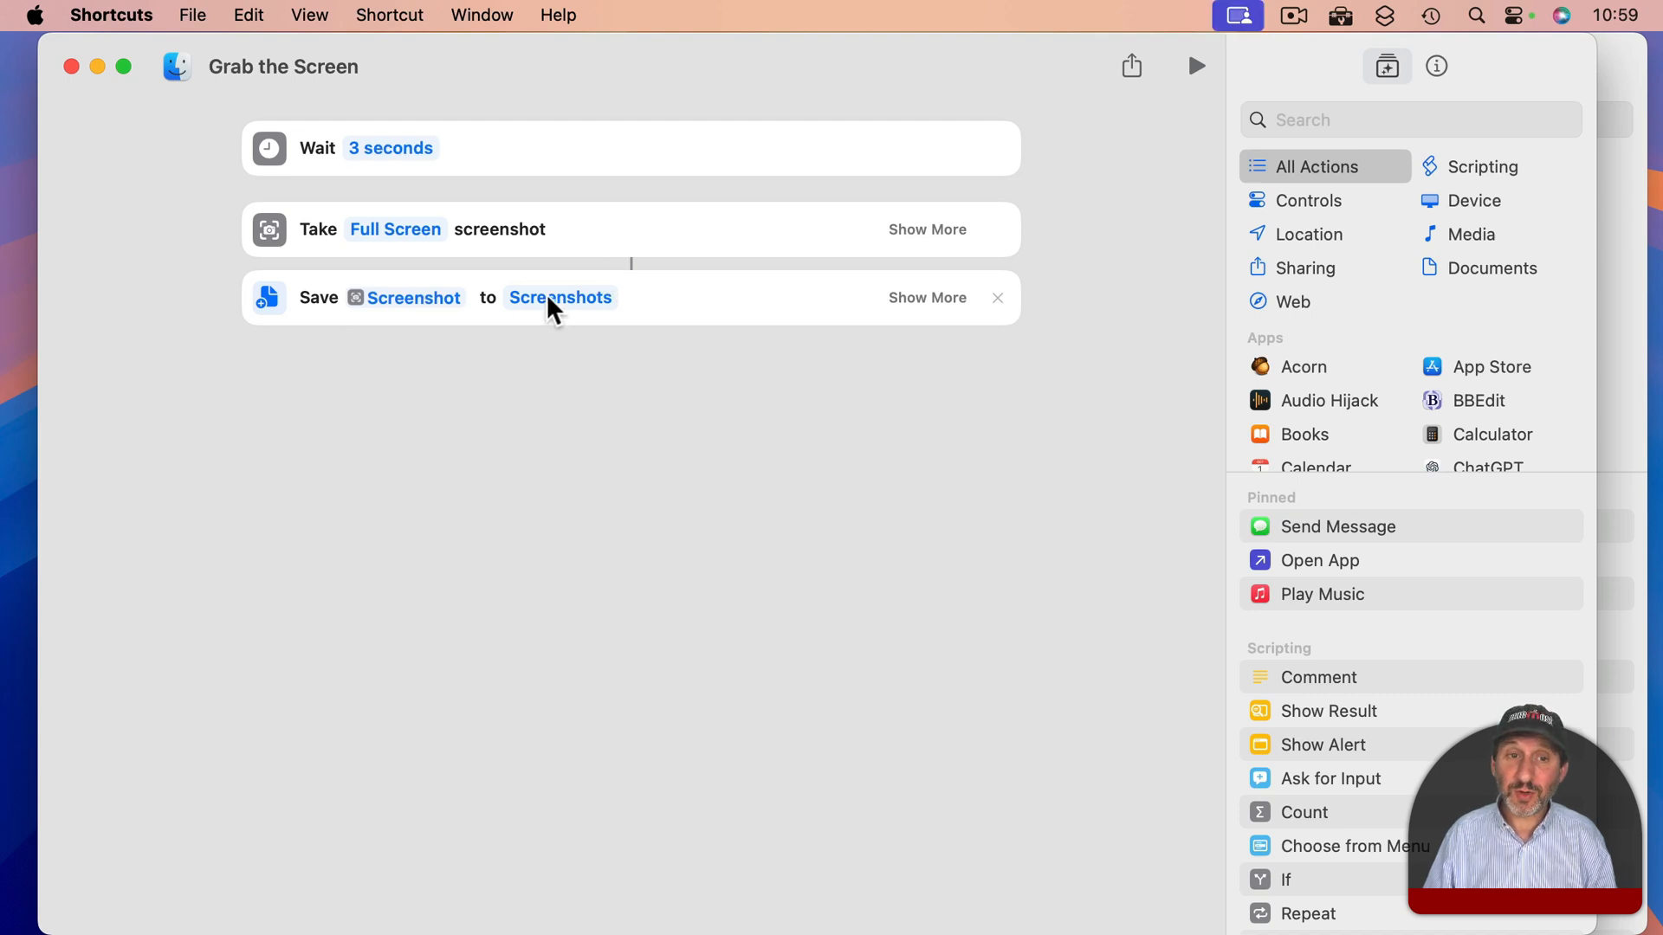
{"action": "left_click", "coordinate": [925, 296]}
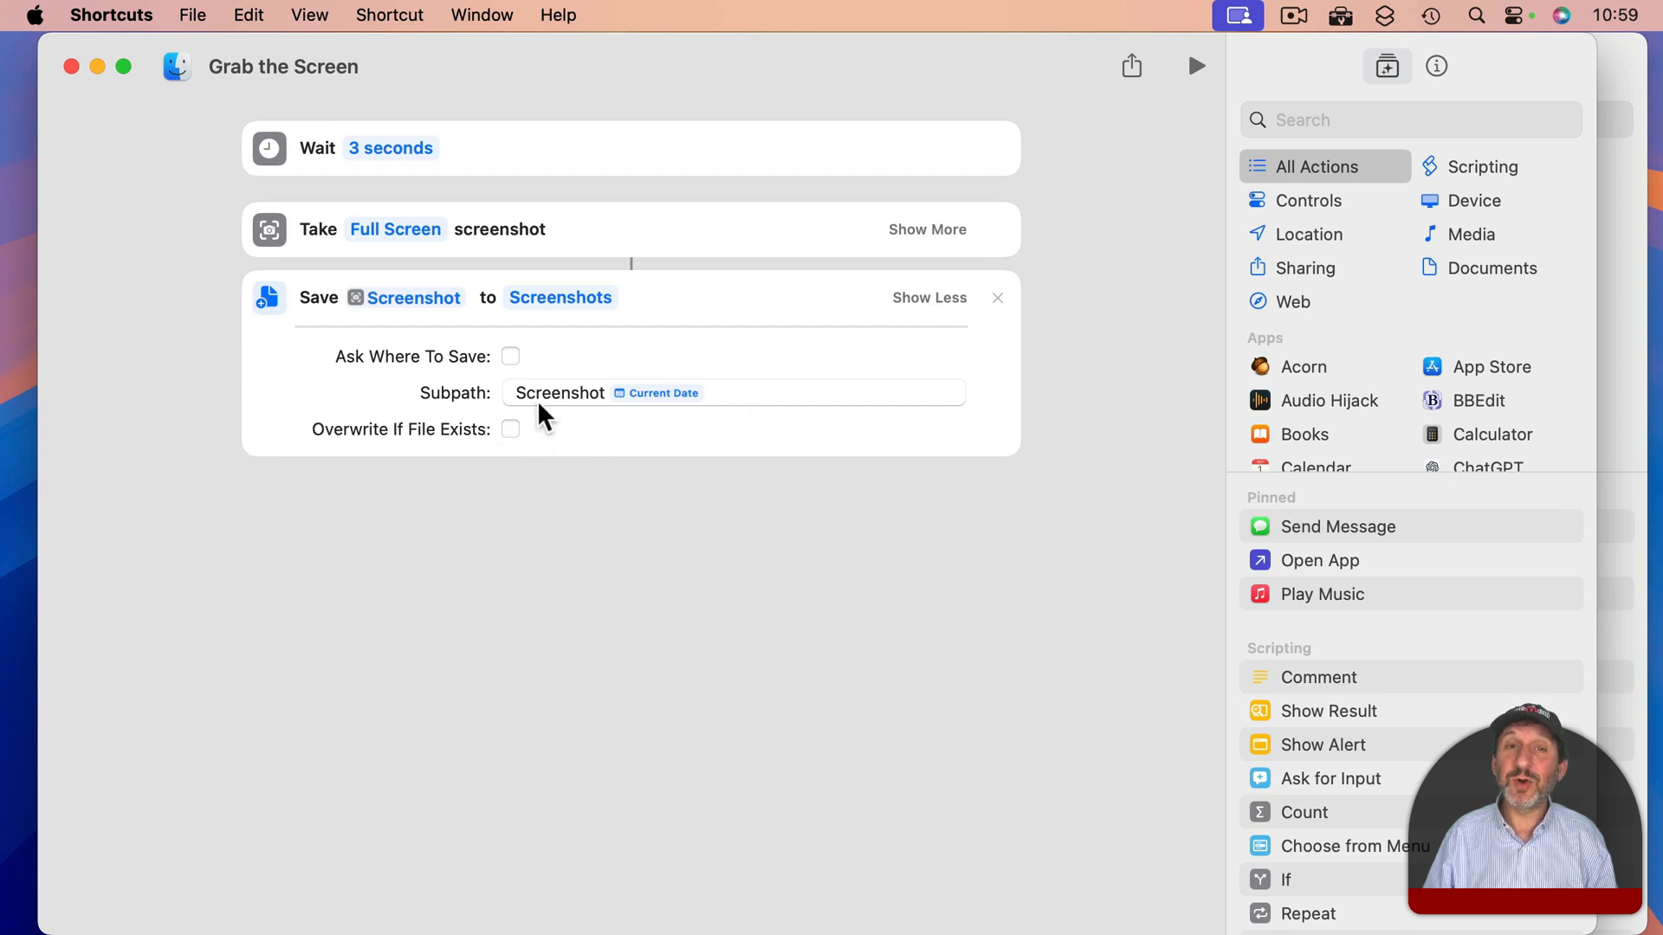
{"action": "left_click", "coordinate": [655, 393]}
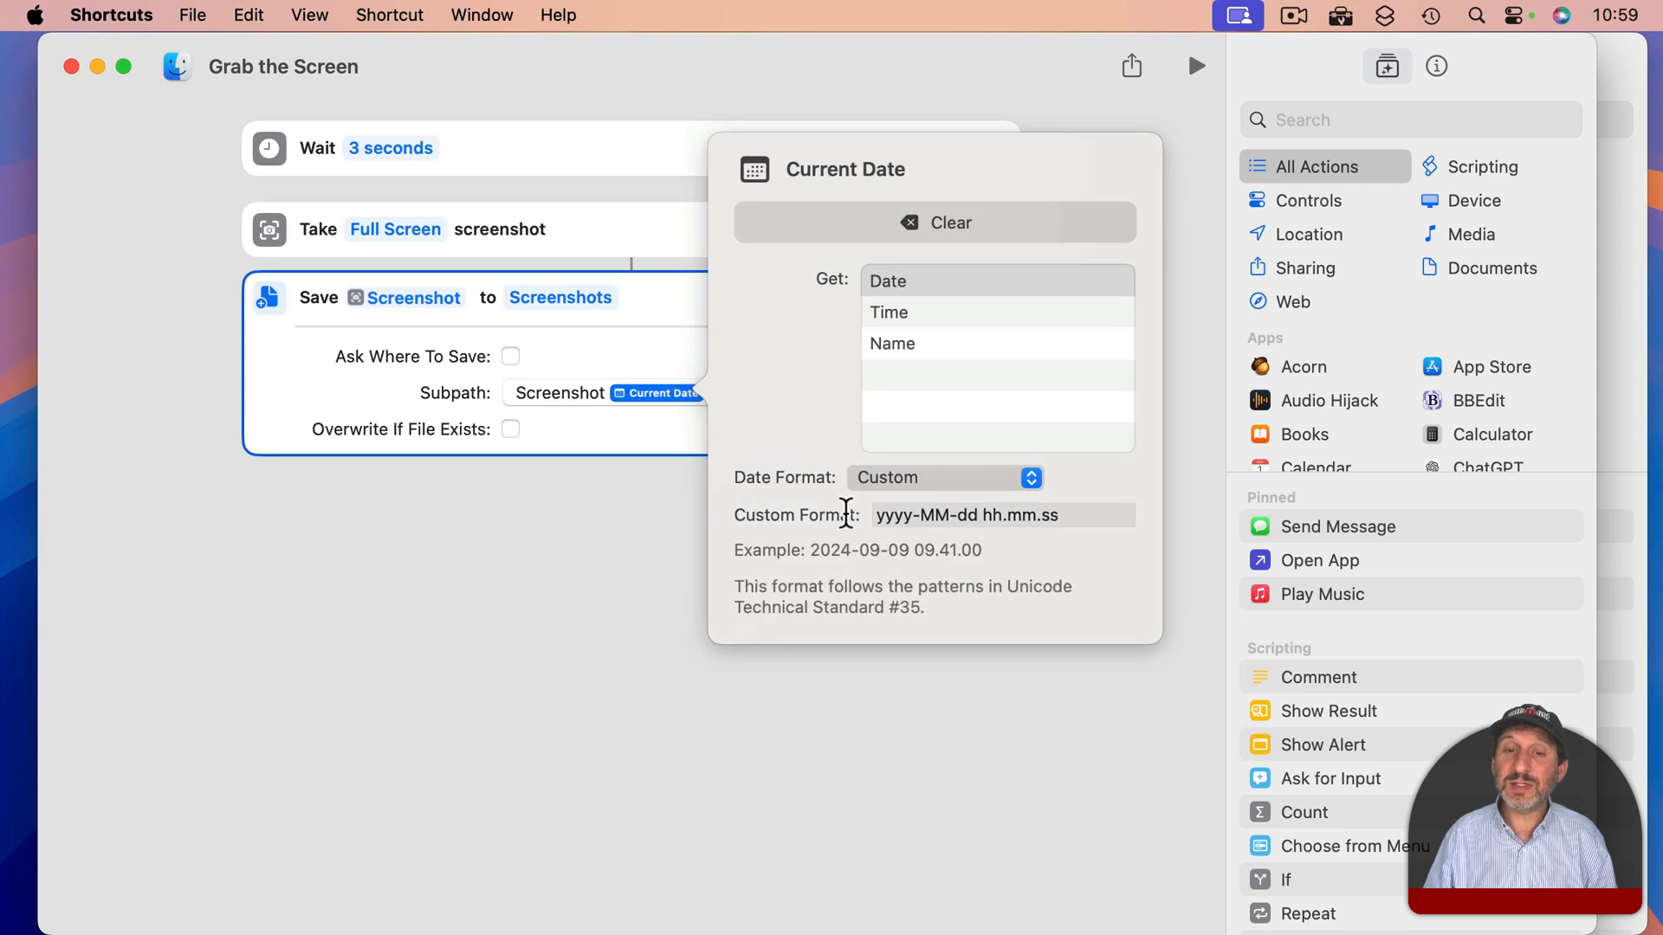
{"action": "left_click", "coordinate": [965, 515]}
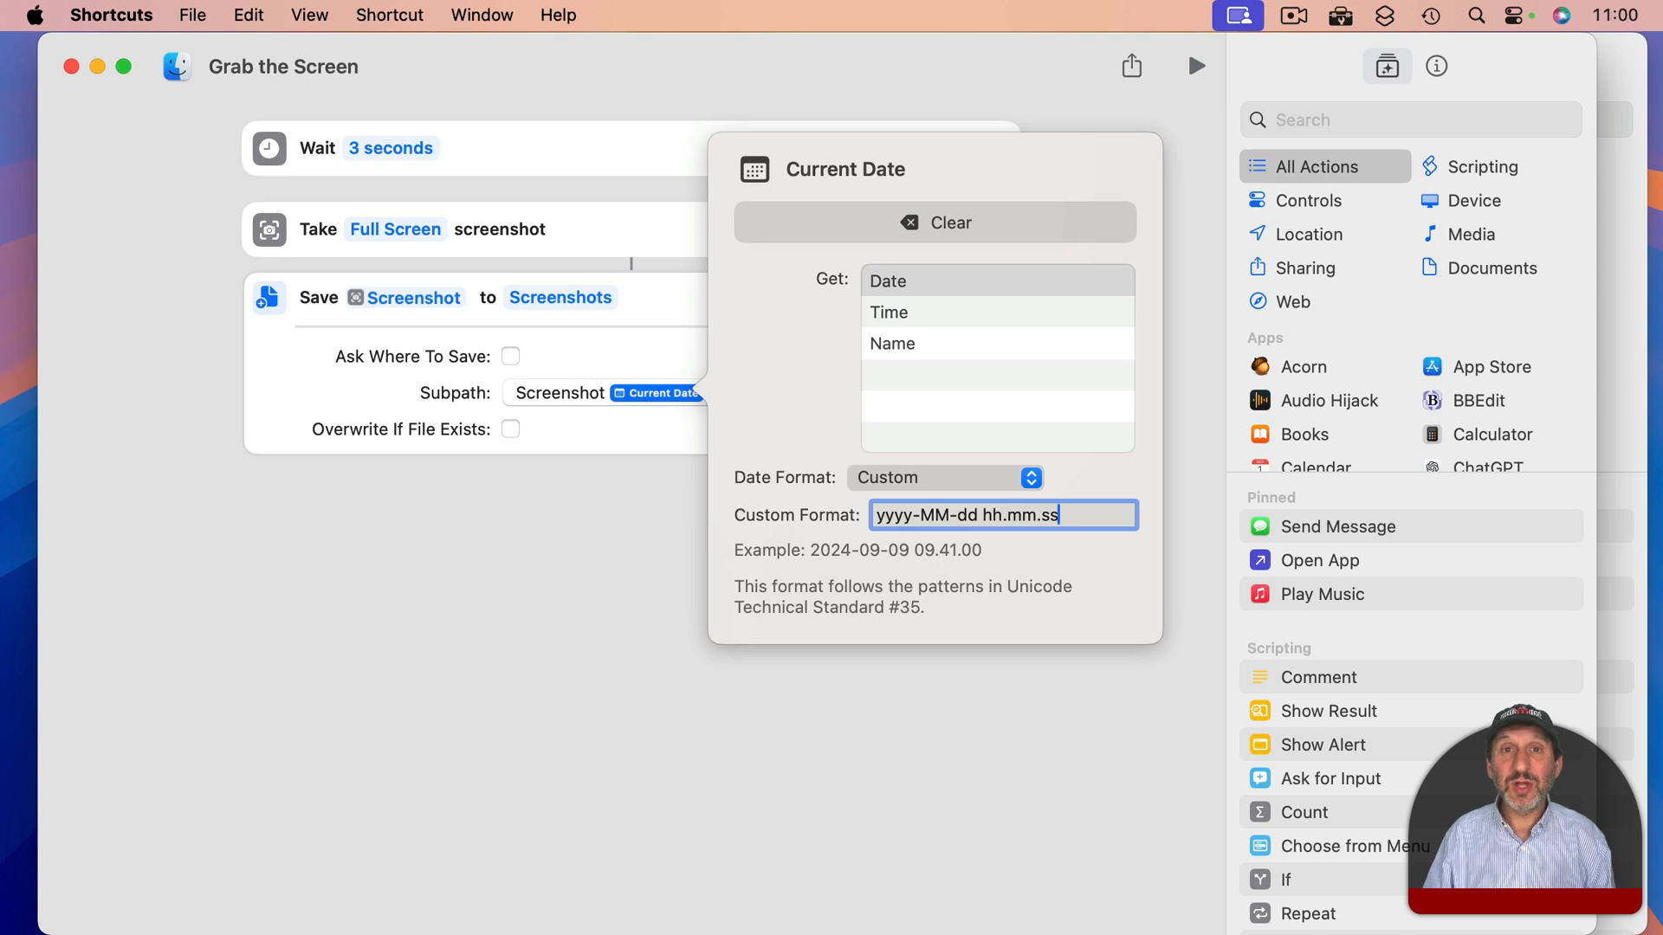
{"action": "mouse_move", "coordinate": [684, 371]}
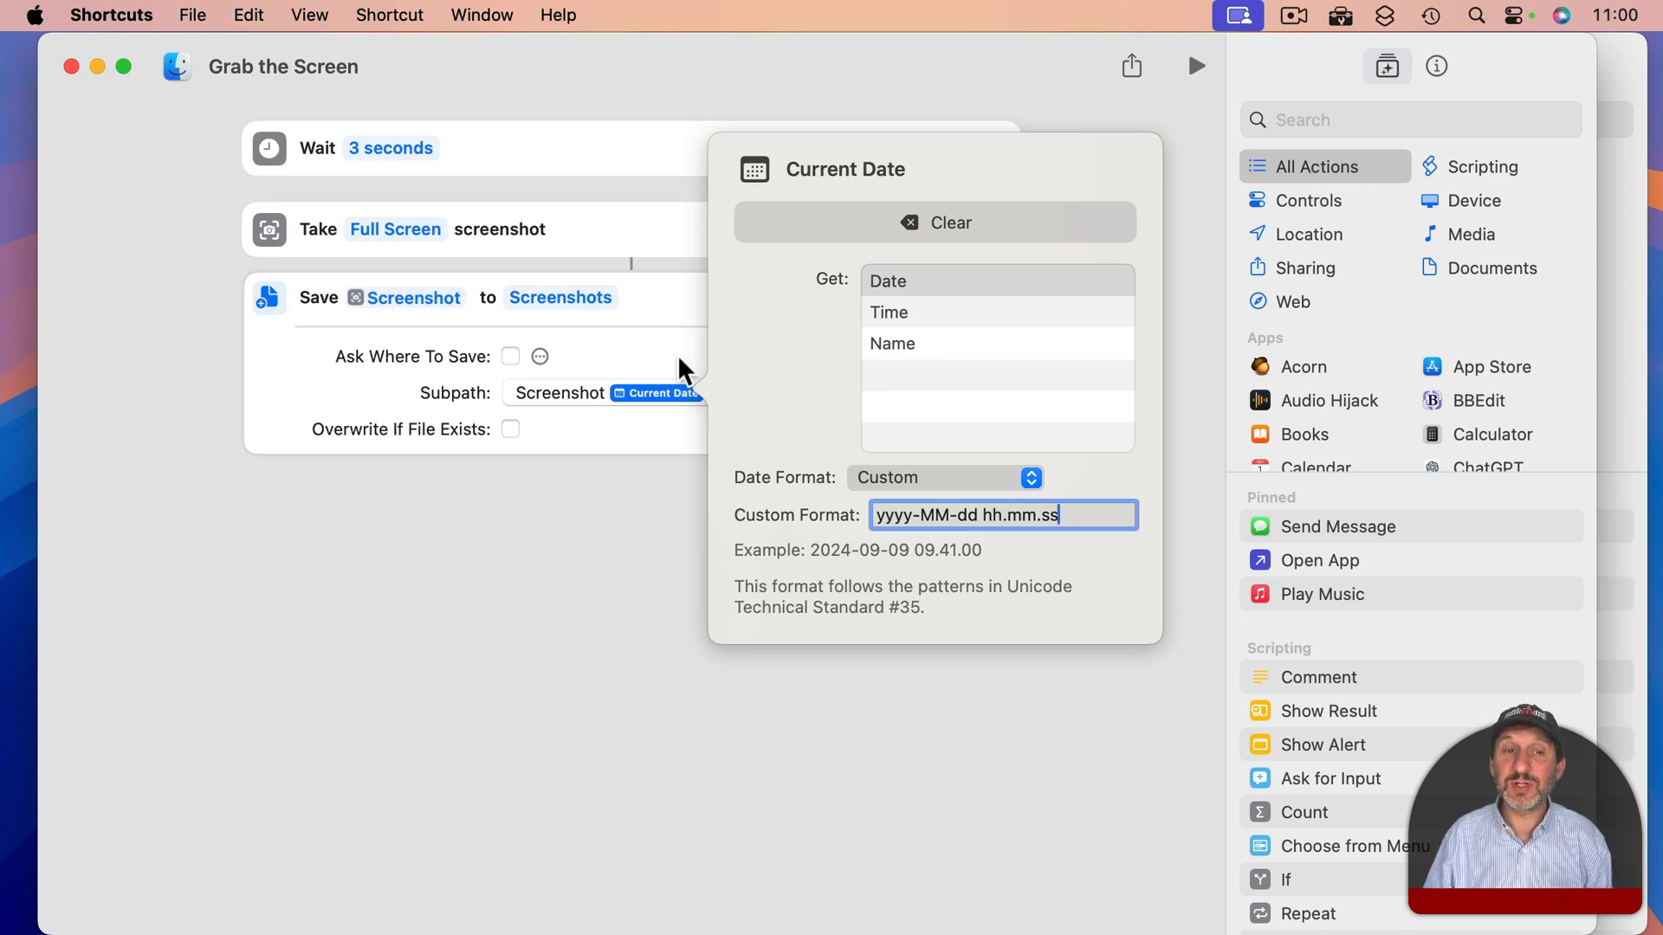
{"action": "mouse_move", "coordinate": [944, 546]}
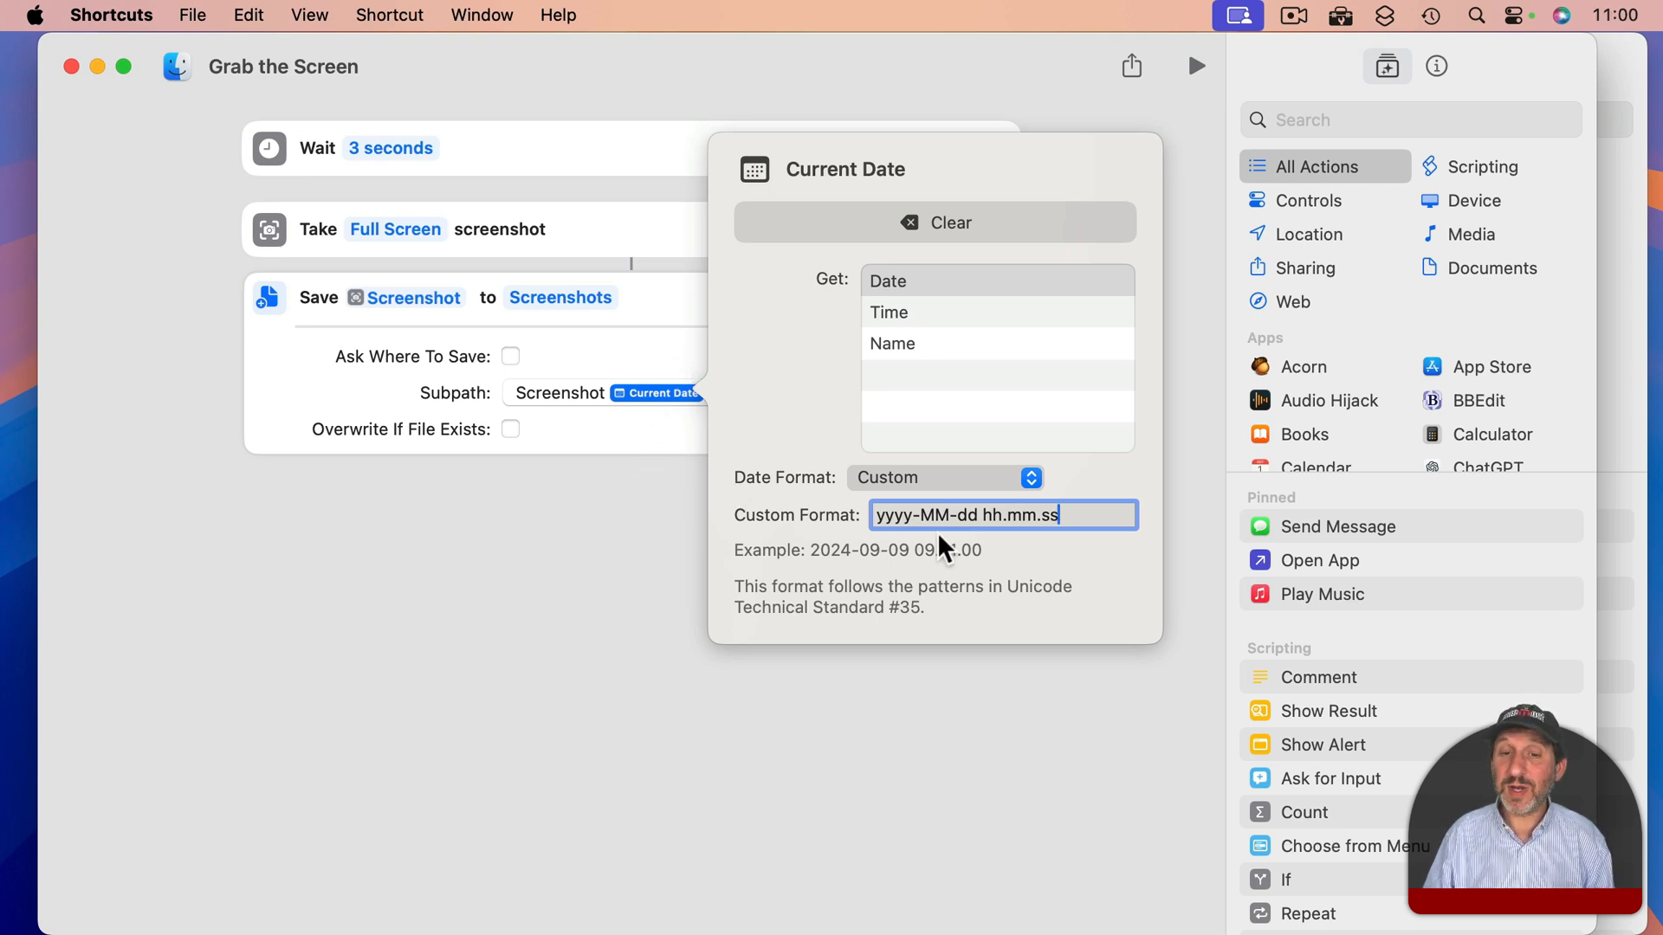
{"action": "left_click", "coordinate": [626, 440]}
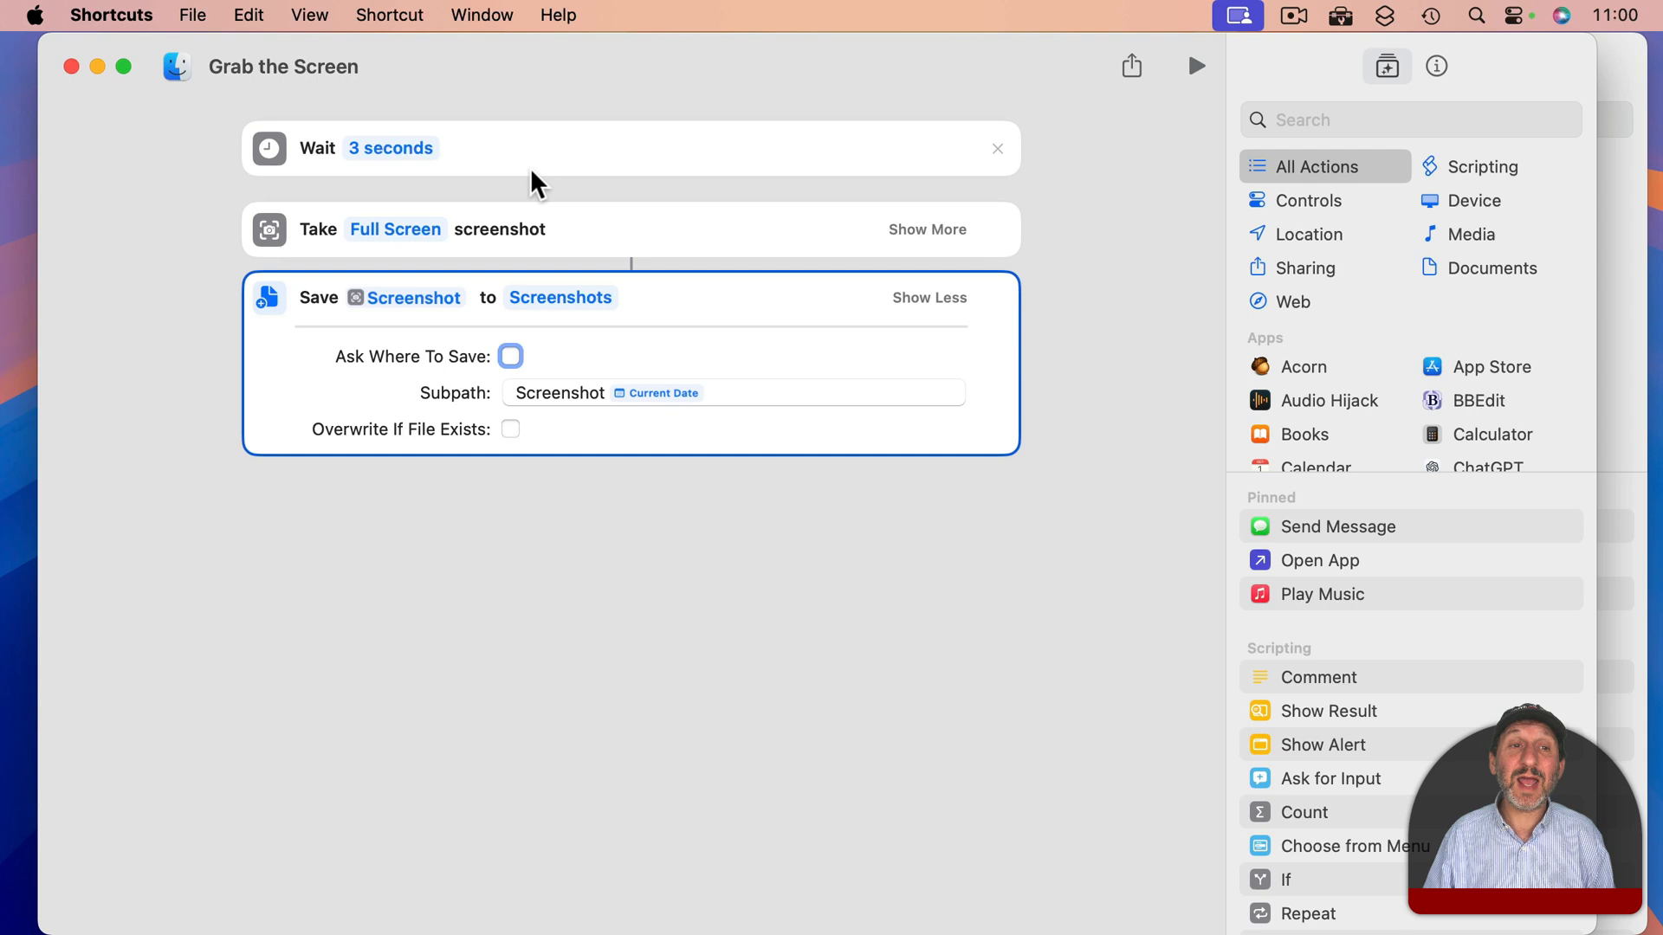
{"action": "mouse_move", "coordinate": [511, 189]}
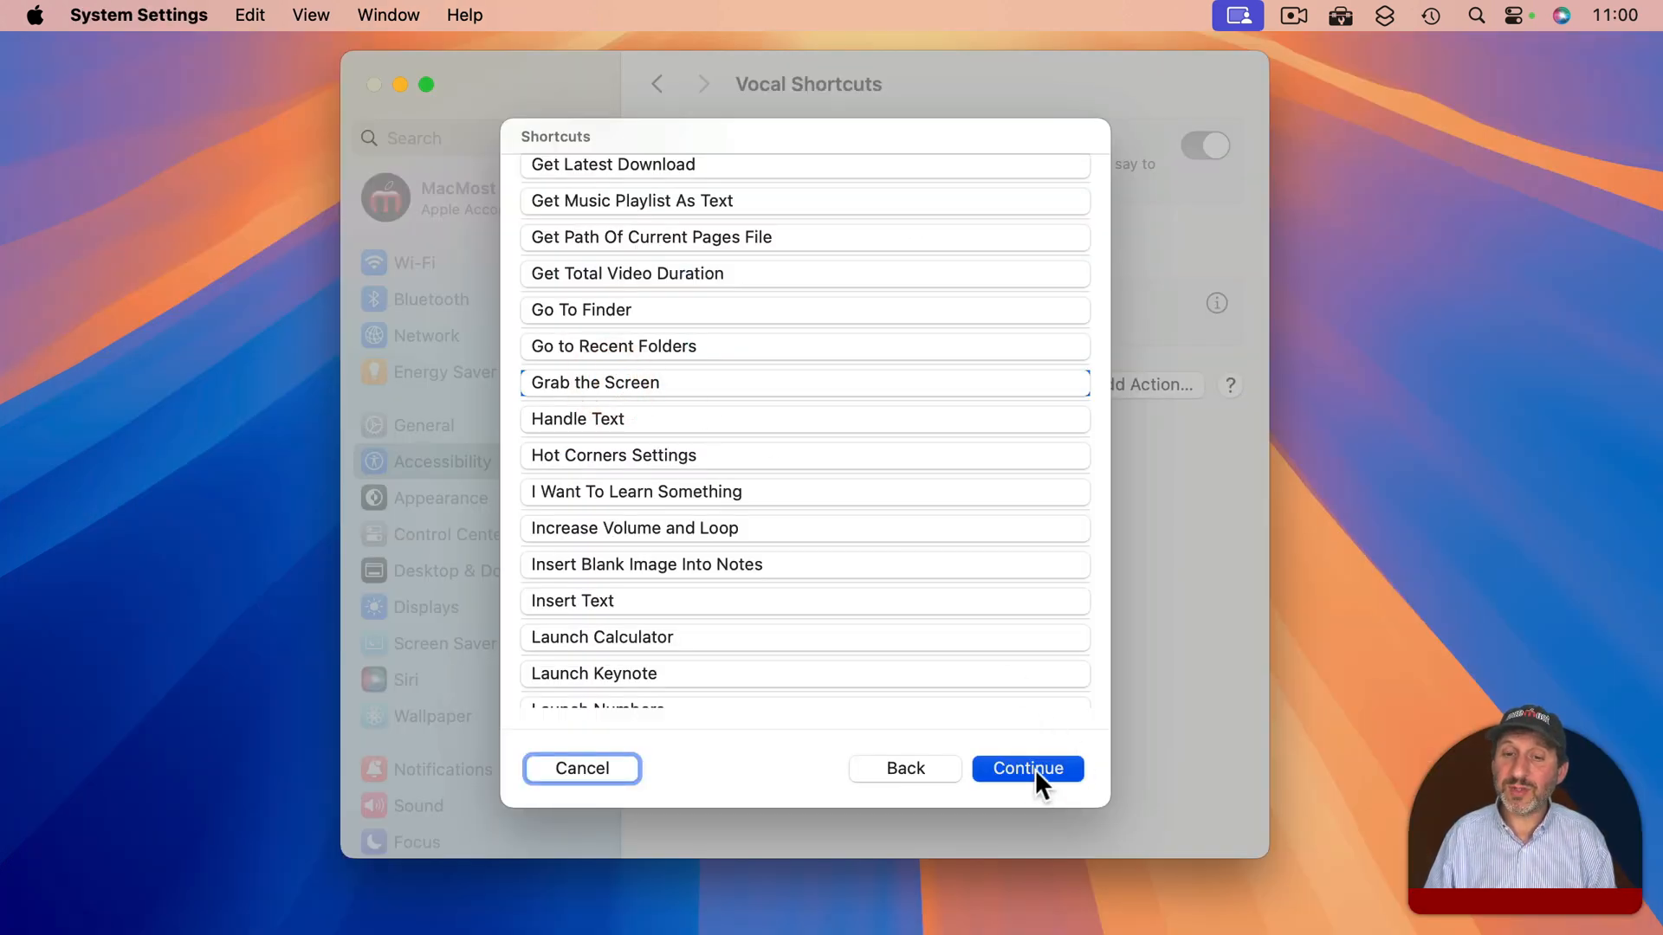
- Continue with Grab the Screen and enter the spoken phrase 'grab the screen'
{"action": "left_click", "coordinate": [1026, 768]}
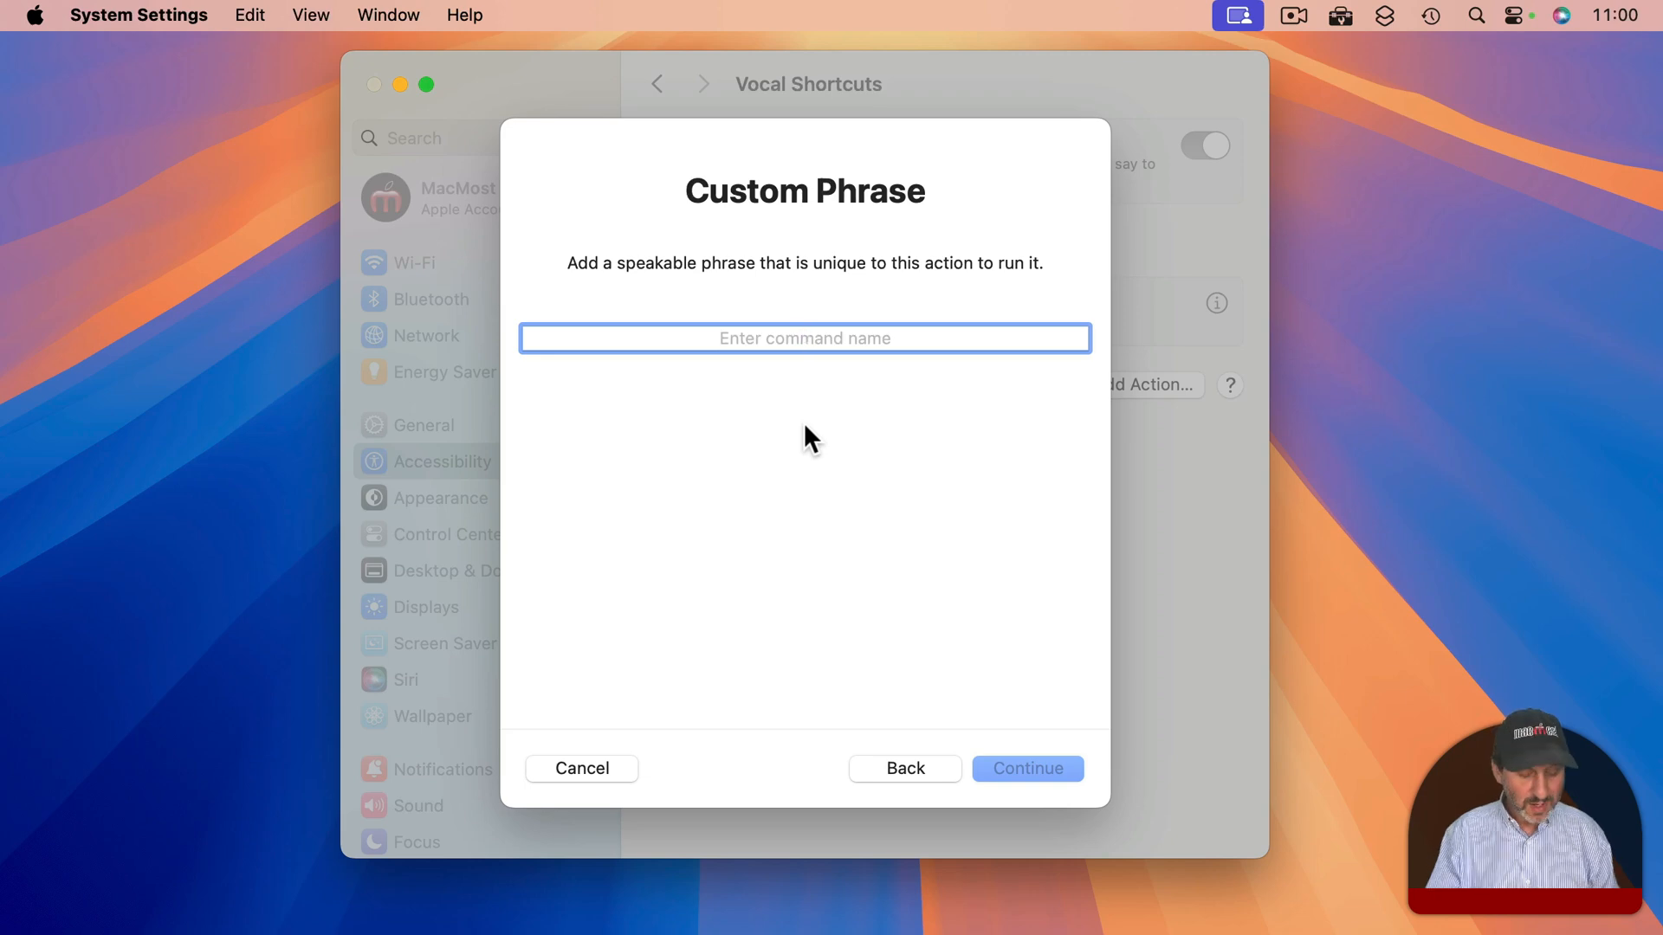
{"action": "type", "text": "grab the screen"}
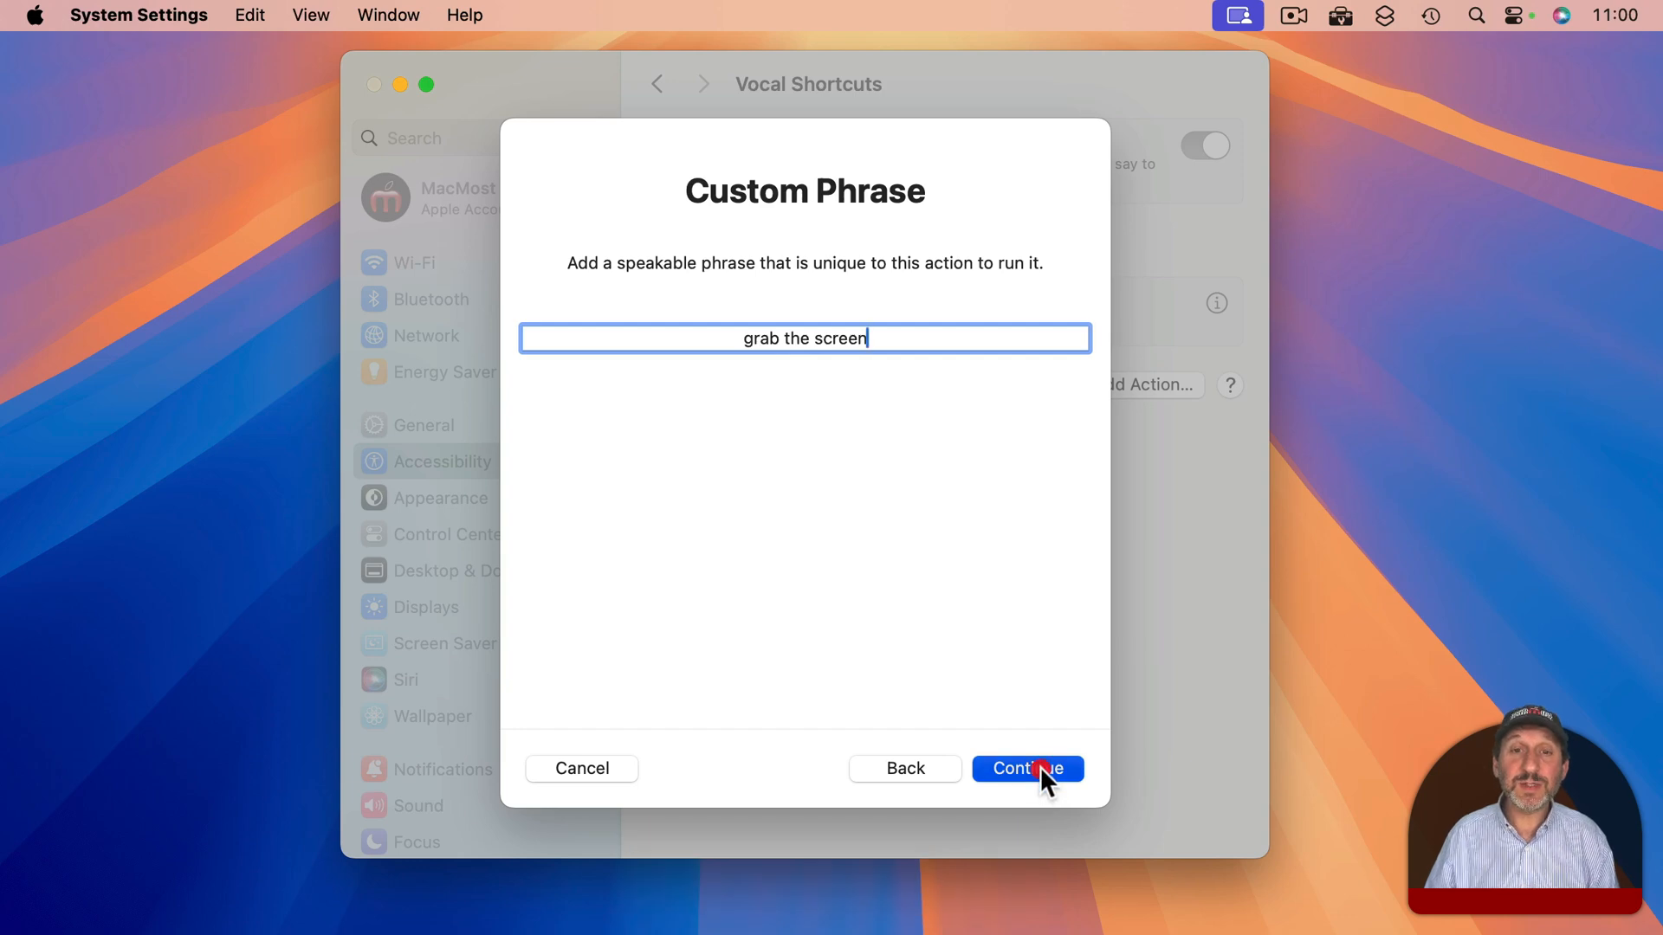
{"action": "left_click", "coordinate": [1026, 768]}
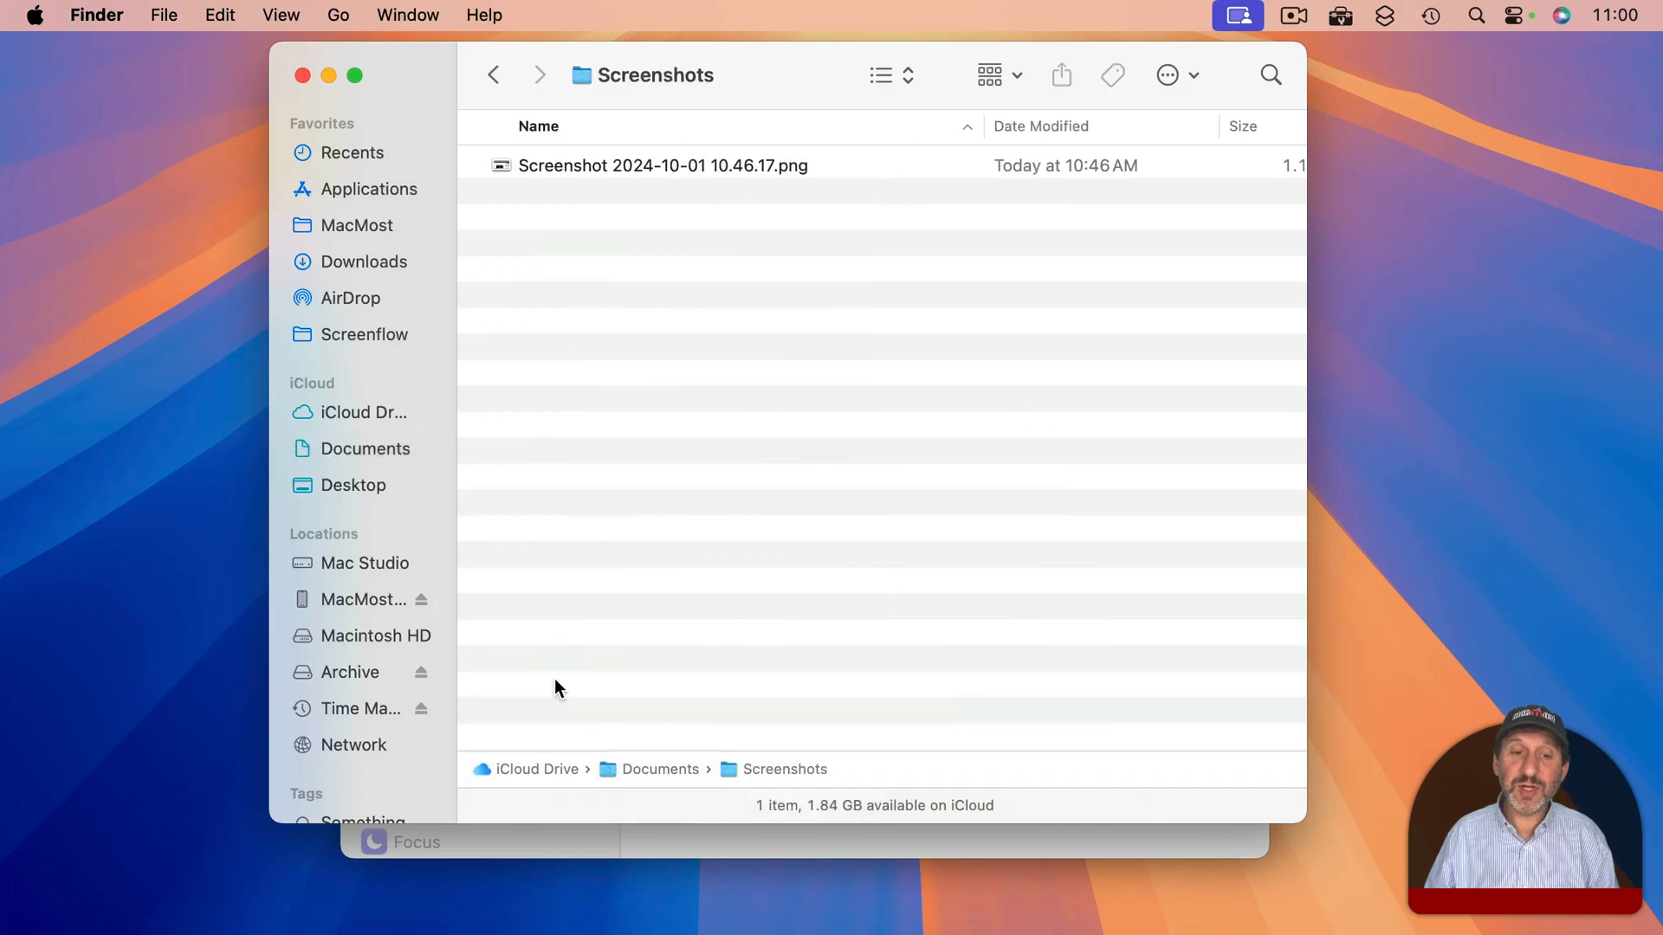
{"action": "mouse_move", "coordinate": [496, 180]}
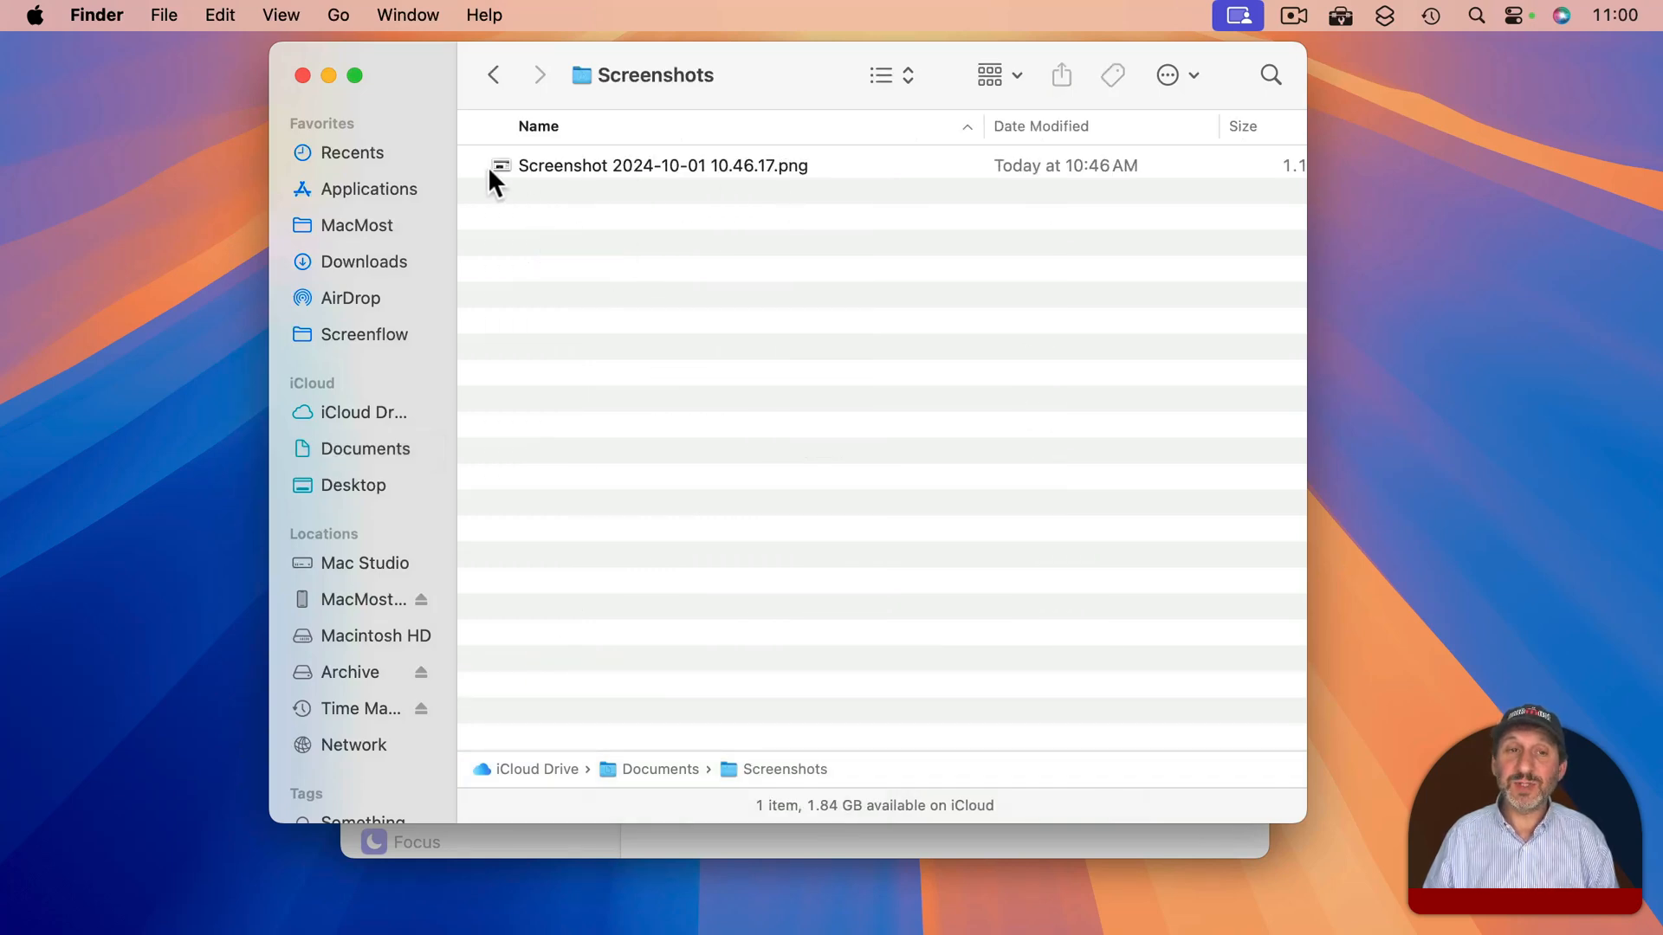
{"action": "mouse_move", "coordinate": [720, 187]}
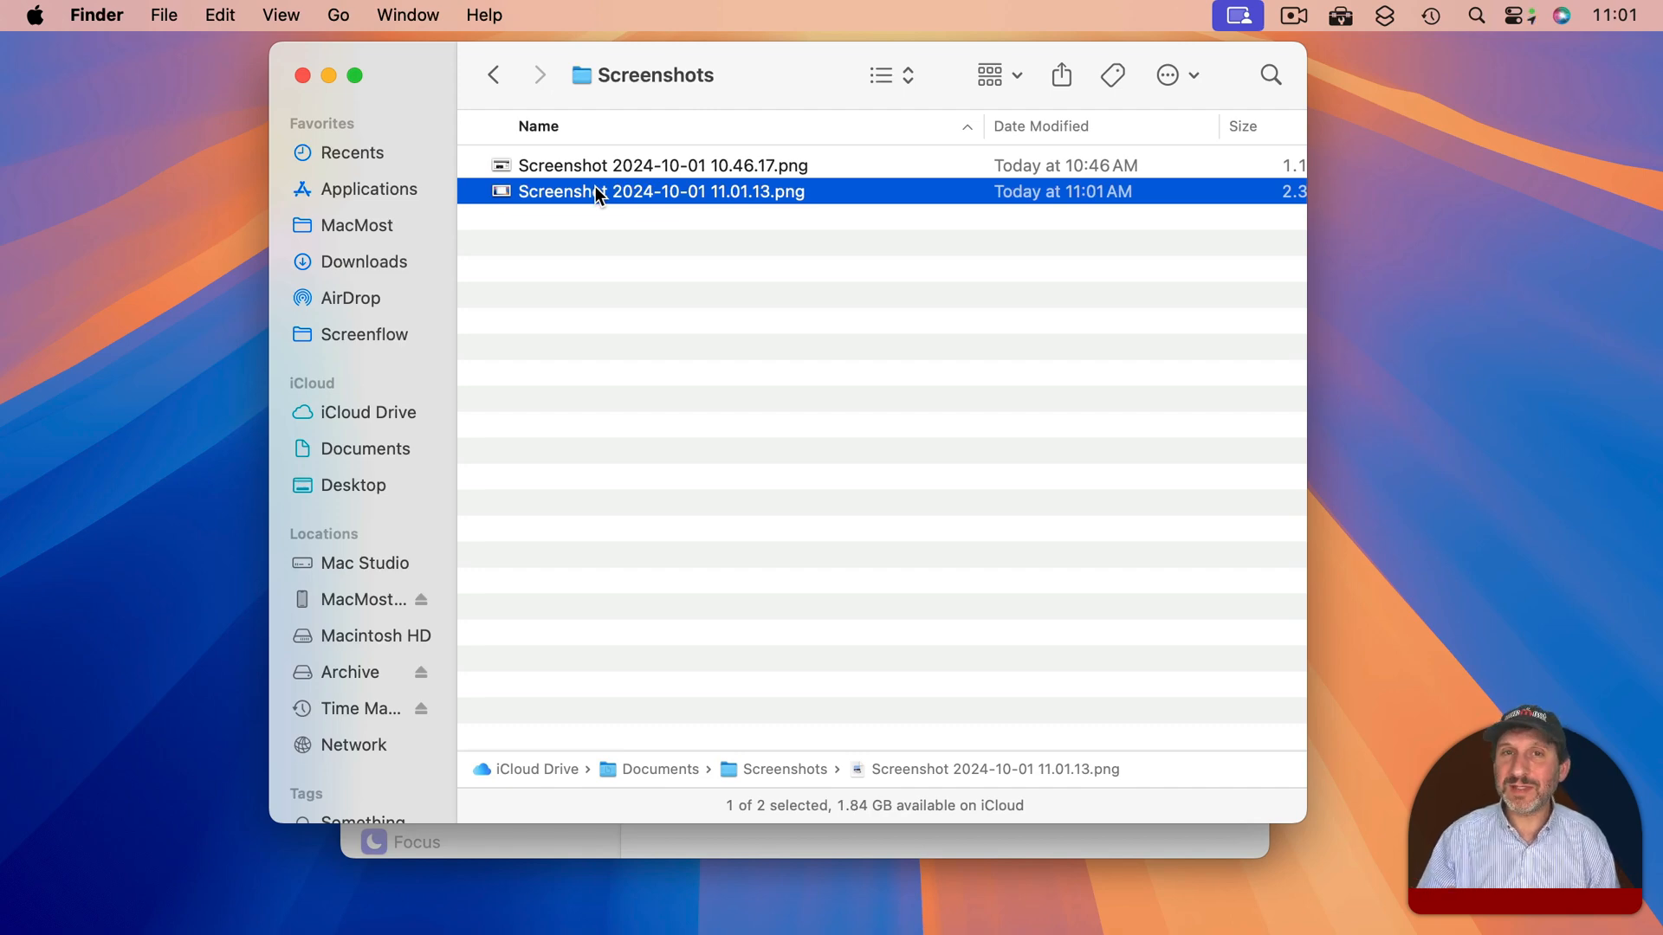
{"action": "mouse_move", "coordinate": [655, 273]}
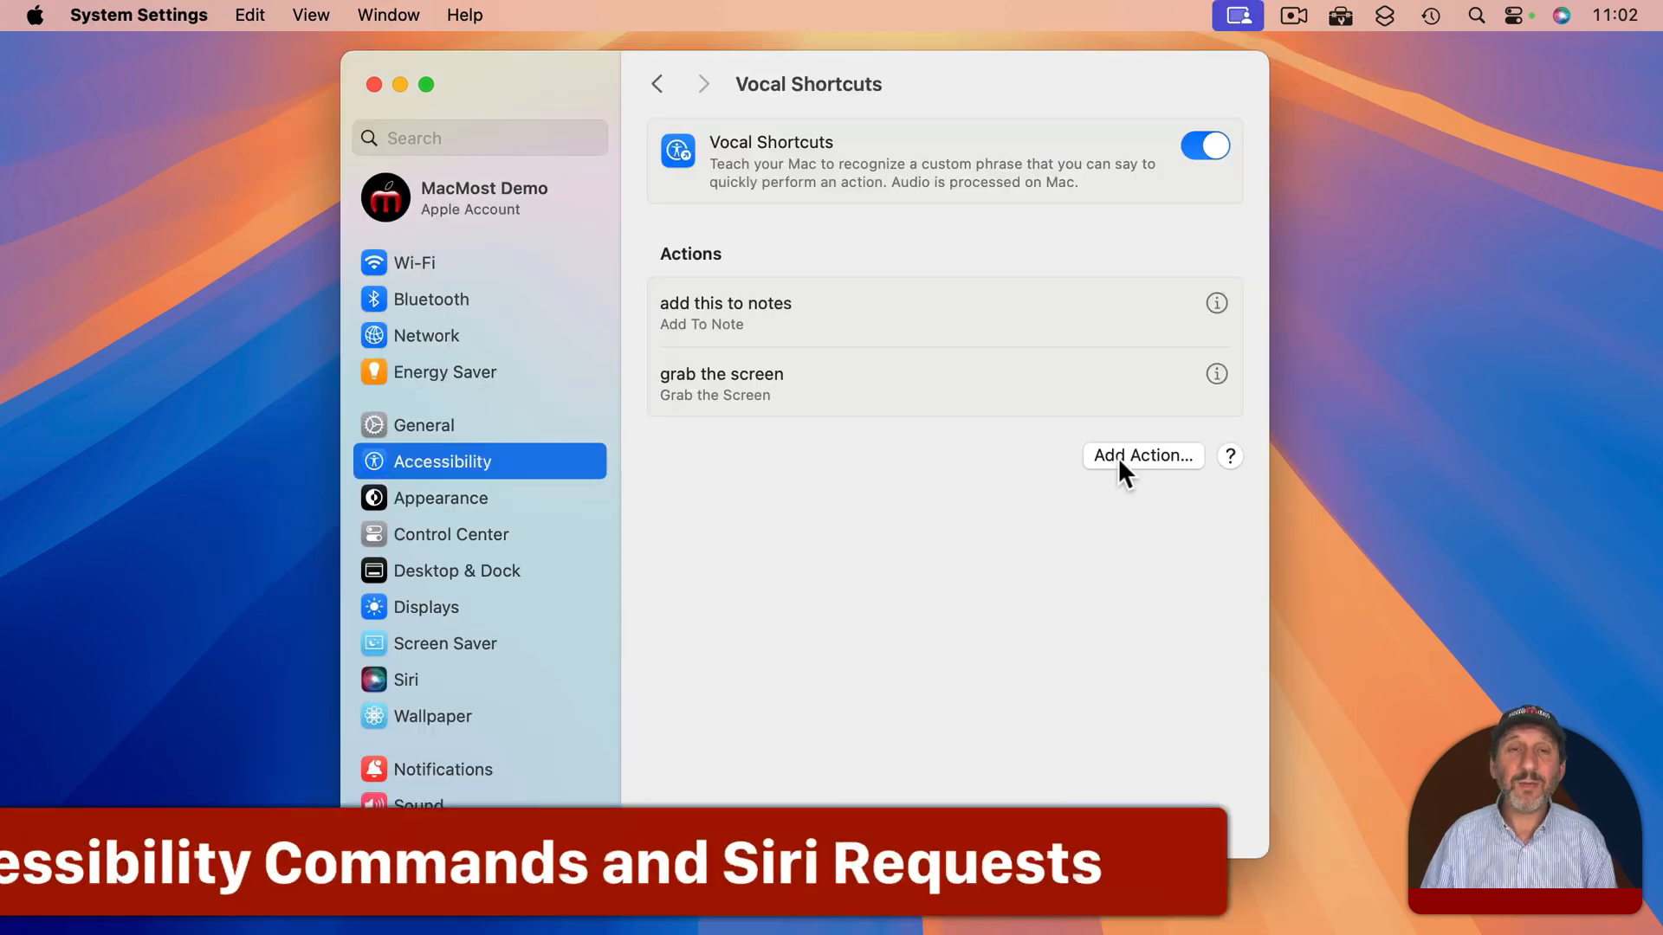
- Browse the Siri, Shortcuts and Accessibility action lists and enter 'weather' as a Siri Request, without adding an action
{"action": "left_click", "coordinate": [1142, 456]}
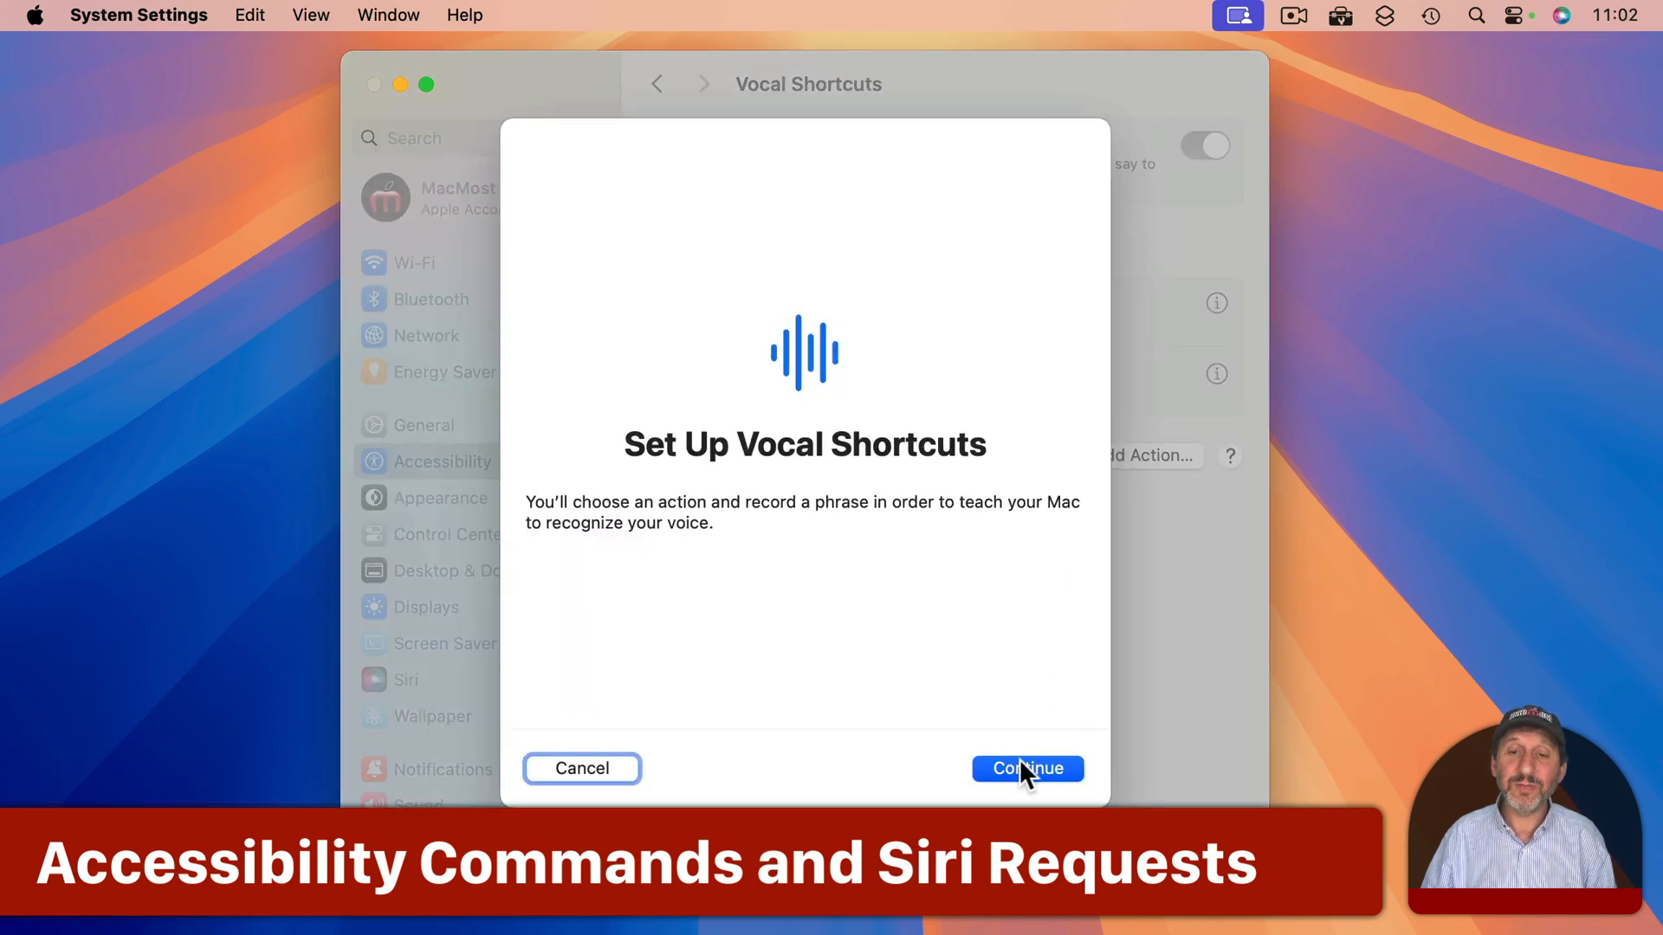
{"action": "left_click", "coordinate": [1026, 767]}
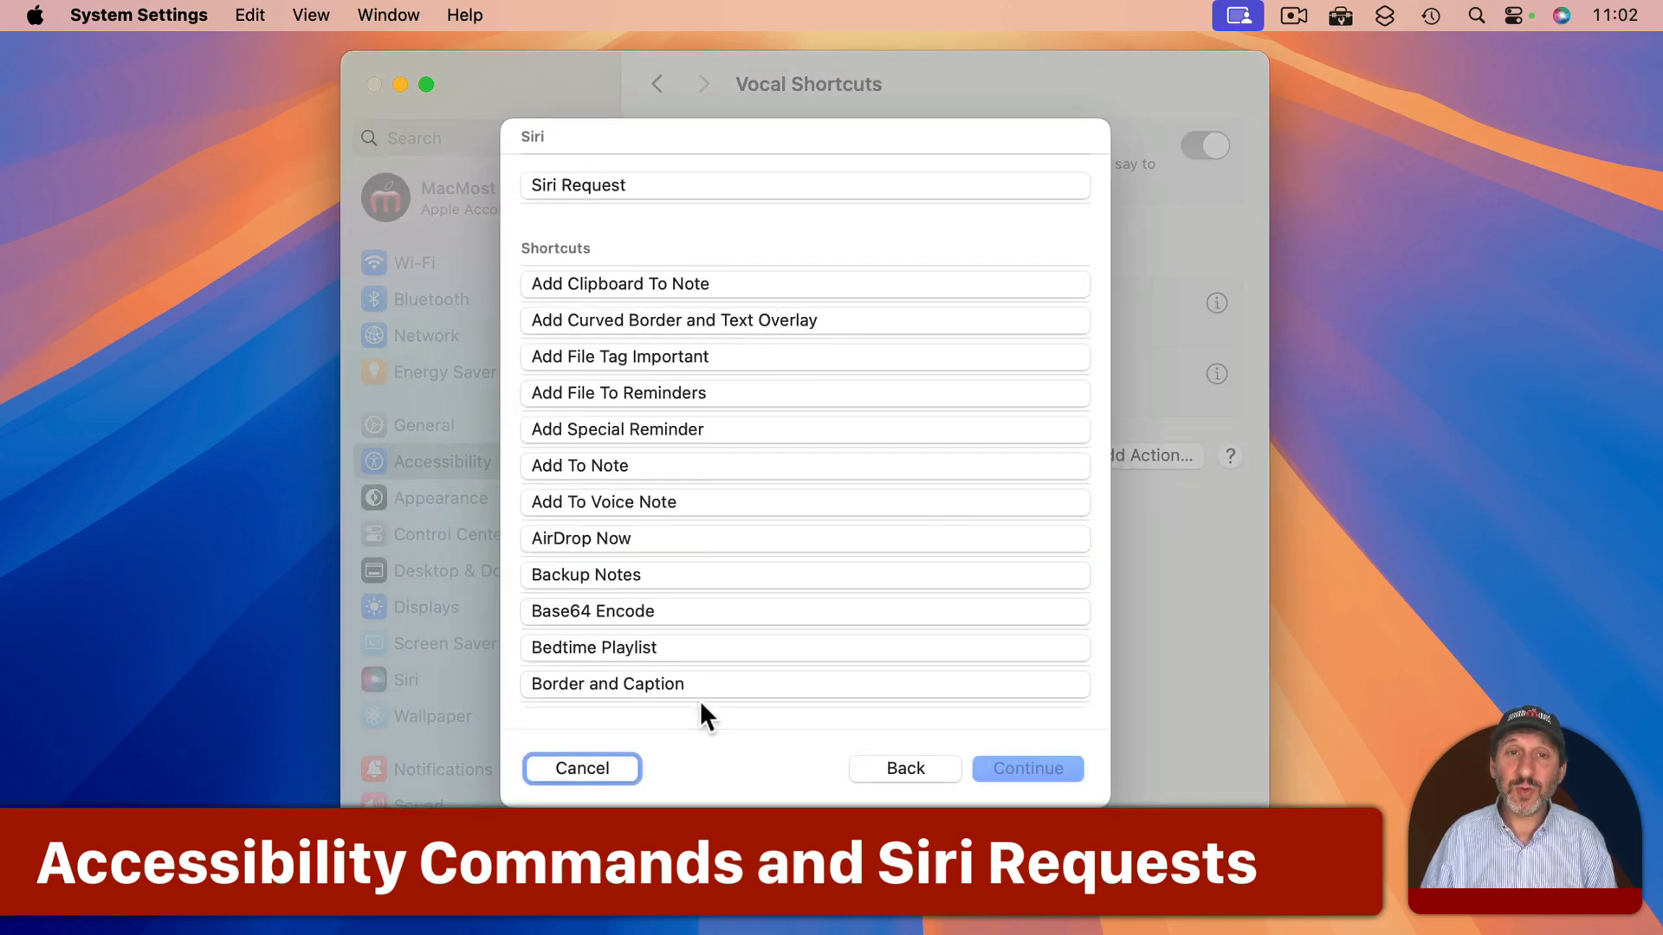
{"action": "scroll", "scroll_direction": "down", "scroll_amount": 3}
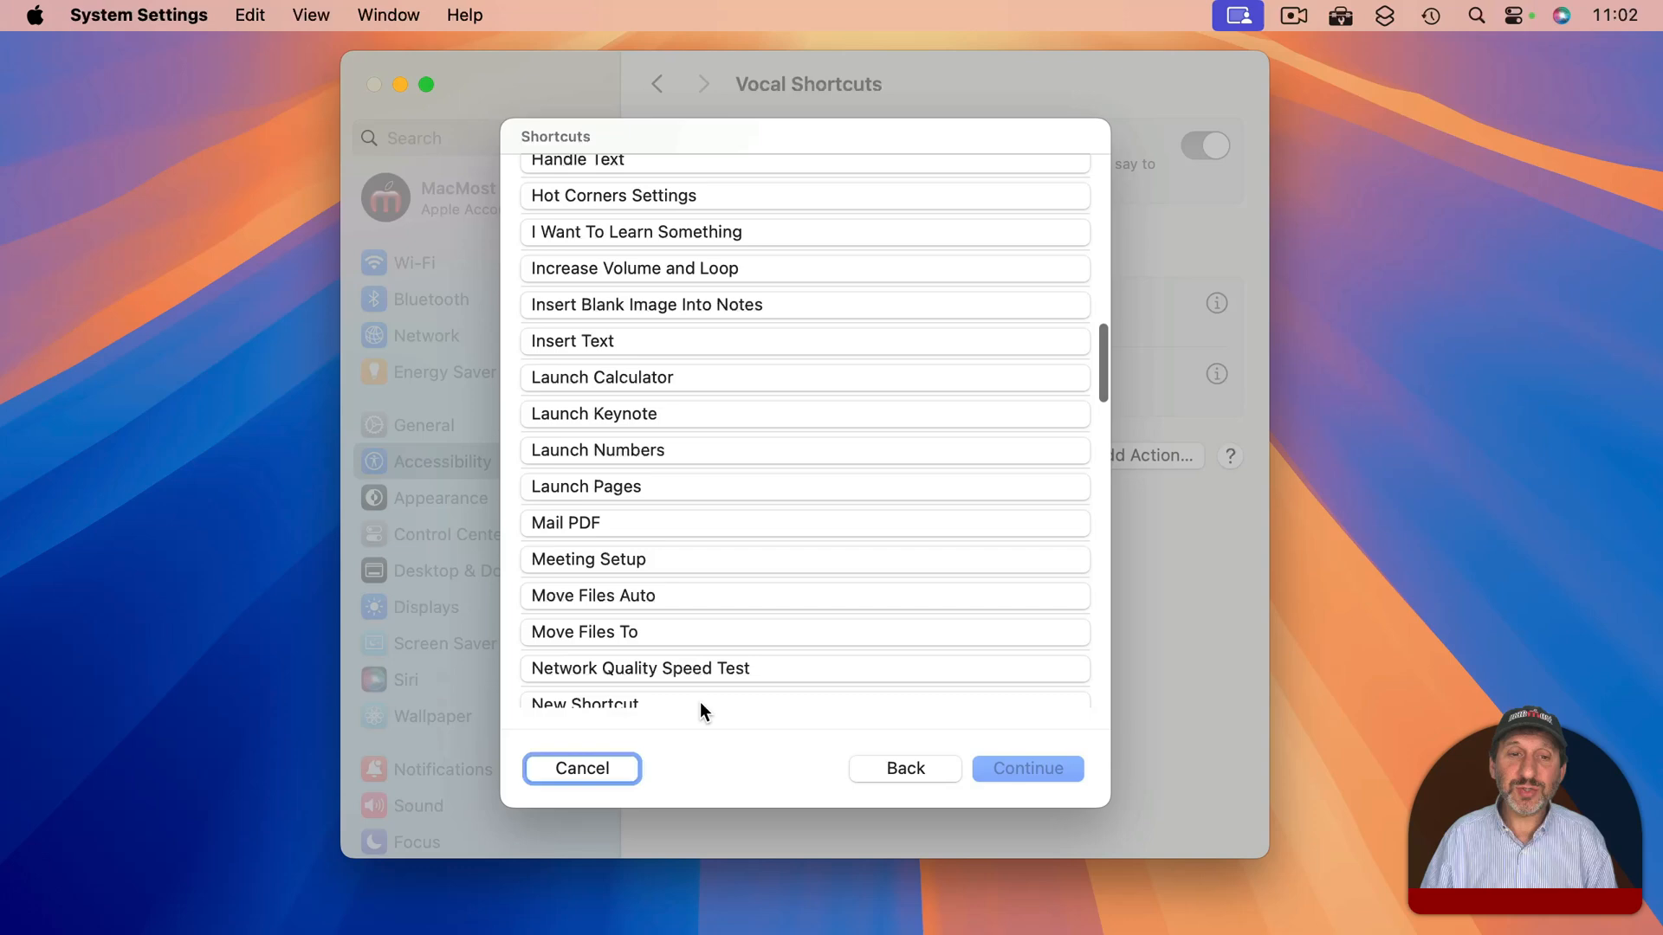
{"action": "scroll", "scroll_direction": "down", "scroll_amount": 3}
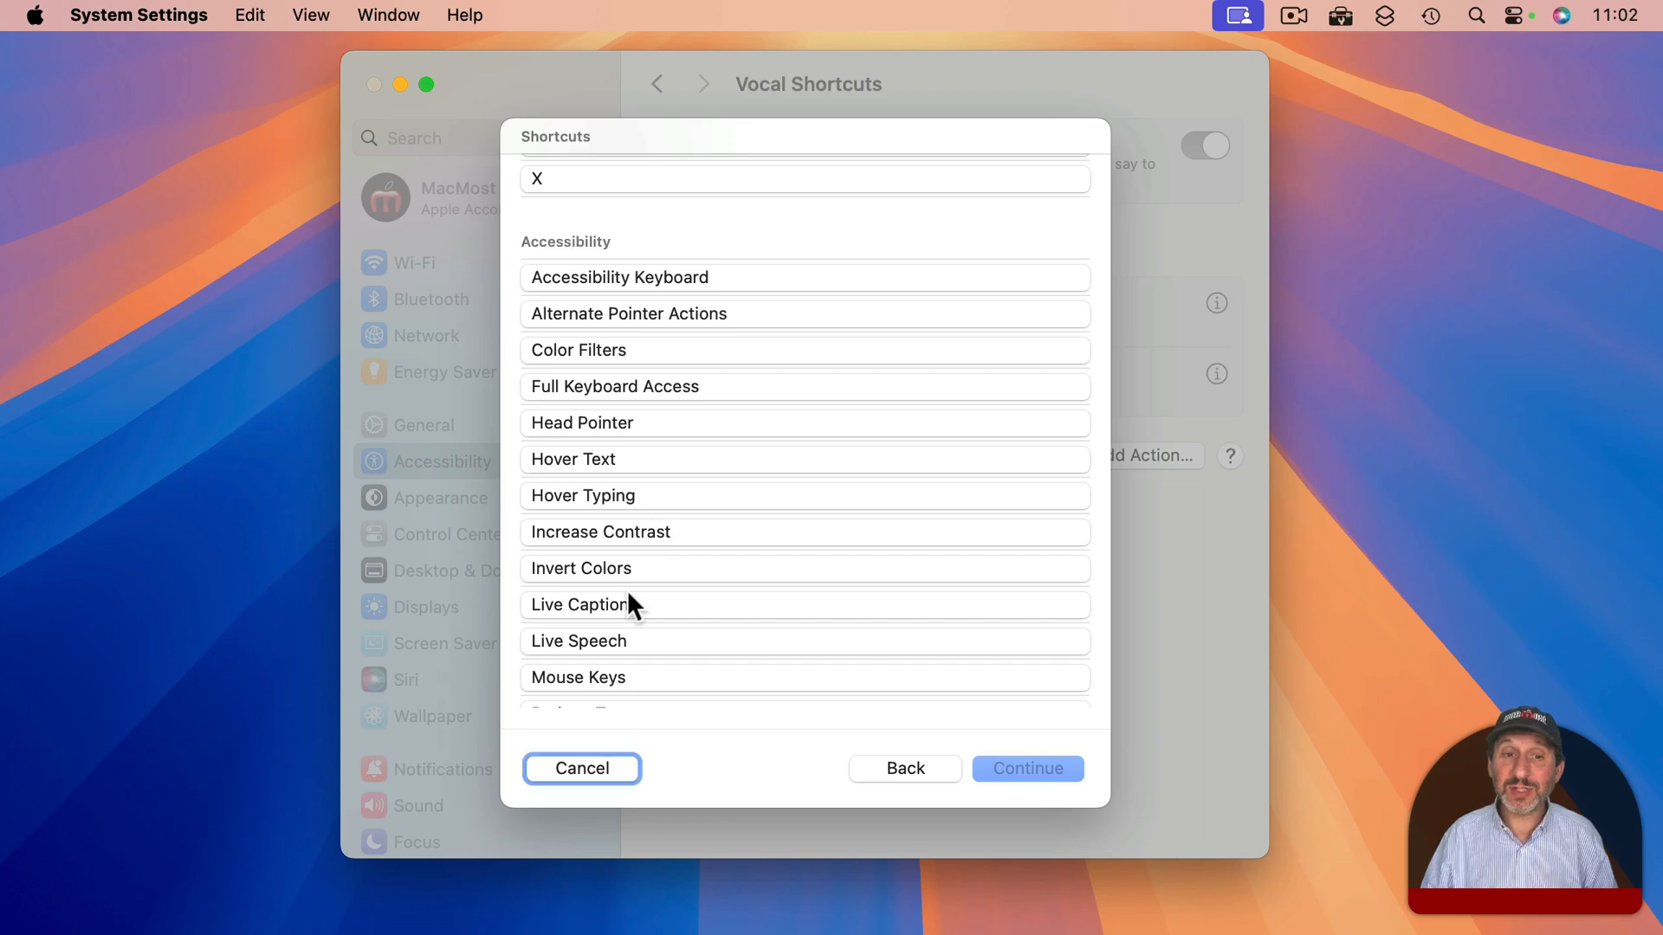
{"action": "scroll", "scroll_direction": "down", "scroll_amount": 3}
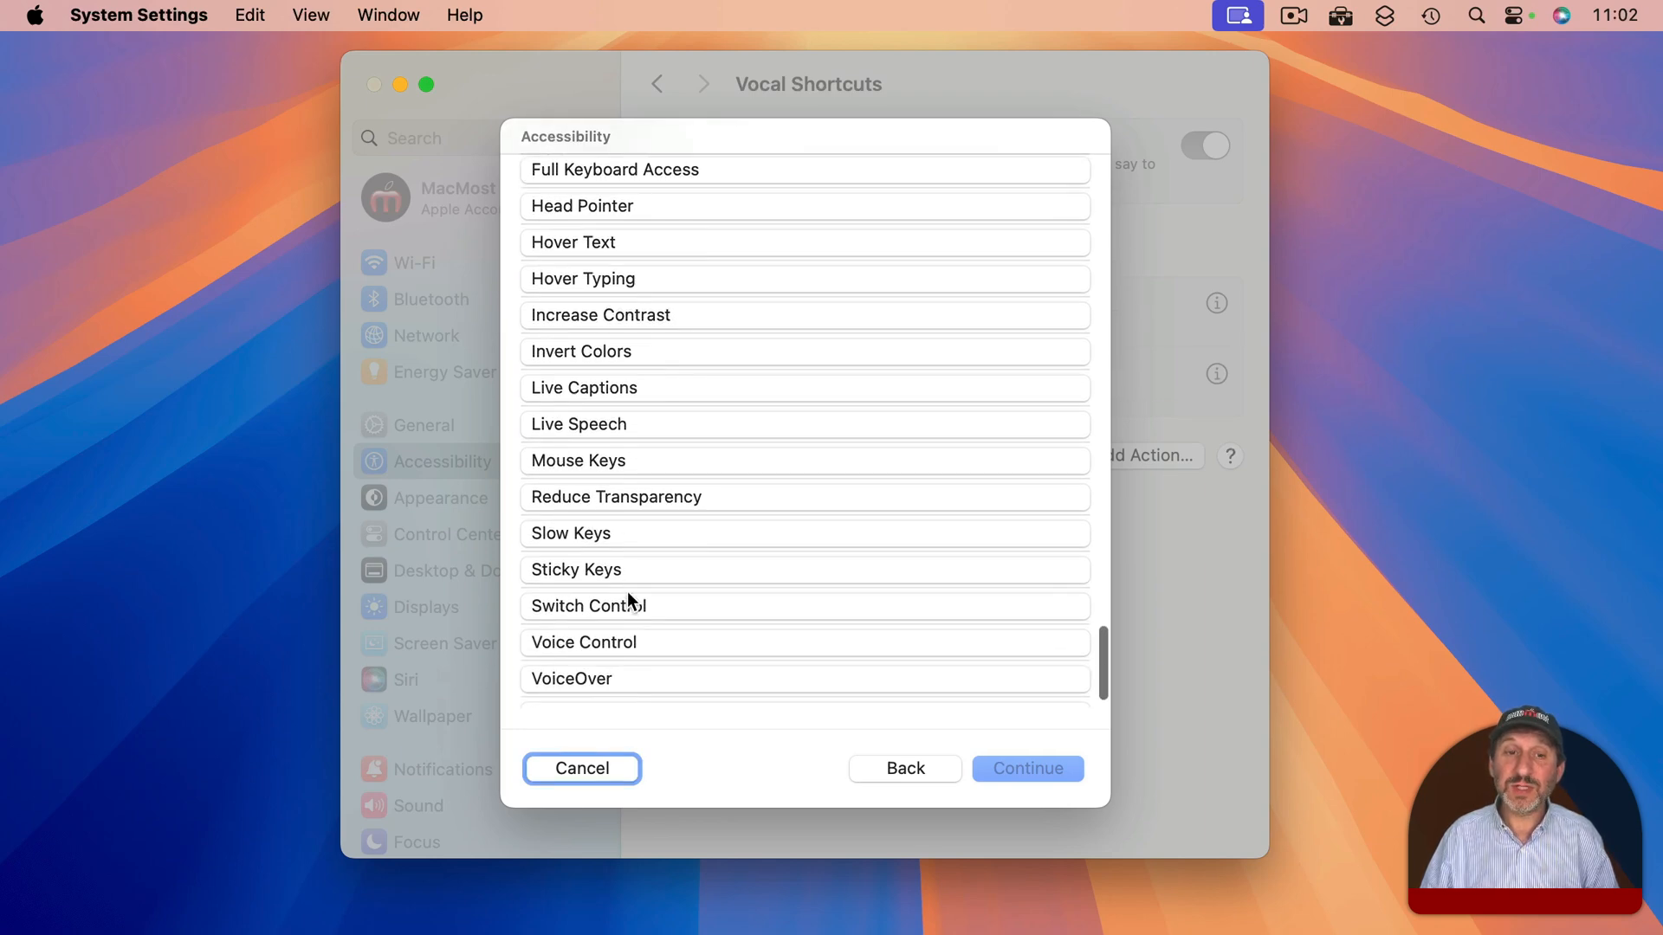
{"action": "scroll", "scroll_direction": "down", "scroll_amount": 3}
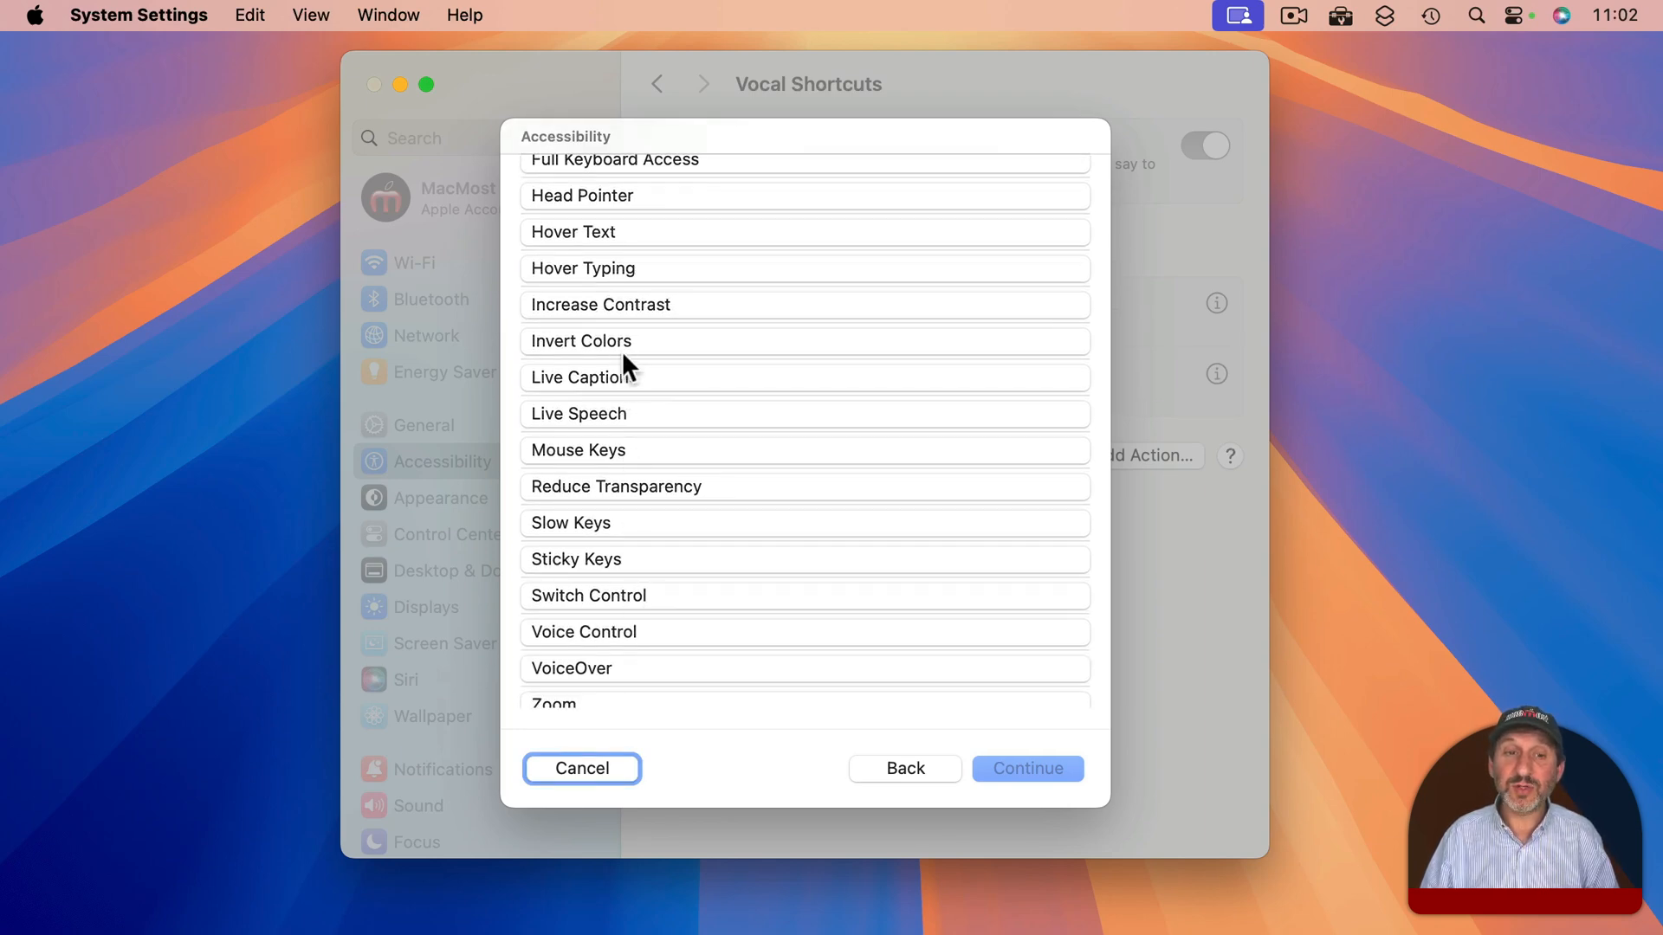
{"action": "scroll", "scroll_direction": "down", "scroll_amount": 3}
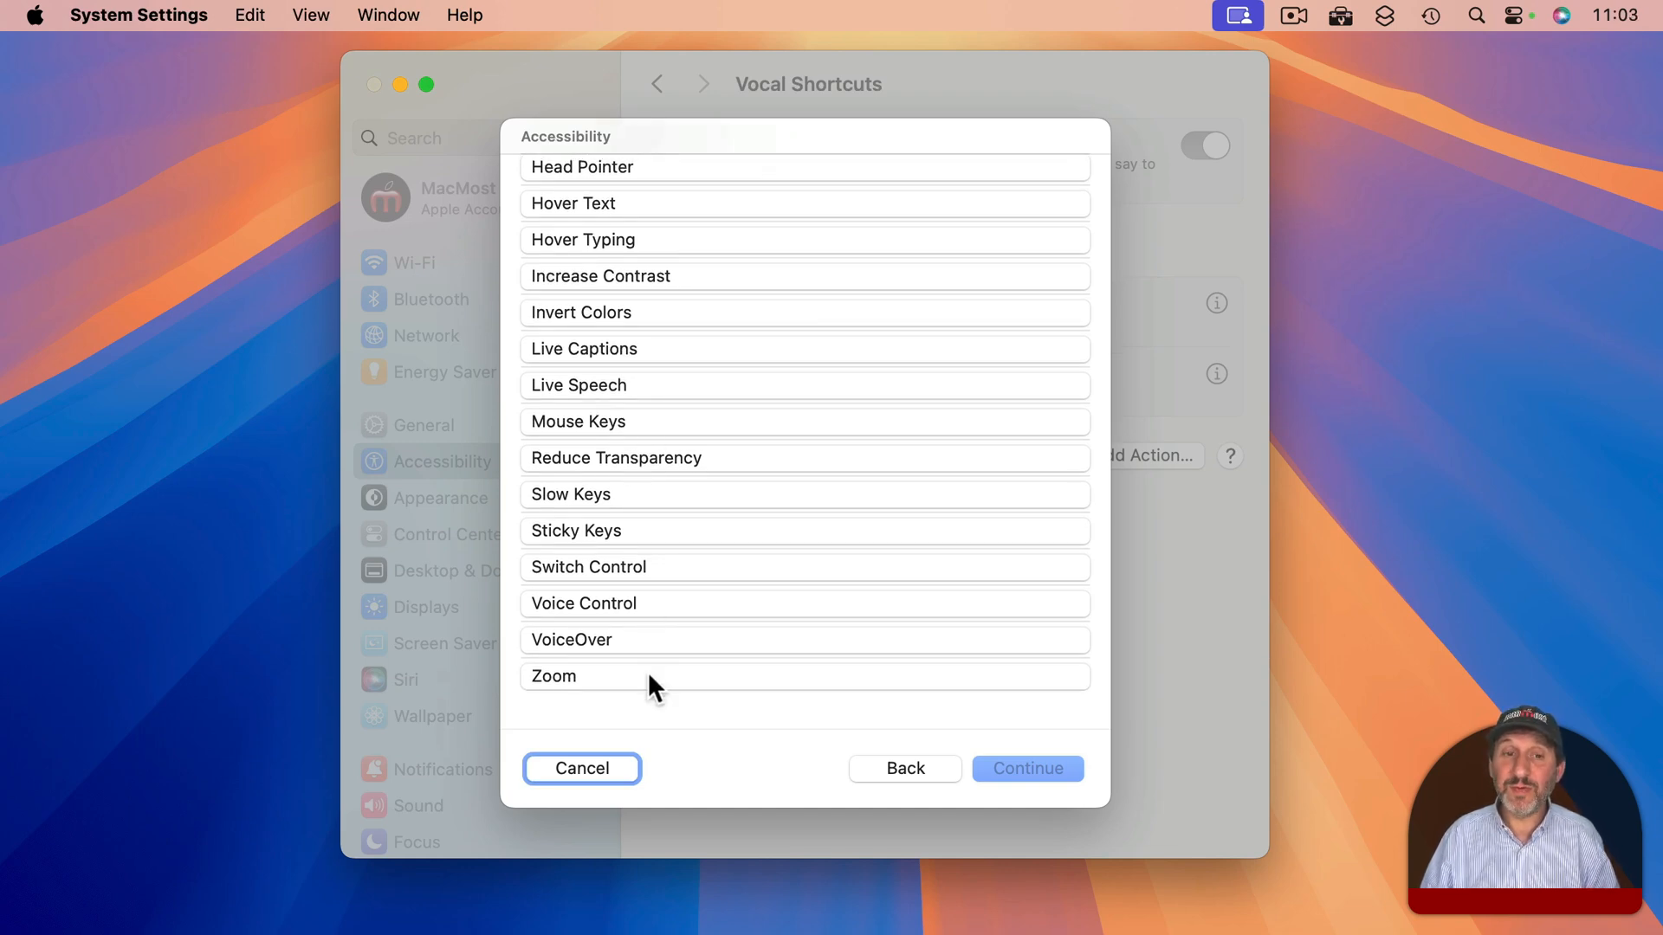
{"action": "scroll", "scroll_direction": "down", "scroll_amount": 3}
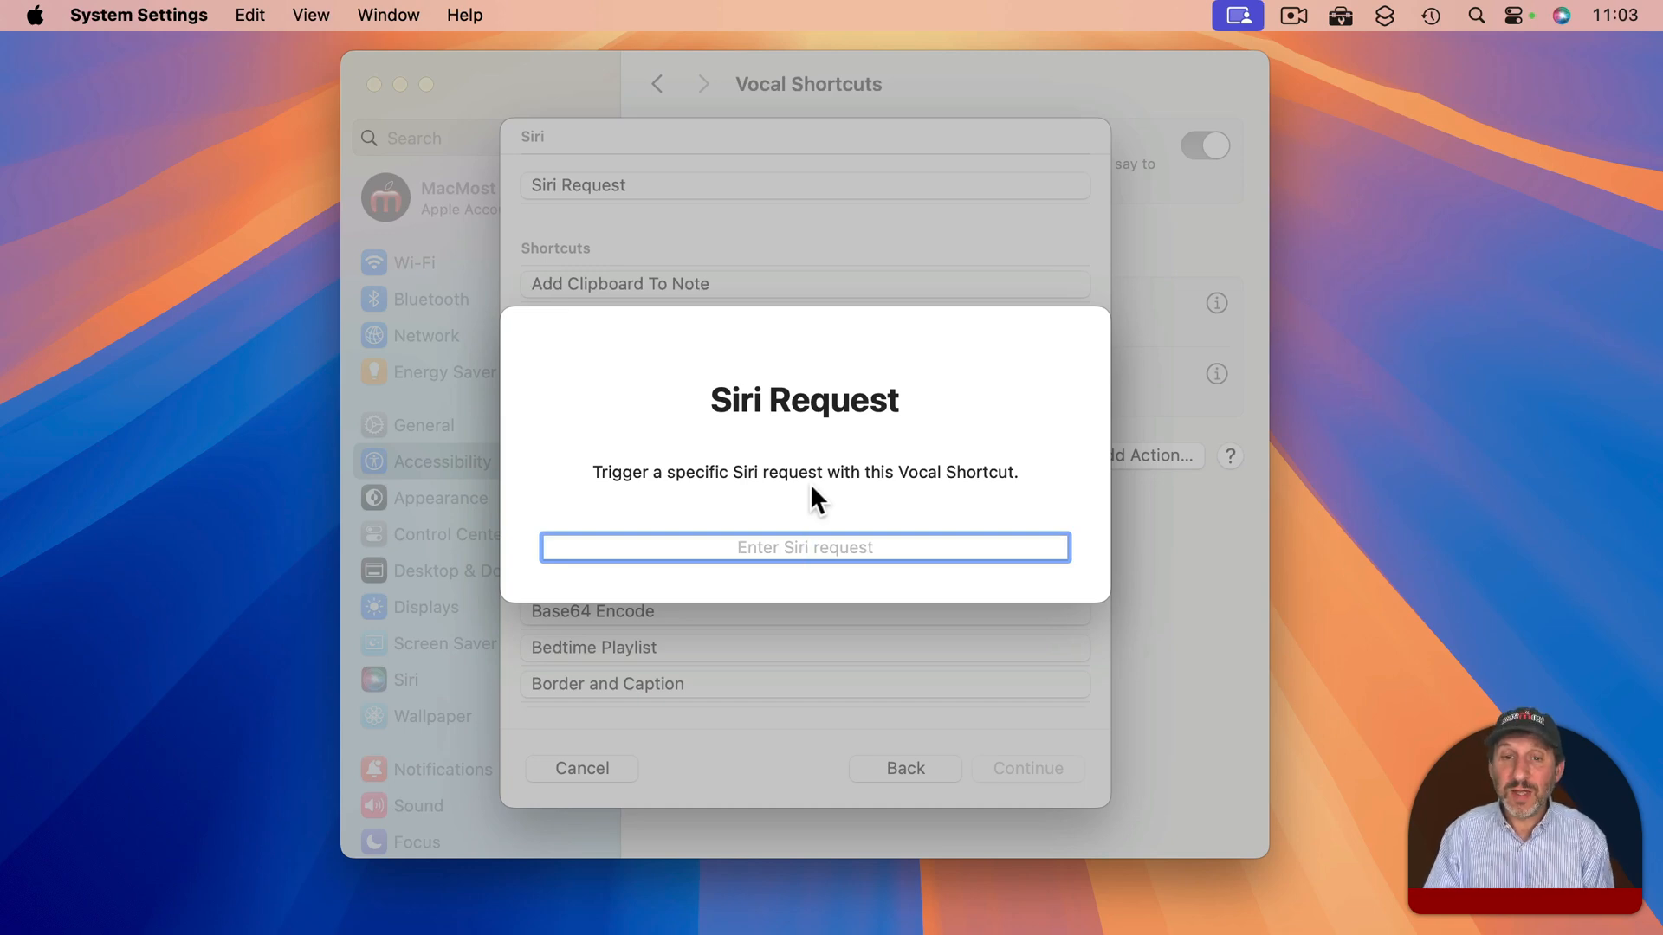
{"action": "type", "text": "weather"}
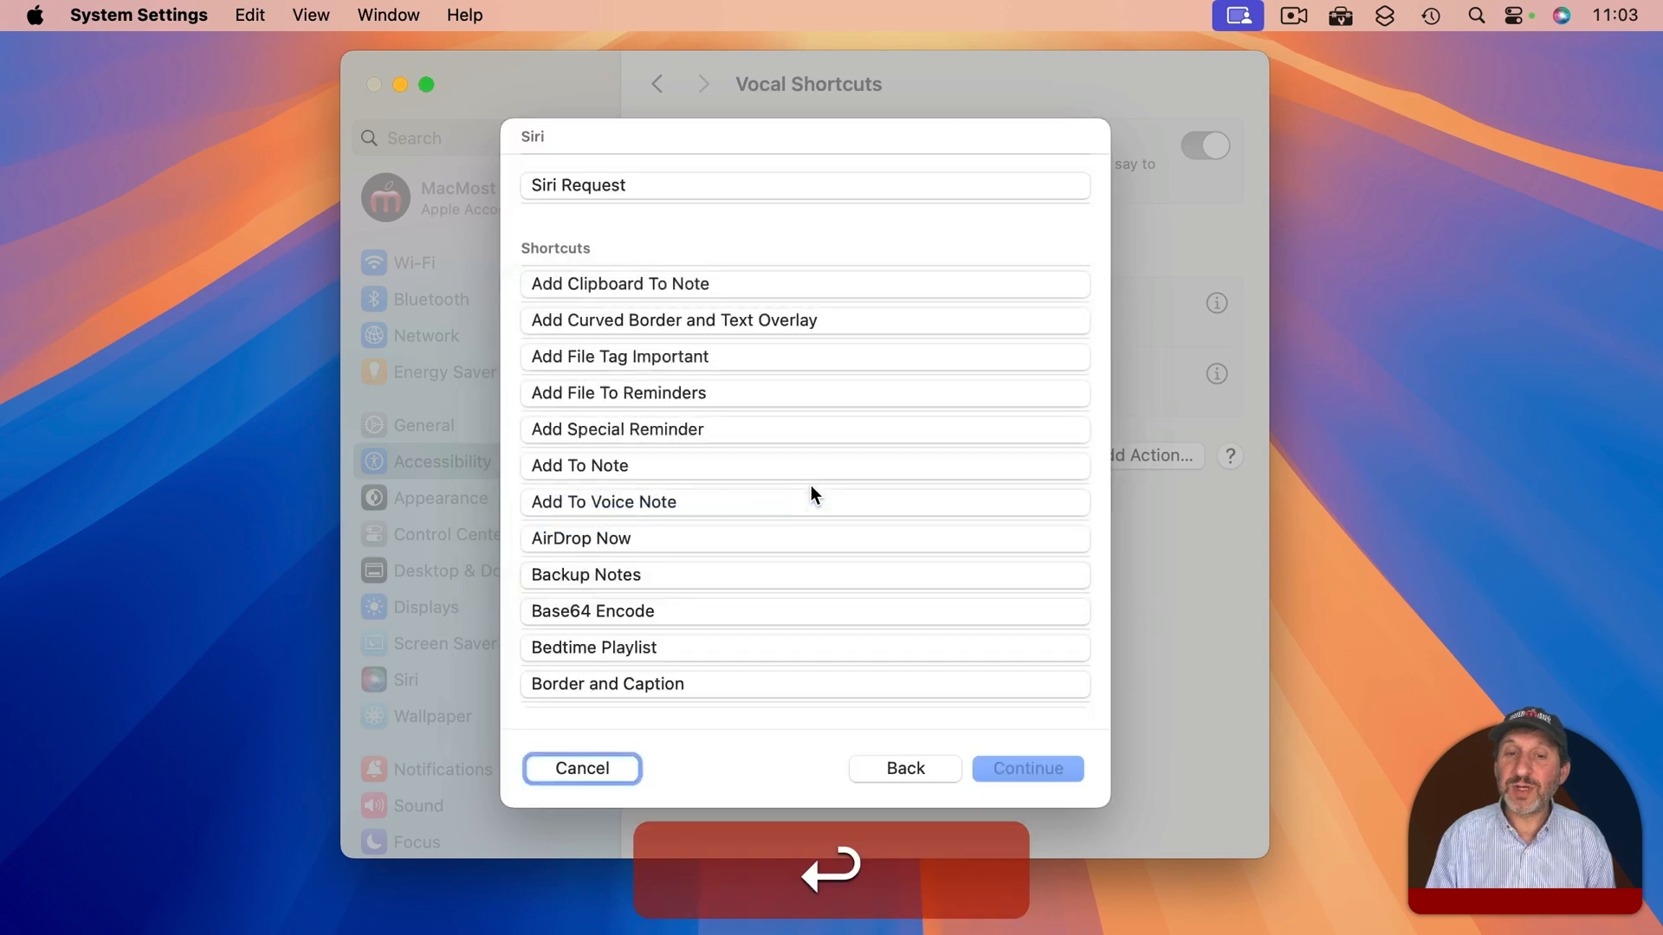
{"action": "mouse_move", "coordinate": [975, 688]}
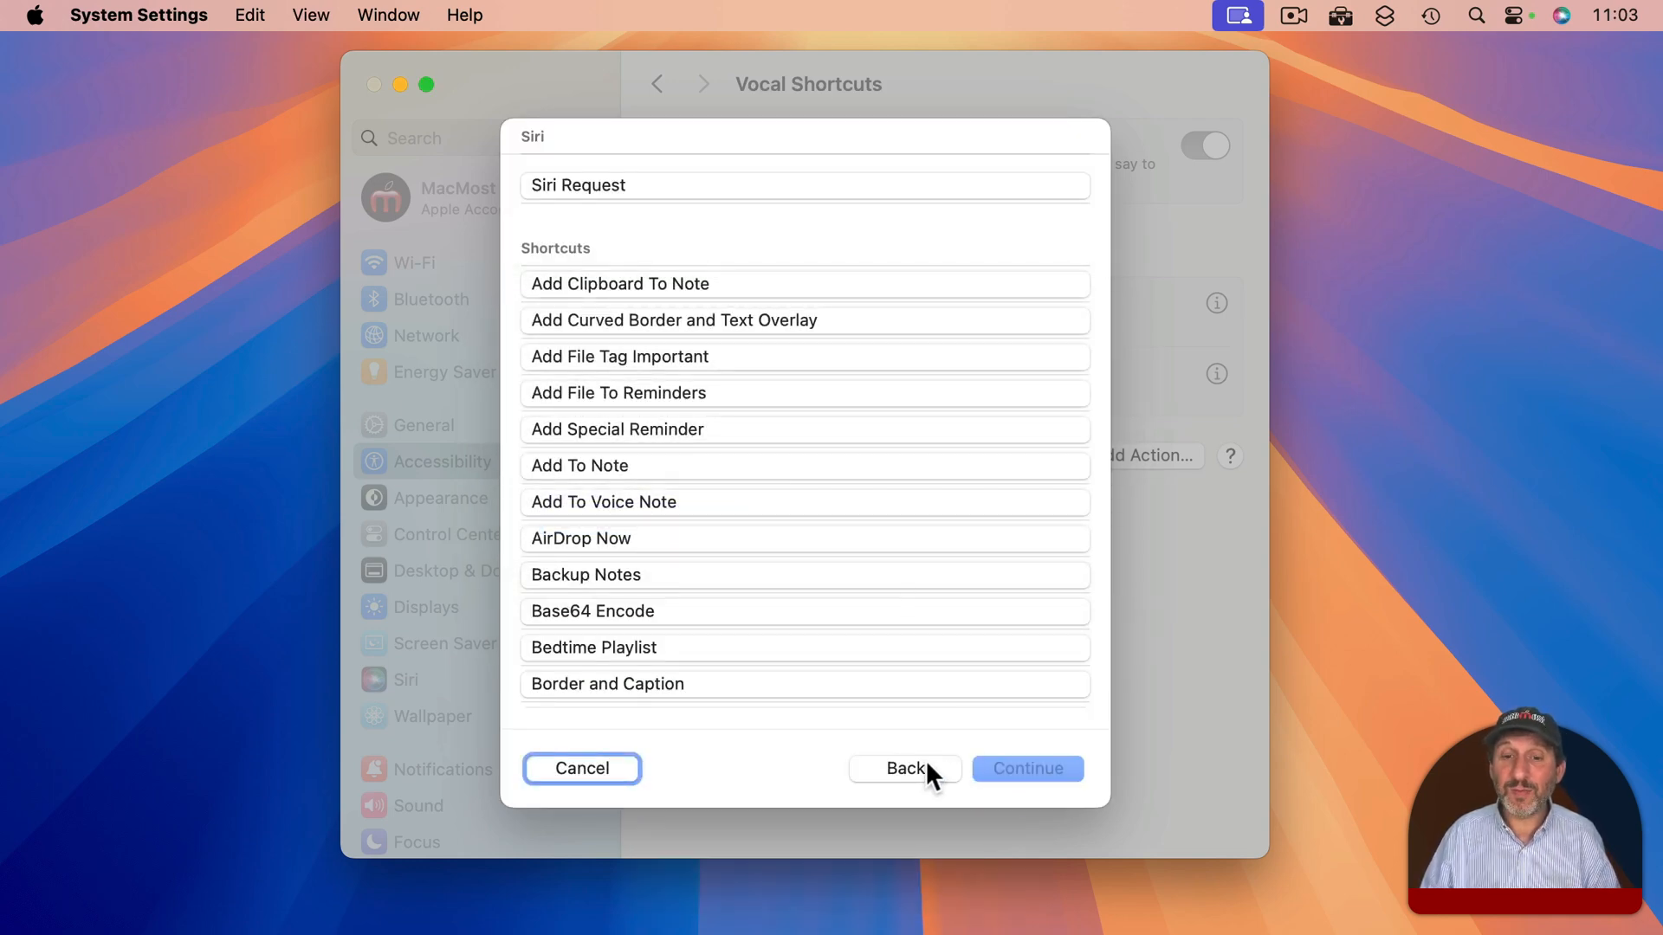
{"action": "mouse_move", "coordinate": [582, 769]}
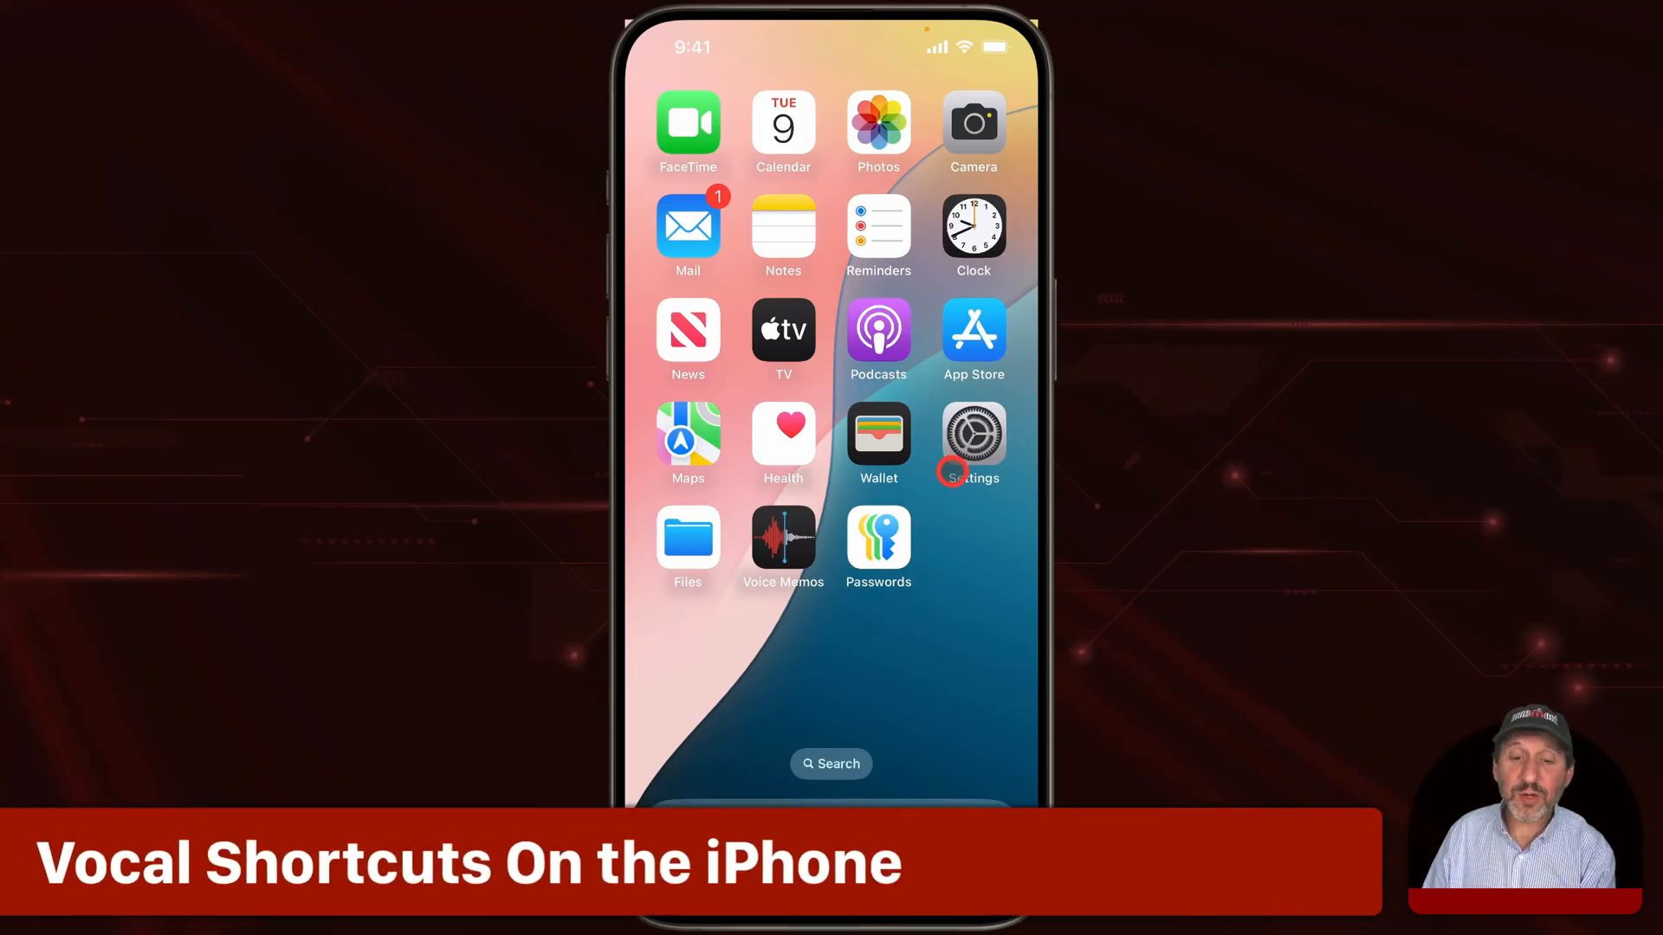
- Reach the Vocal Shortcuts settings under Accessibility on the iPhone
{"action": "left_click", "coordinate": [972, 439]}
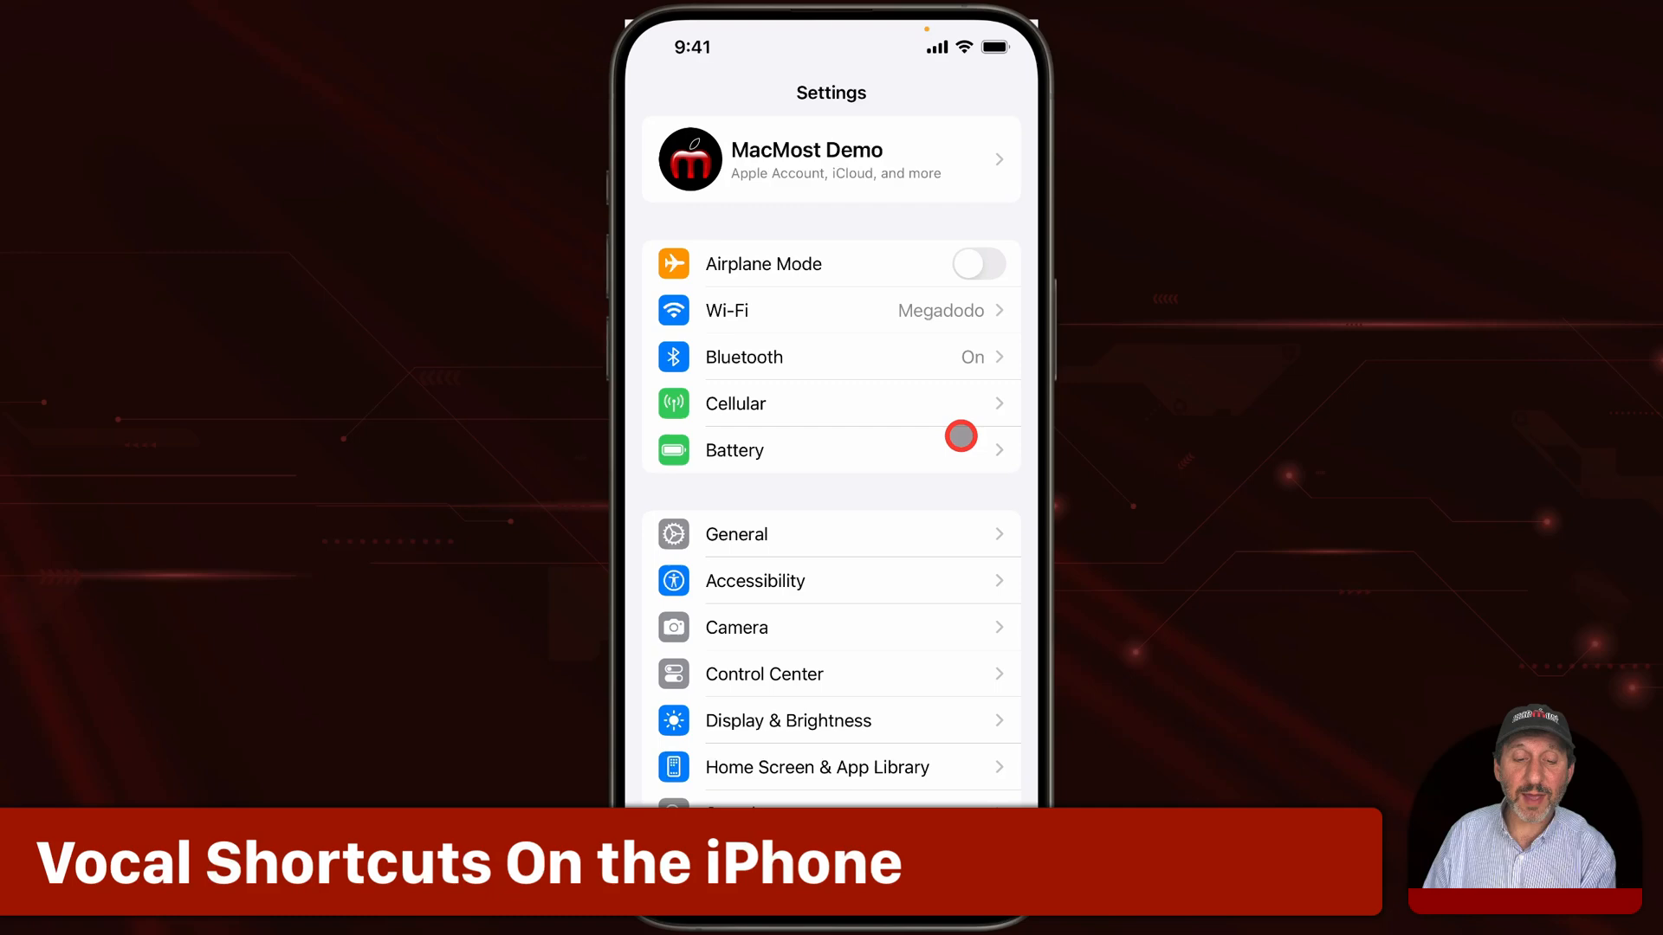
{"action": "left_click", "coordinate": [753, 580]}
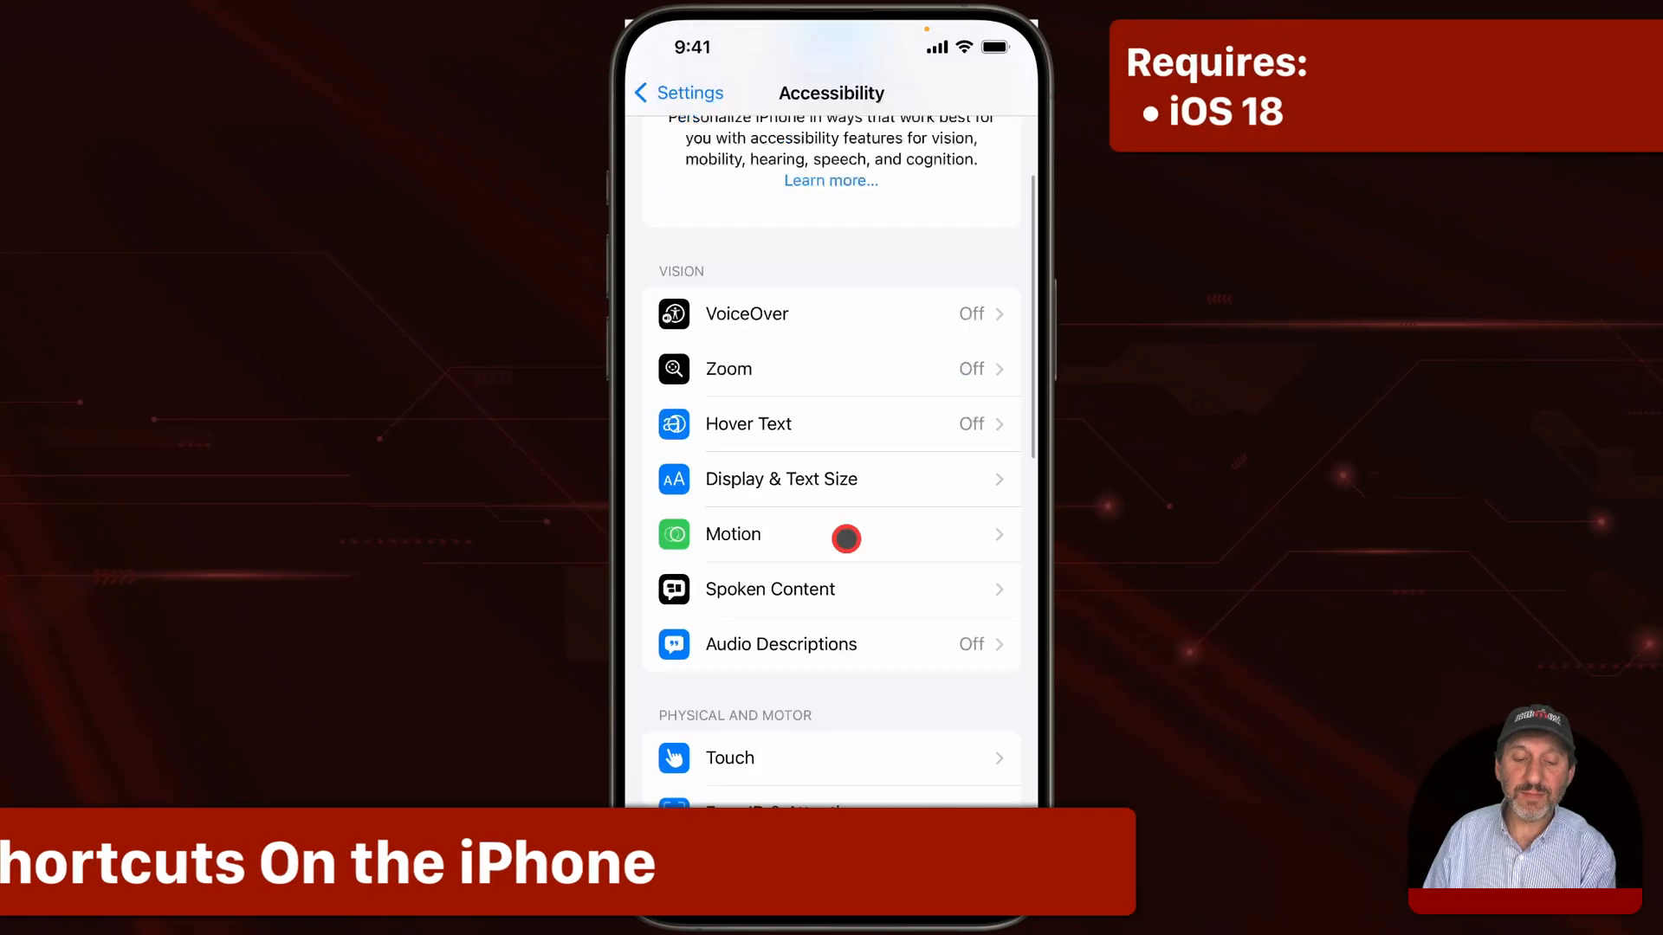
{"action": "scroll", "scroll_direction": "down", "scroll_amount": 3}
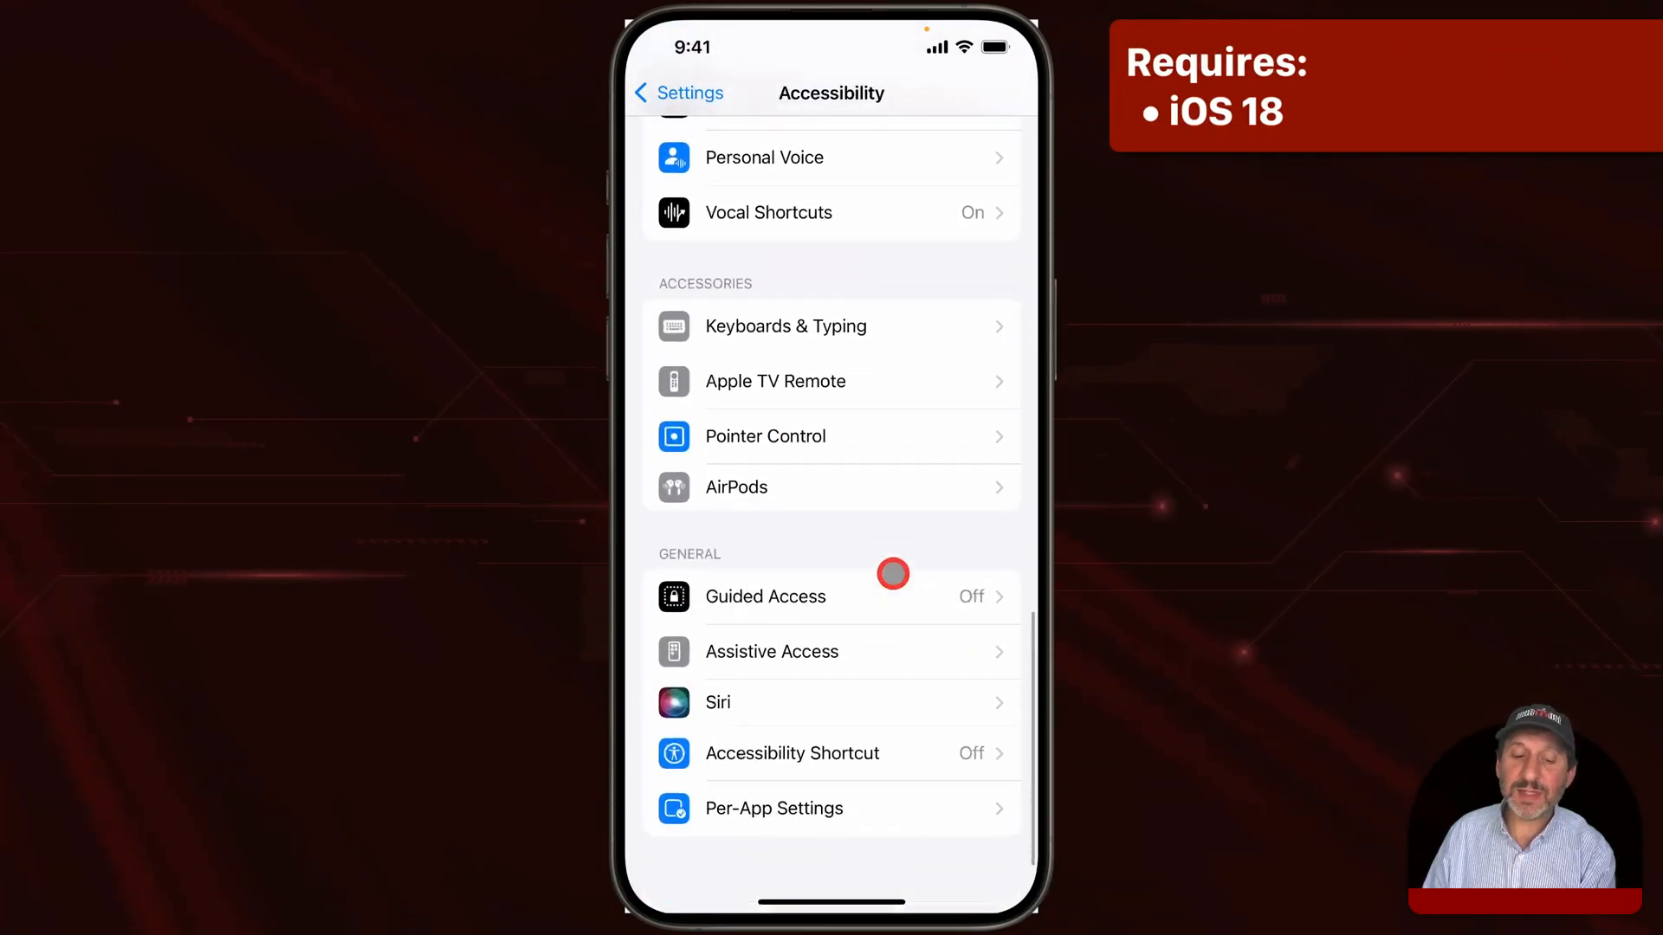
{"action": "left_click", "coordinate": [767, 211]}
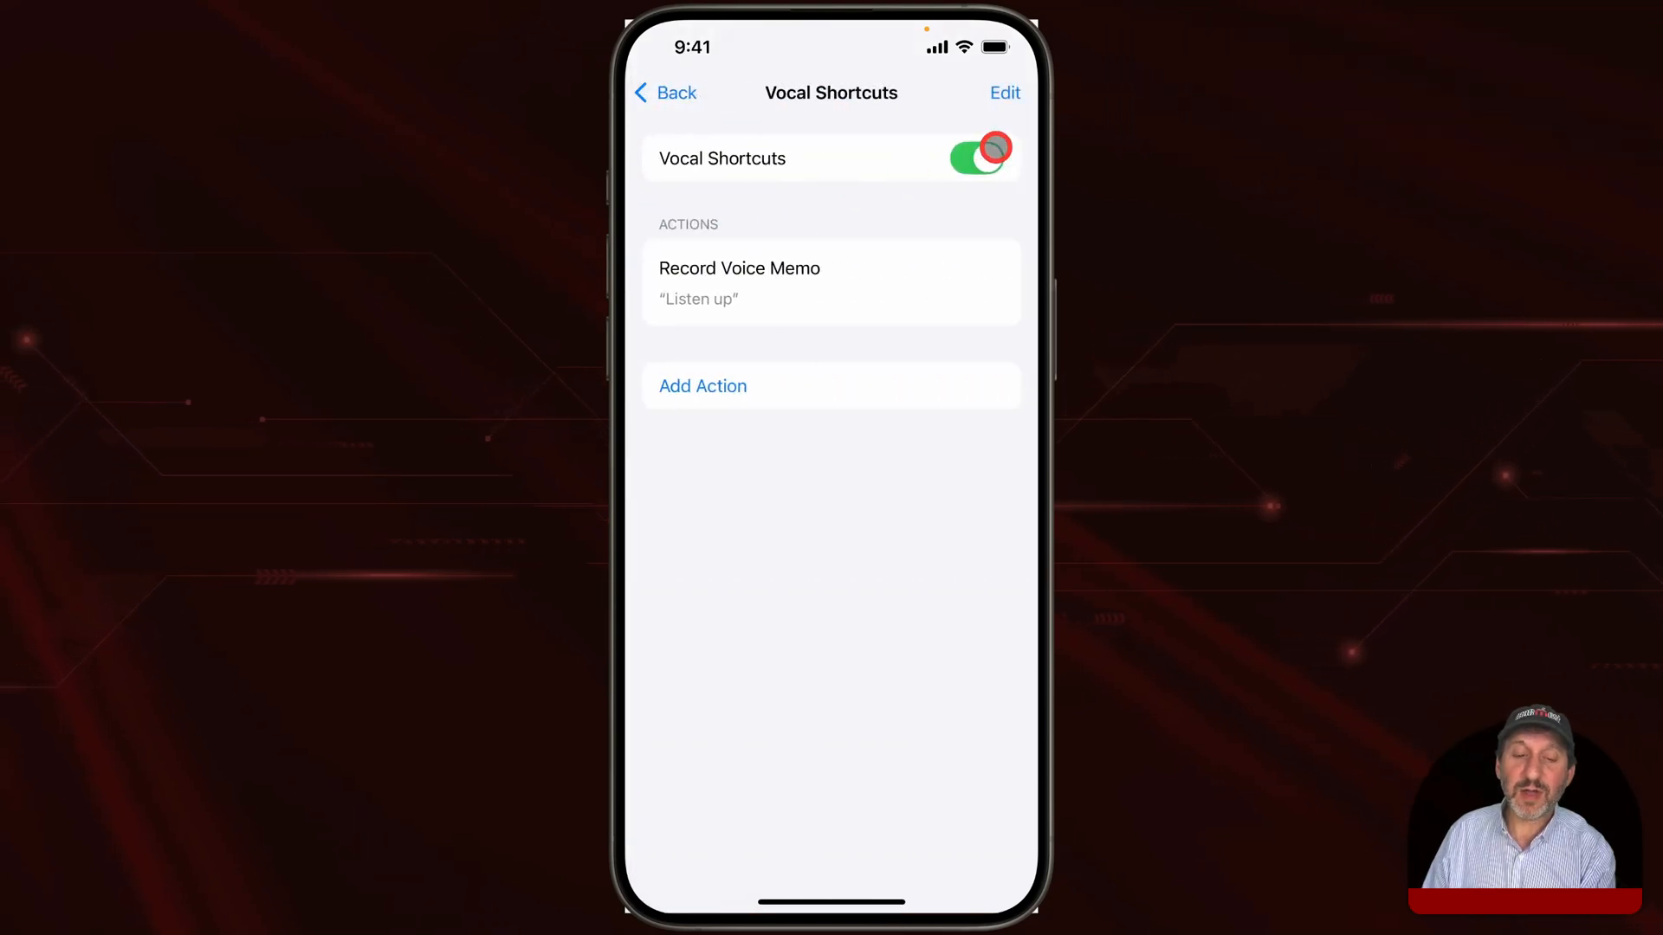
- Begin adding a new vocal shortcut and browse the Choose Action list of Siri Request and shortcuts
{"action": "left_click", "coordinate": [704, 386]}
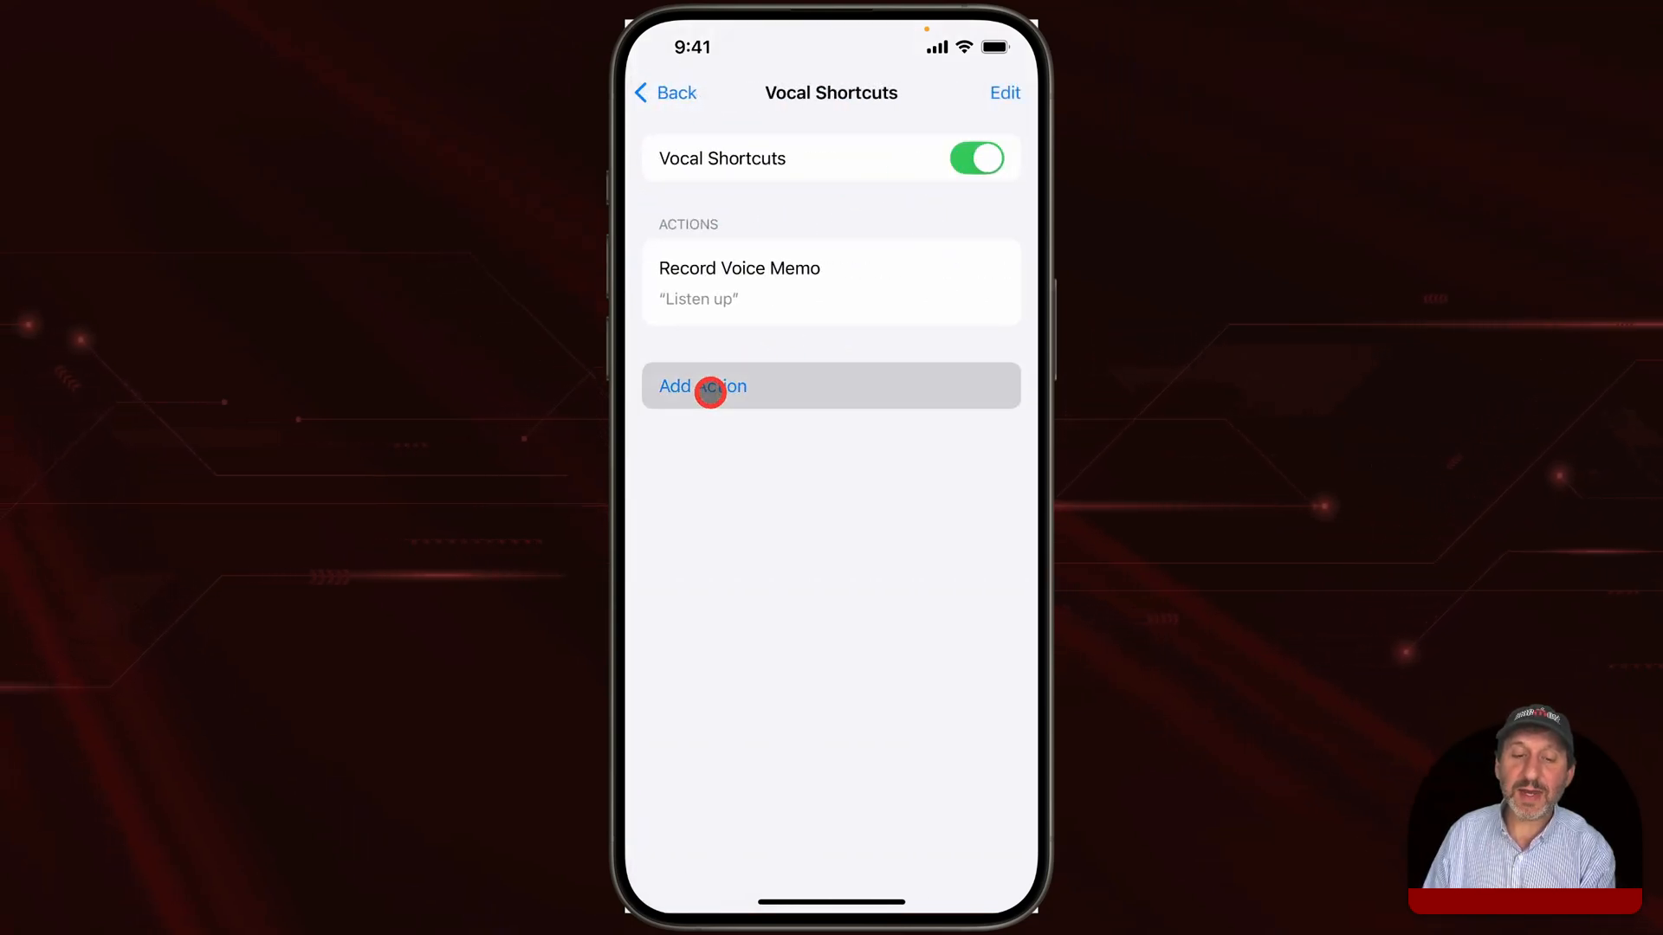
{"action": "left_click", "coordinate": [703, 386]}
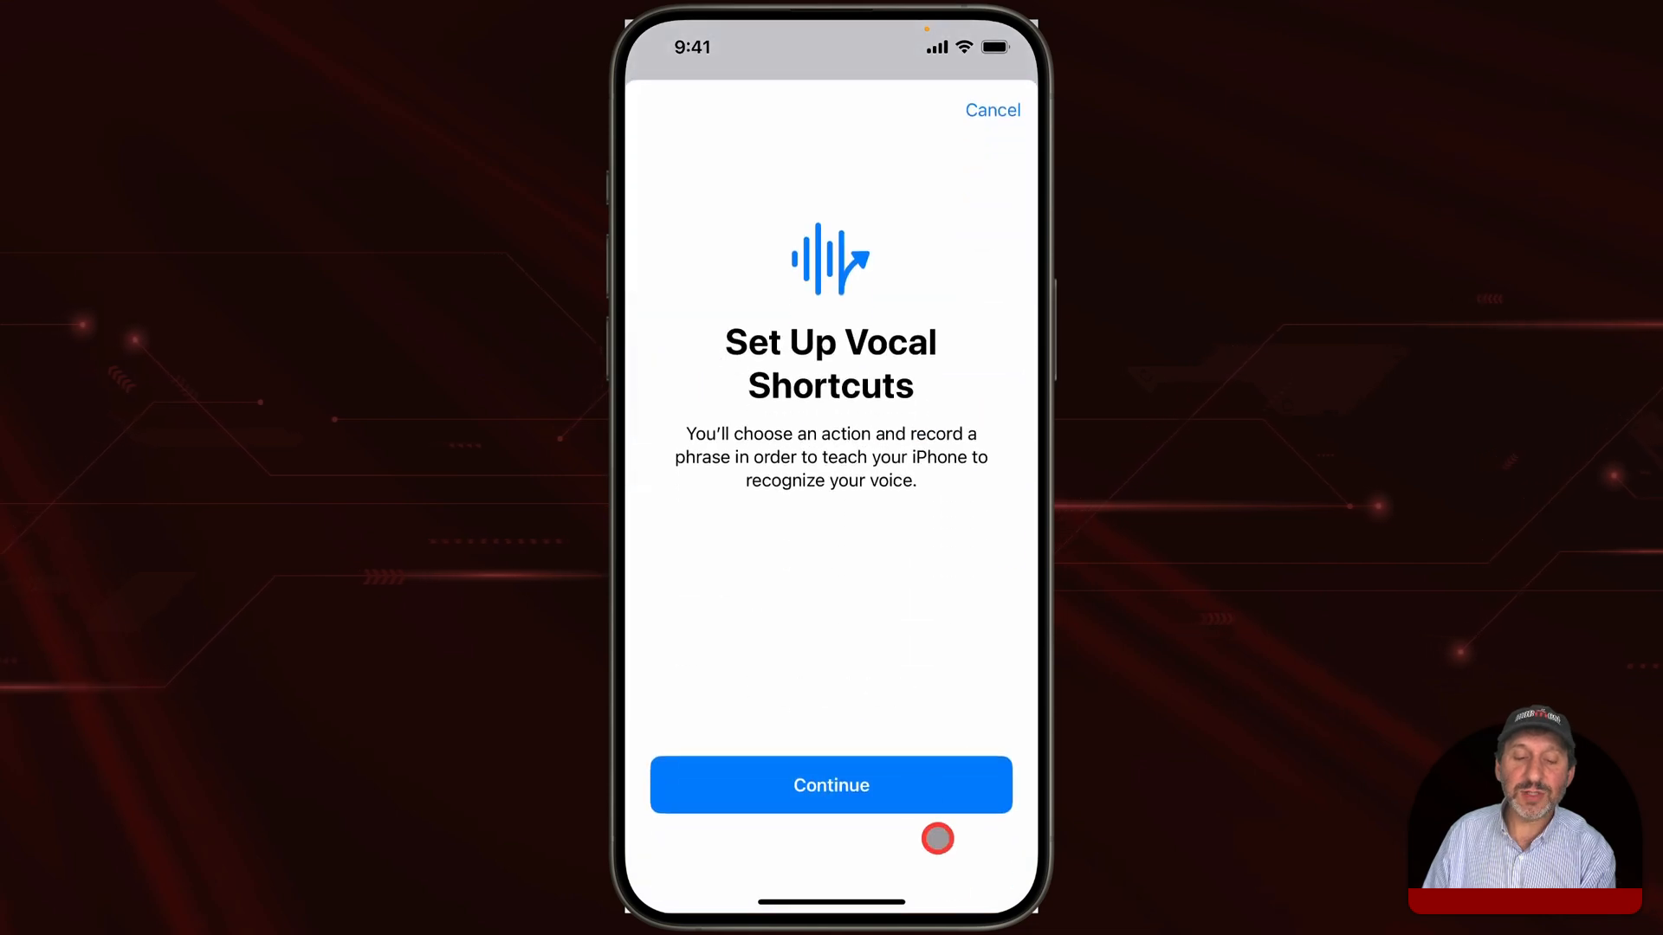
{"action": "left_click", "coordinate": [830, 785]}
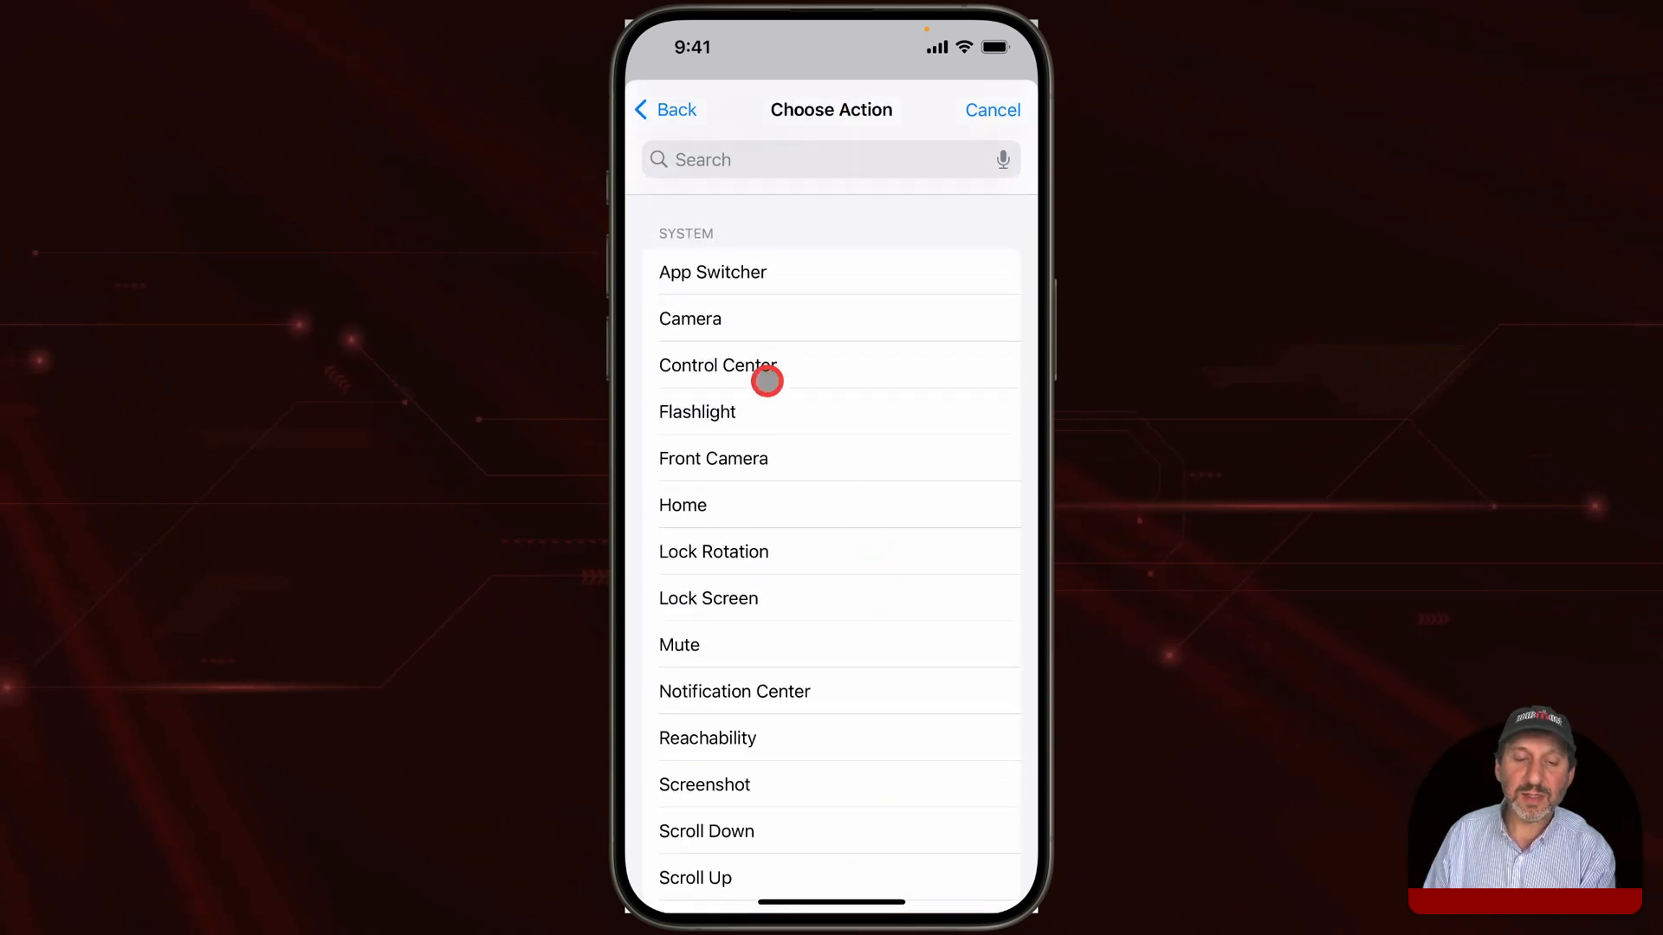
{"action": "mouse_move", "coordinate": [743, 282]}
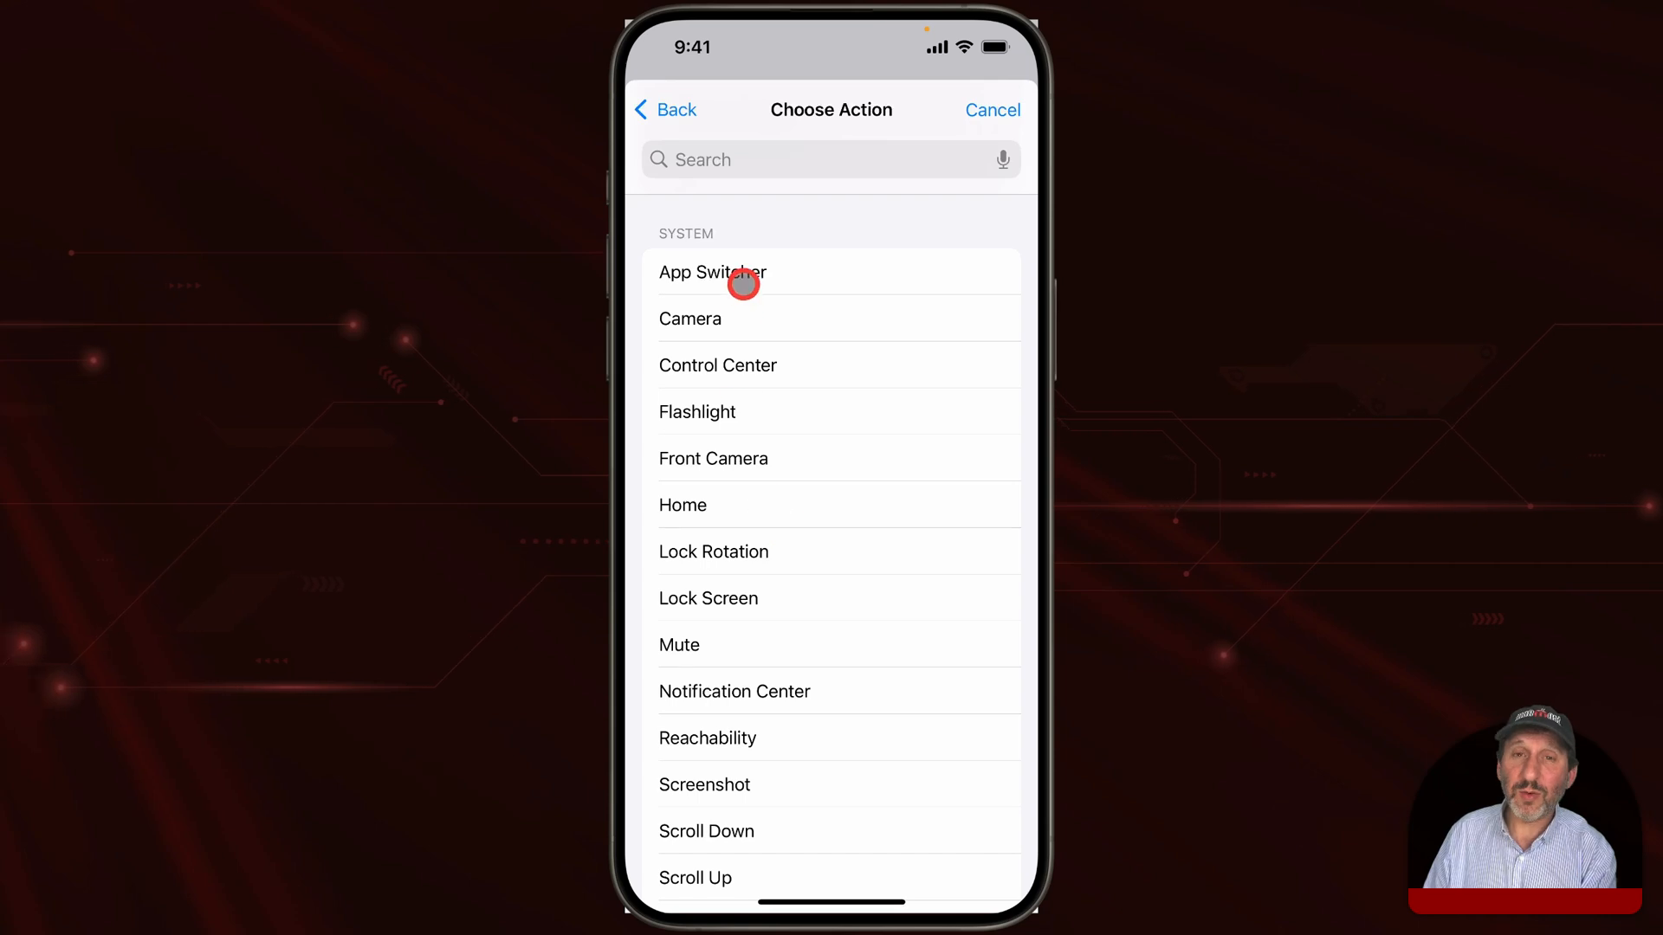
{"action": "mouse_move", "coordinate": [691, 412]}
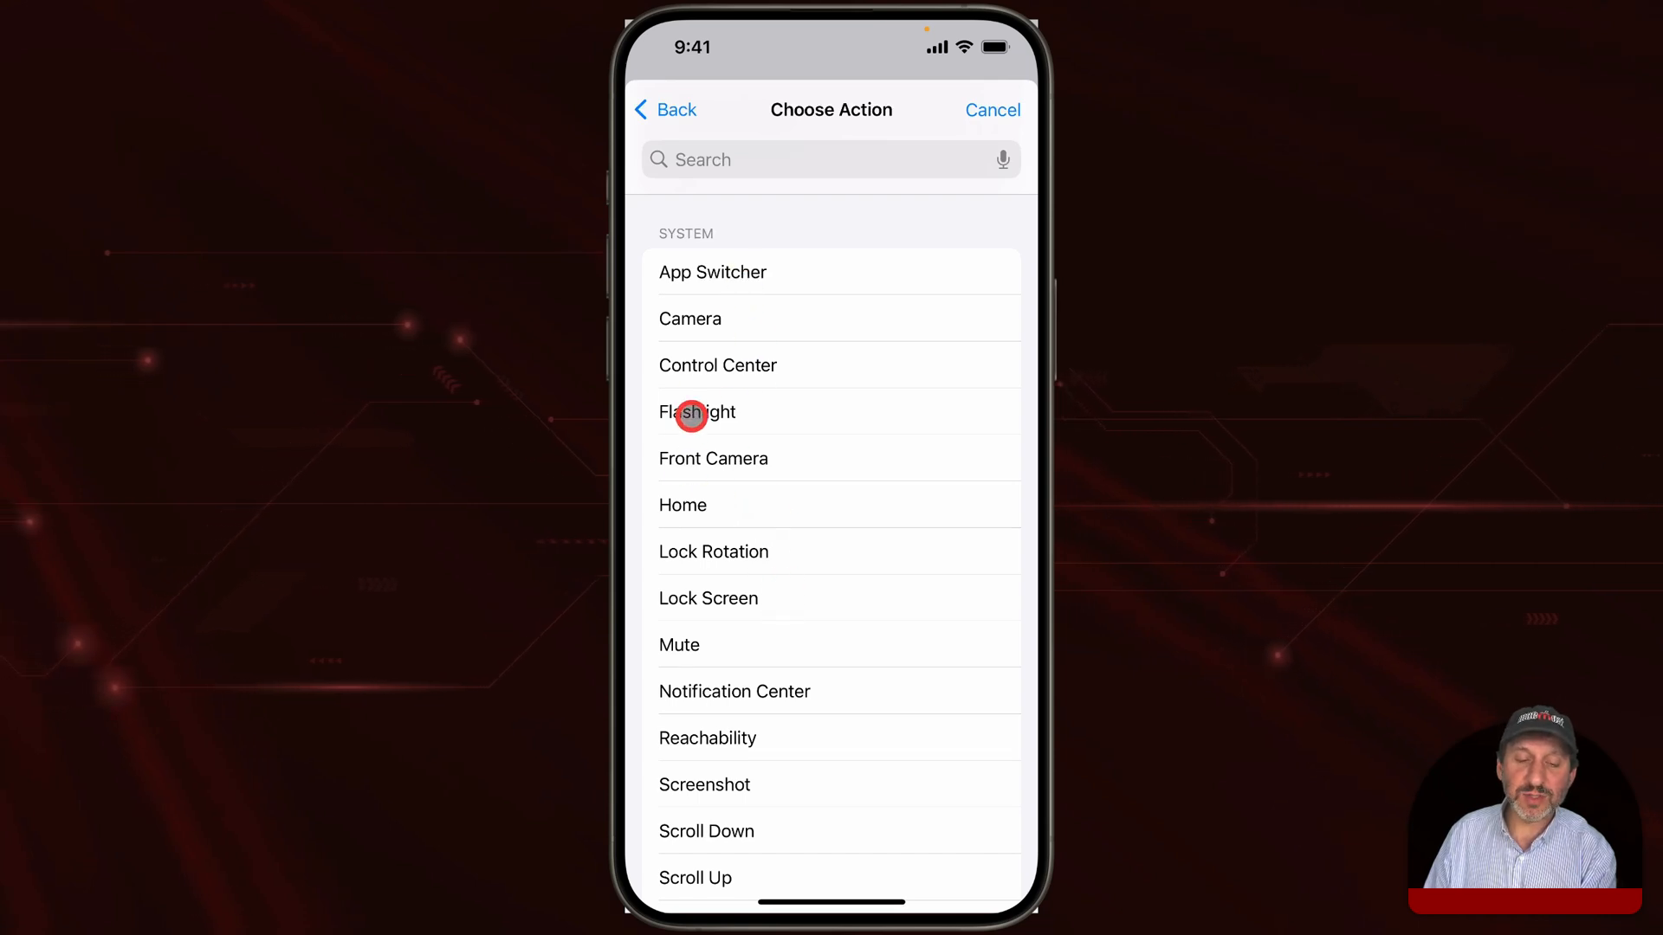
{"action": "scroll", "scroll_direction": "down", "scroll_amount": 3}
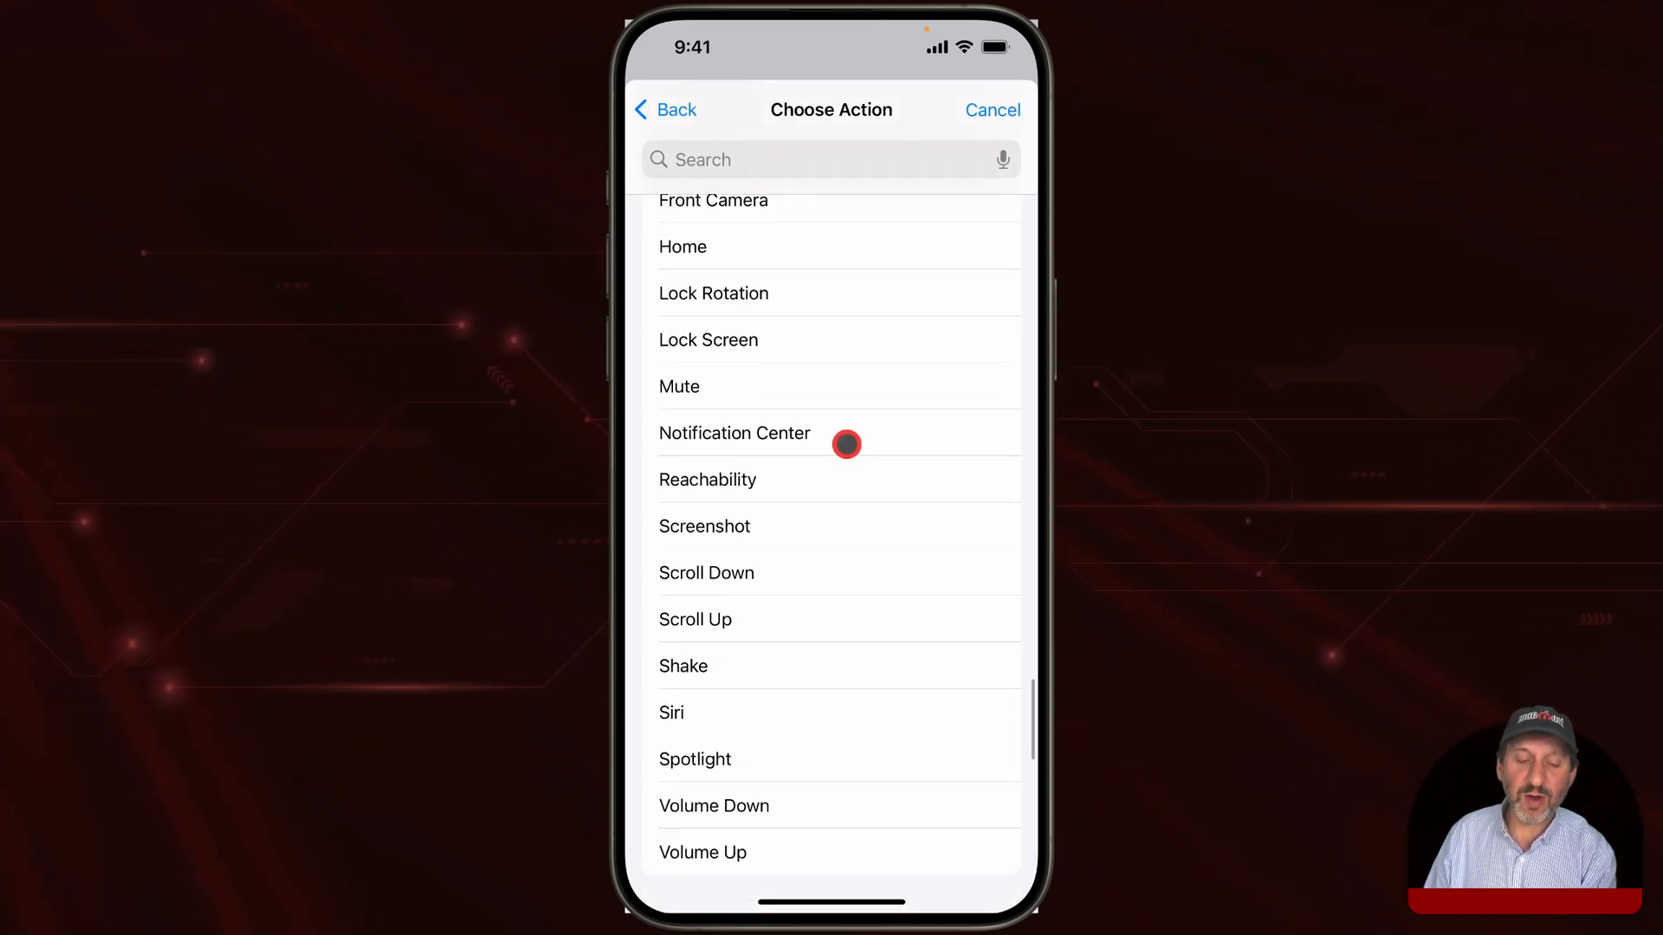
{"action": "scroll", "scroll_direction": "down", "scroll_amount": 3}
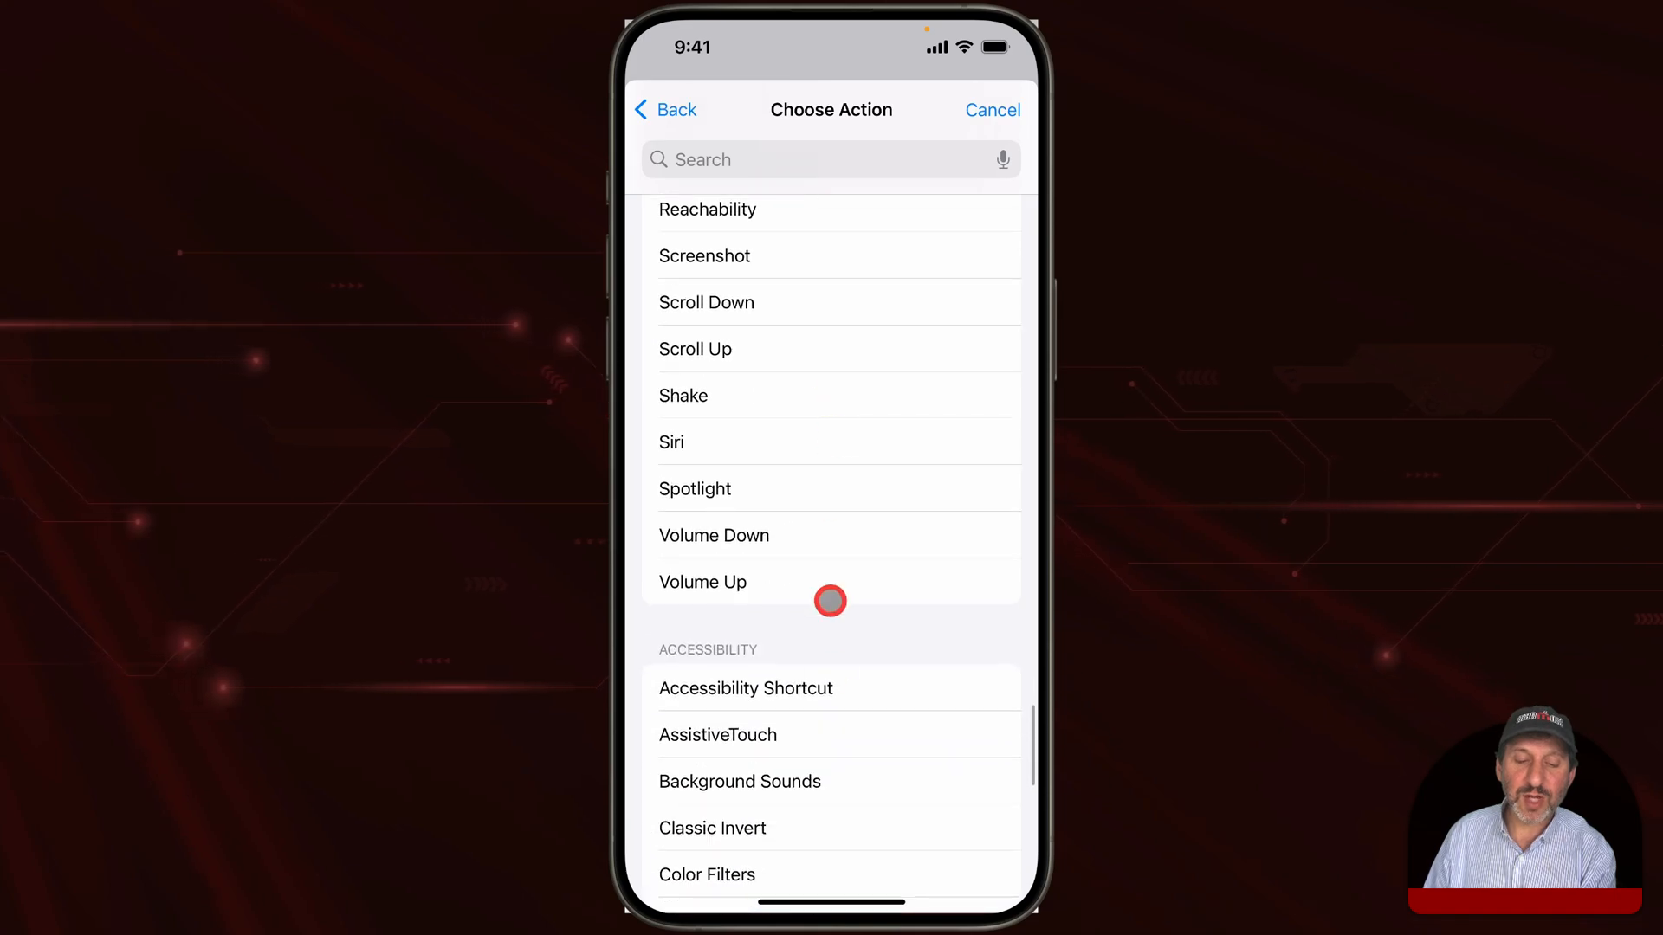
{"action": "scroll", "scroll_direction": "down", "scroll_amount": 3}
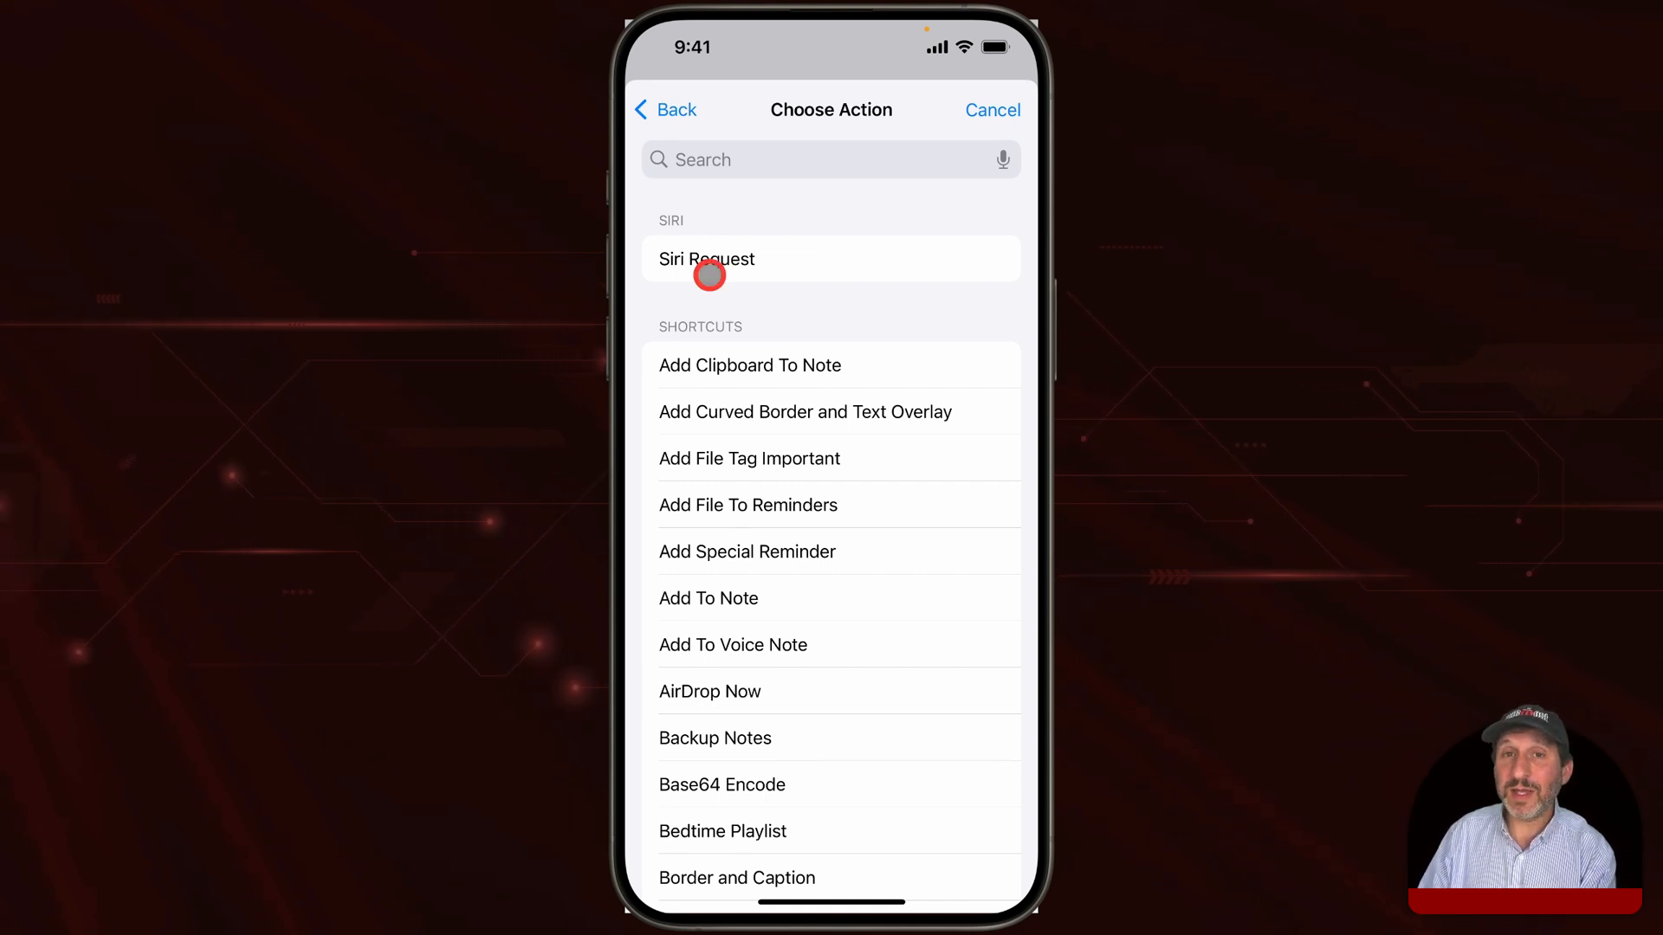
- Choose a Siri Request action asking 'What time is it in London'
{"action": "left_click", "coordinate": [706, 258]}
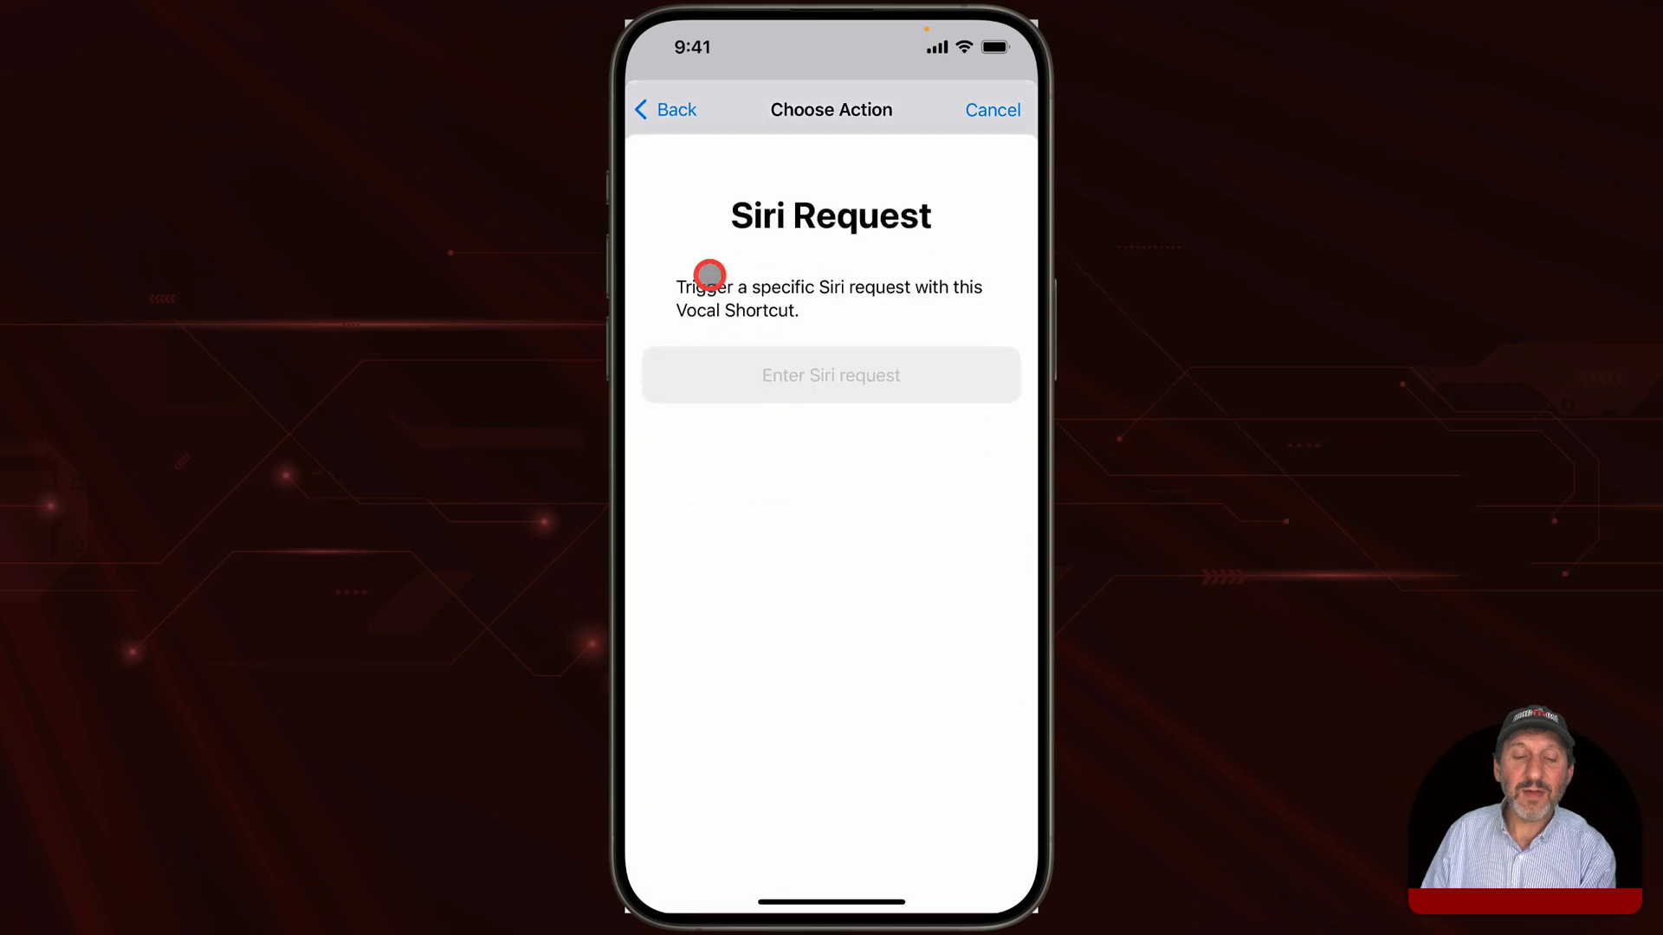
{"action": "left_click", "coordinate": [830, 374]}
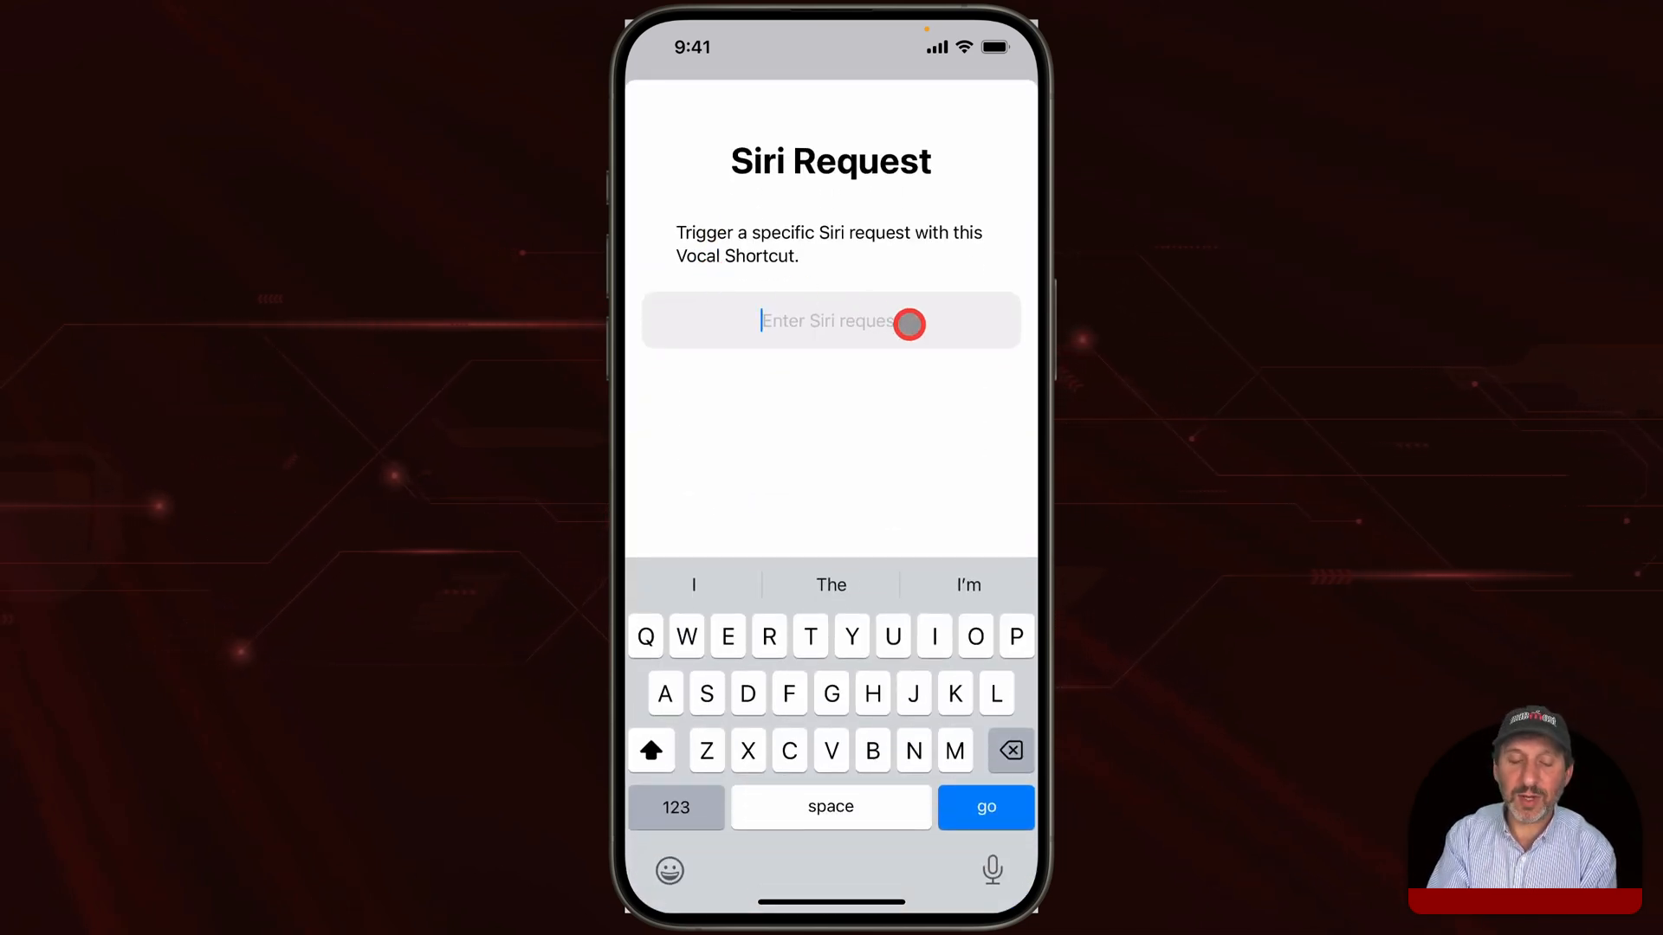
{"action": "type", "text": "What time is it in London"}
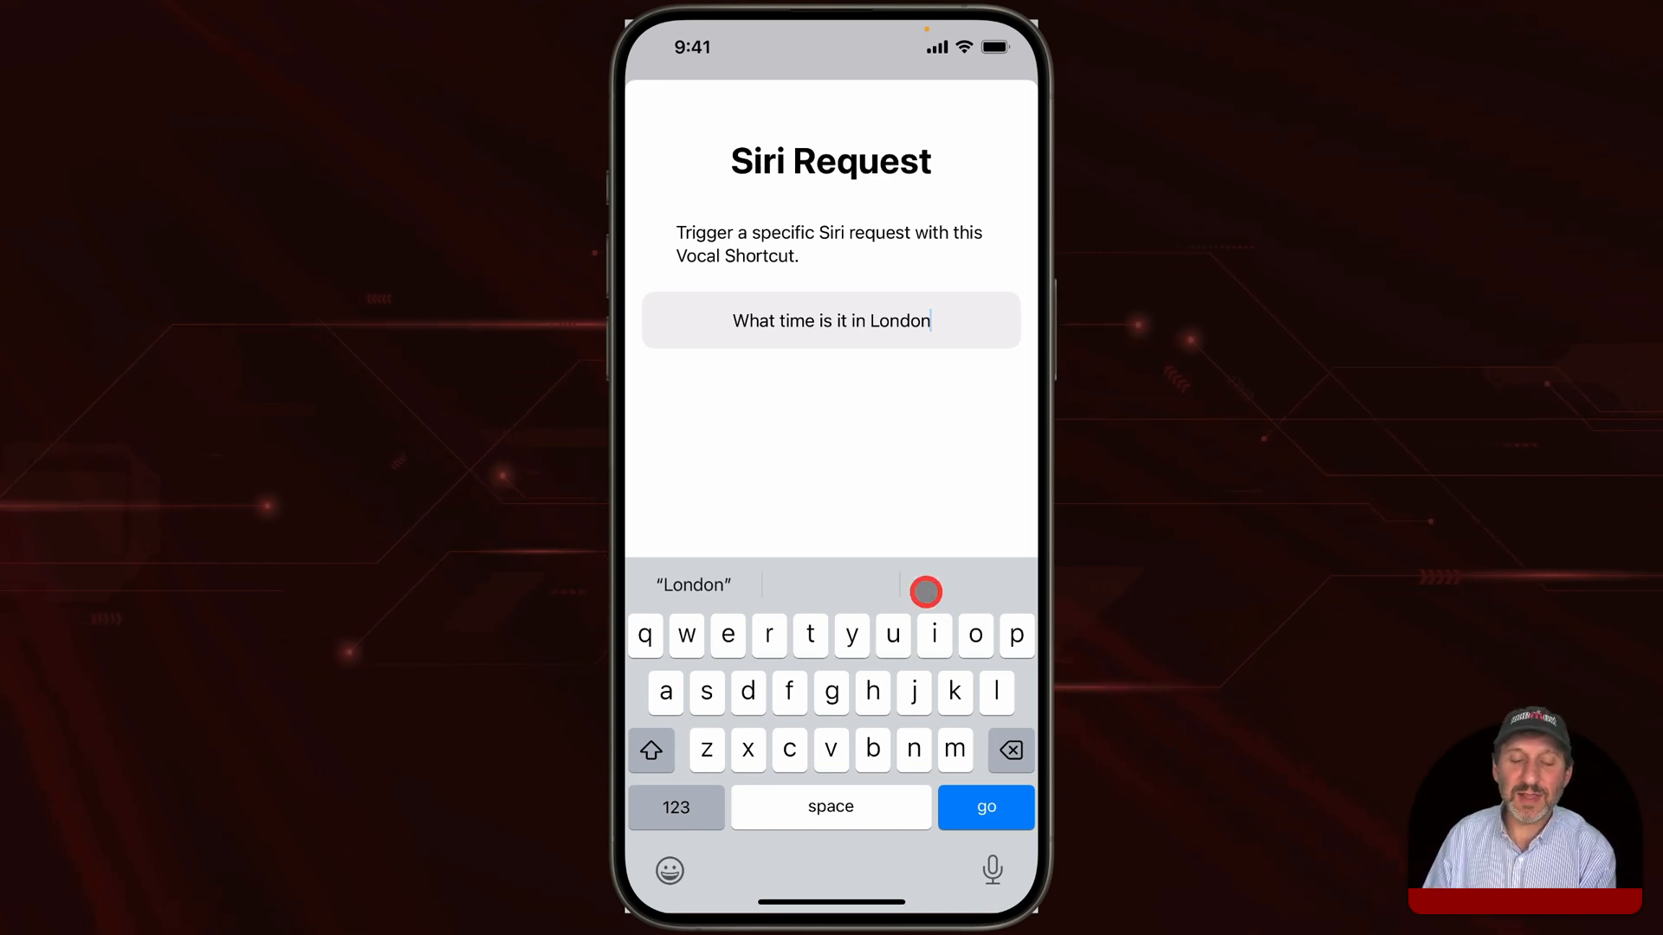
{"action": "left_click", "coordinate": [986, 807]}
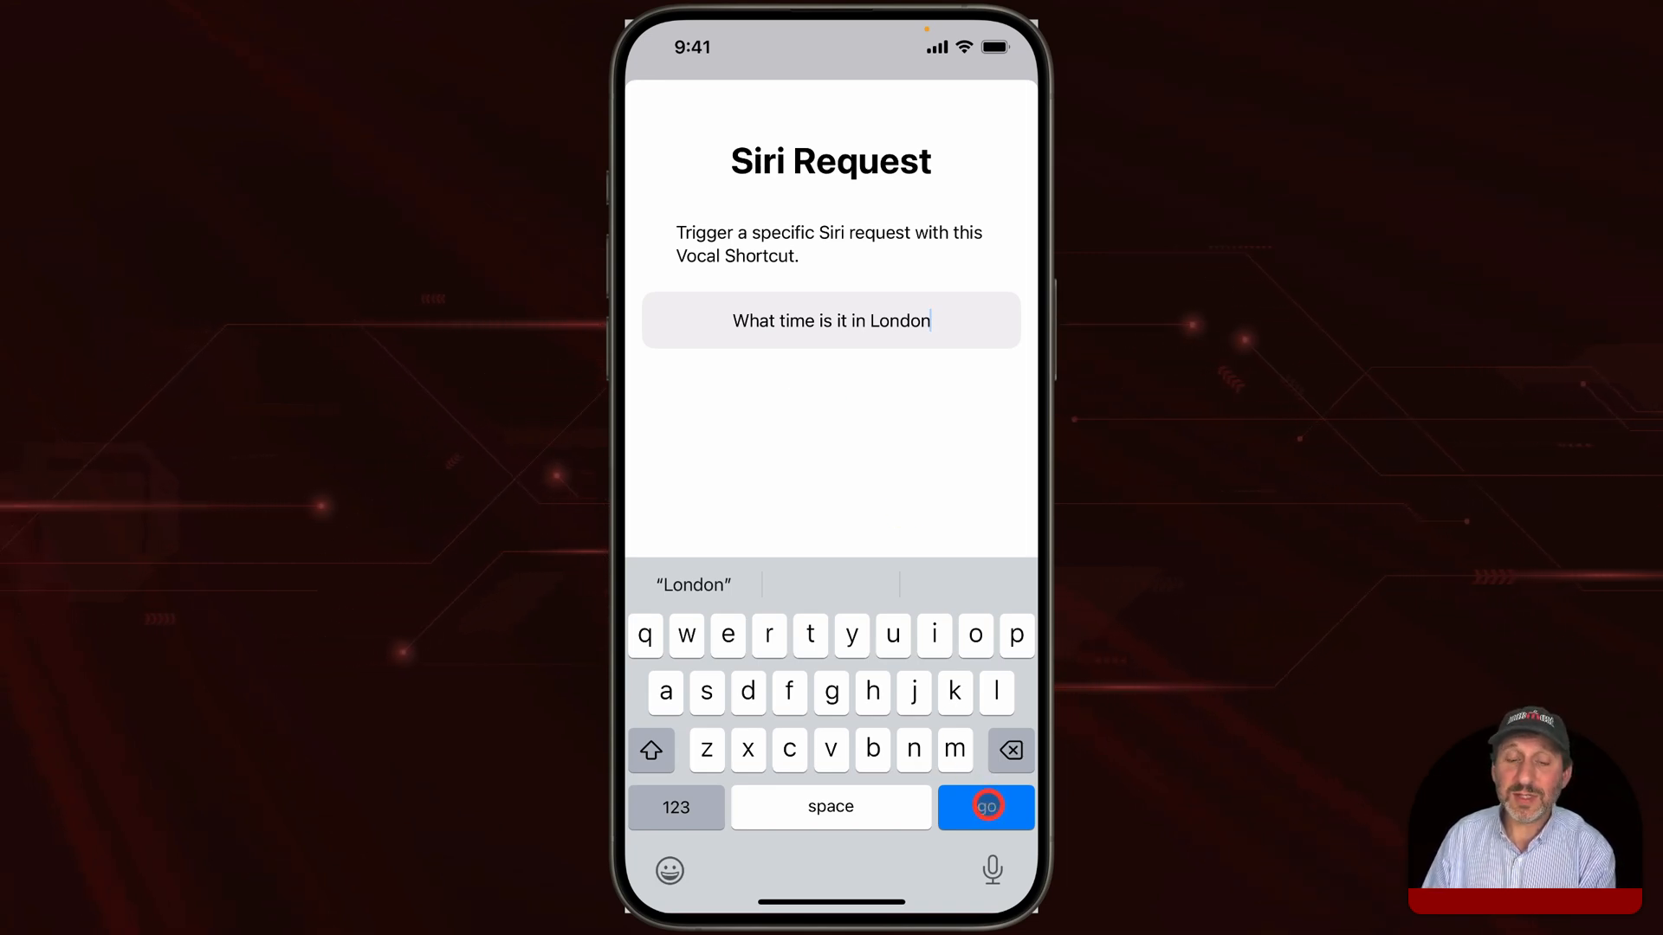
{"action": "left_click", "coordinate": [986, 807]}
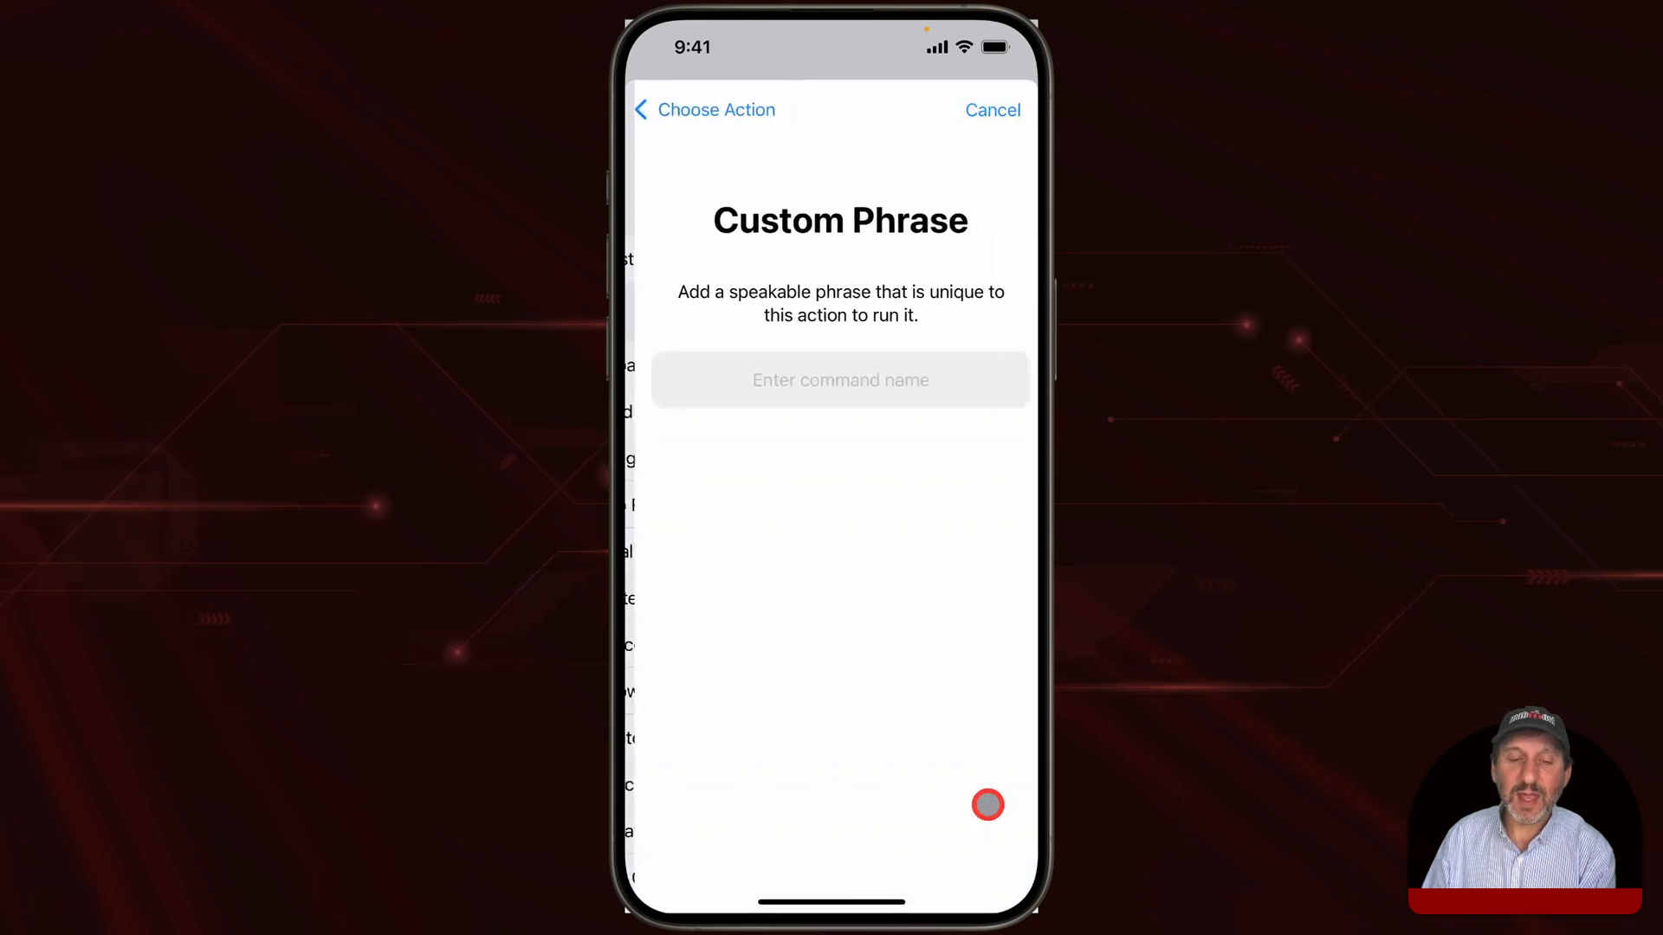
- Assign the spoken phrase 'London time' to the shortcut and confirm it
{"action": "left_click", "coordinate": [840, 380]}
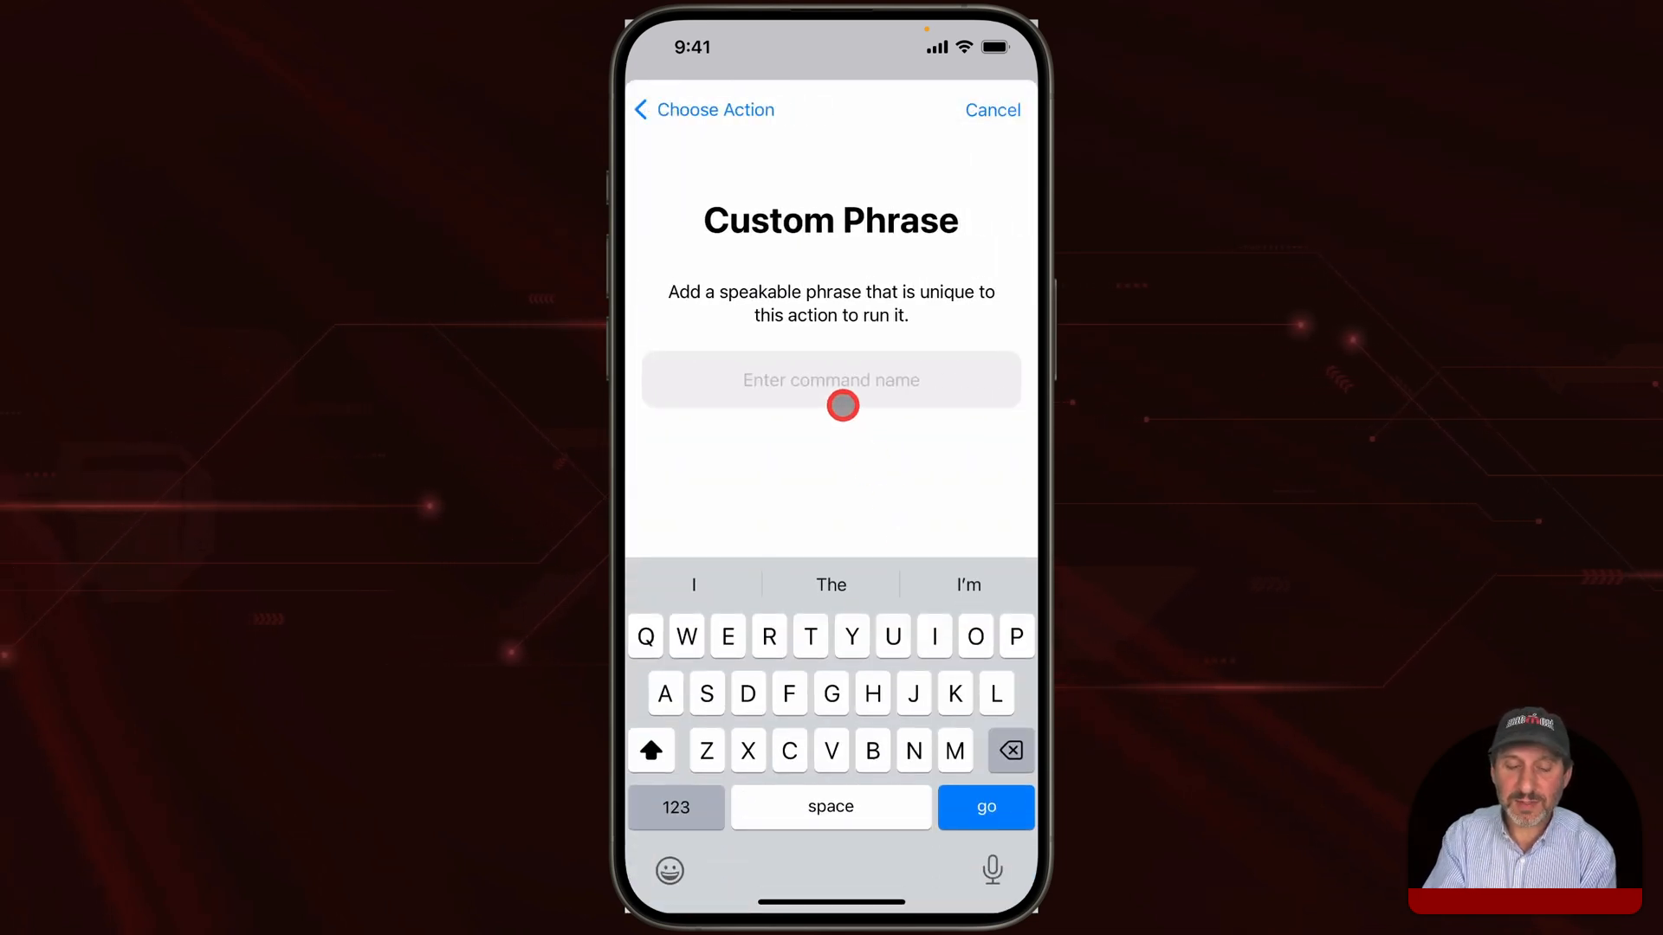
{"action": "type", "text": "London time"}
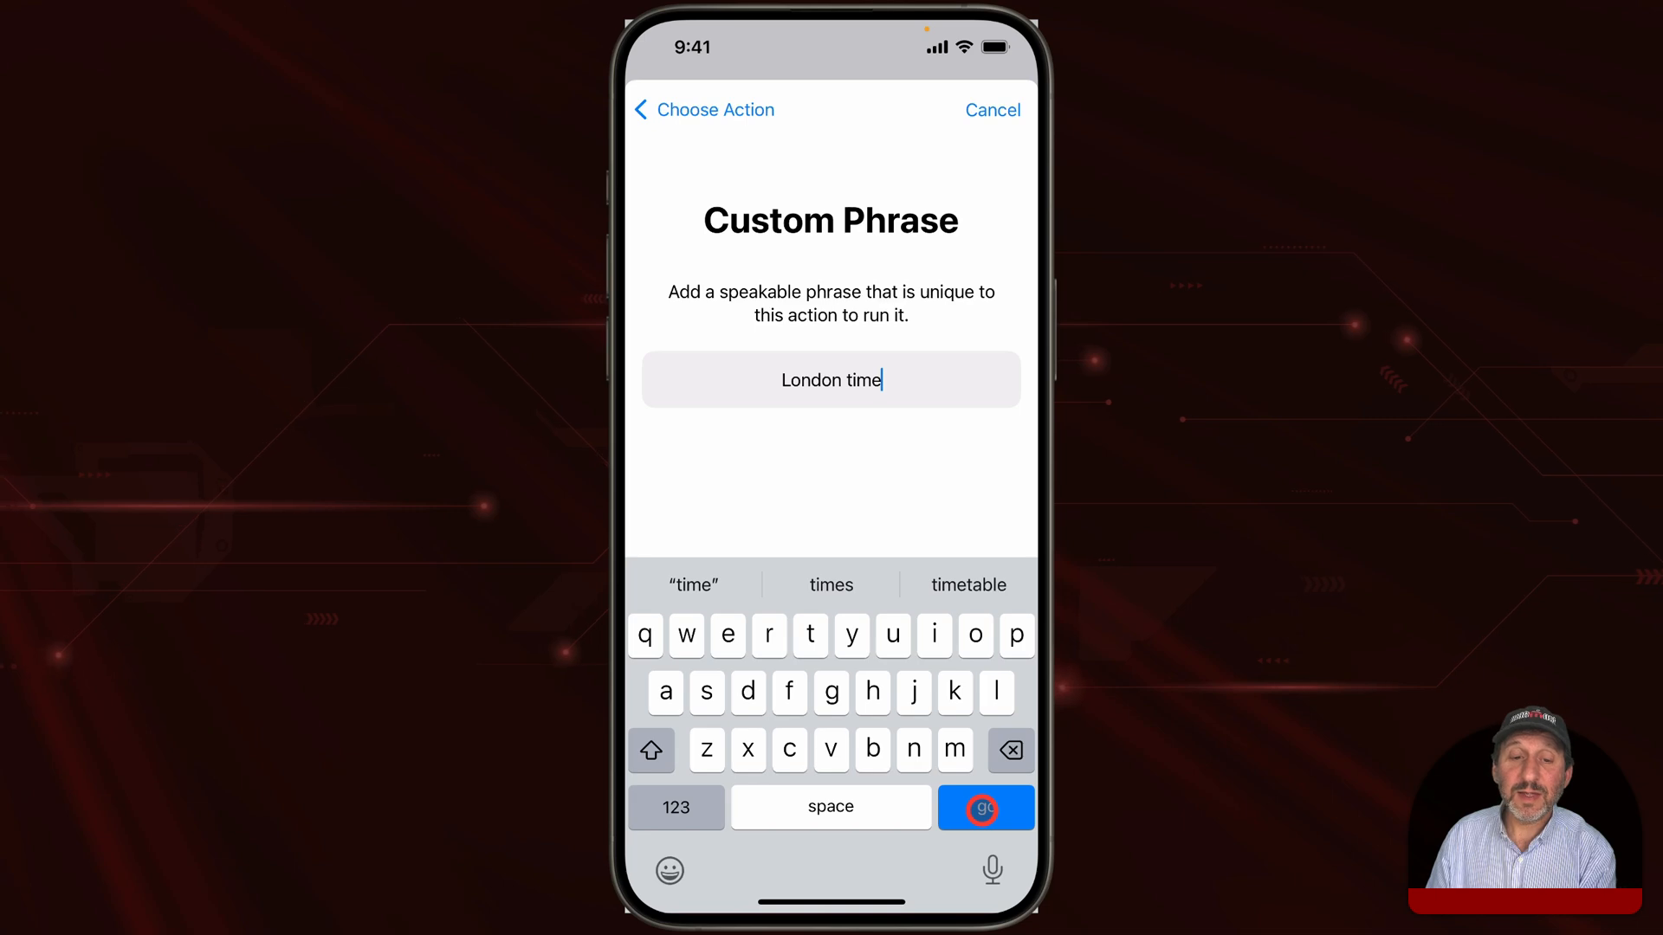
{"action": "left_click", "coordinate": [983, 807]}
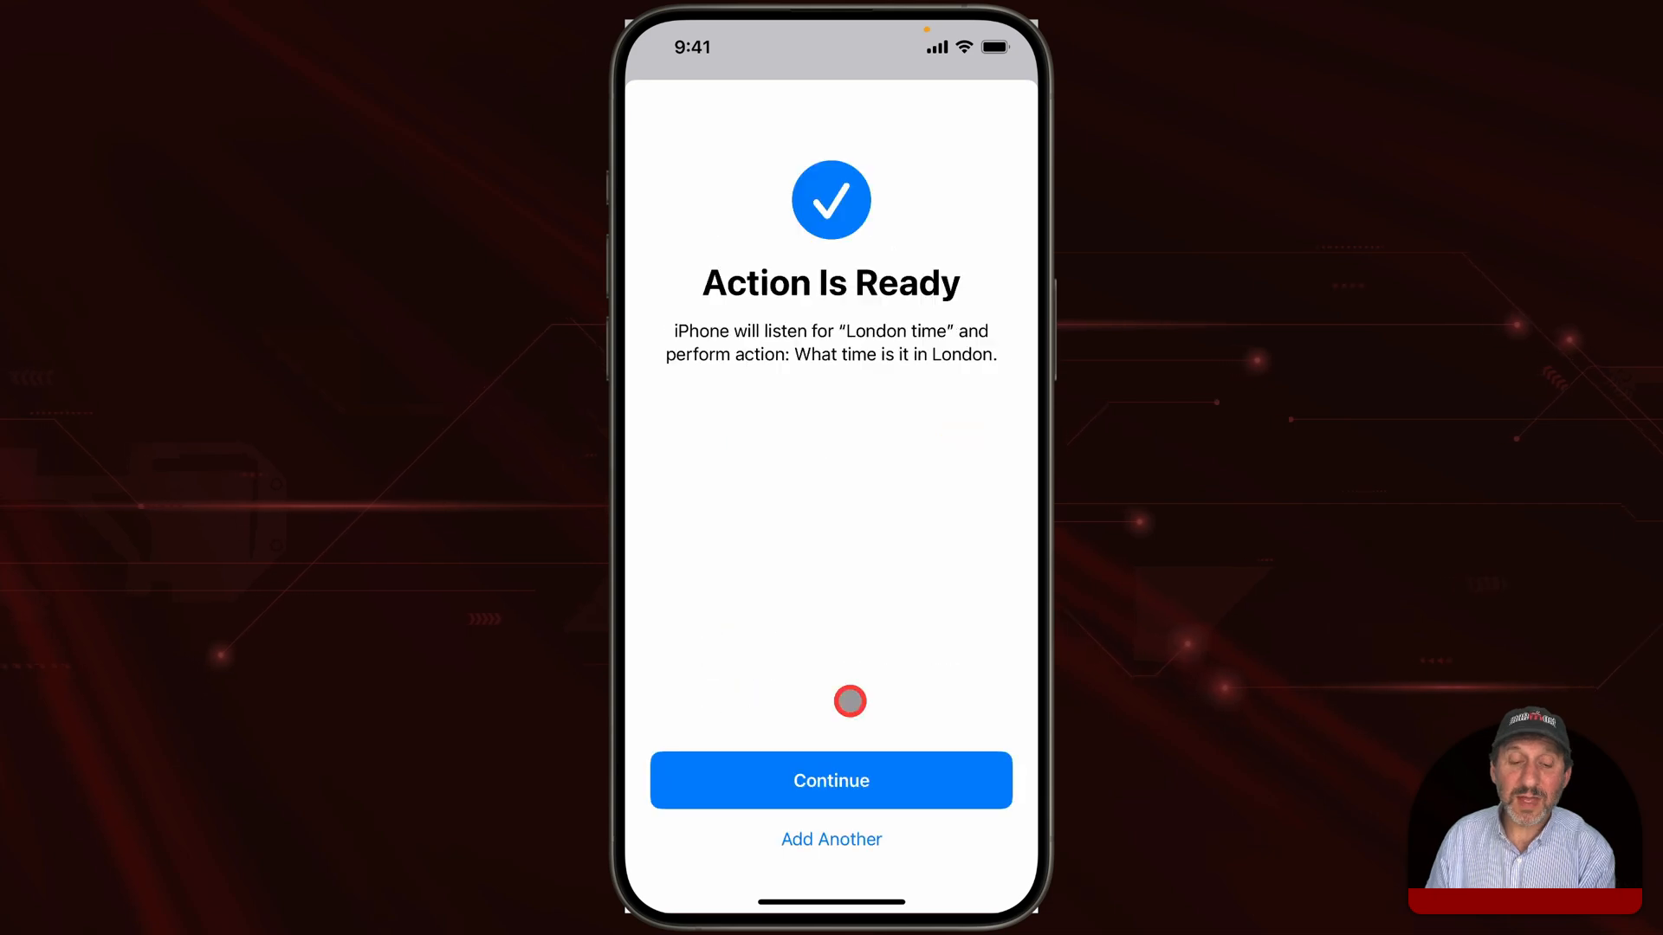
{"action": "left_click", "coordinate": [831, 781]}
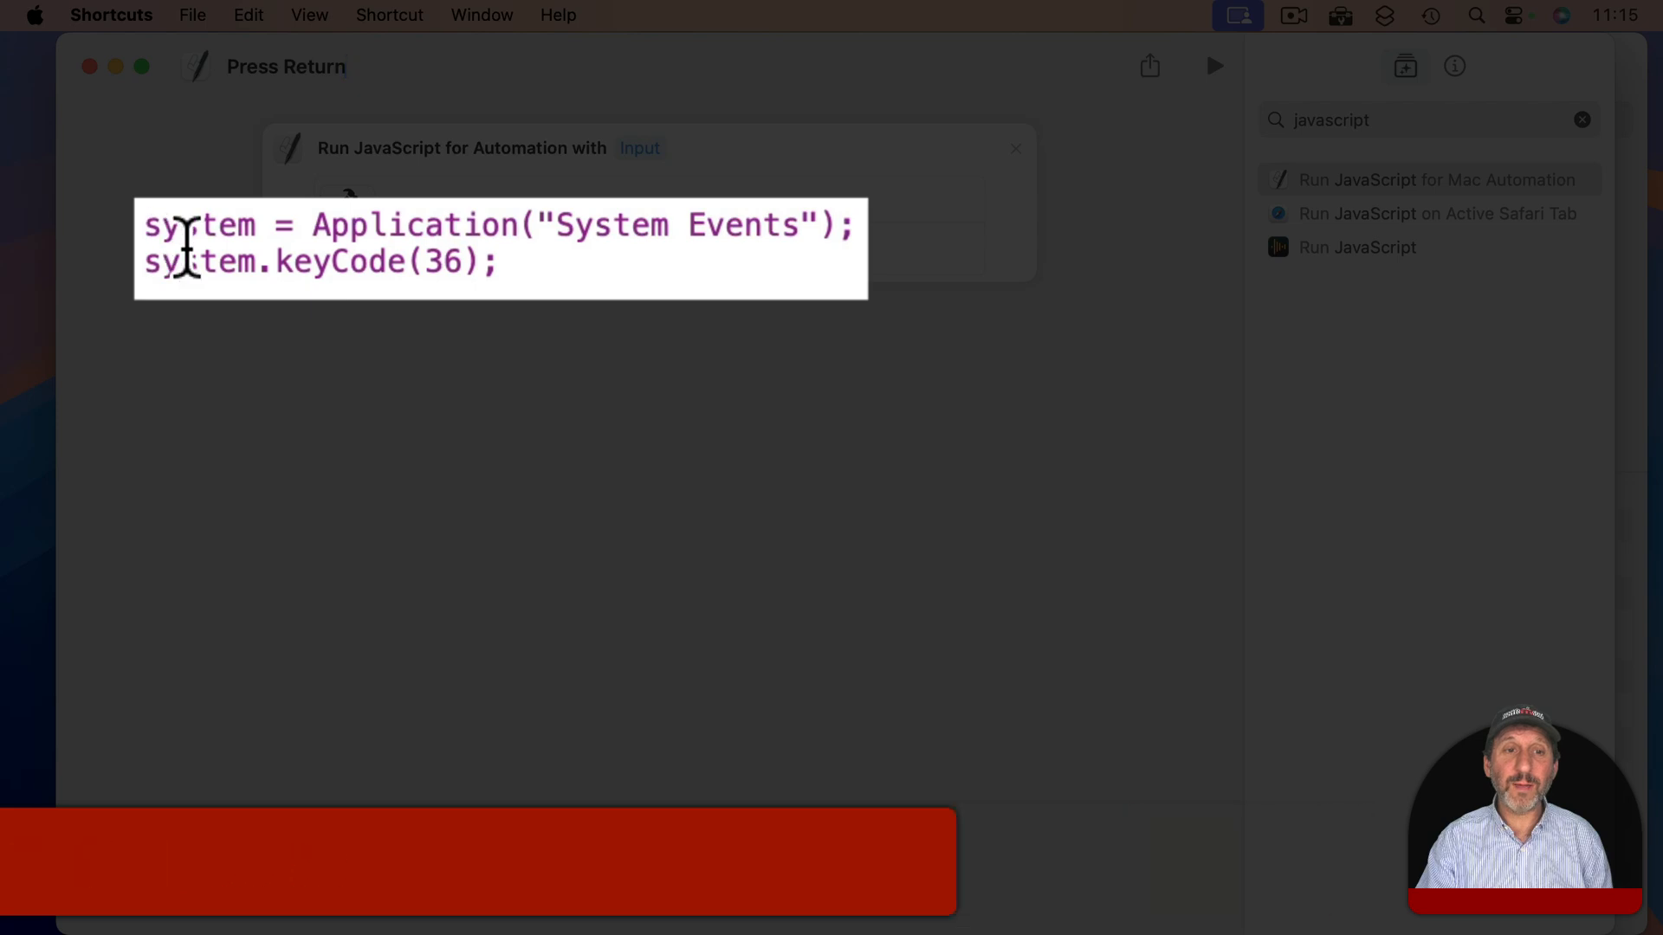
{"action": "mouse_move", "coordinate": [591, 352]}
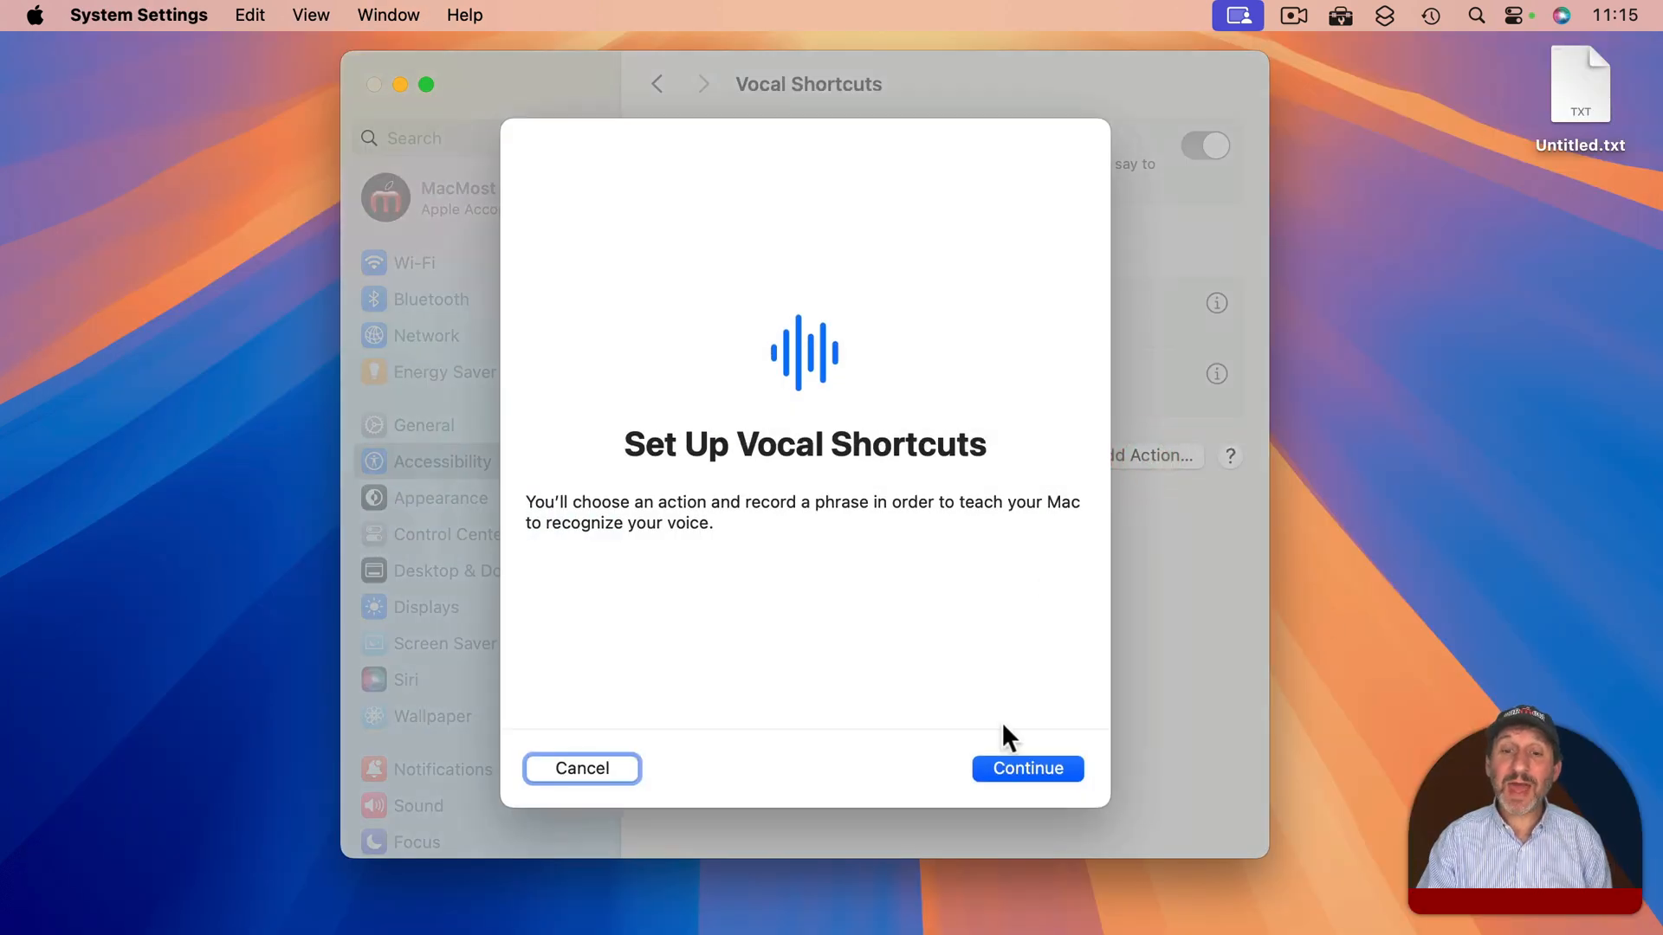
- Select the Press Return shortcut as the Mac vocal shortcut's action
{"action": "left_click", "coordinate": [1023, 768]}
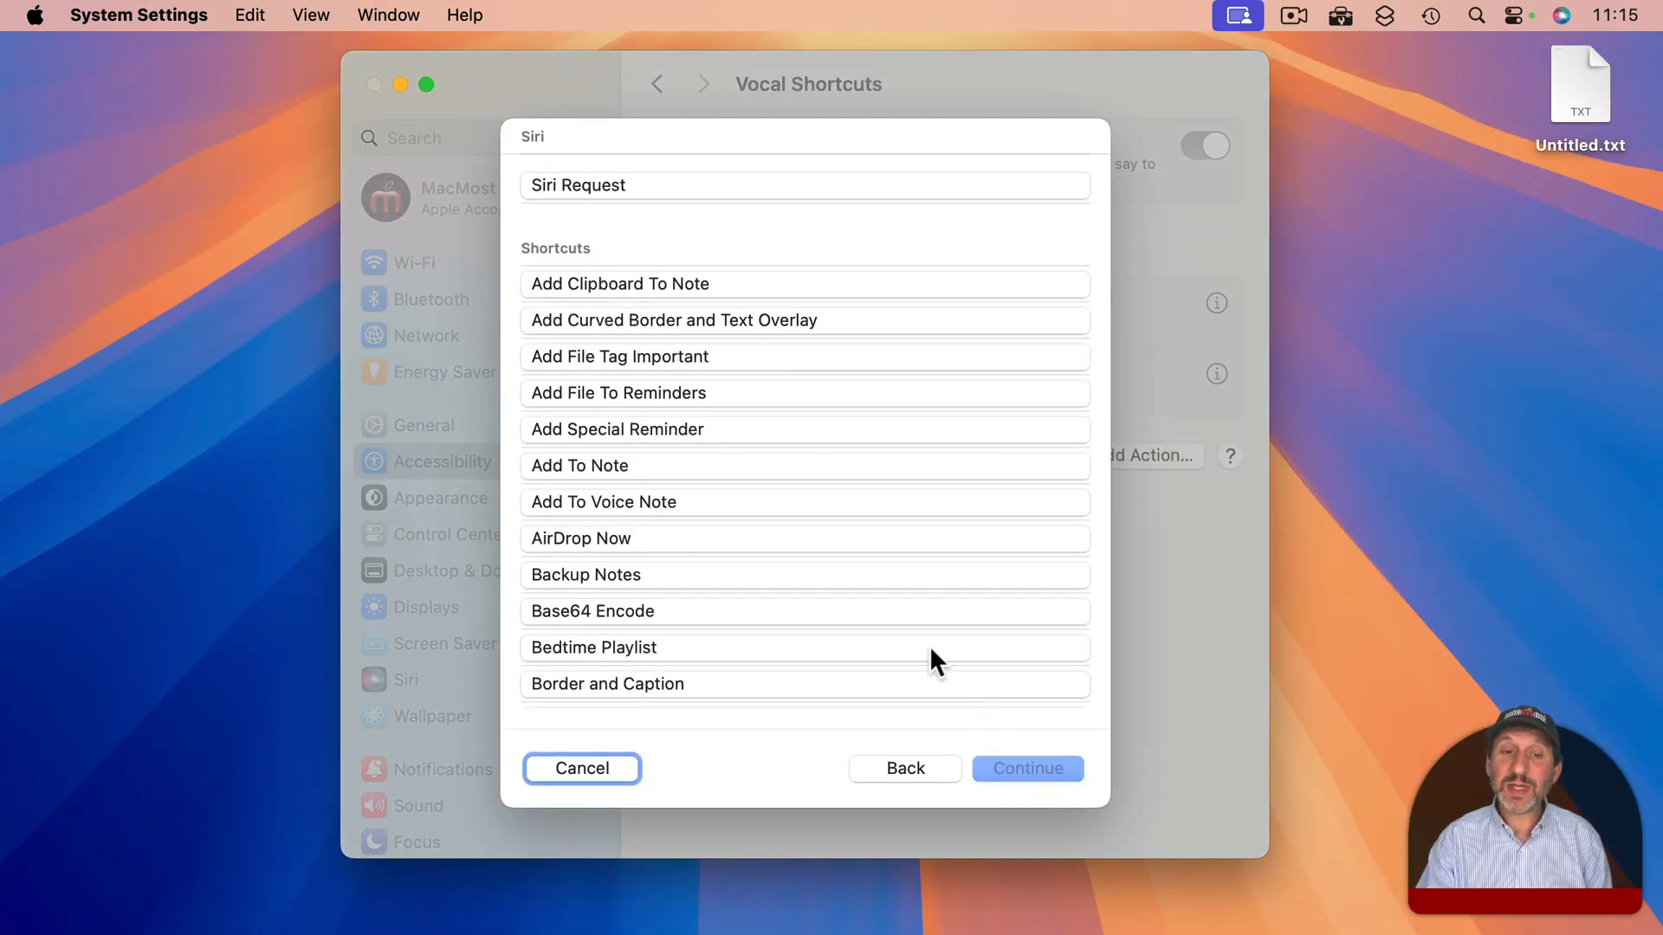
{"action": "scroll", "scroll_direction": "down", "scroll_amount": 3}
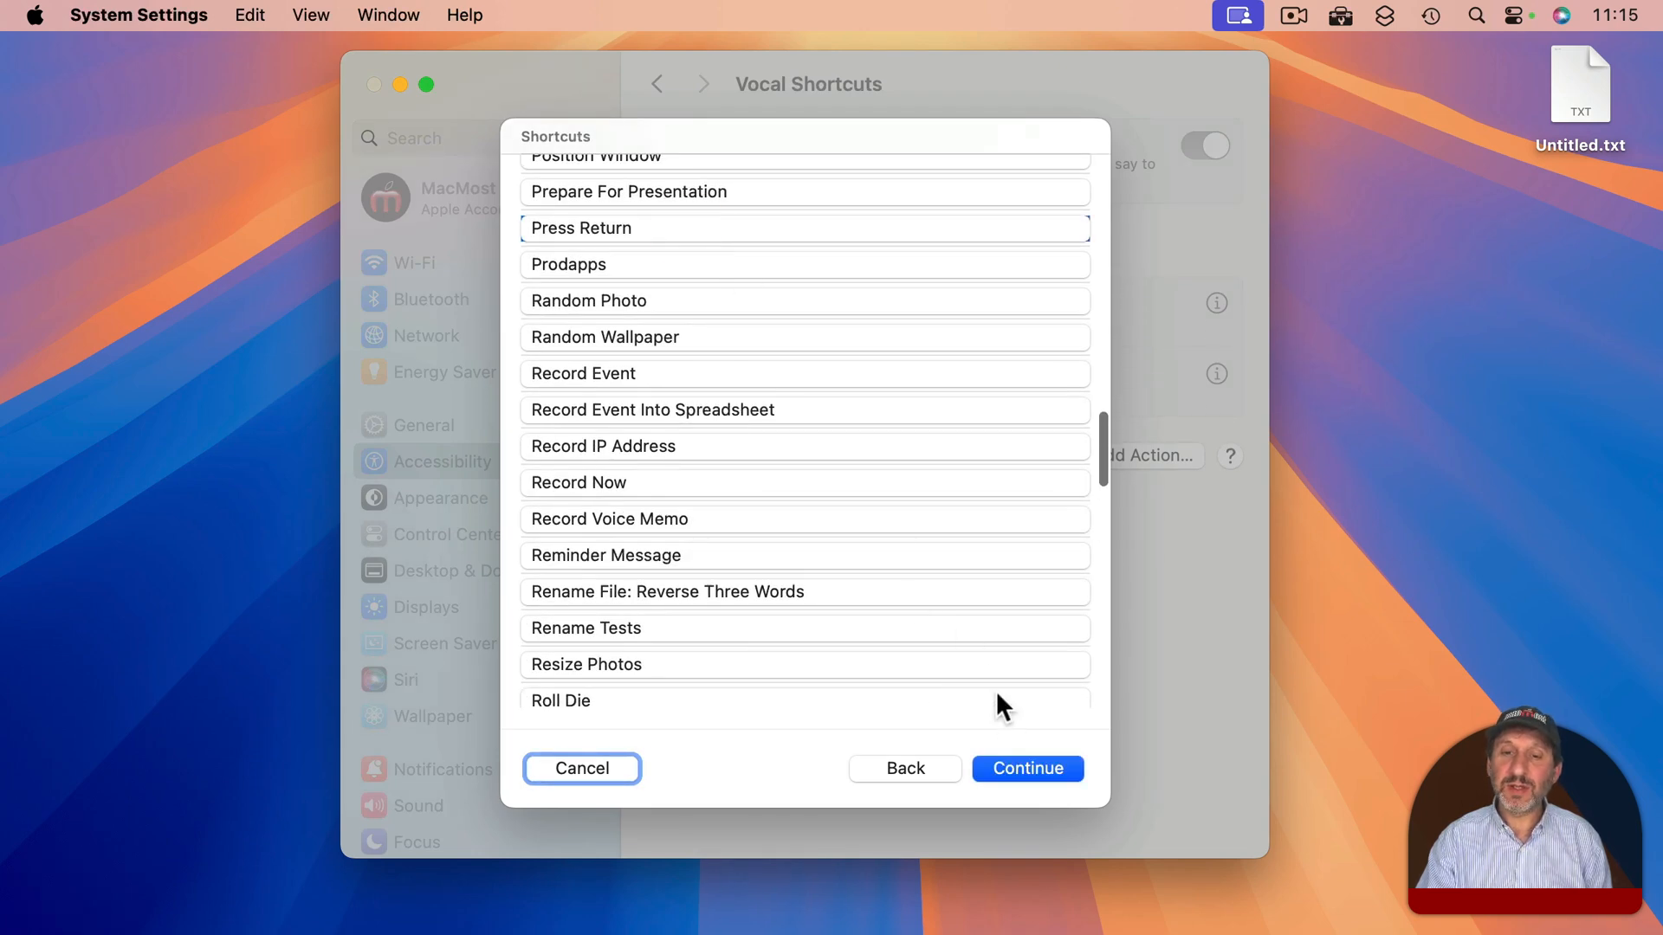
{"action": "left_click", "coordinate": [1024, 767]}
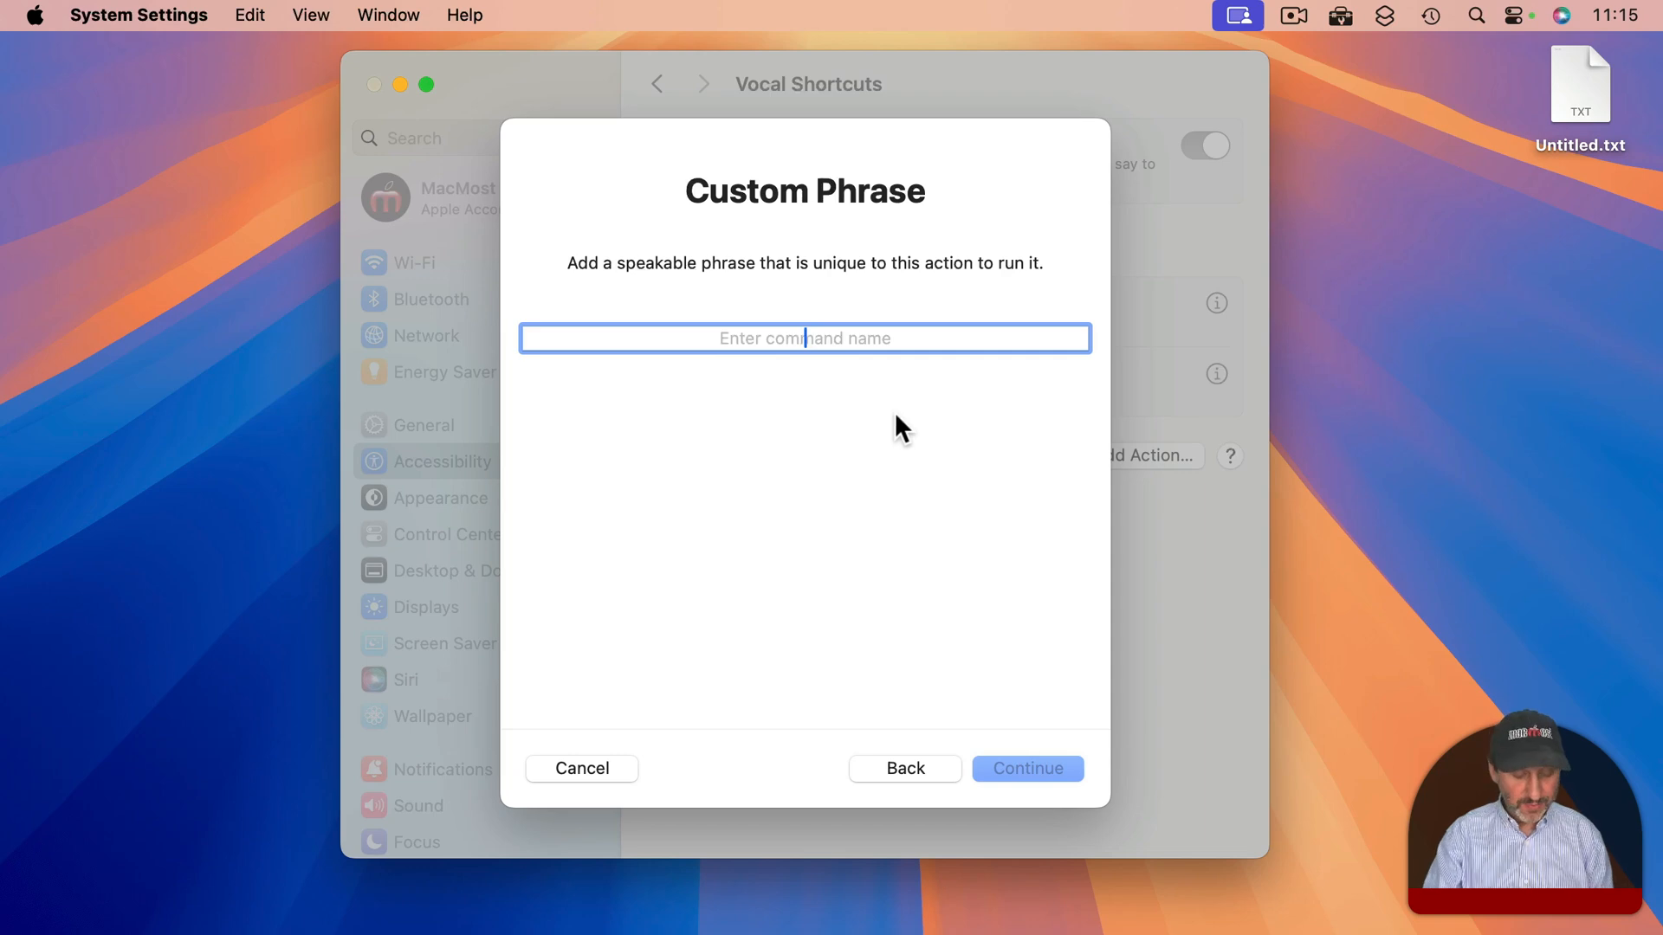
- Teach the phrase 'make it so' and finish the shortcut setup
{"action": "type", "text": "make it so"}
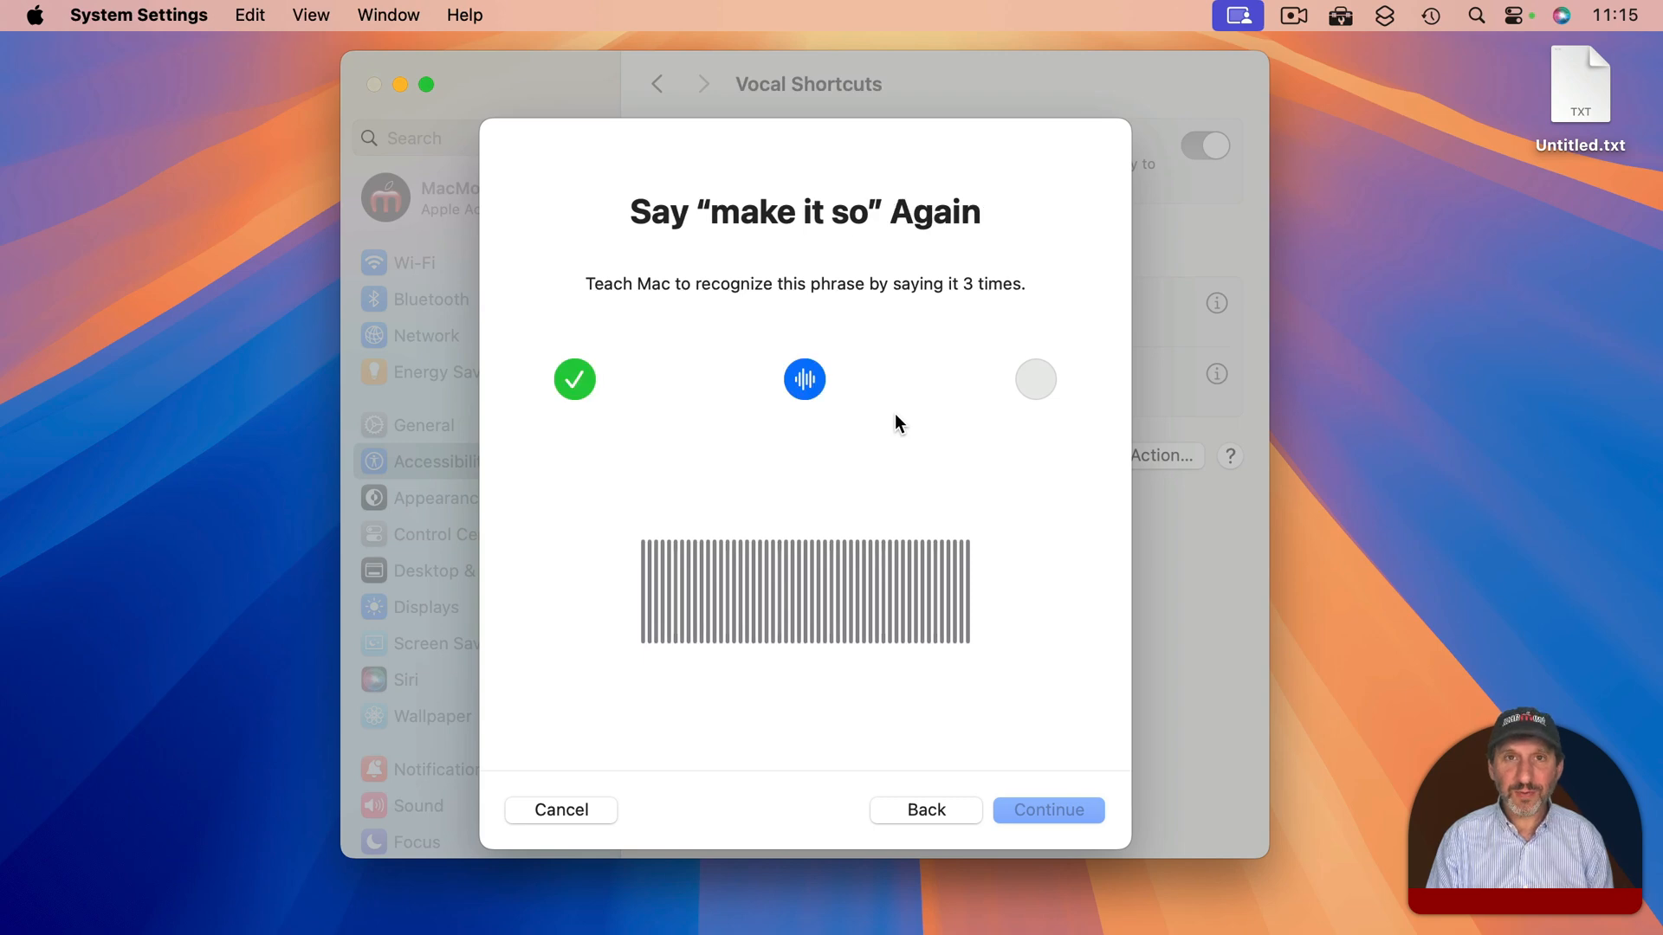
{"action": "left_click", "coordinate": [1048, 809]}
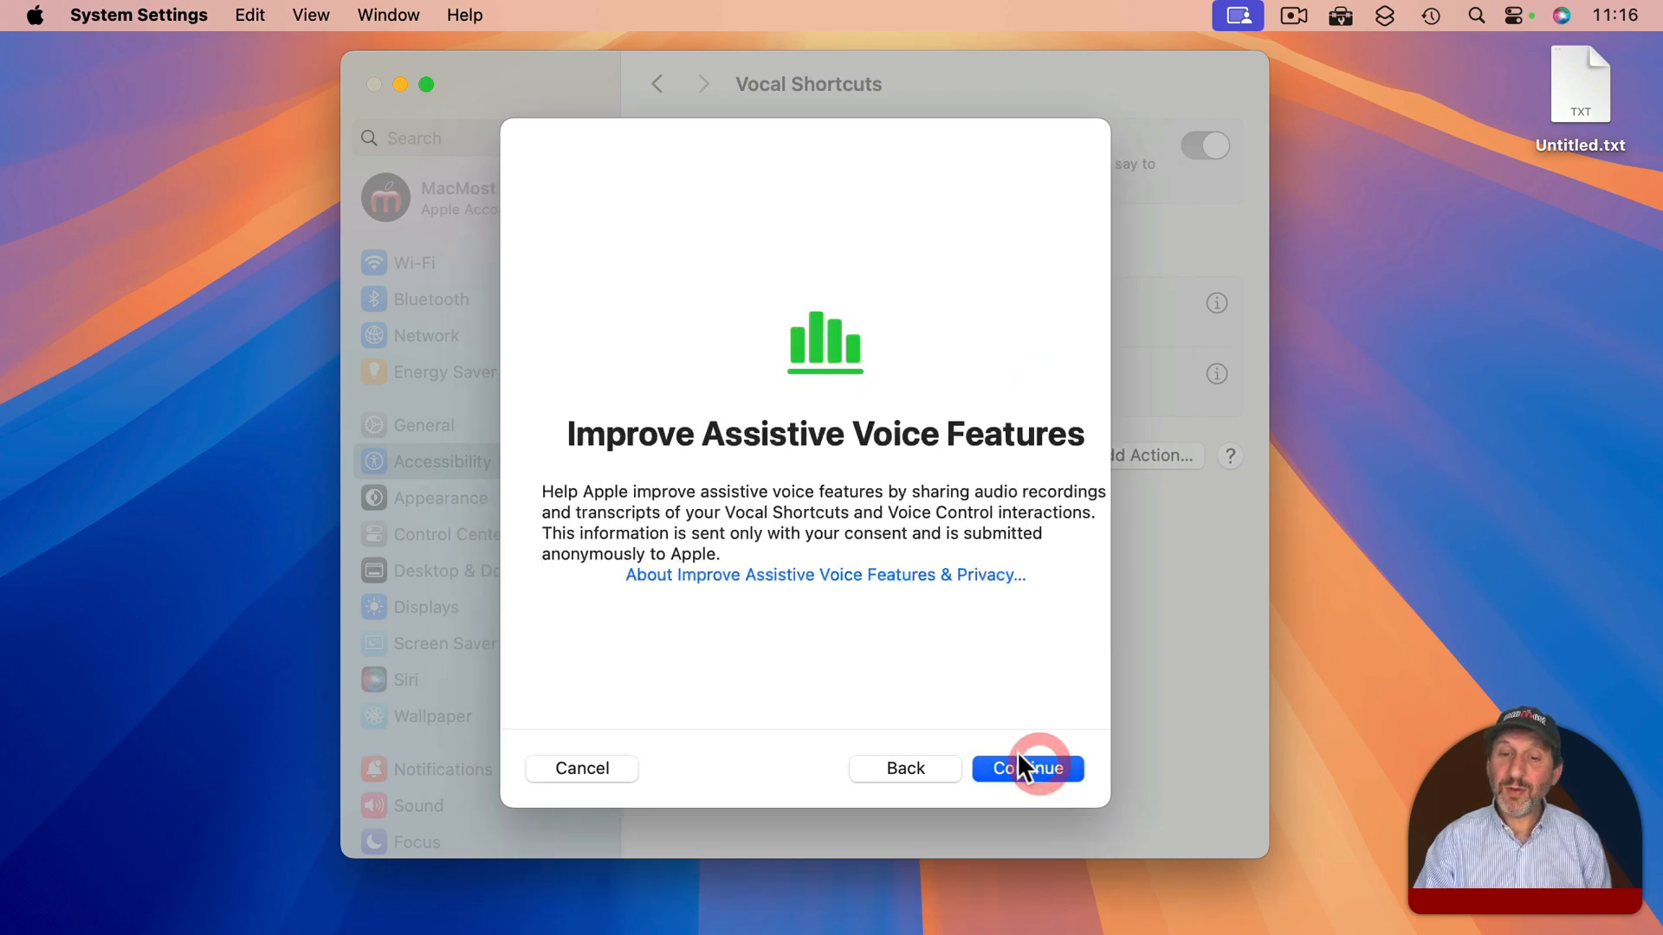
{"action": "left_click", "coordinate": [1026, 768]}
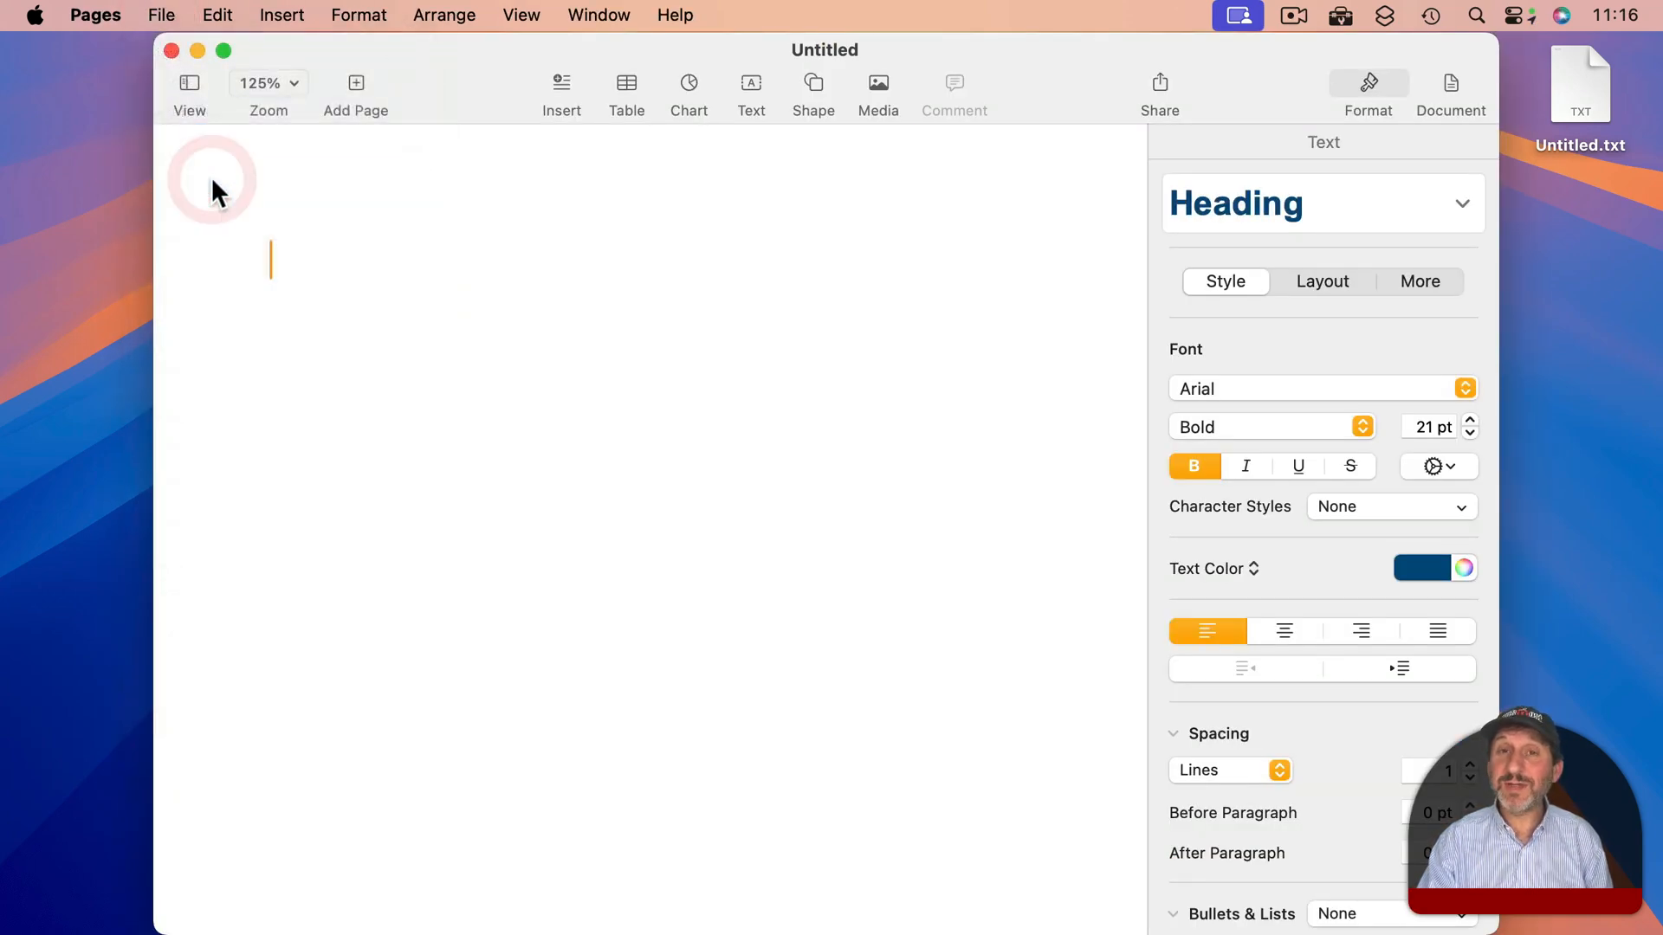
- Save the blank Pages document as Untitled.pages in Documents, confirming with the 'make it so' phrase
{"action": "key", "text": "cmd+s"}
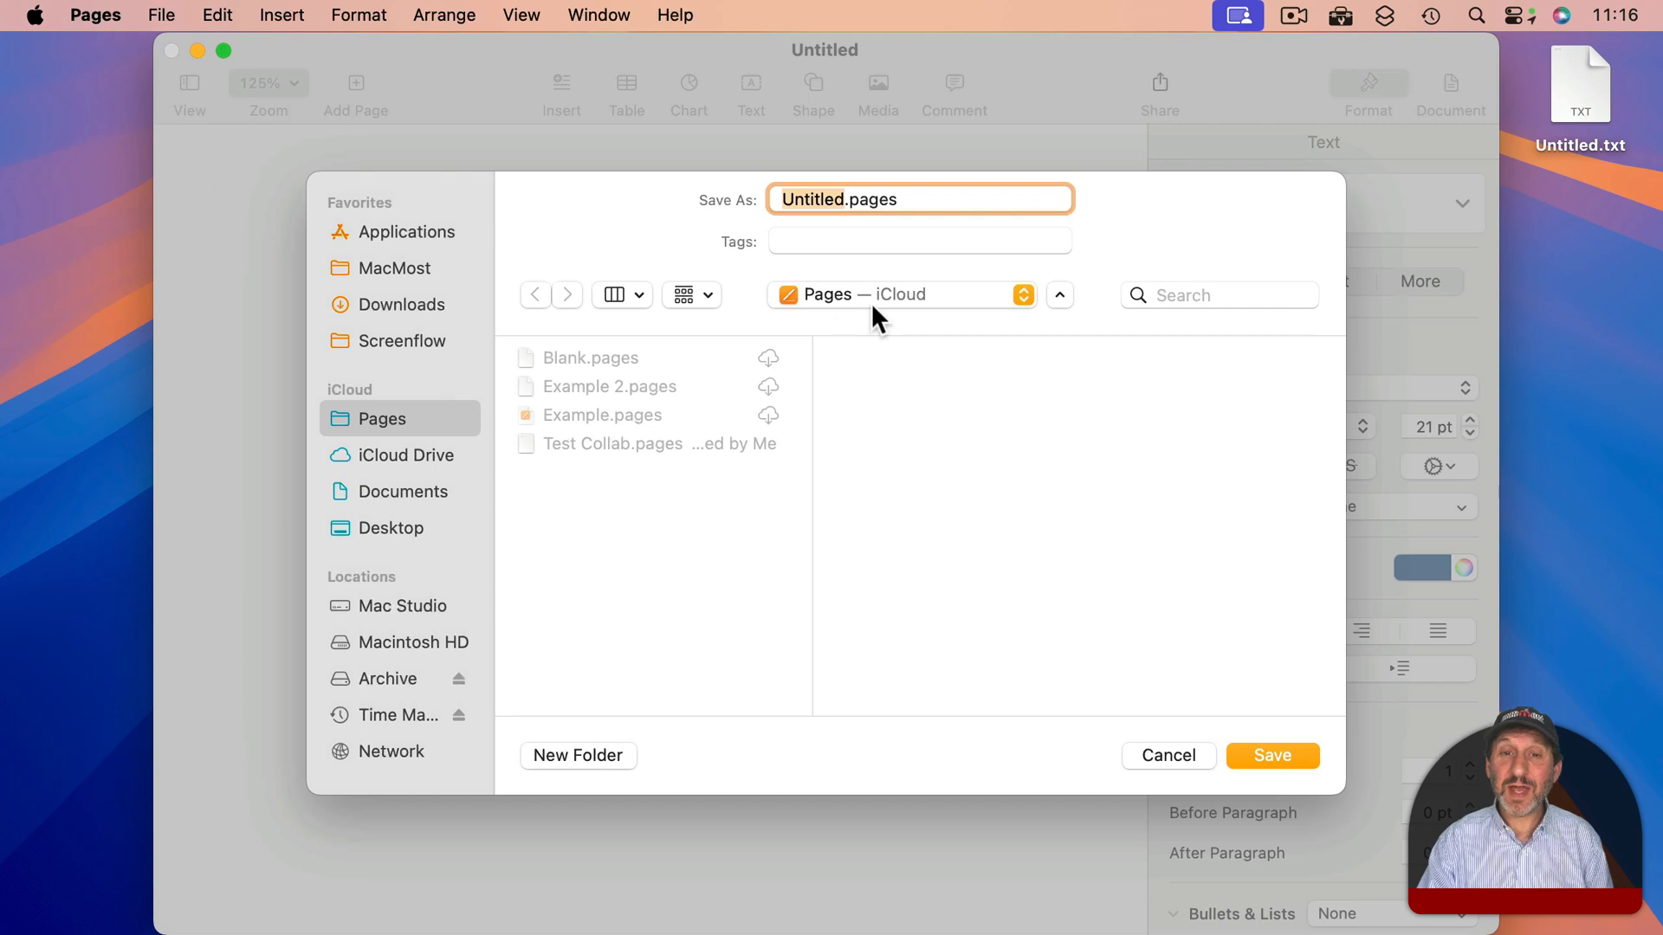
{"action": "left_click", "coordinate": [400, 491]}
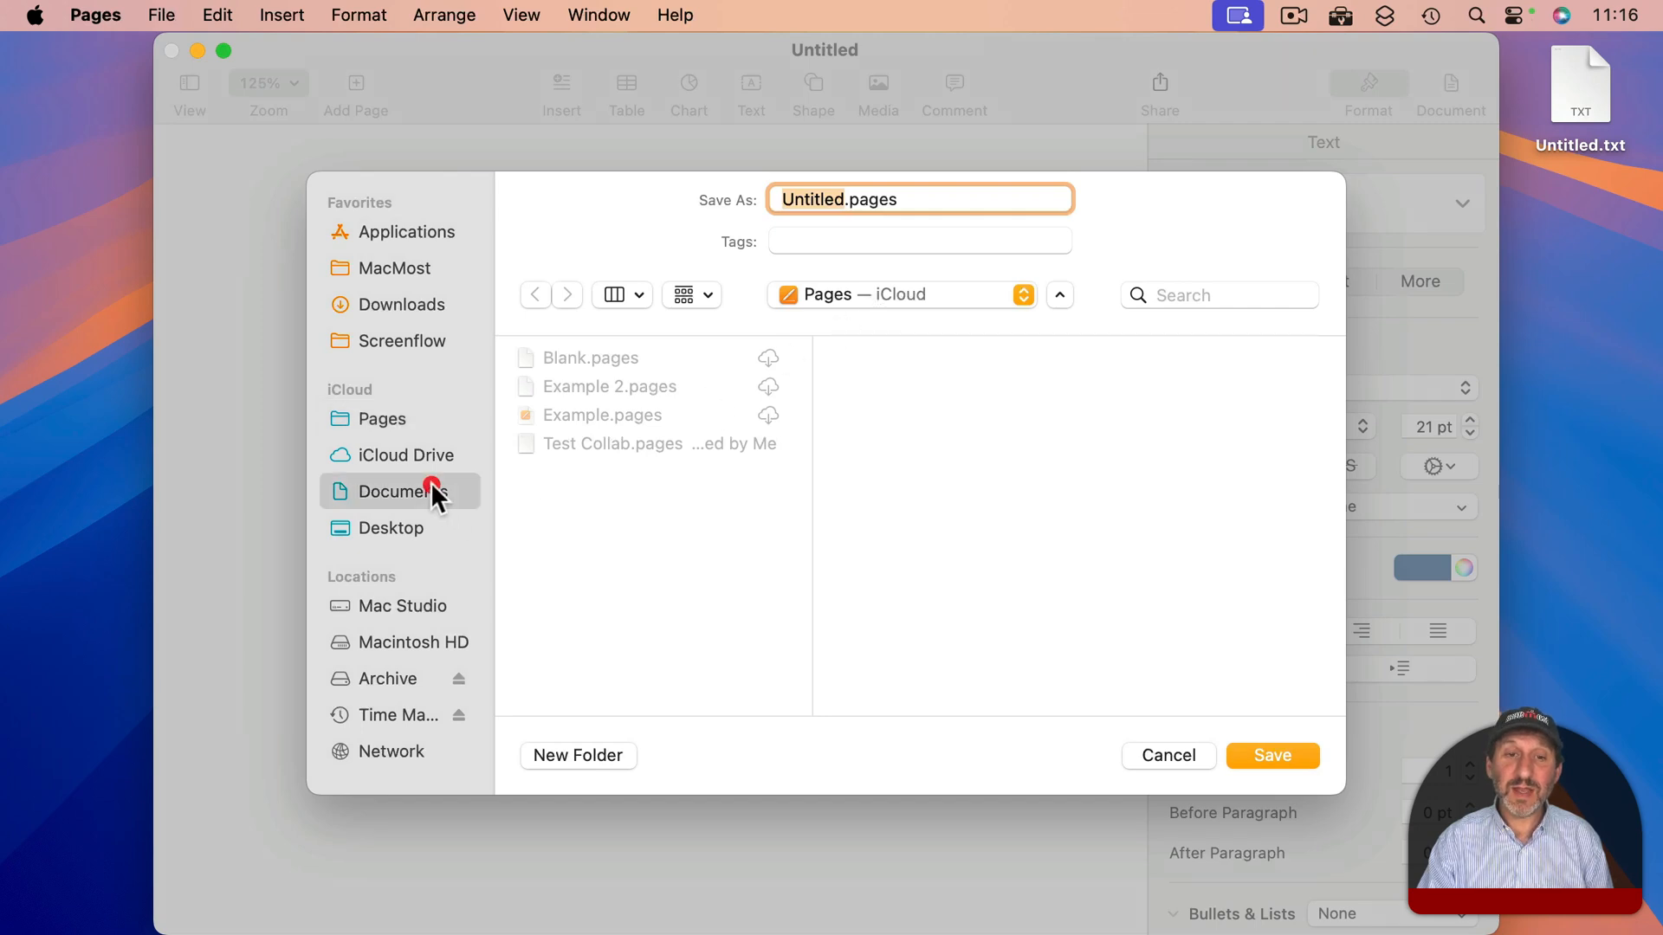
{"action": "left_click", "coordinate": [401, 490]}
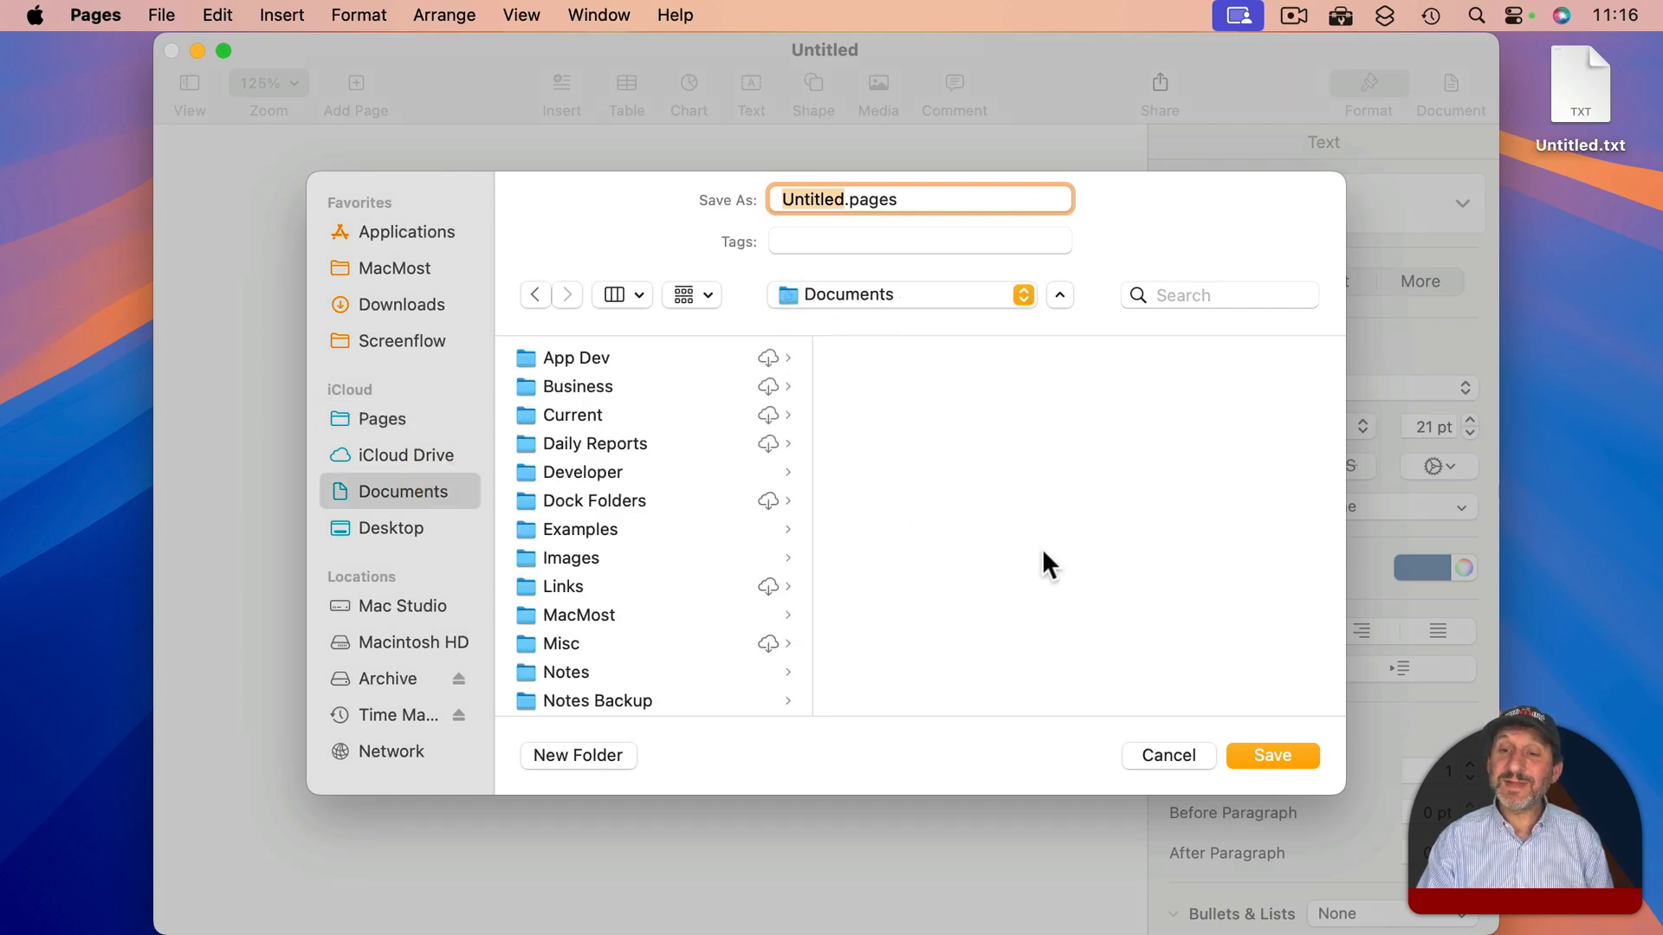
{"action": "mouse_move", "coordinate": [1185, 776]}
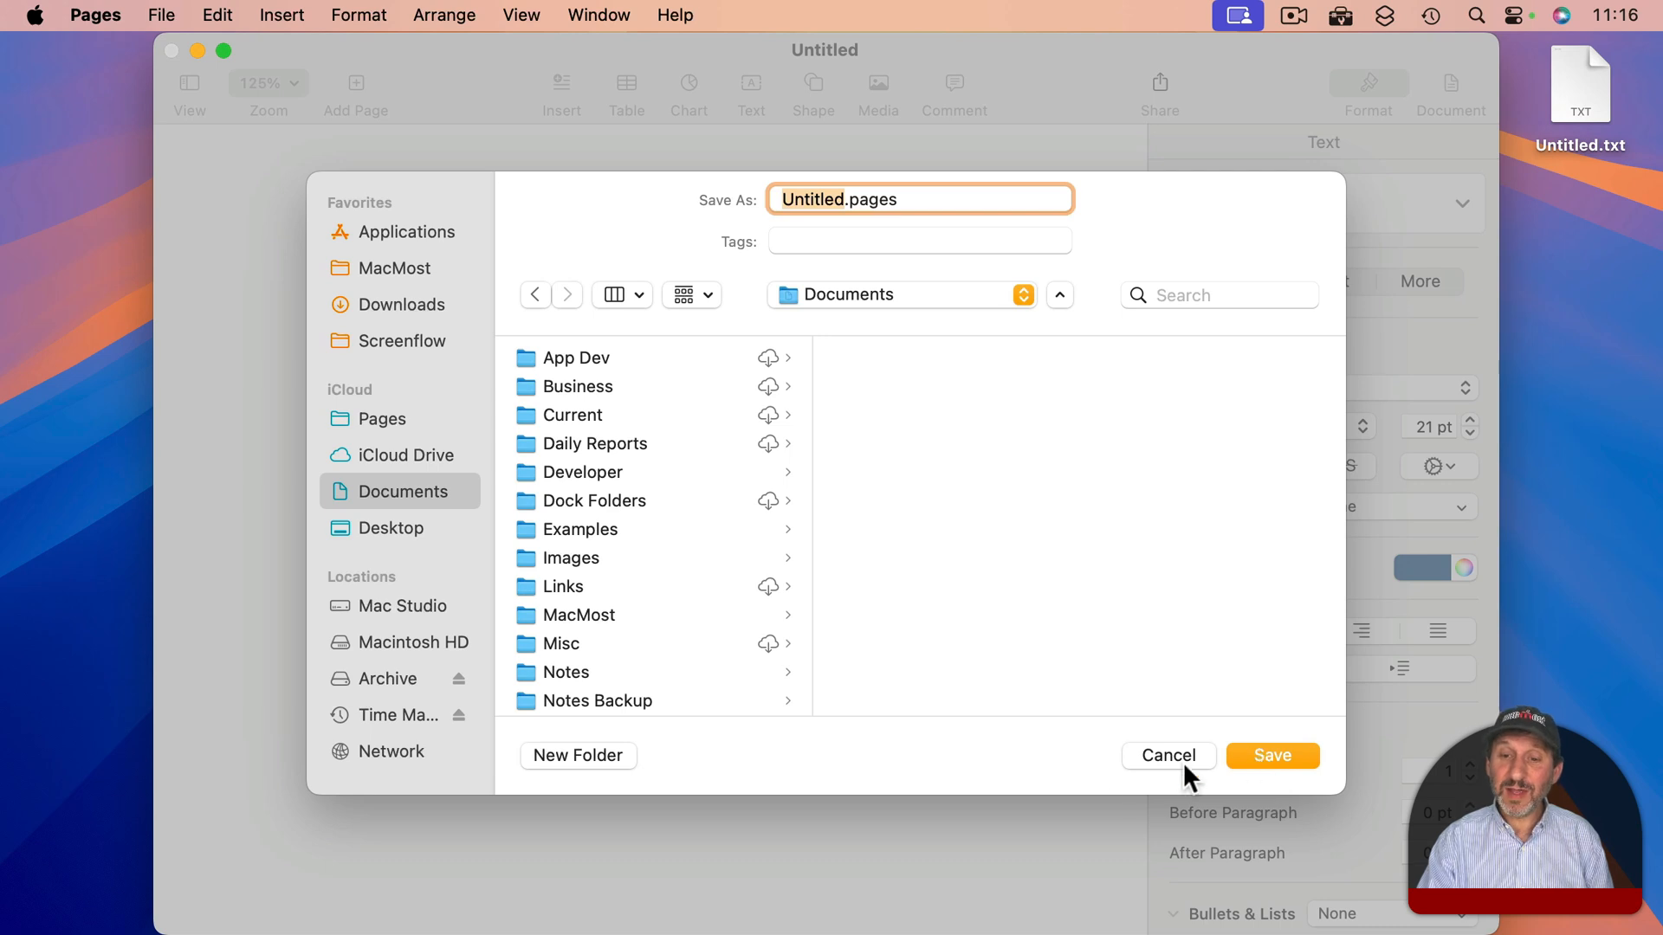
{"action": "mouse_move", "coordinate": [887, 726]}
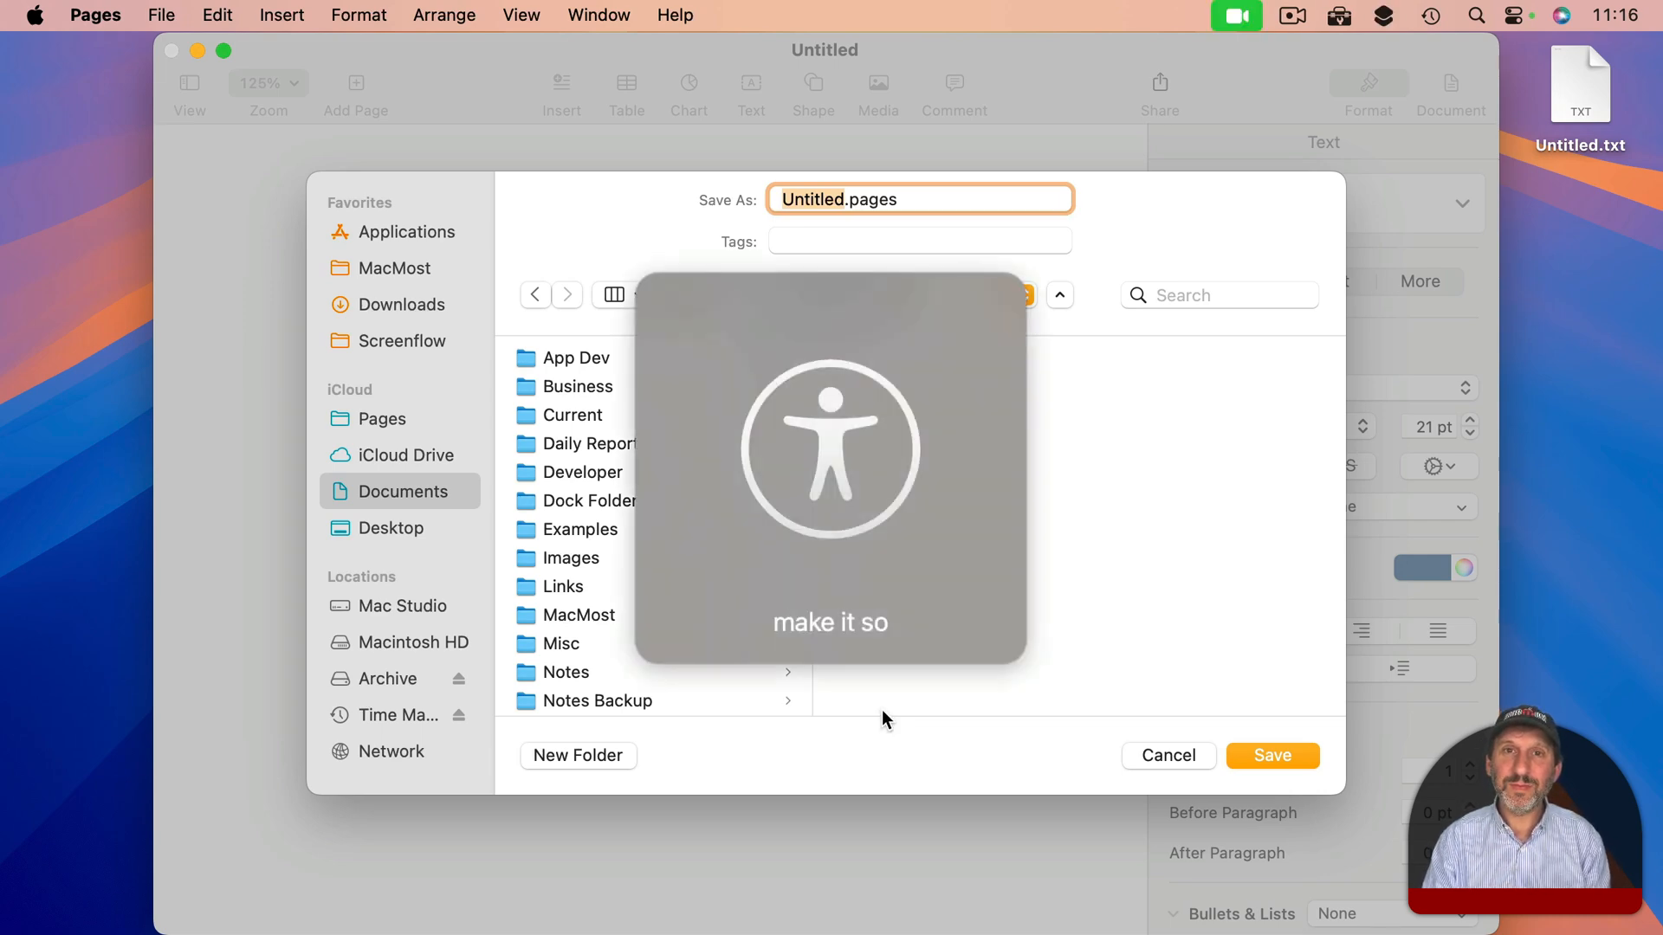
{"action": "left_click", "coordinate": [1271, 755]}
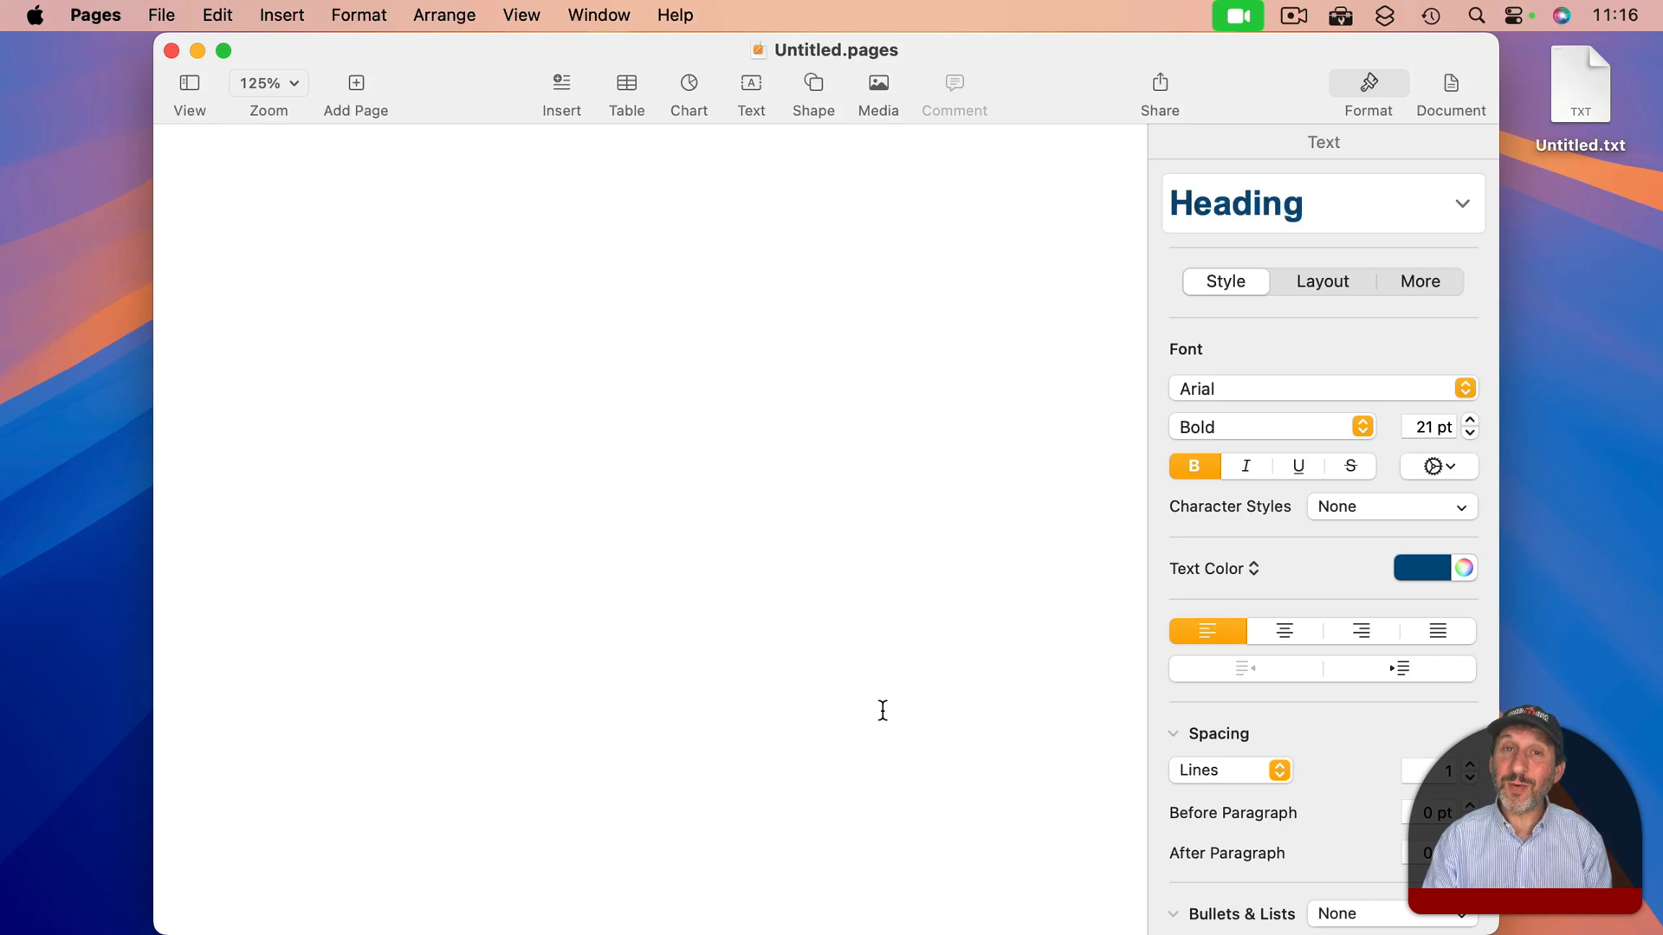